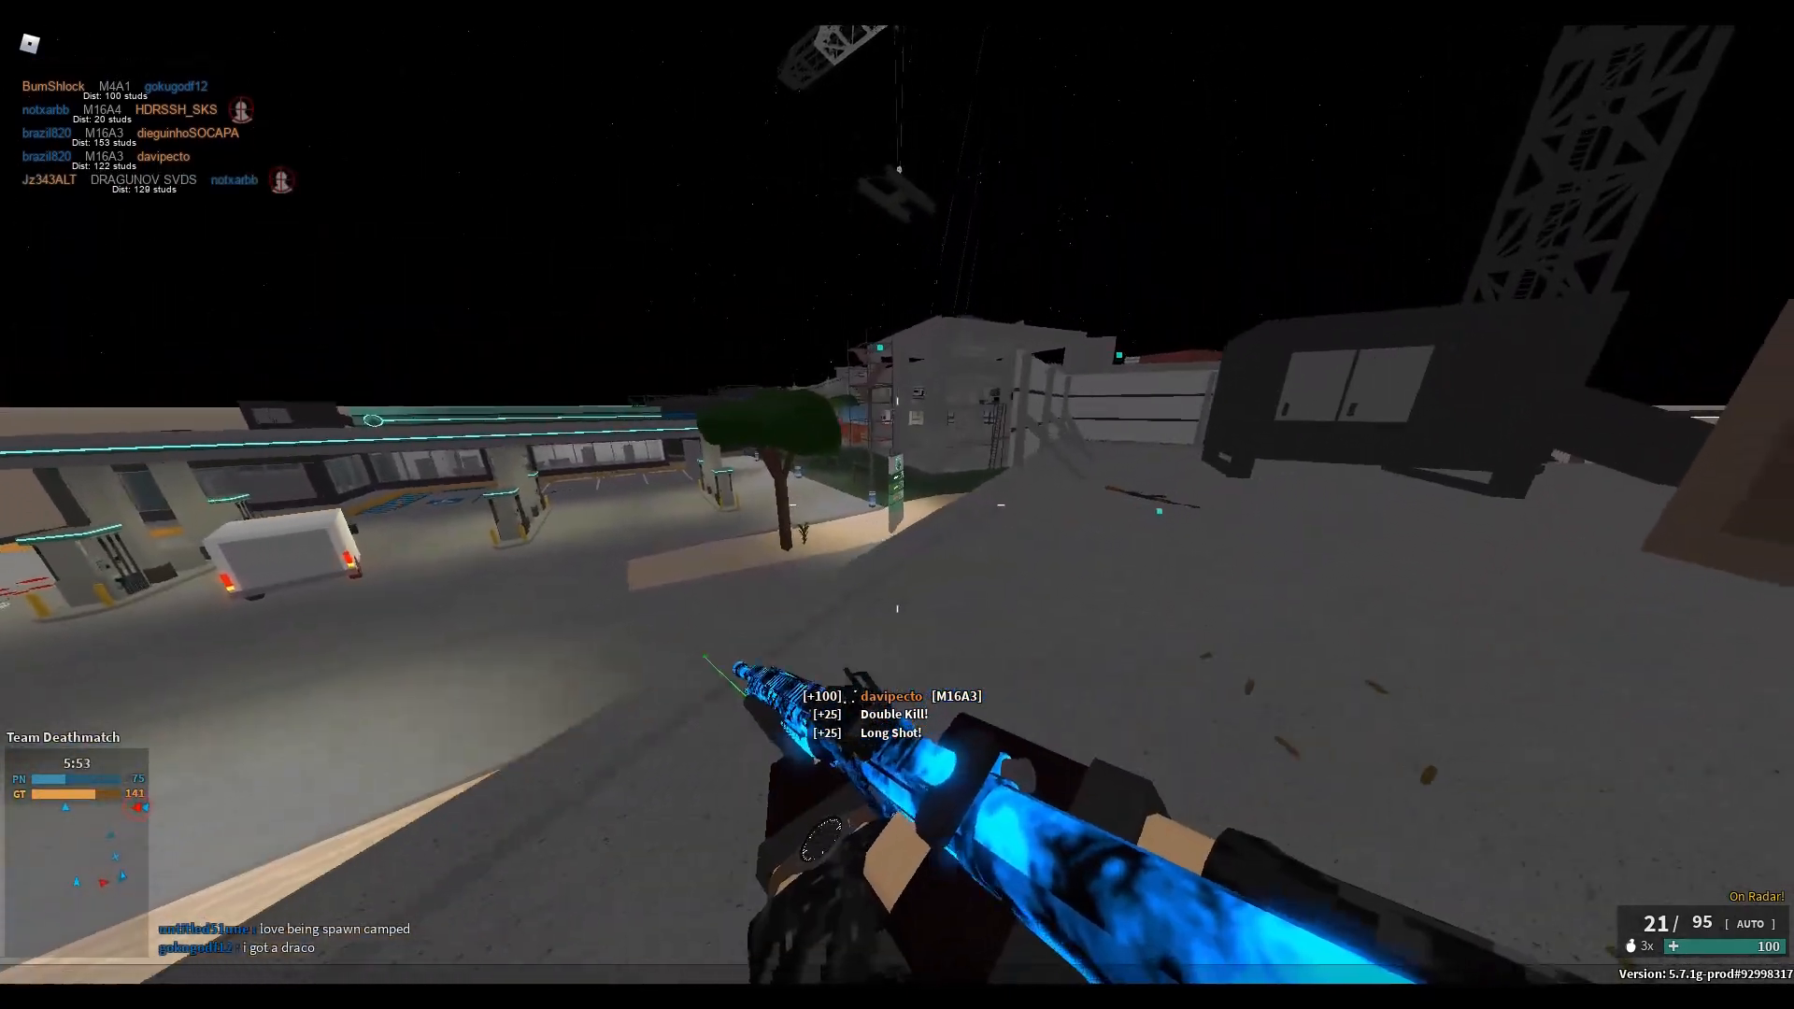
{"action": "mouse_move", "coordinate": [898, 505]}
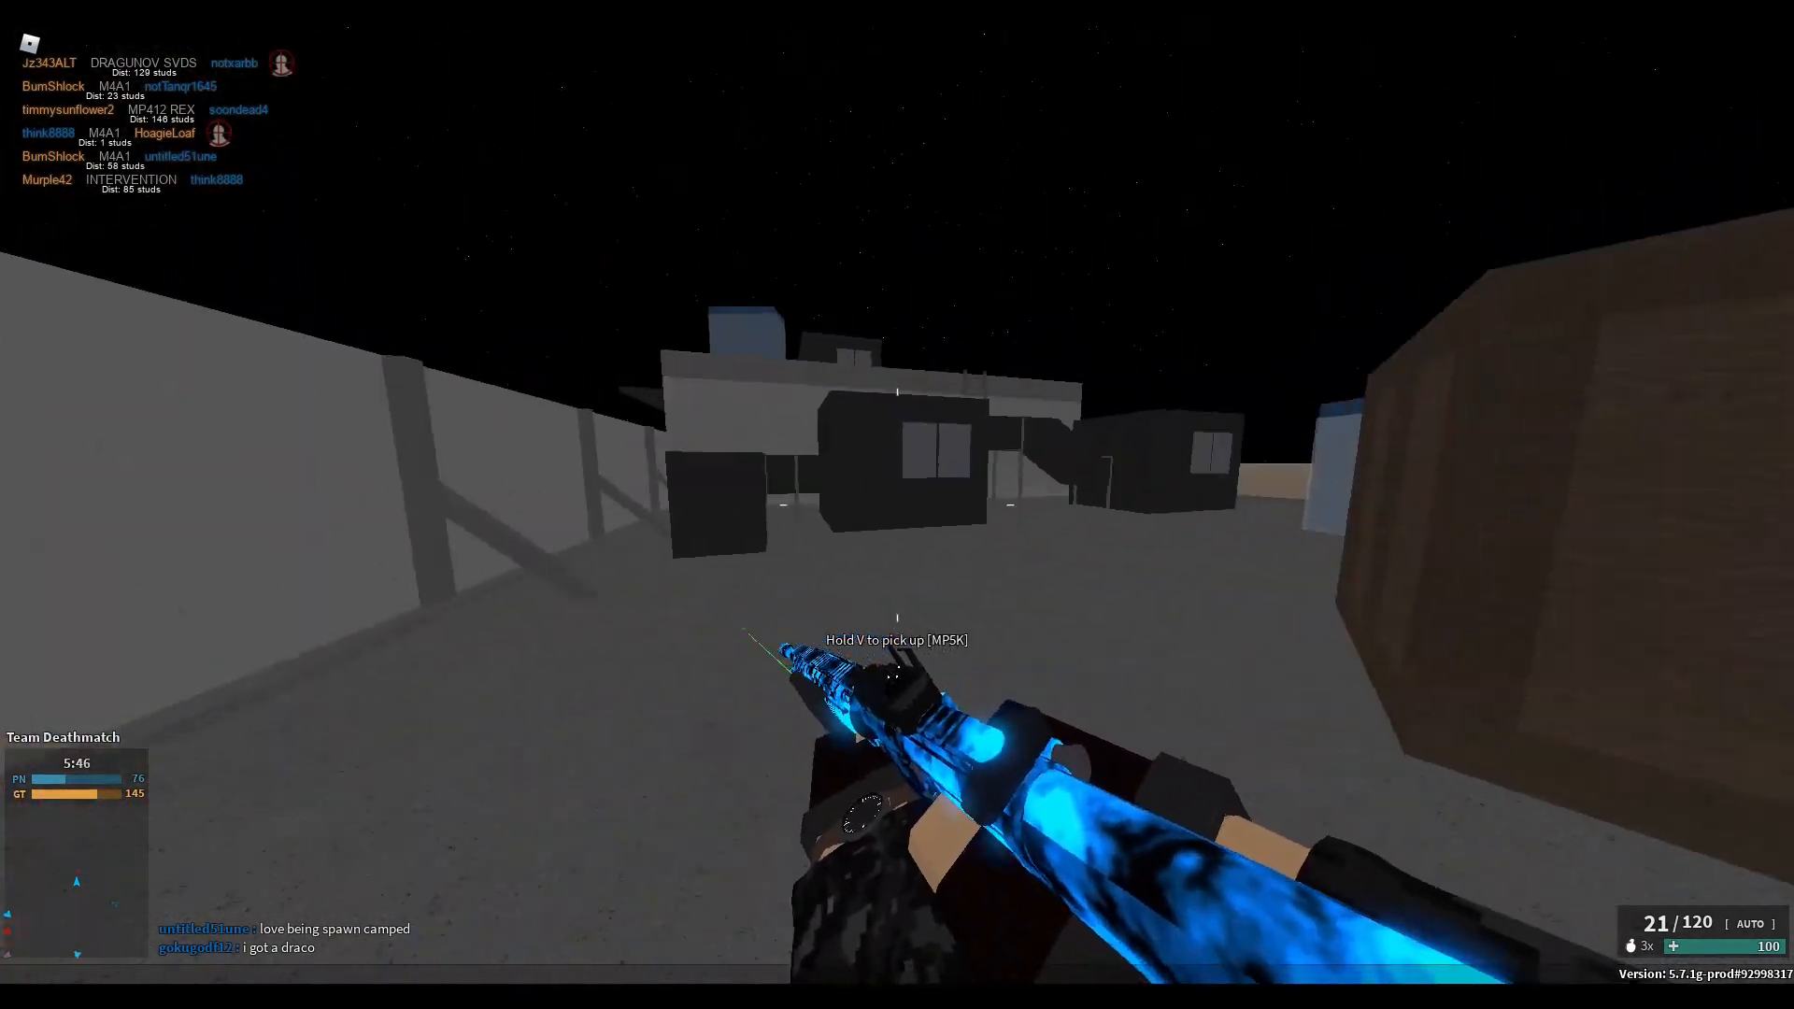
{"action": "mouse_move", "coordinate": [898, 505]}
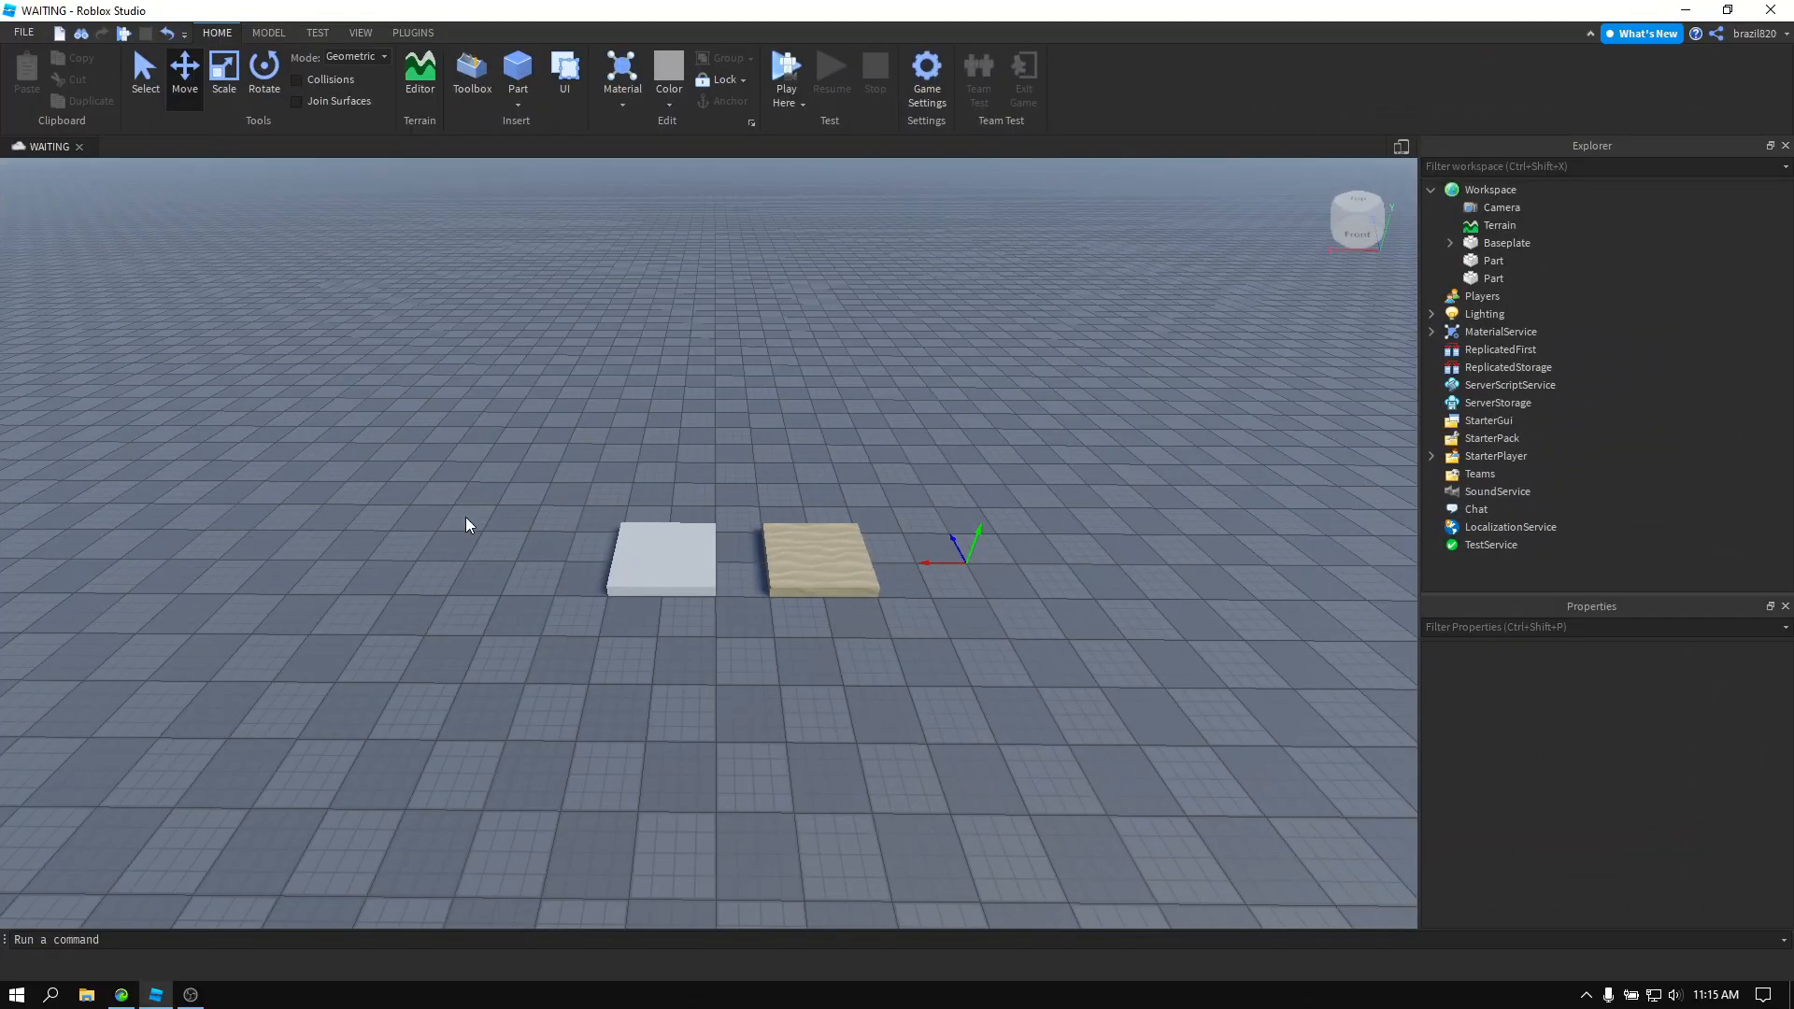
{"action": "mouse_move", "coordinate": [451, 539]}
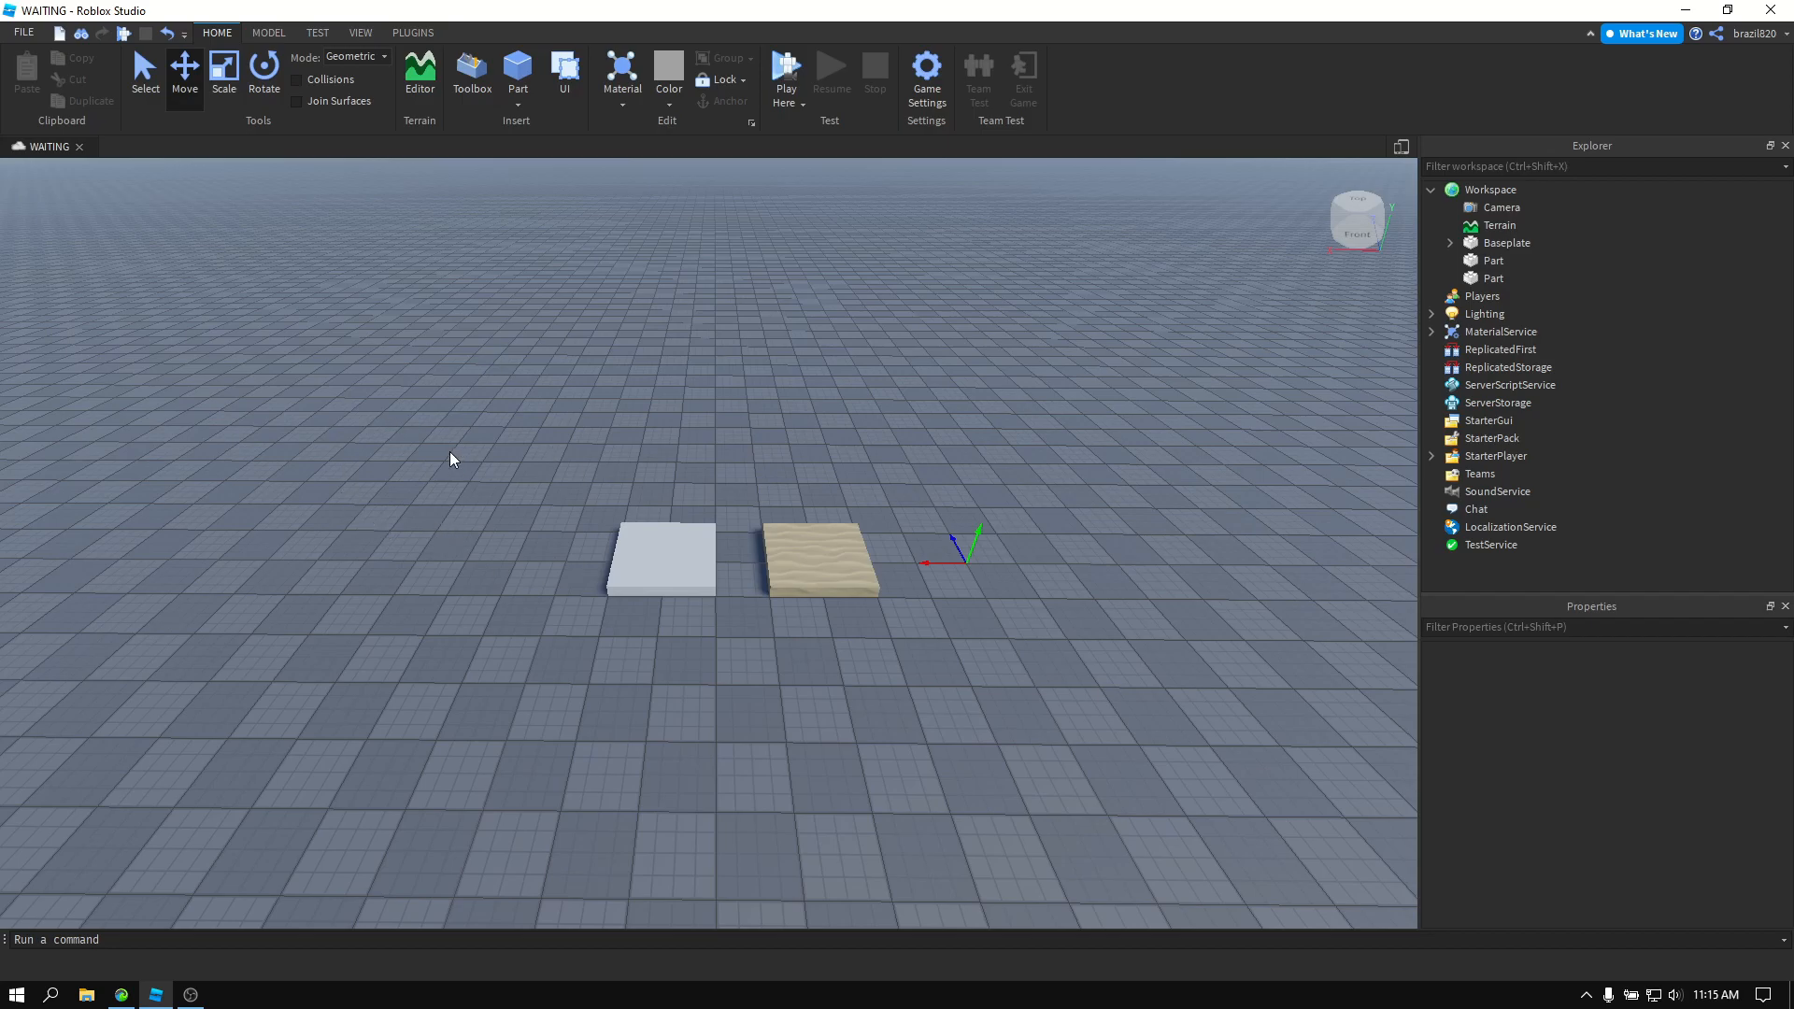
{"action": "mouse_move", "coordinate": [392, 494]}
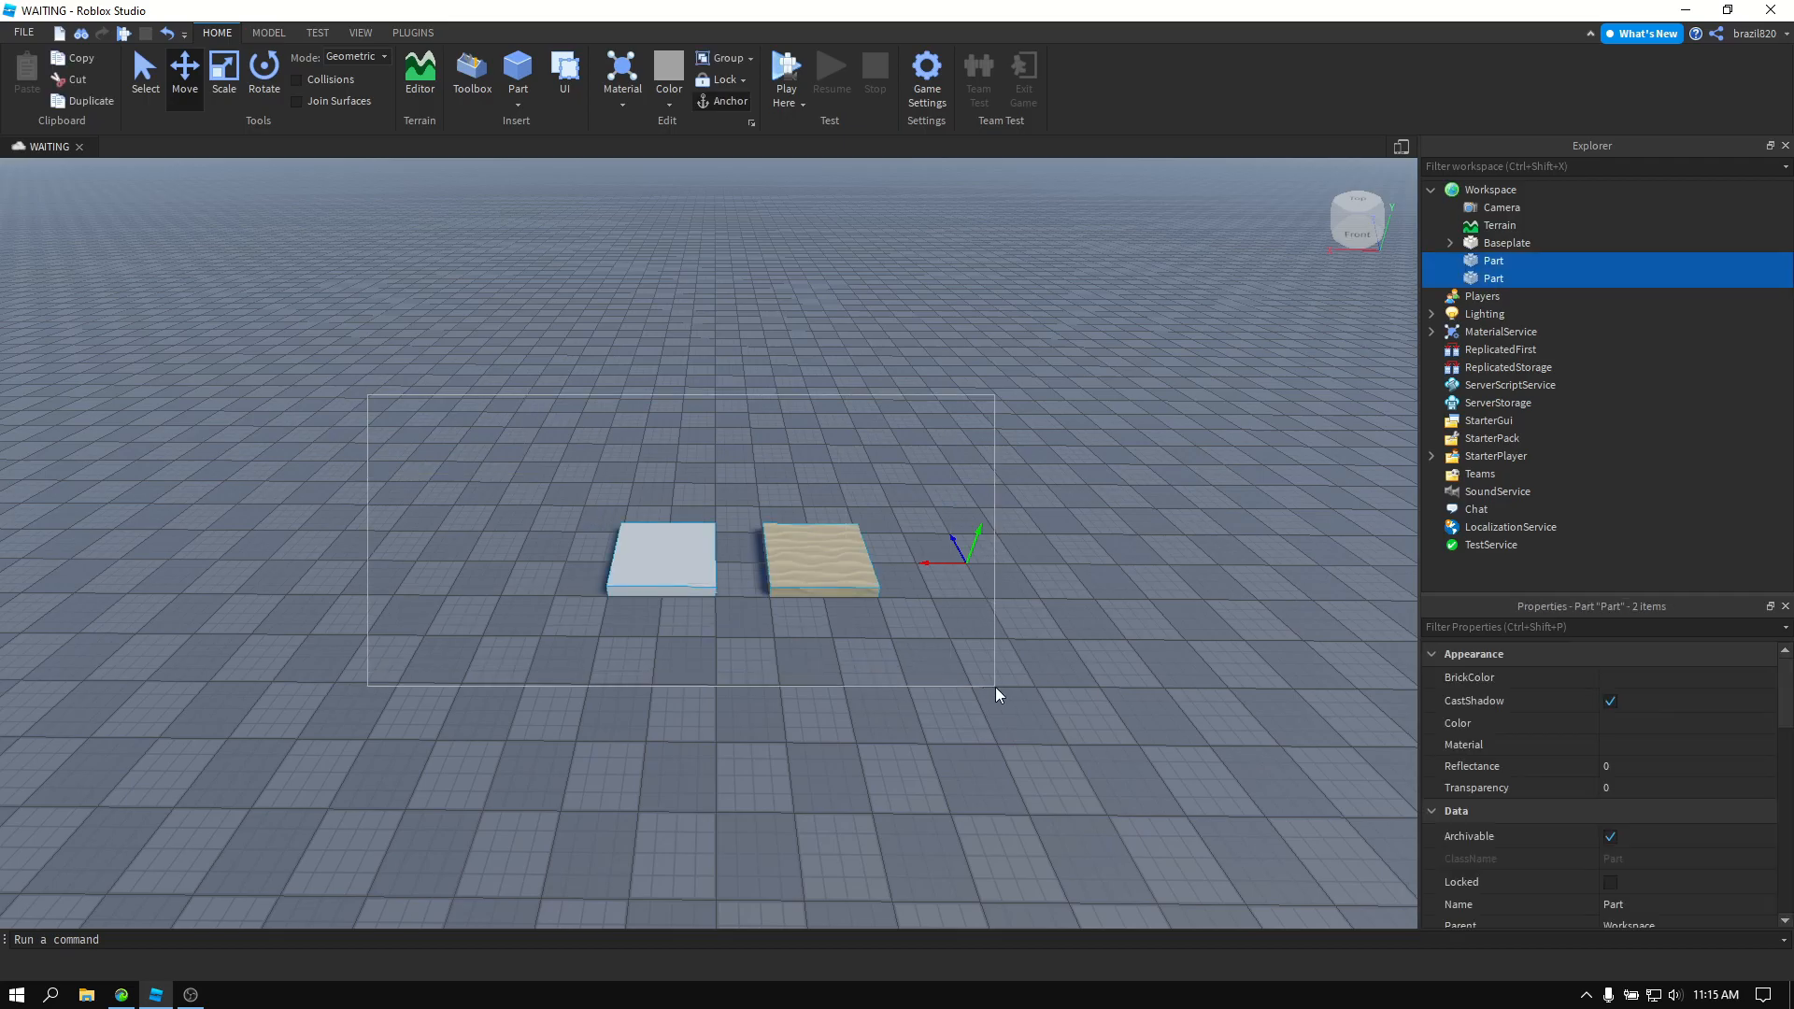
Tick the Material Service beta feature in Beta Features and save the choice.
{"action": "left_click", "coordinate": [968, 439]}
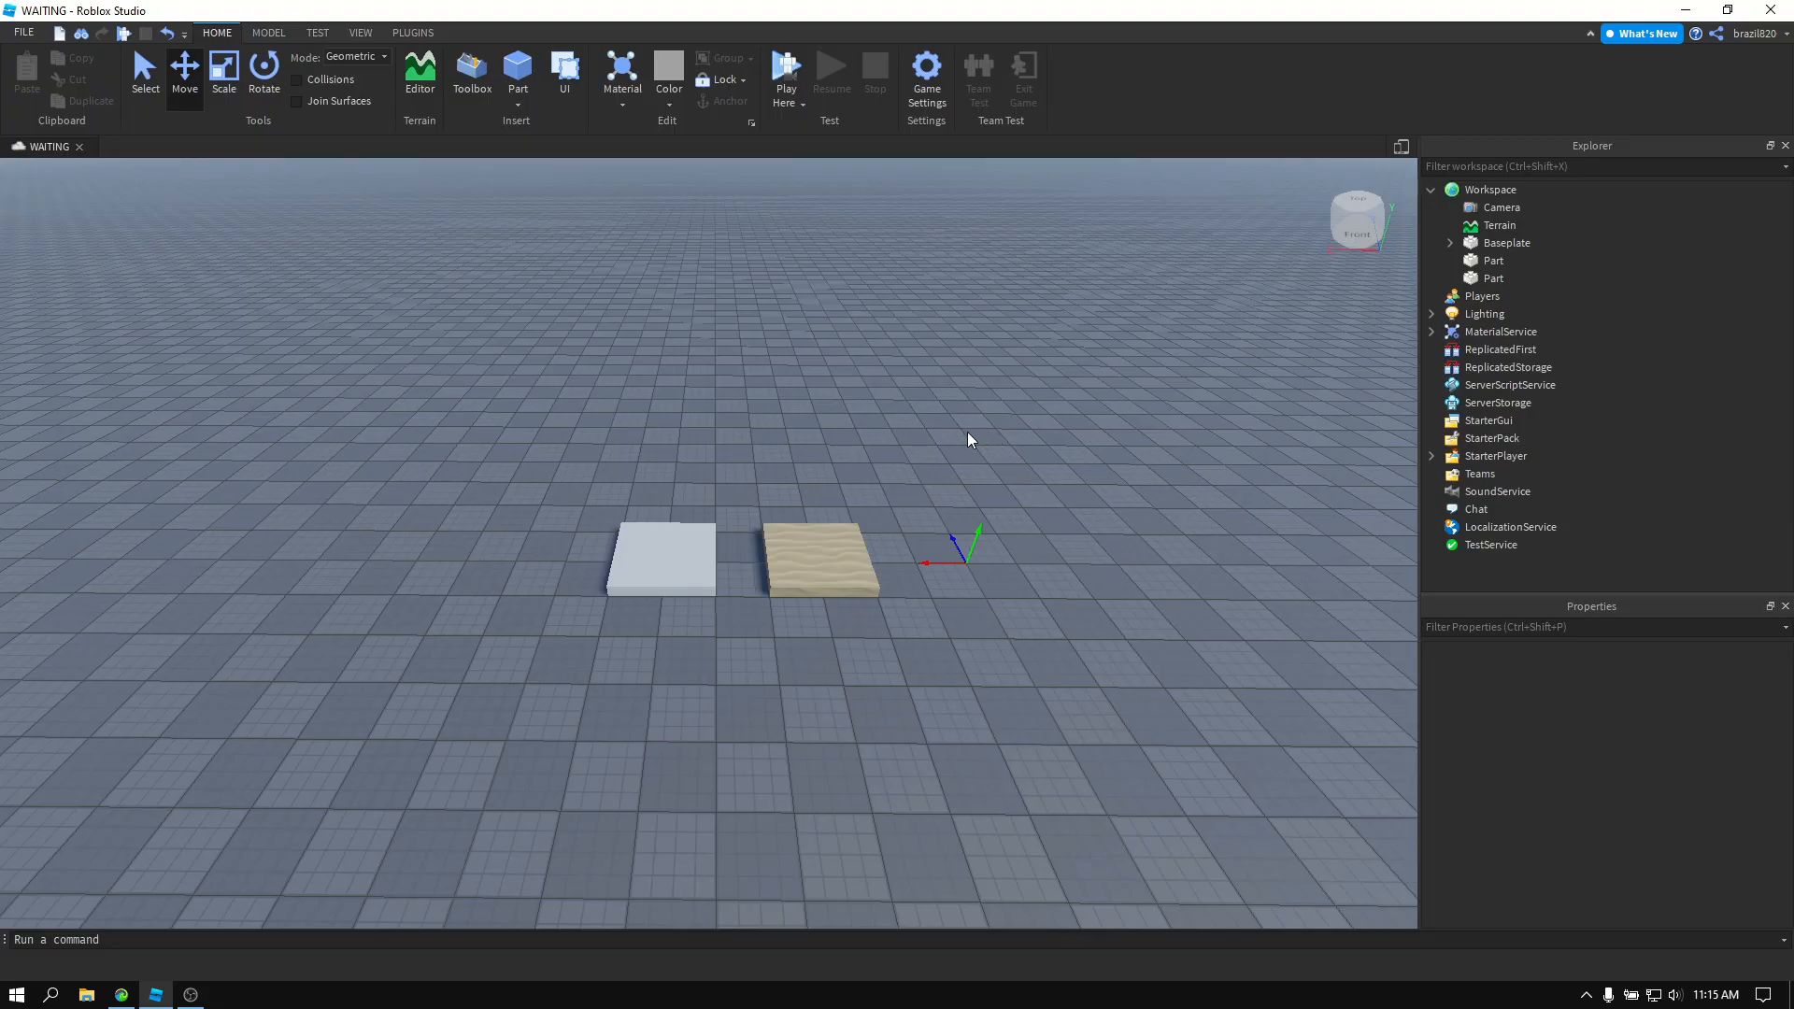
{"action": "mouse_move", "coordinate": [852, 430]}
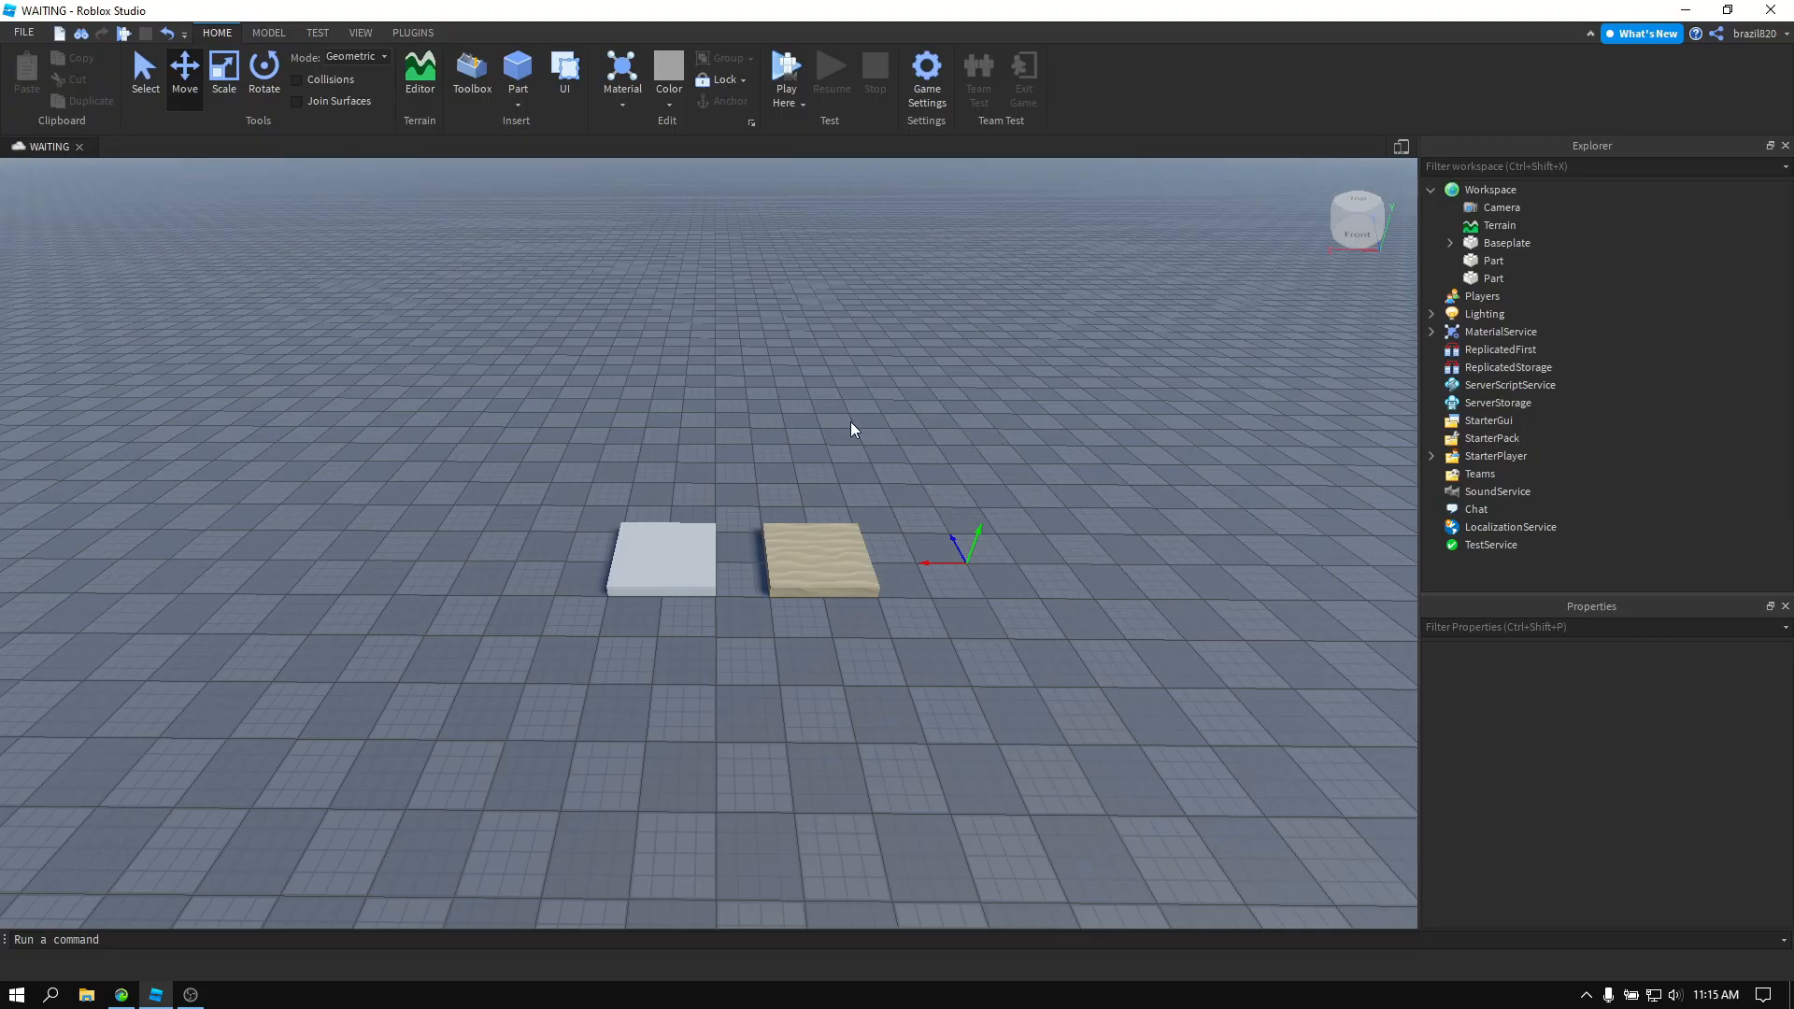
{"action": "mouse_move", "coordinate": [970, 719]}
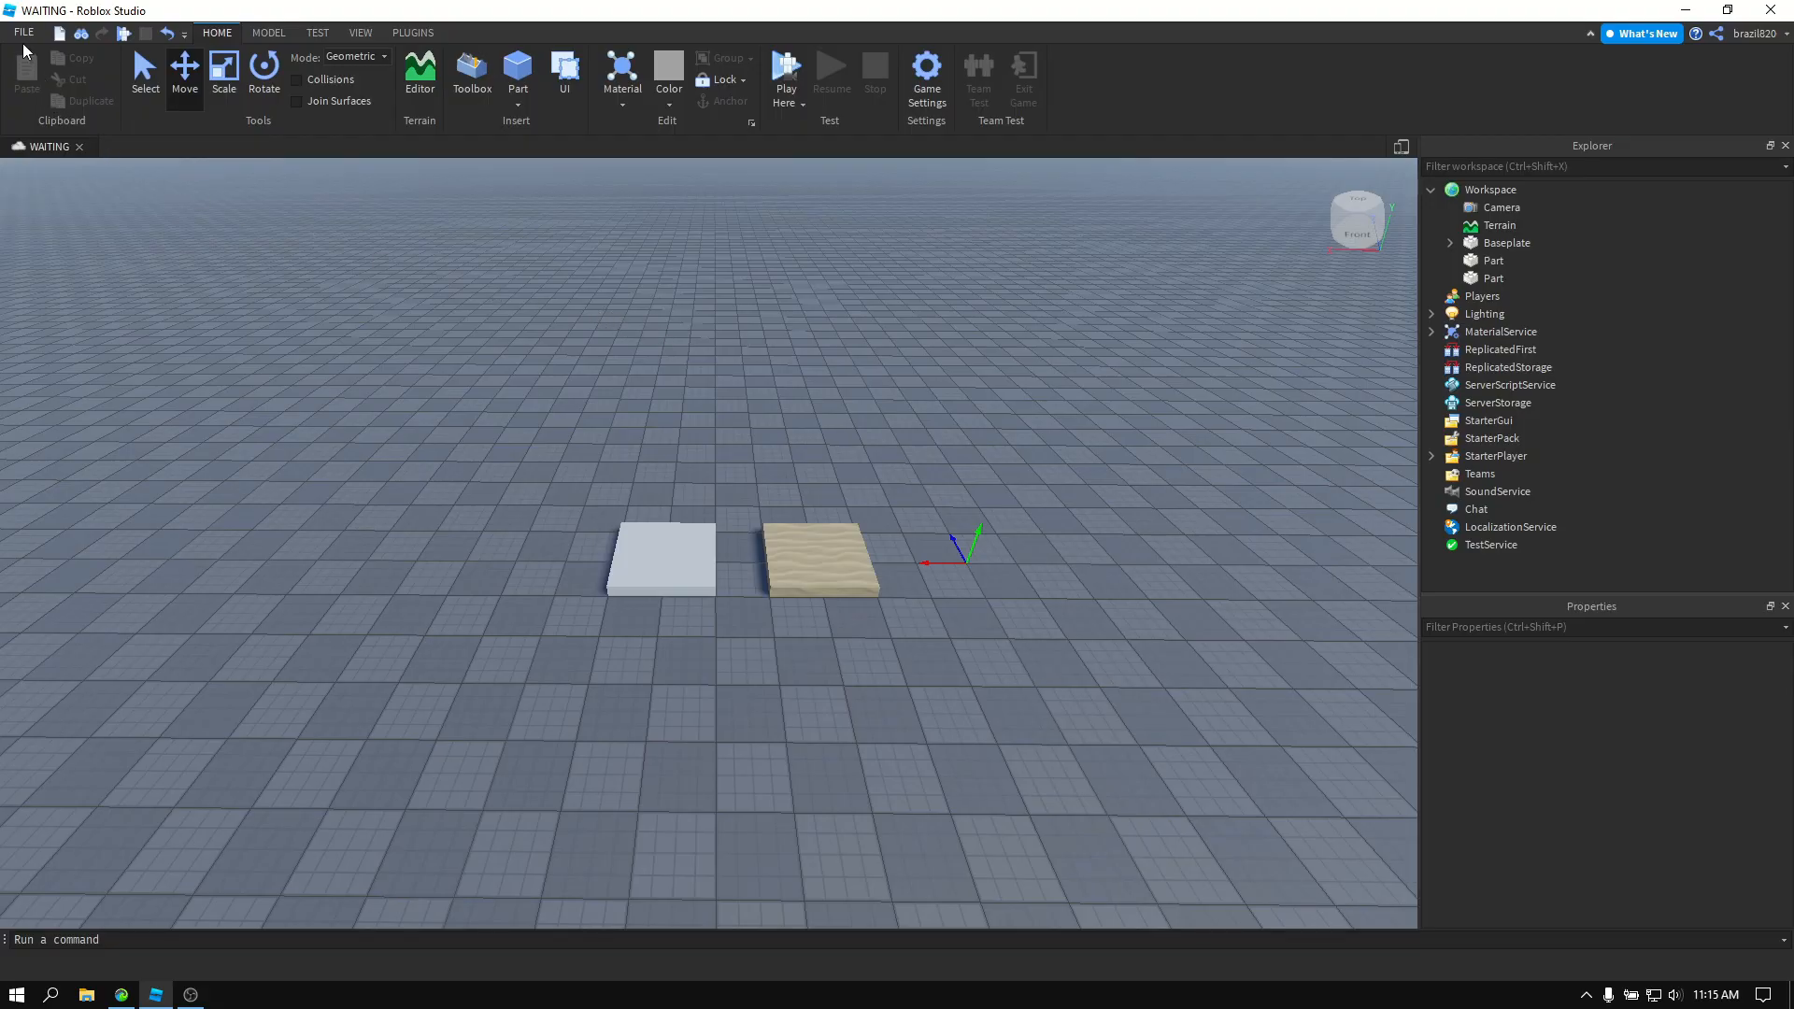
{"action": "left_click", "coordinate": [22, 32]}
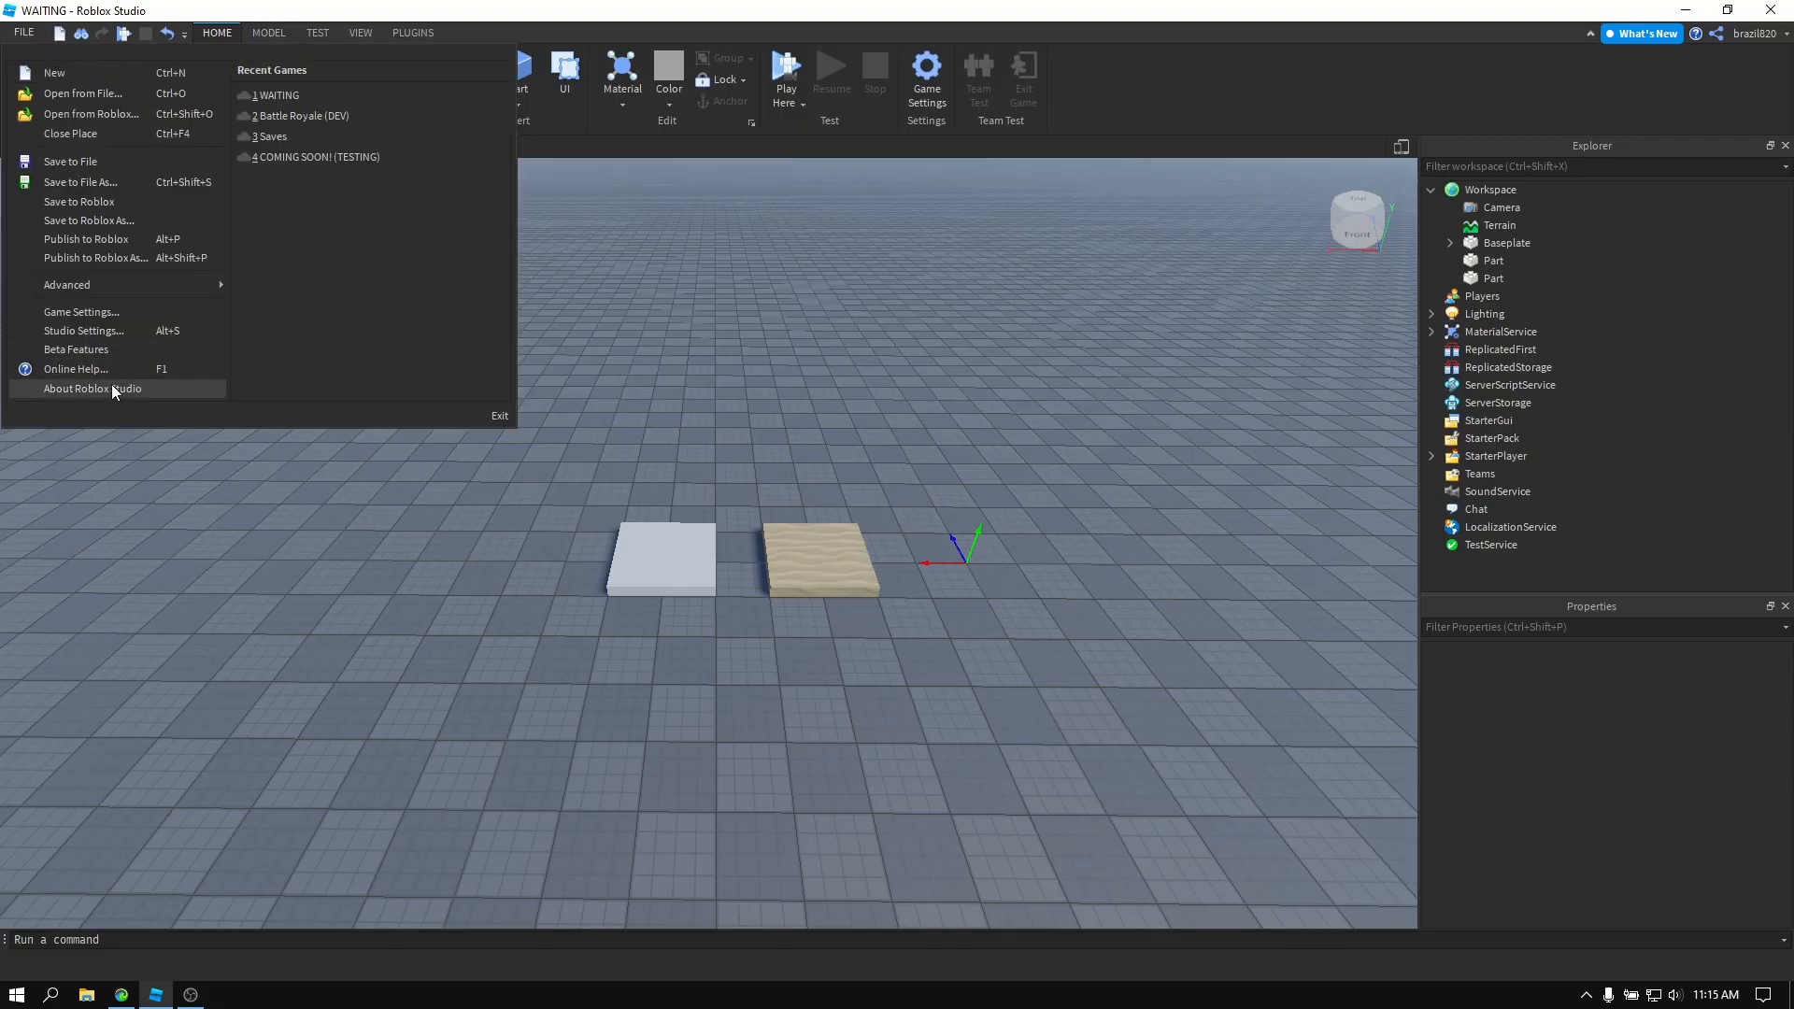
{"action": "left_click", "coordinate": [75, 350]}
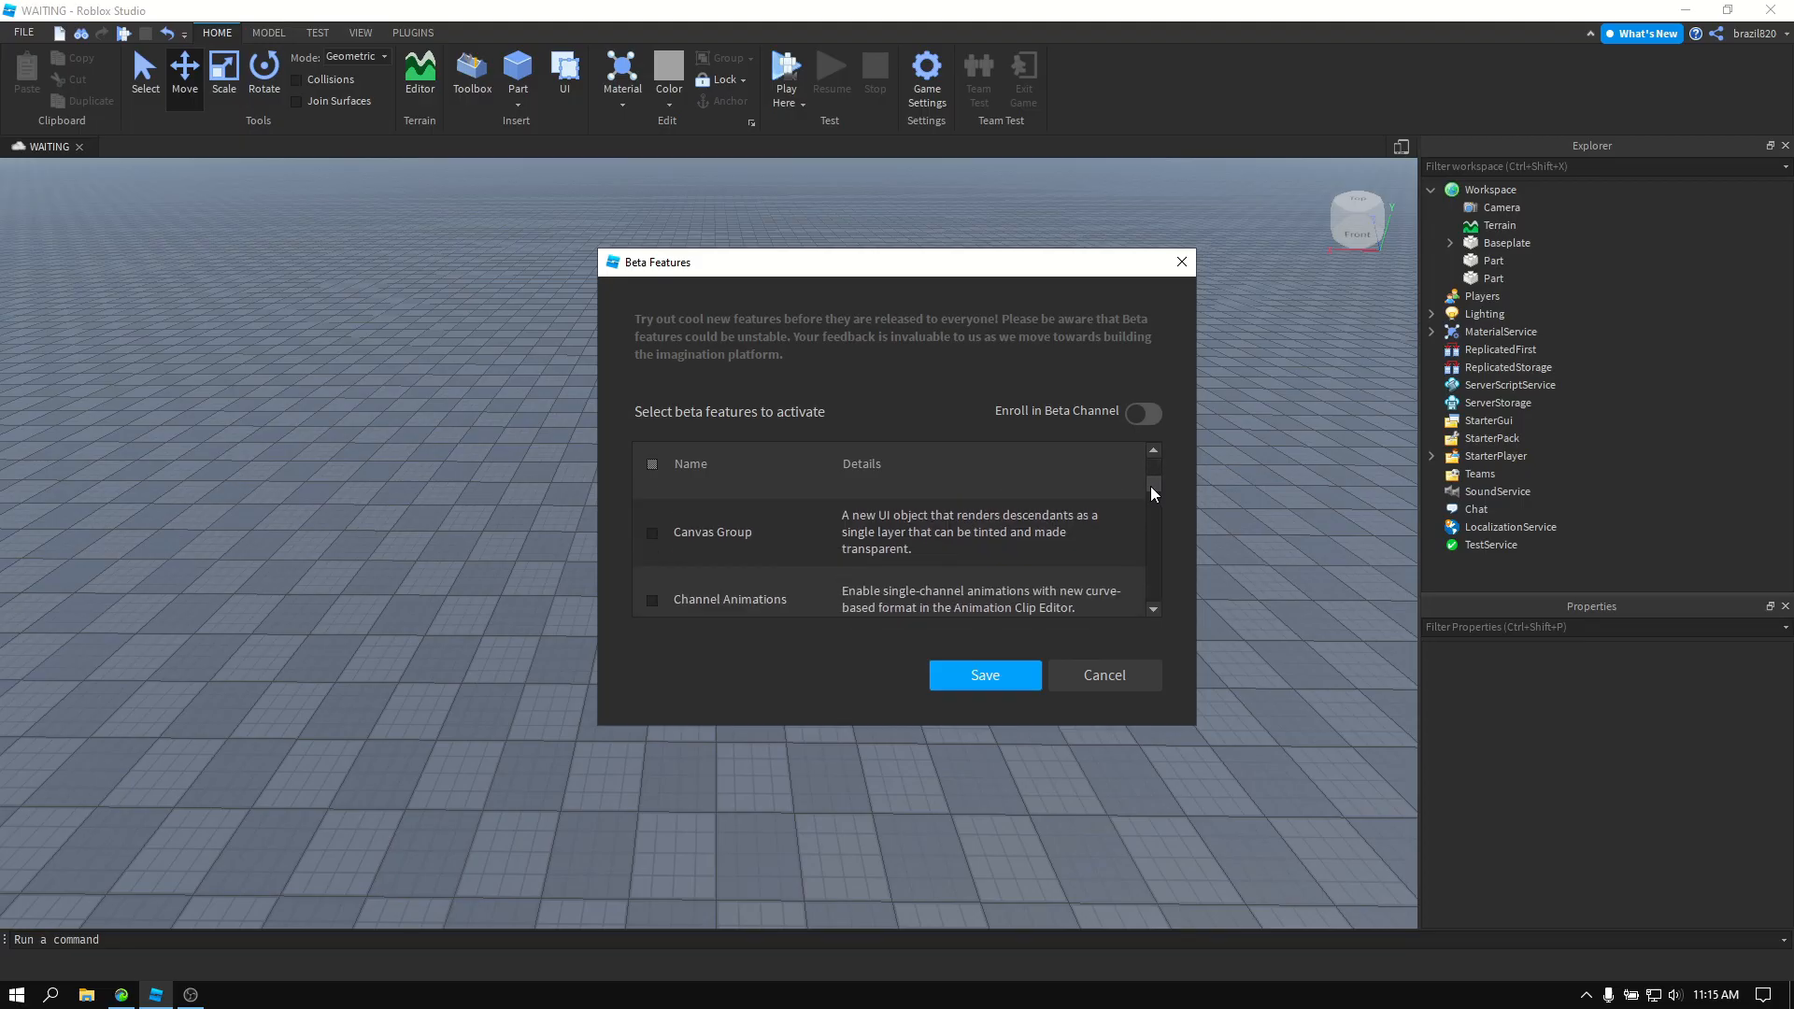
{"action": "scroll", "scroll_direction": "down", "scroll_amount": 3}
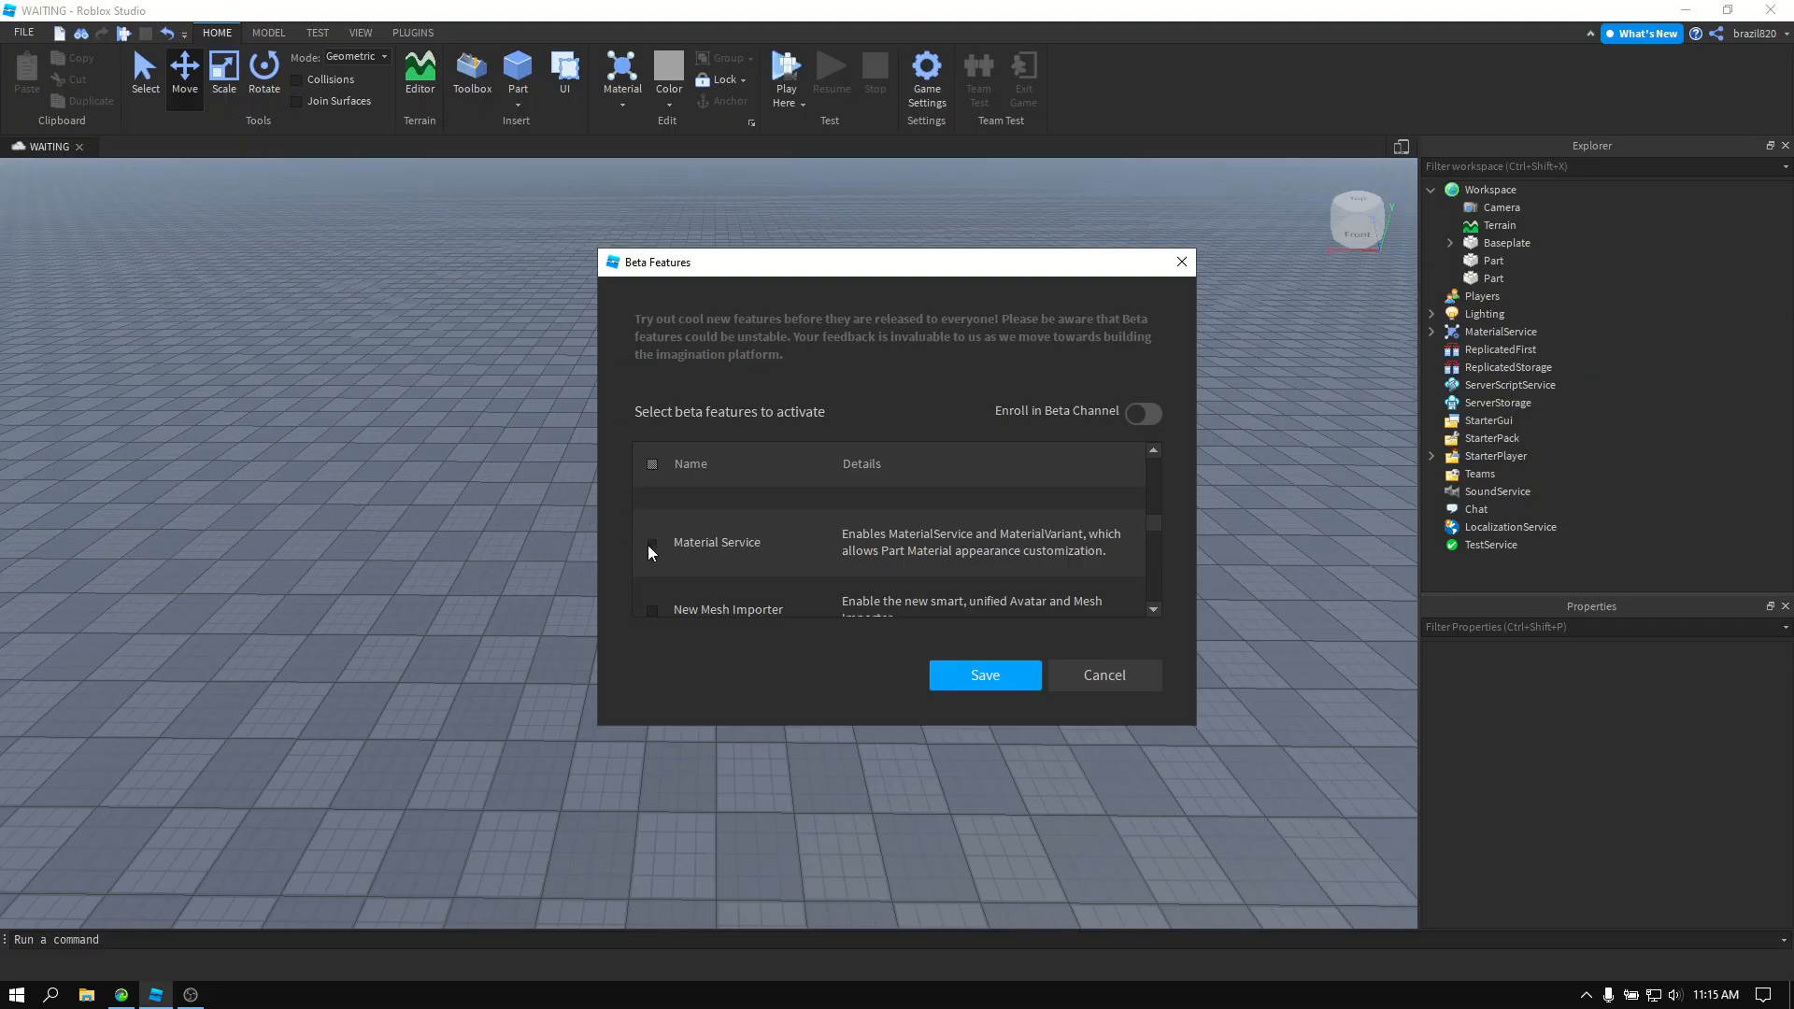
{"action": "left_click", "coordinate": [653, 542]}
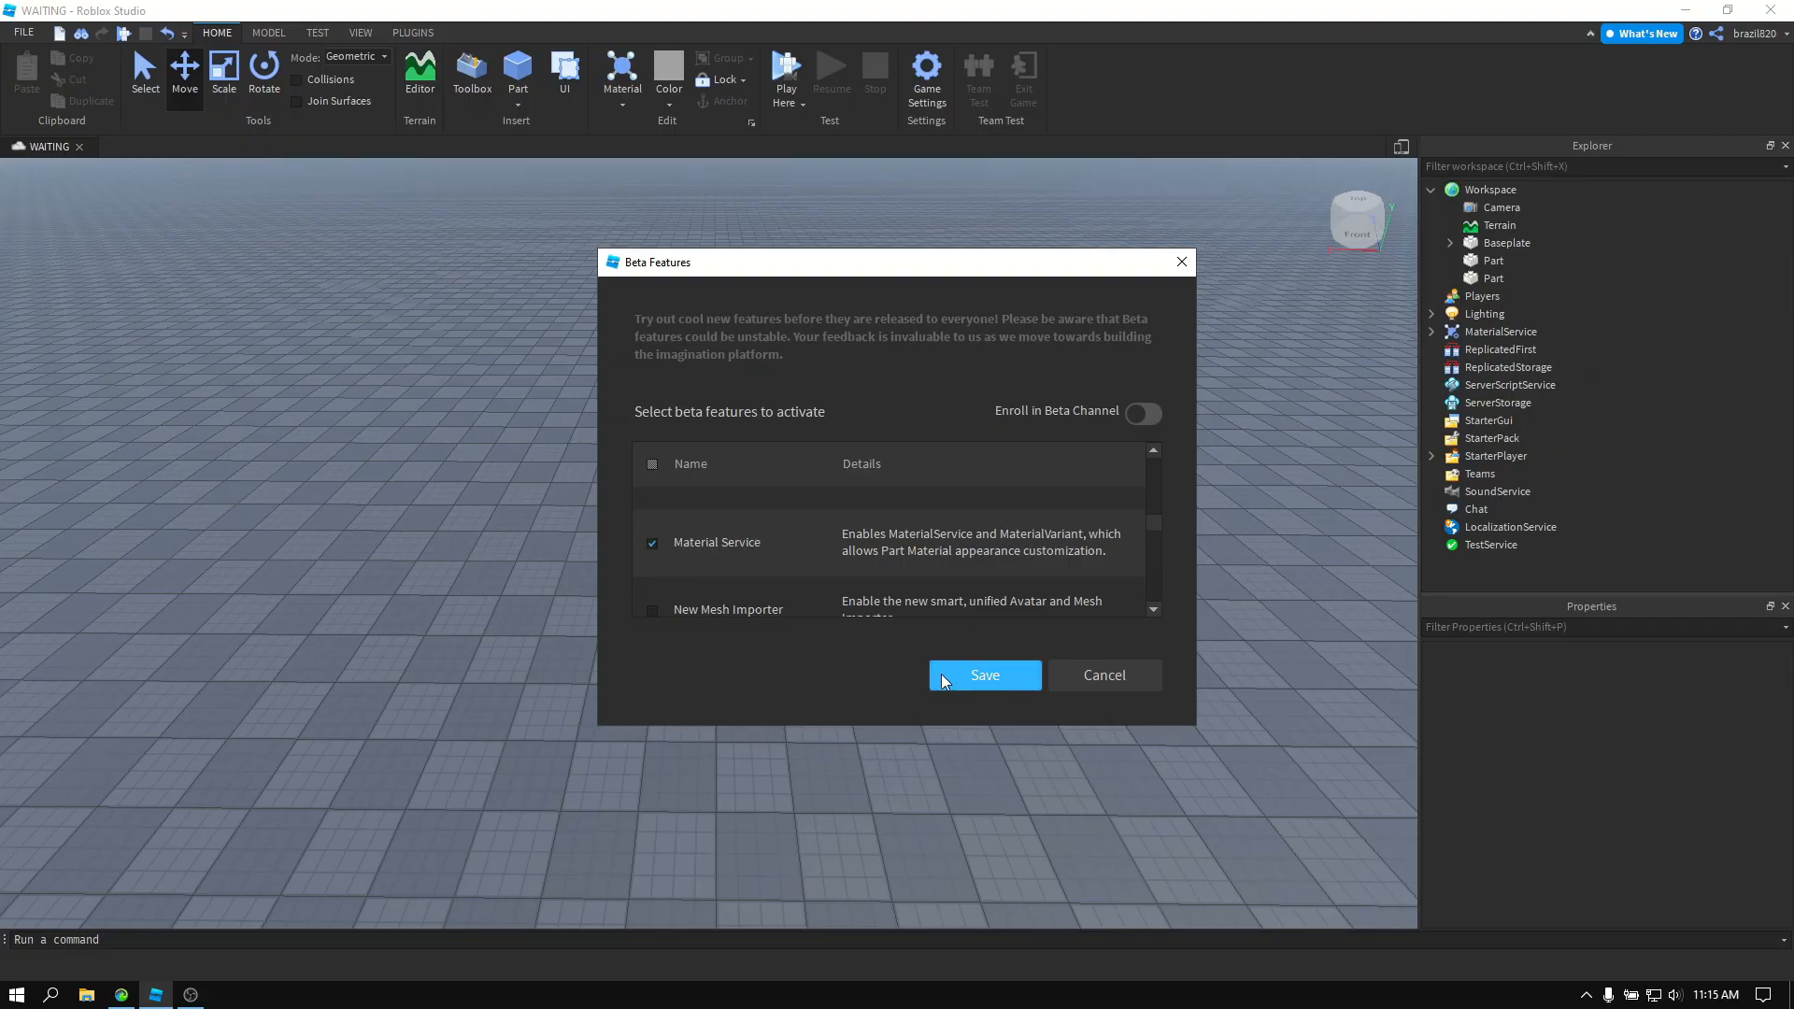
{"action": "left_click", "coordinate": [983, 675]}
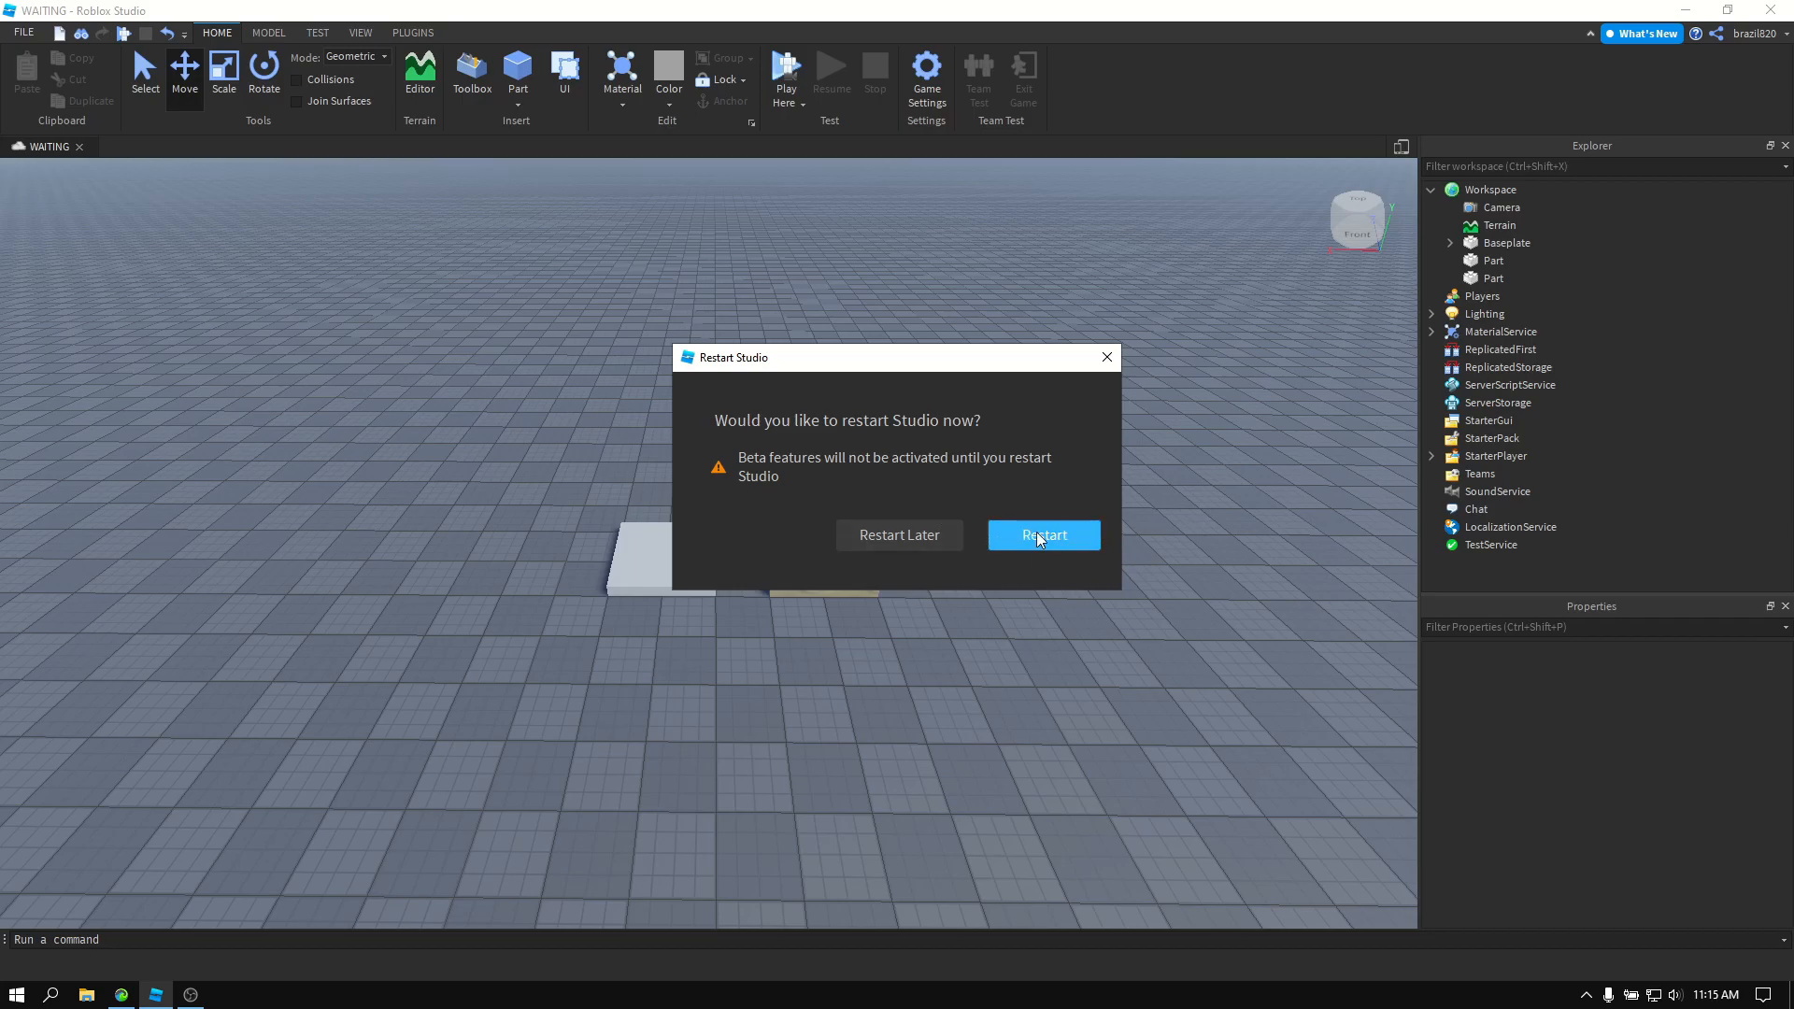
{"action": "mouse_move", "coordinate": [766, 449]}
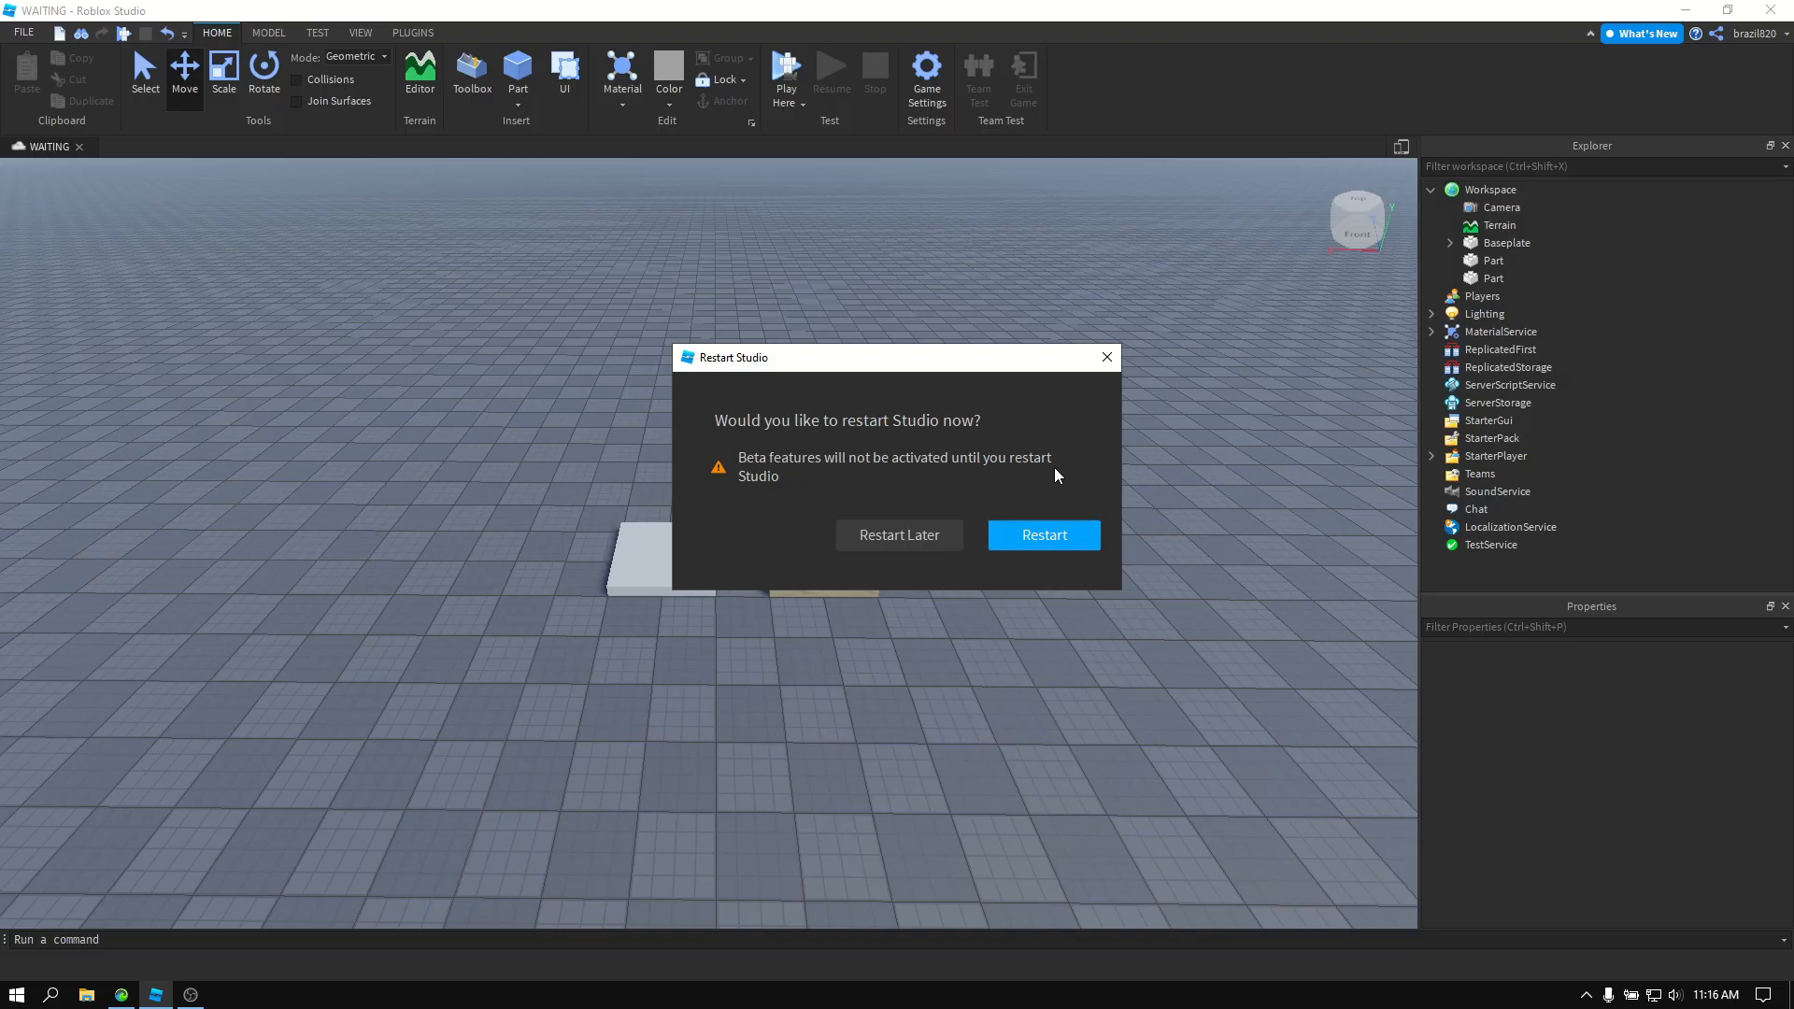
{"action": "mouse_move", "coordinate": [845, 497]}
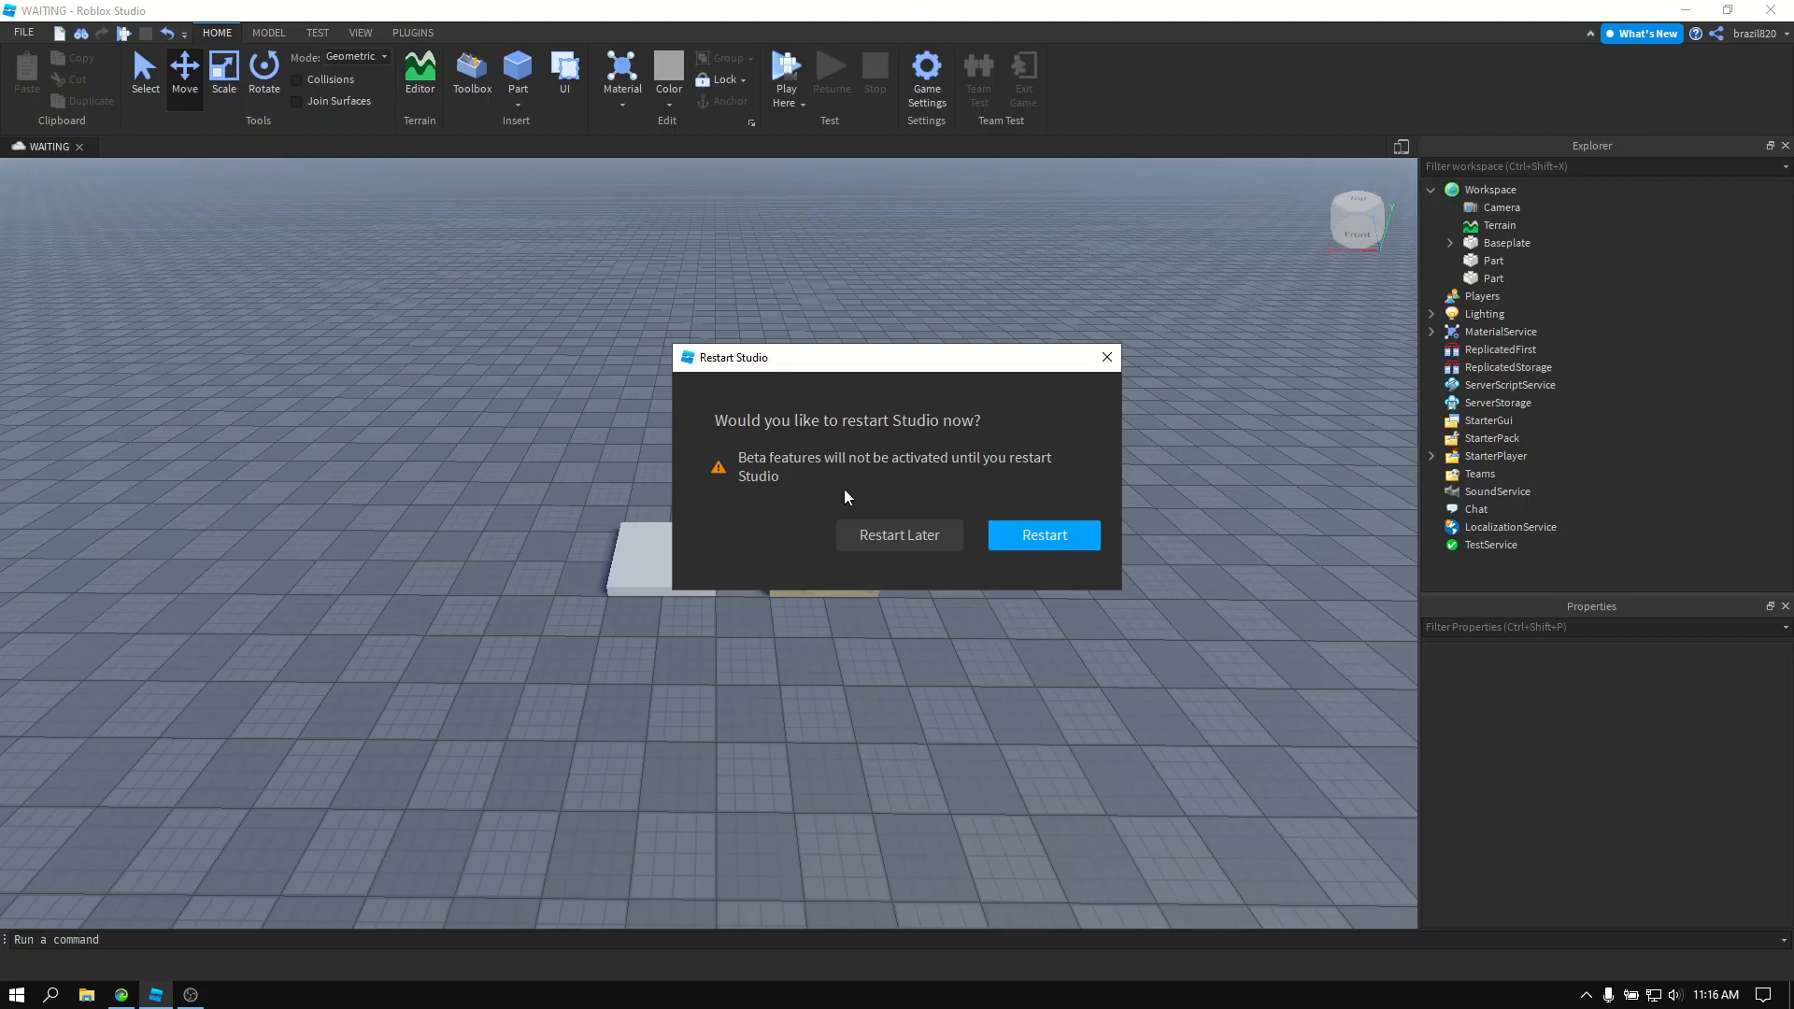
Restart Studio and check MaterialService now shows Material Overrides properties.
{"action": "left_click", "coordinate": [899, 534]}
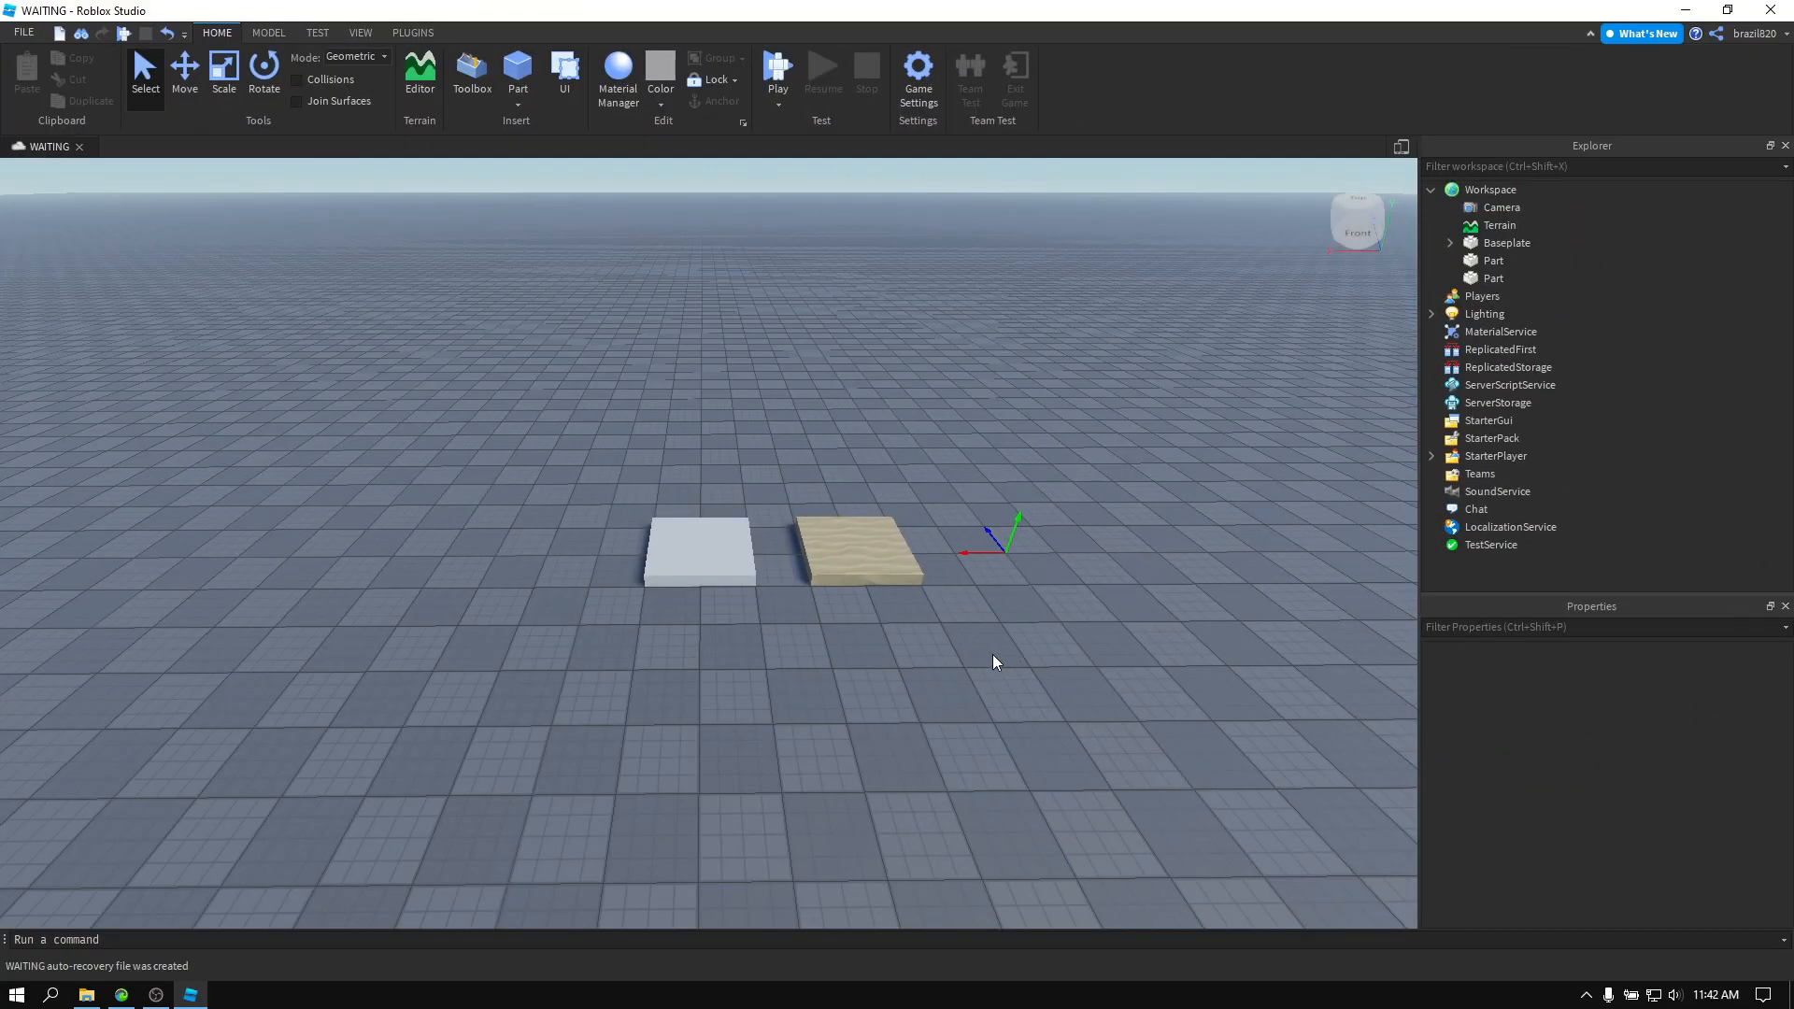
{"action": "mouse_move", "coordinate": [1213, 544]}
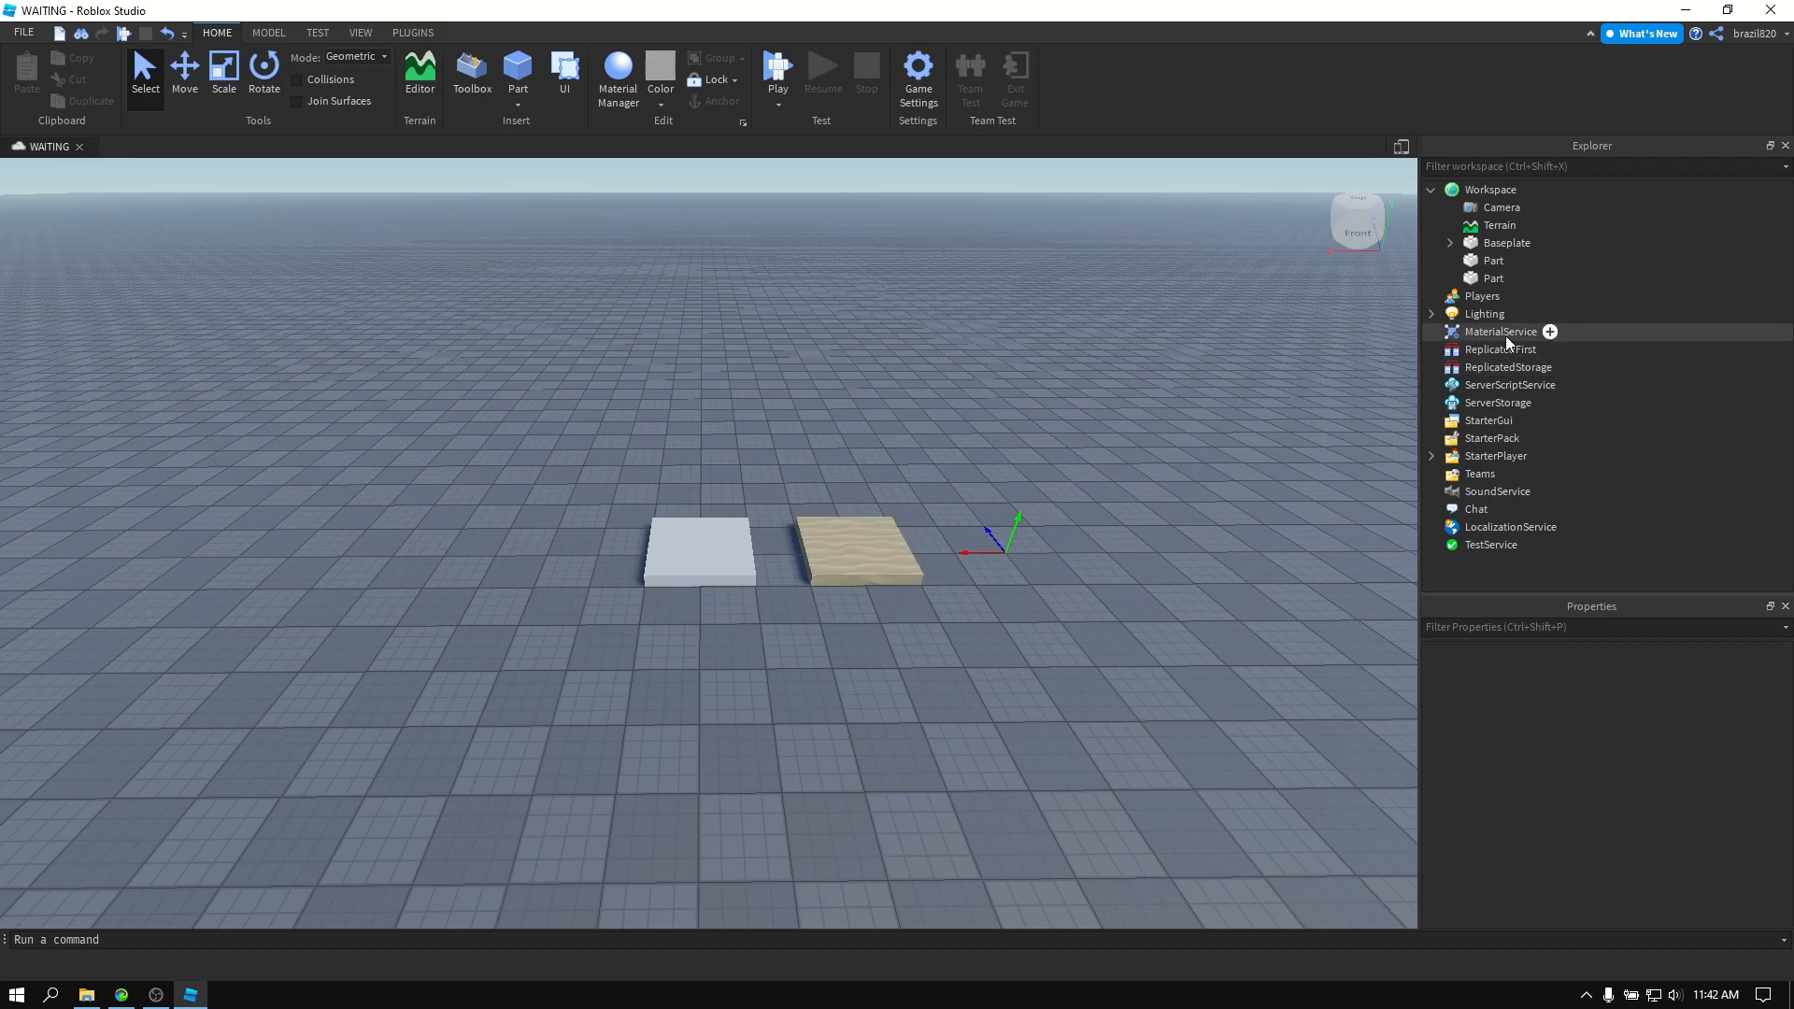
{"action": "left_click", "coordinate": [1501, 332]}
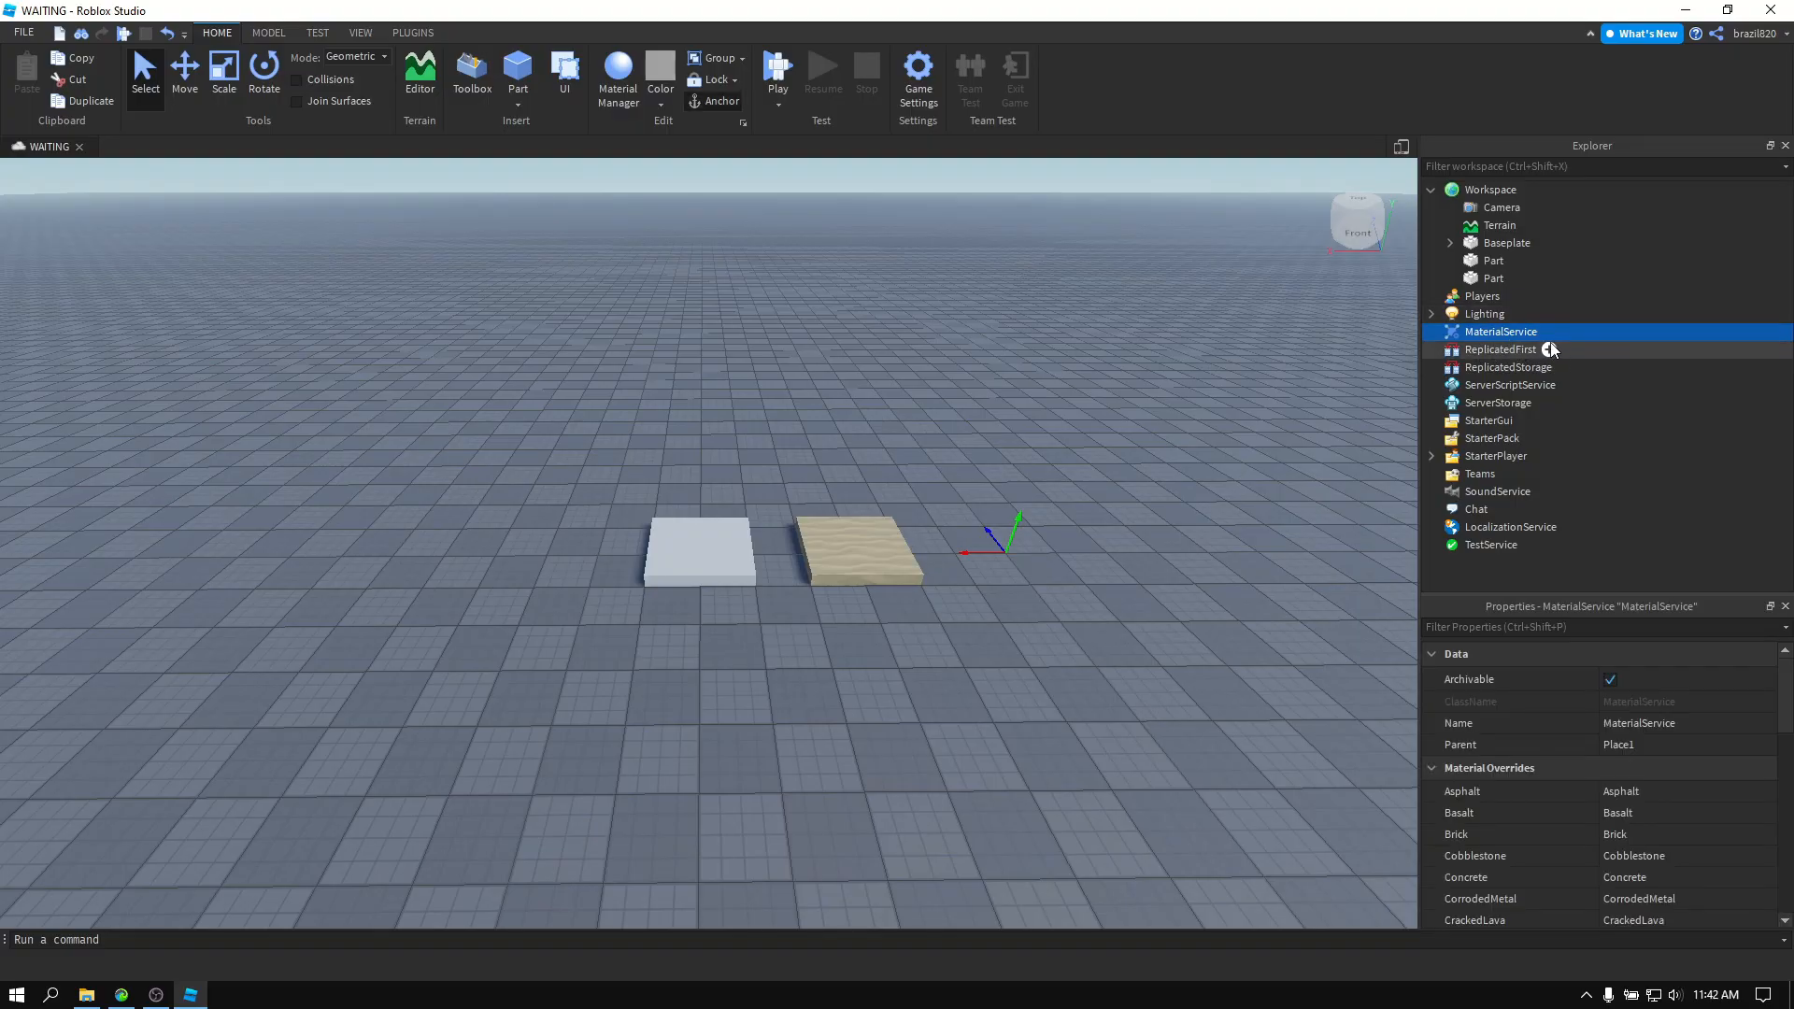
{"action": "left_click", "coordinate": [944, 639]}
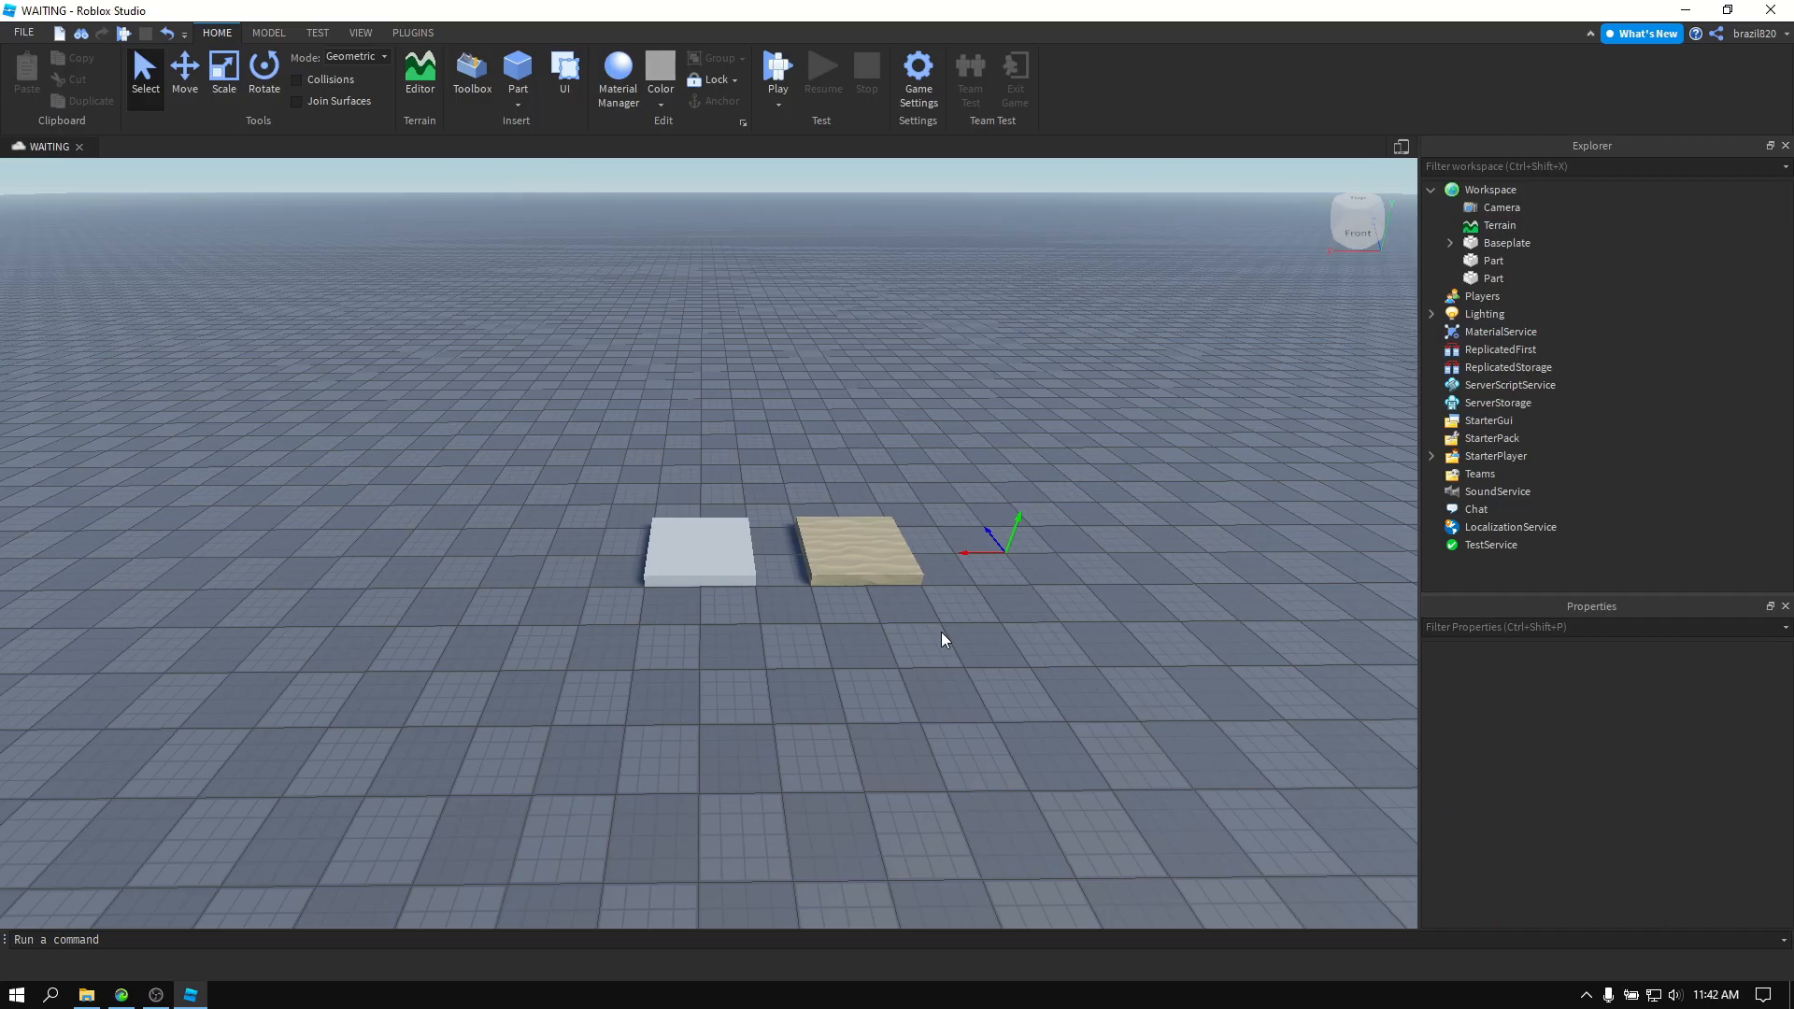
{"action": "mouse_move", "coordinate": [937, 662]}
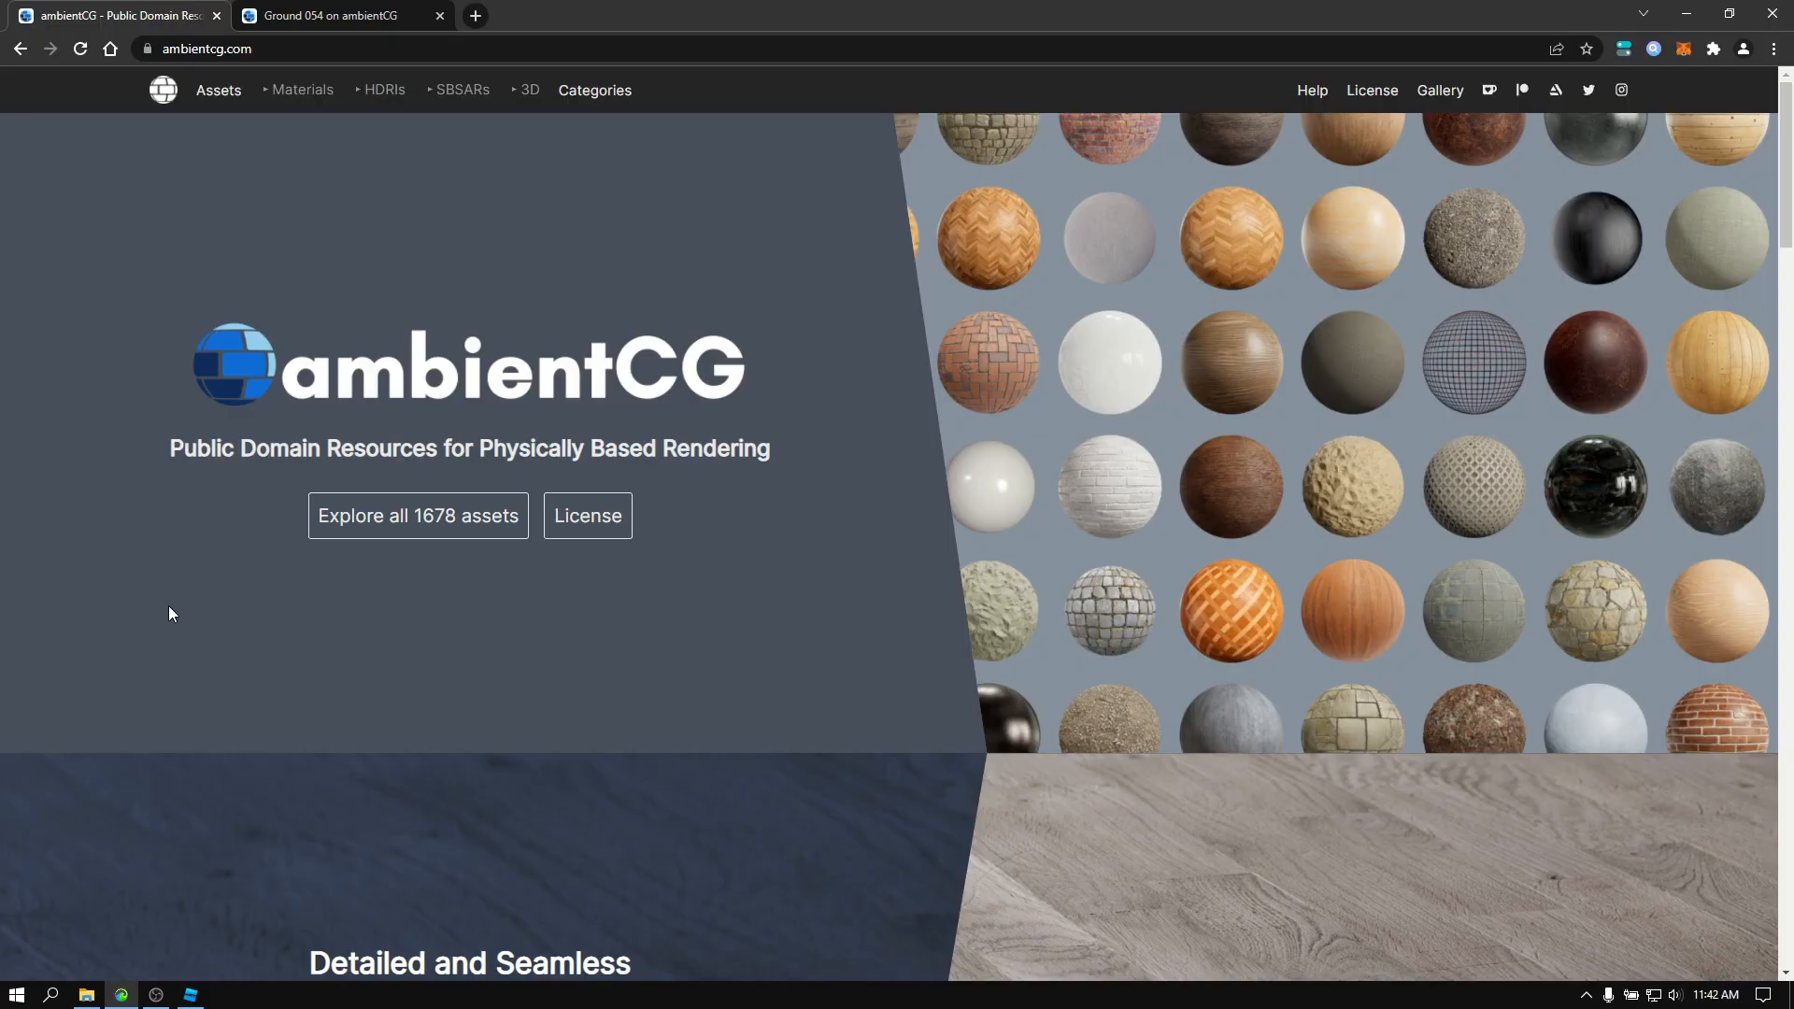
{"action": "mouse_move", "coordinate": [538, 387]}
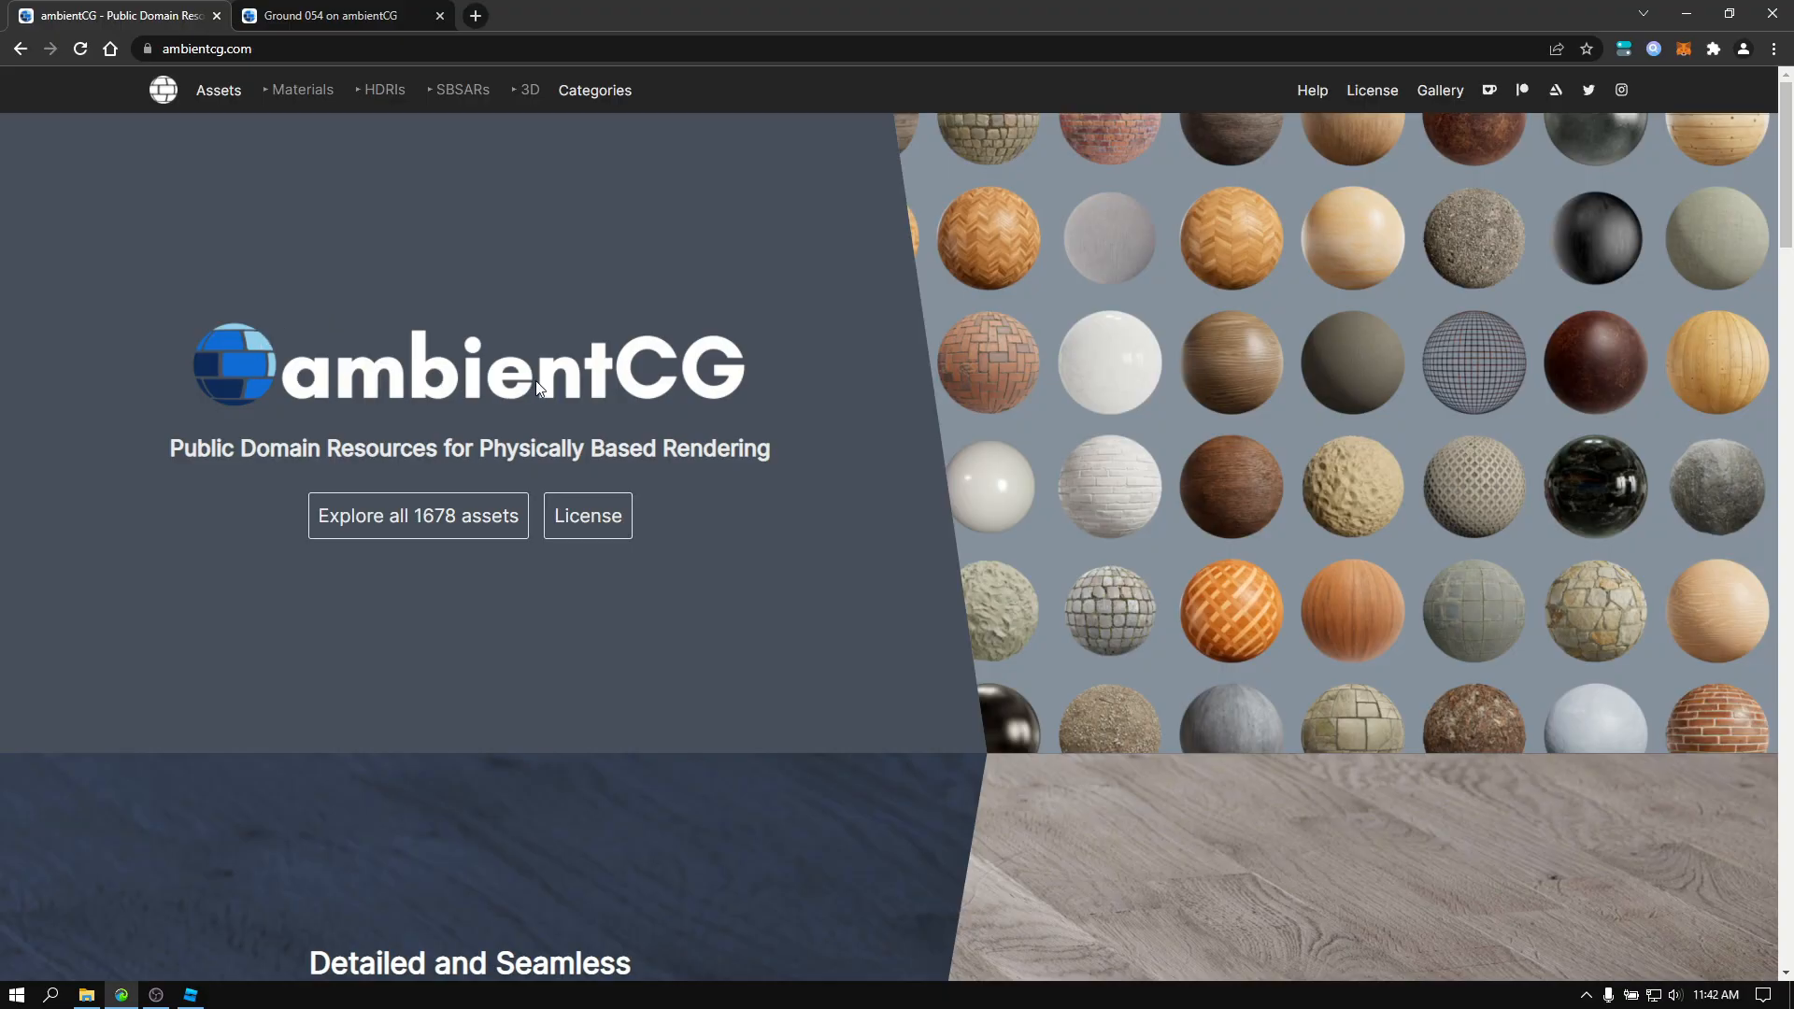
{"action": "mouse_move", "coordinate": [512, 275]}
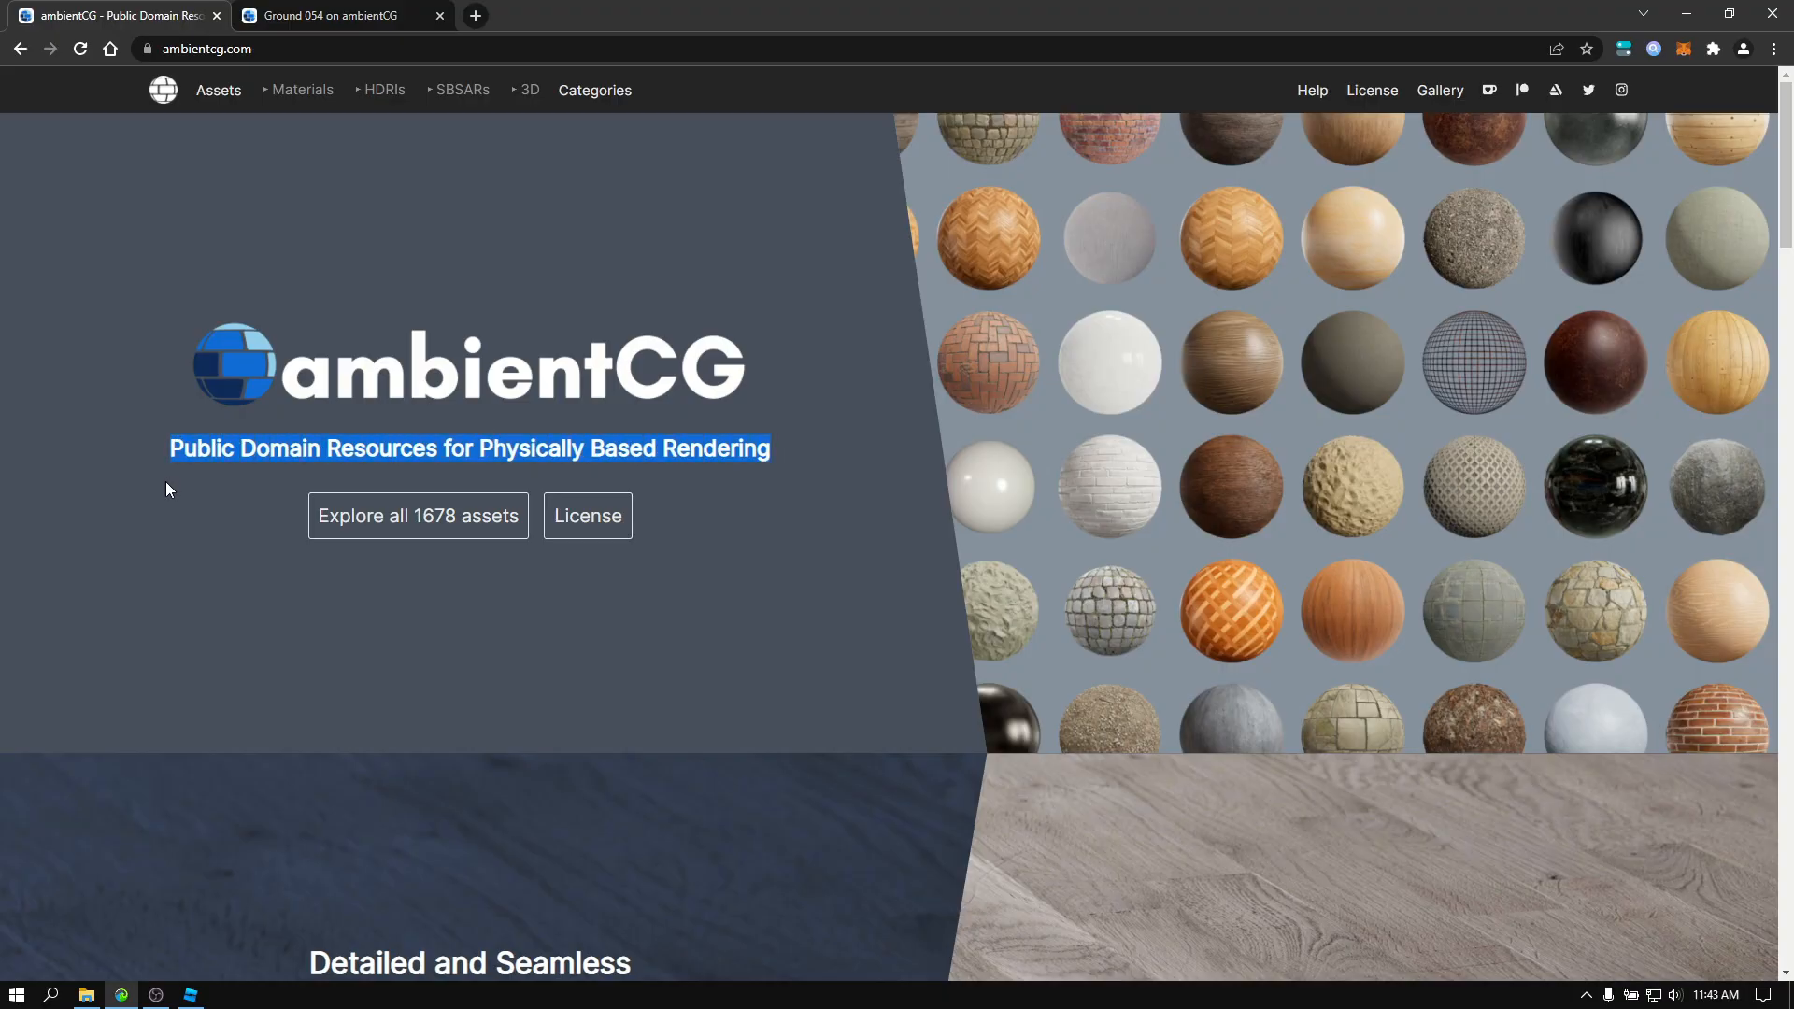
{"action": "mouse_move", "coordinate": [824, 493]}
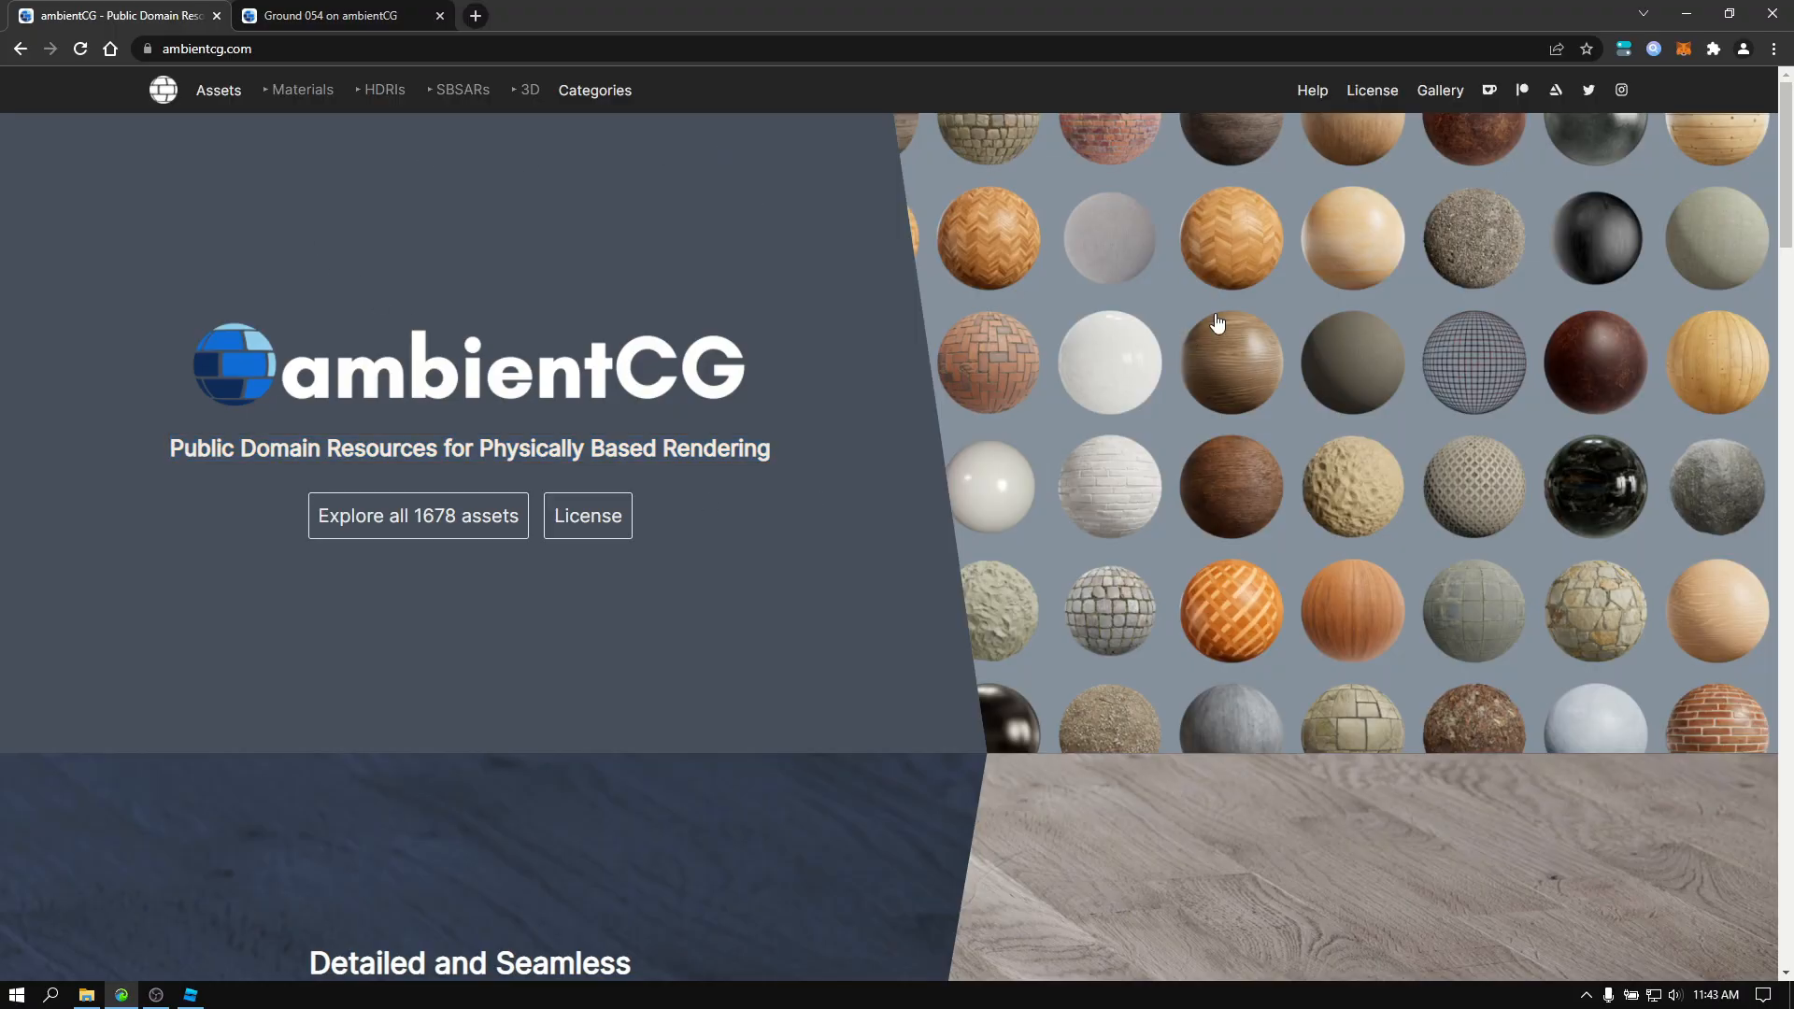
{"action": "mouse_move", "coordinate": [302, 90]}
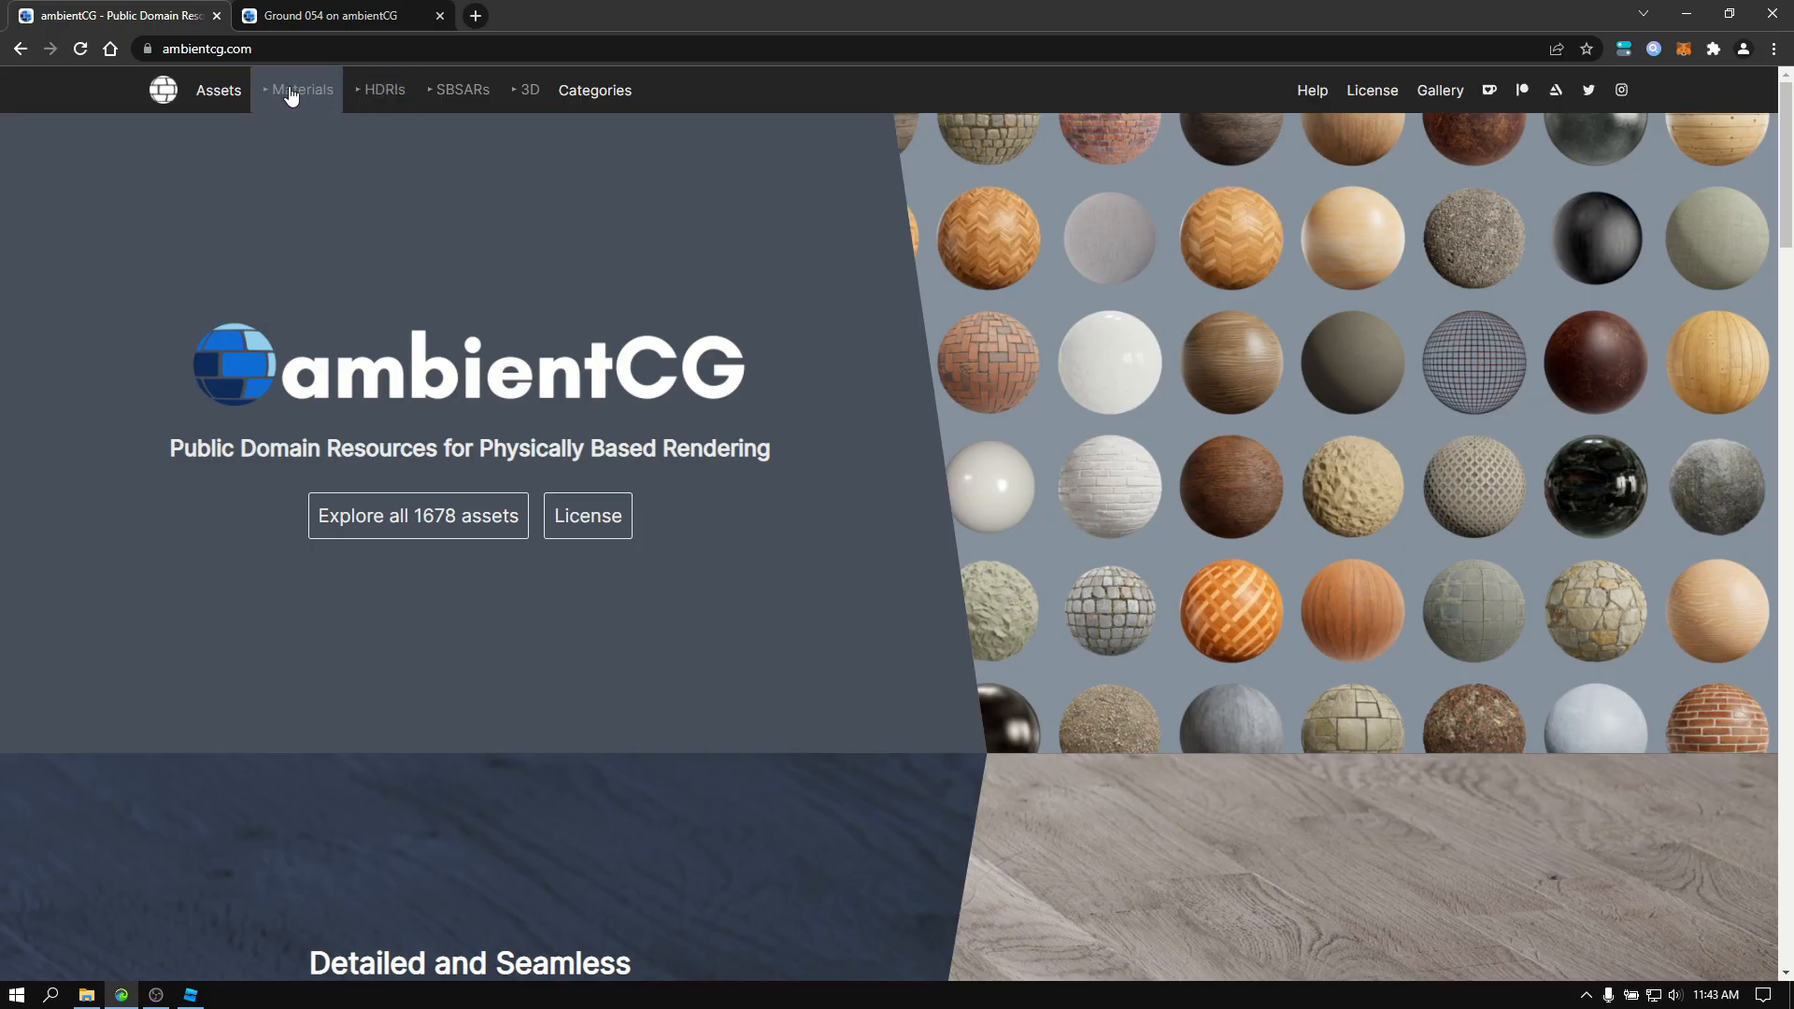
{"action": "left_click", "coordinate": [301, 90]}
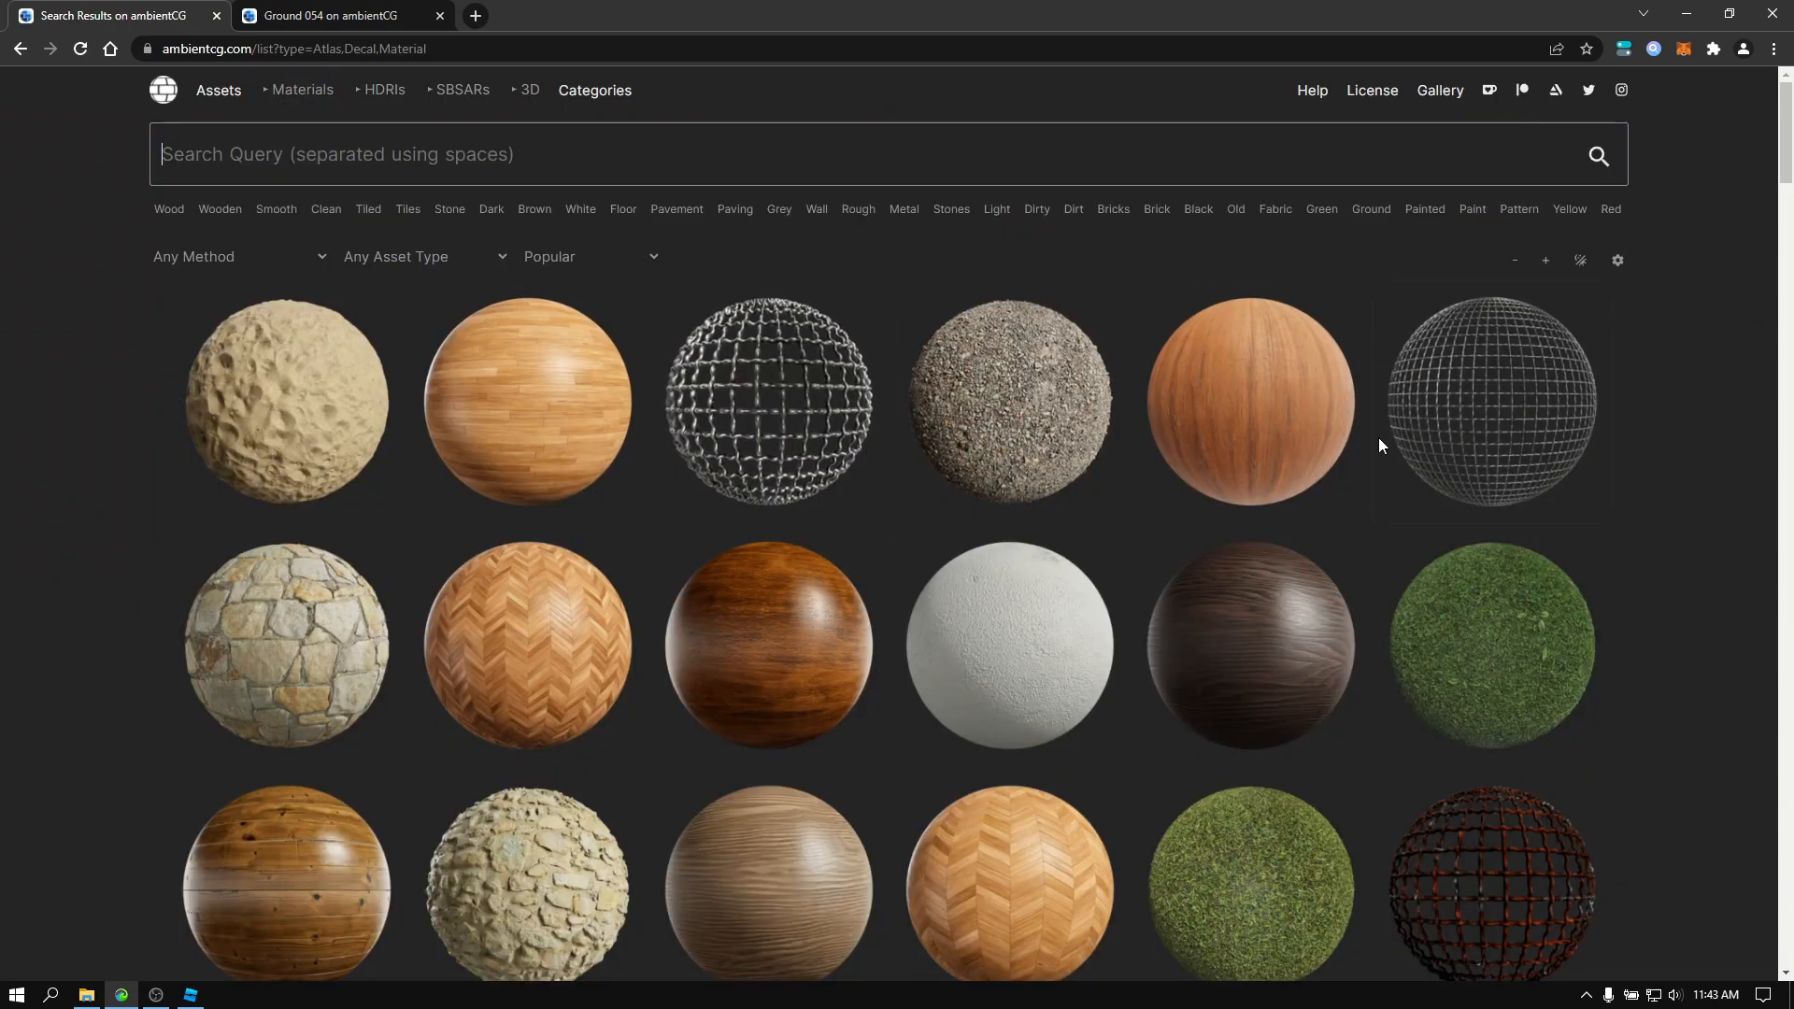
{"action": "scroll", "scroll_direction": "down", "scroll_amount": 3}
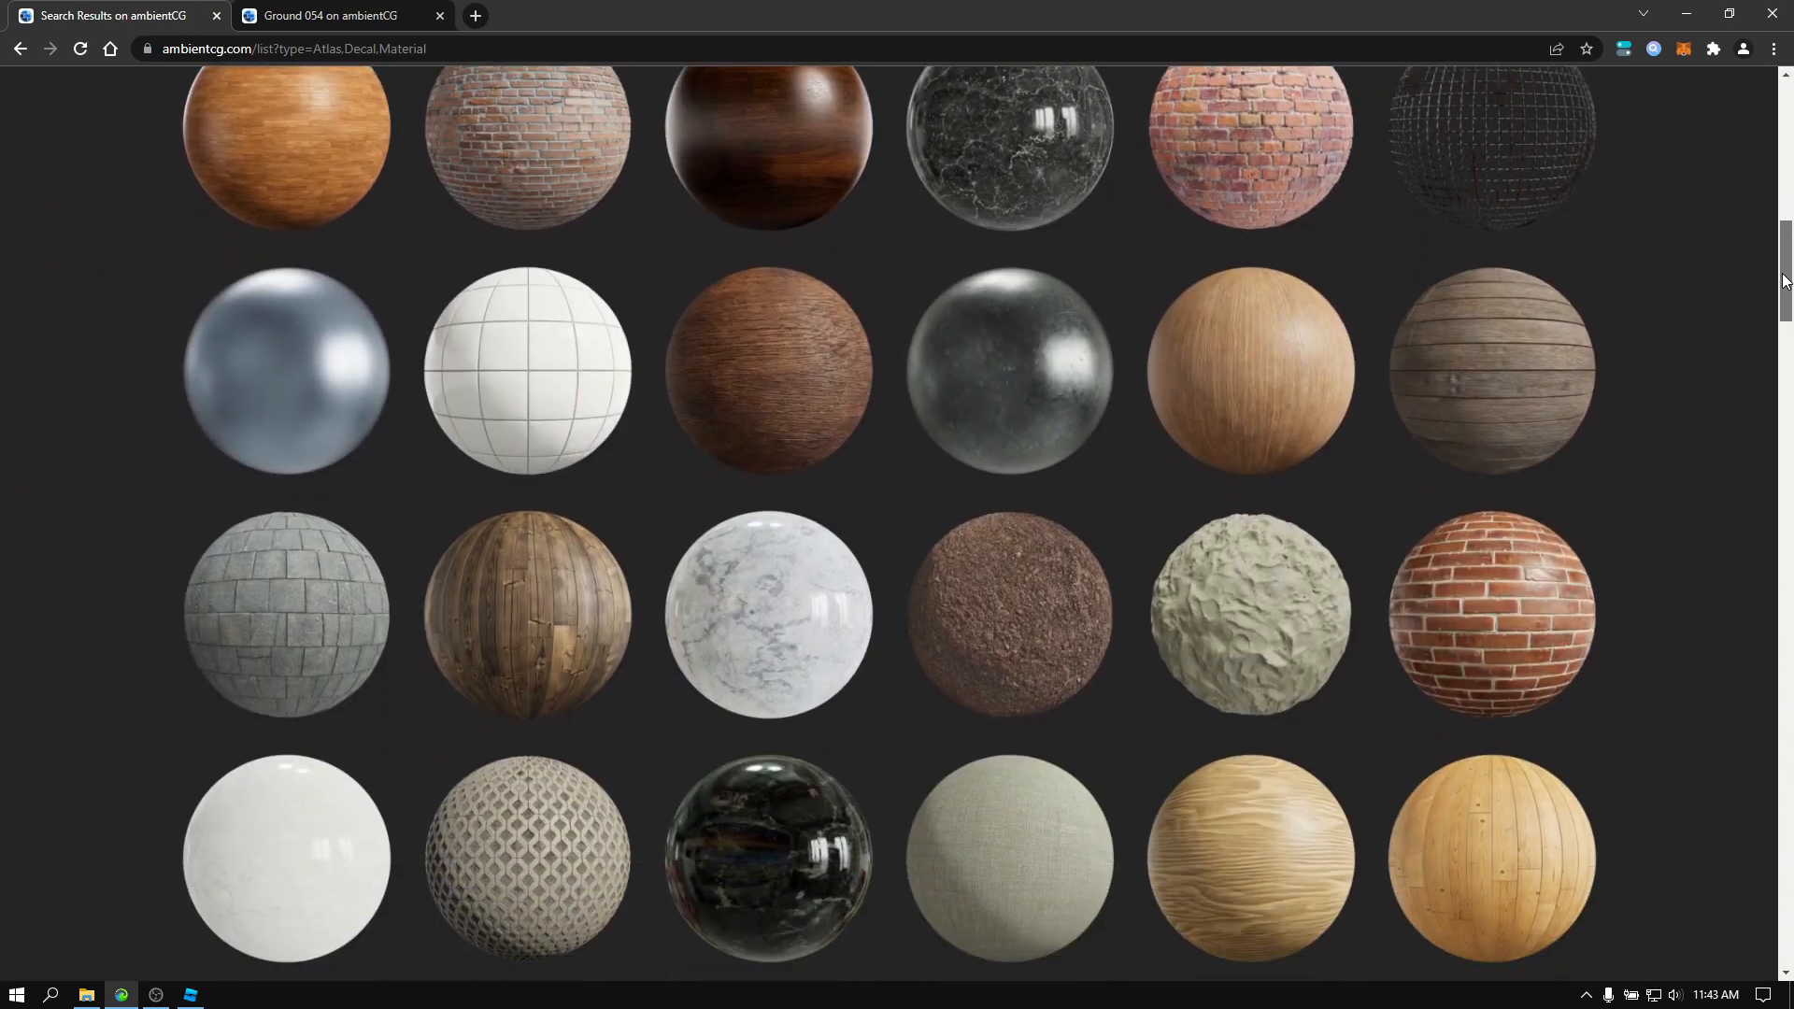
{"action": "scroll", "scroll_direction": "down", "scroll_amount": 3}
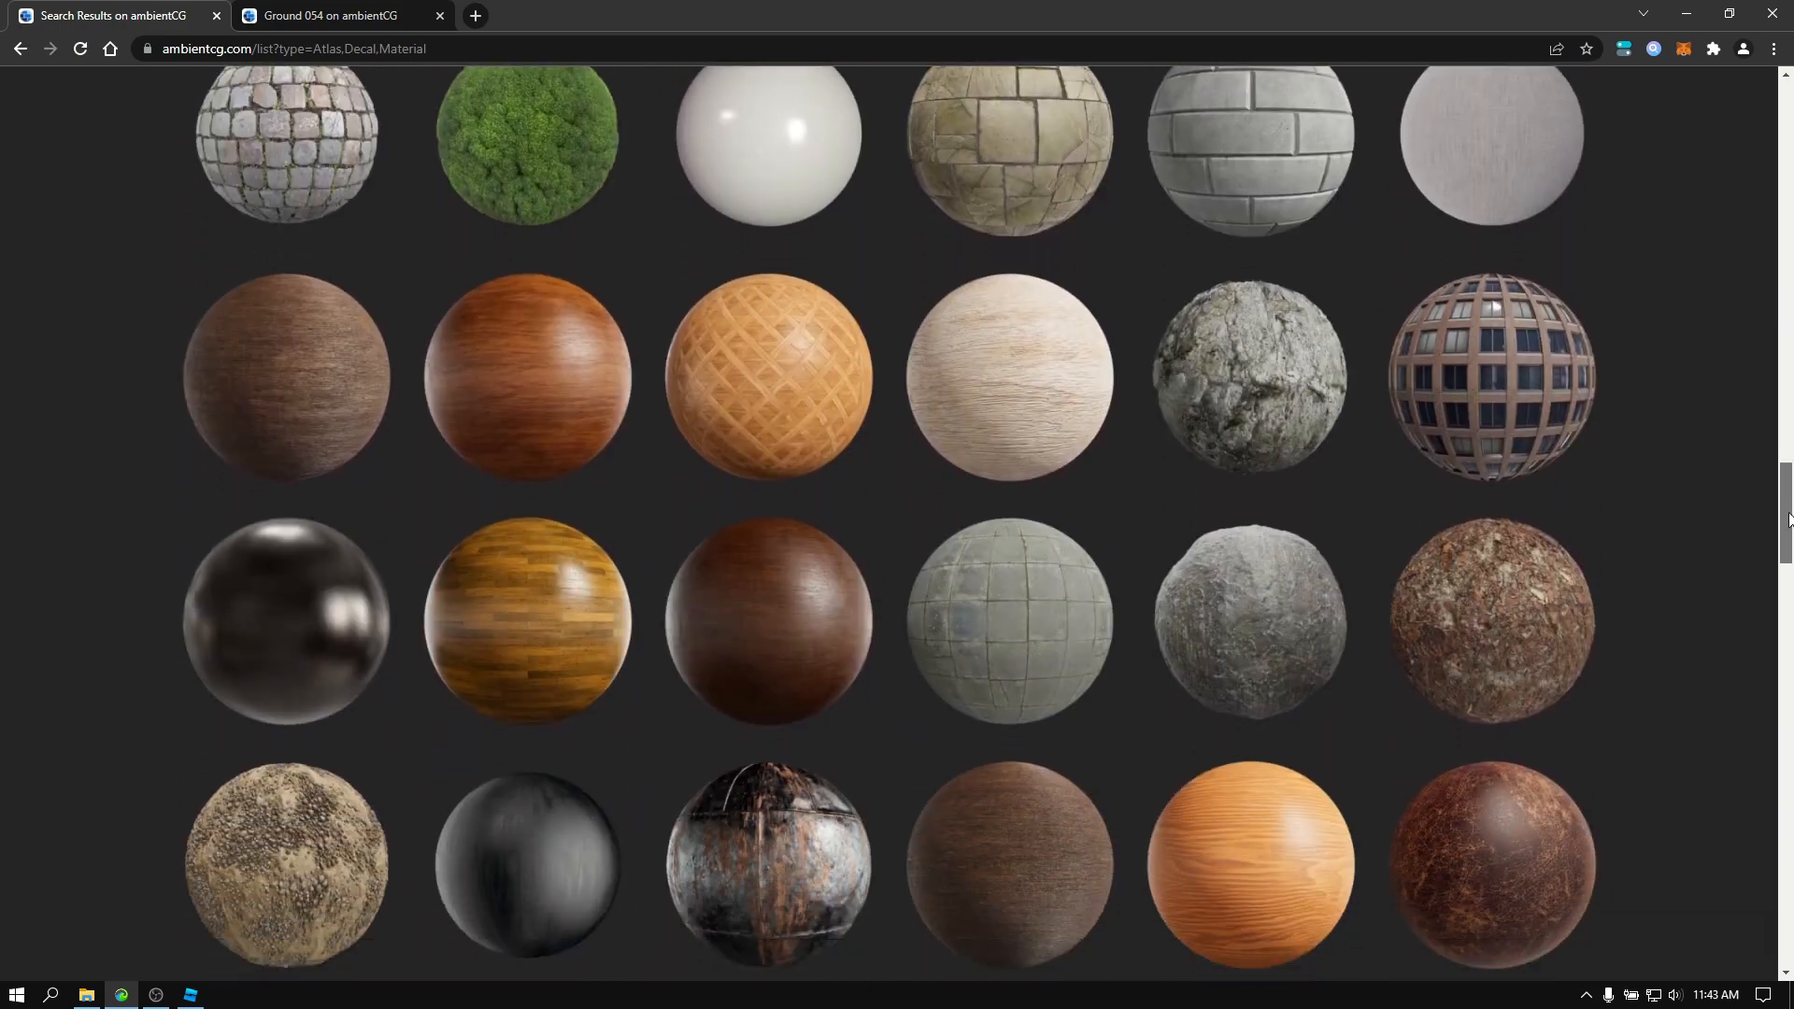
{"action": "scroll", "scroll_direction": "down", "scroll_amount": 3}
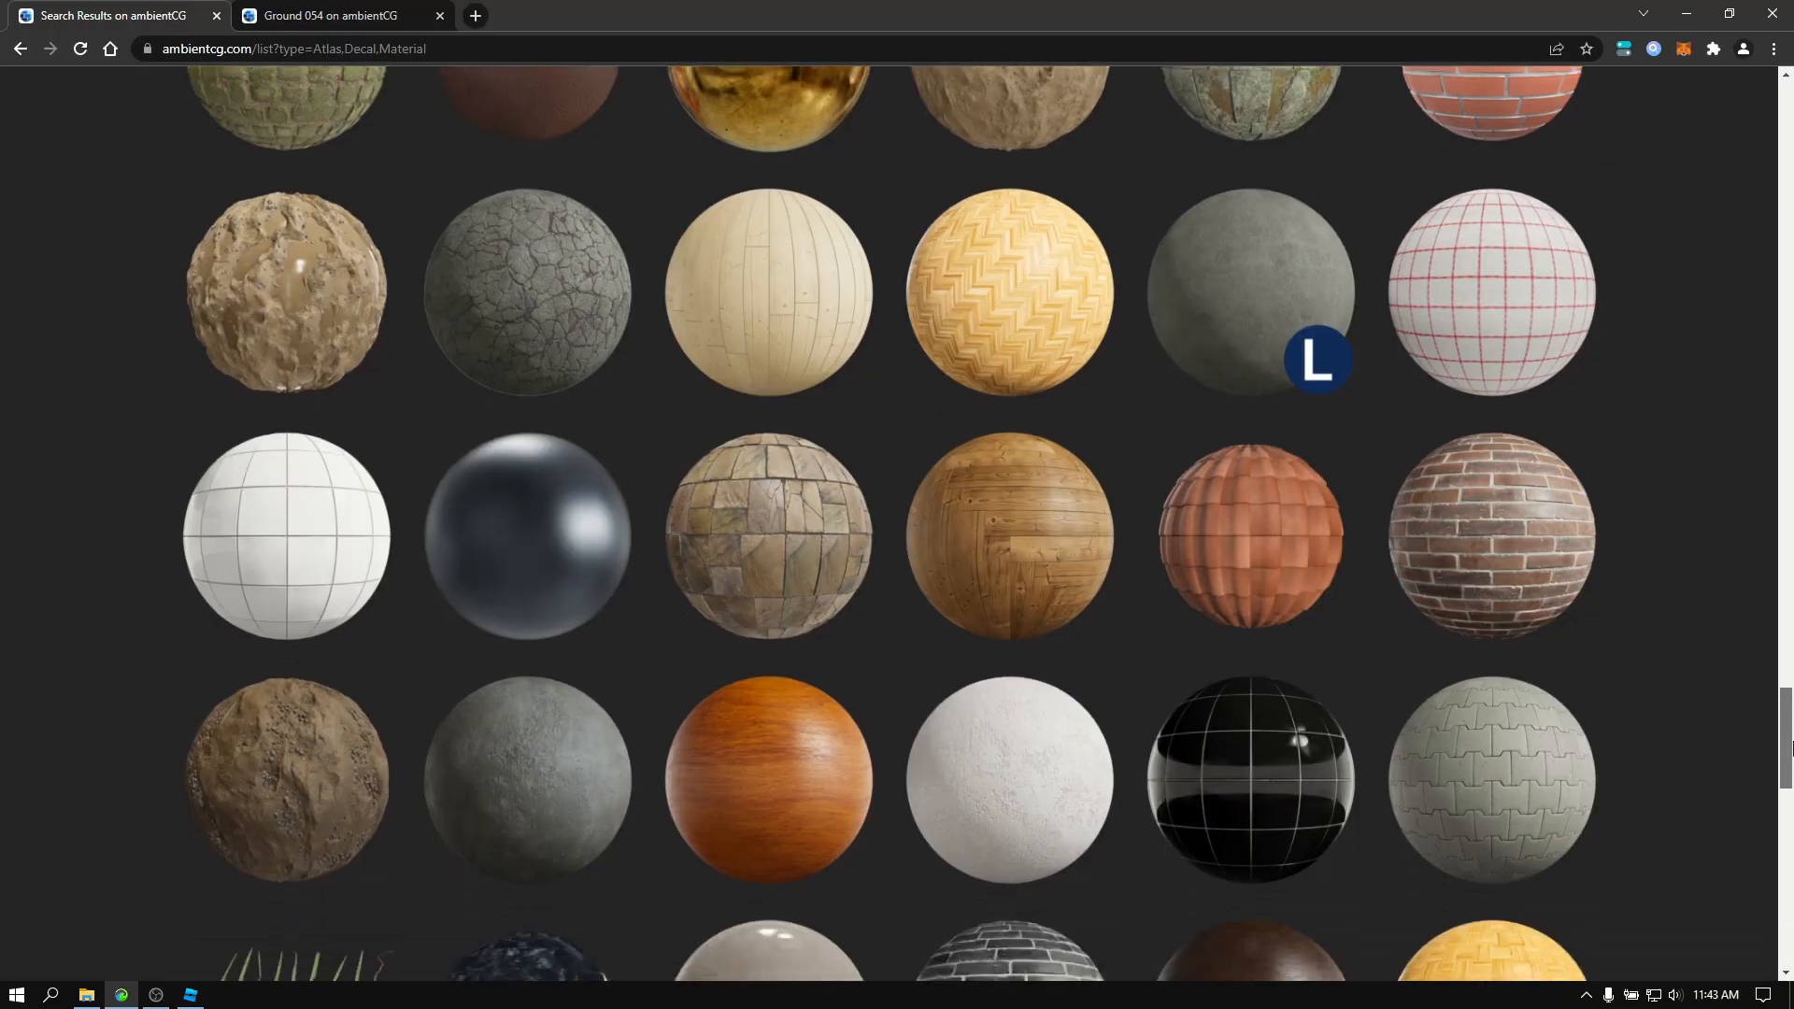
{"action": "scroll", "scroll_direction": "down", "scroll_amount": 3}
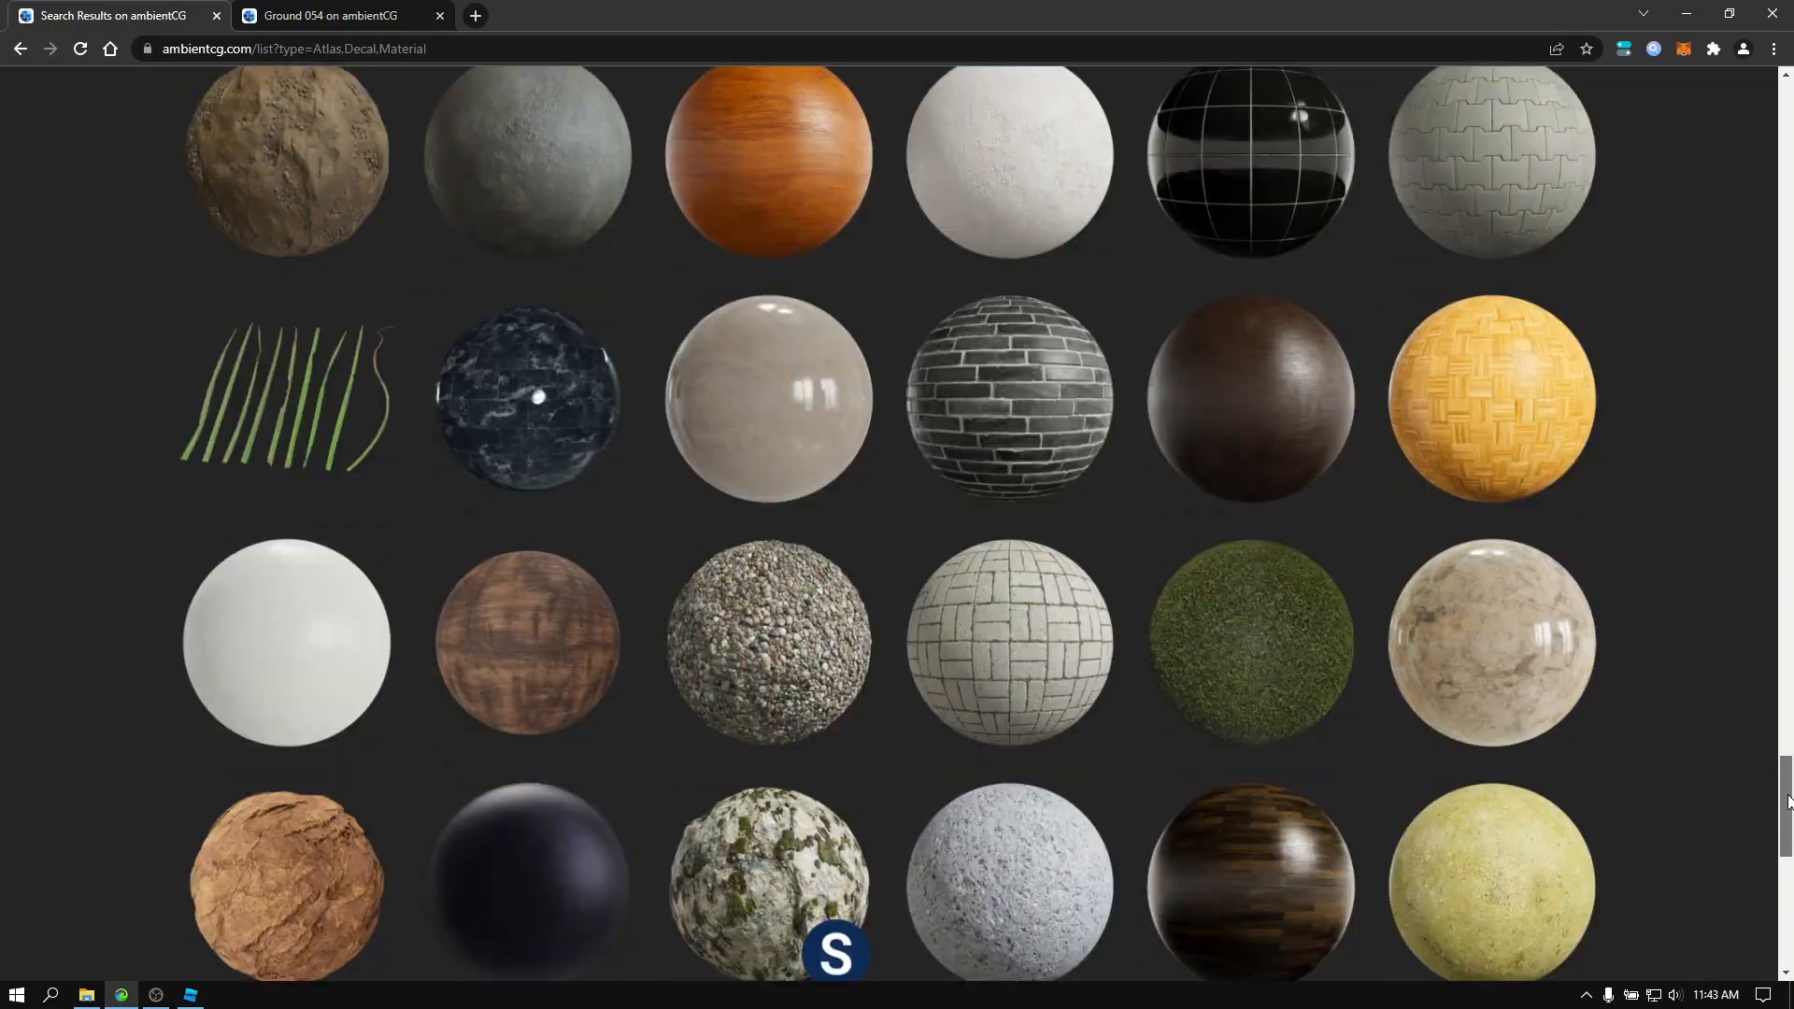
{"action": "scroll", "scroll_direction": "down", "scroll_amount": 3}
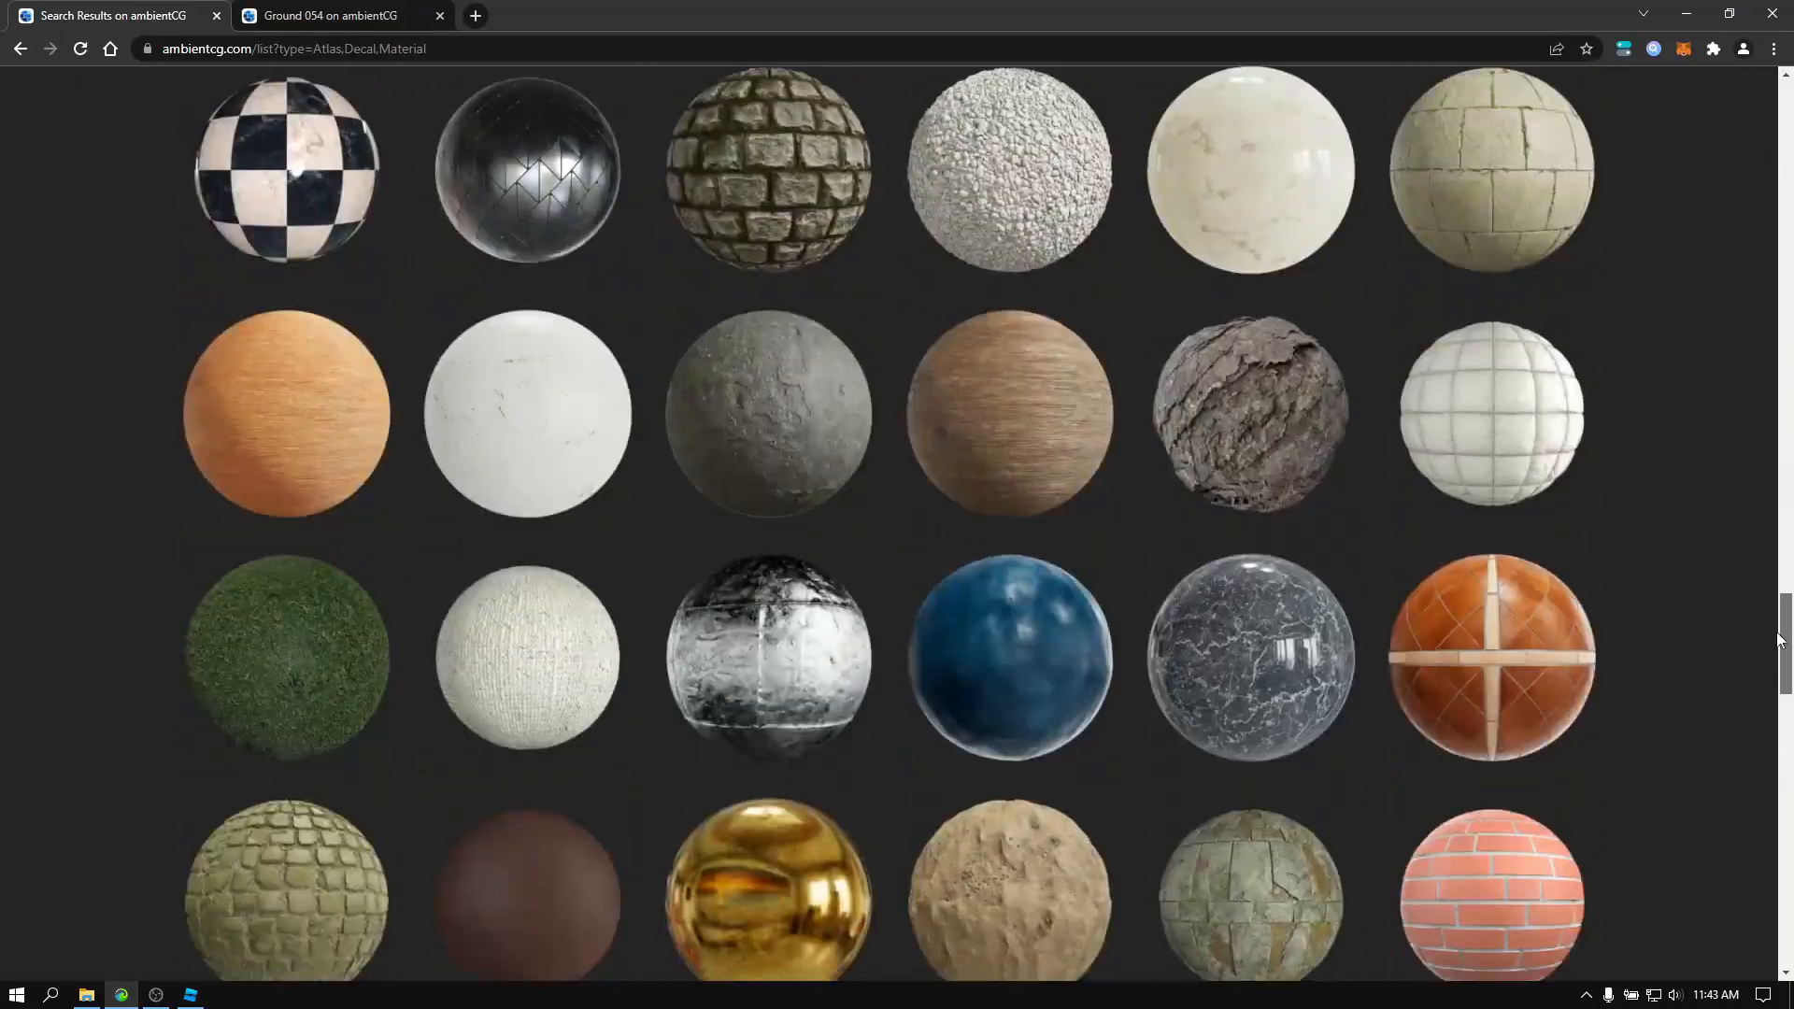
{"action": "scroll", "scroll_direction": "up", "scroll_amount": 3}
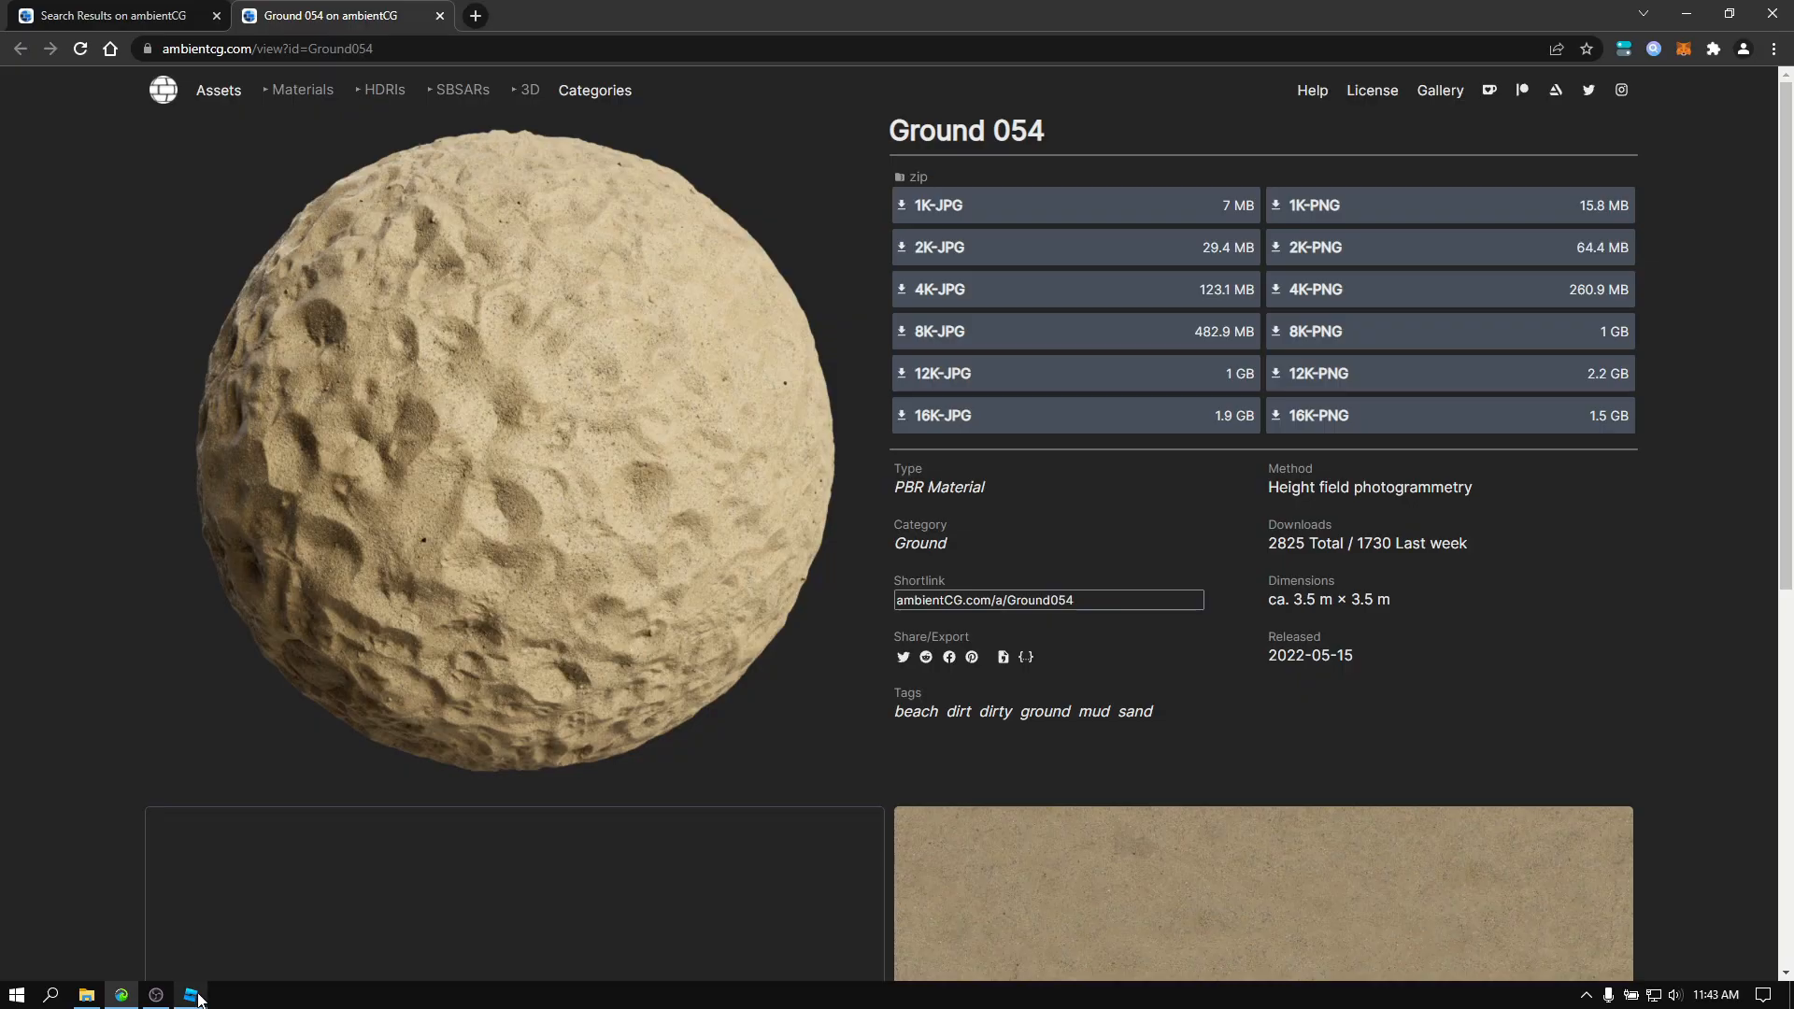
Start the 2K-PNG download of the Ground 054 sand material.
{"action": "left_click", "coordinate": [191, 992]}
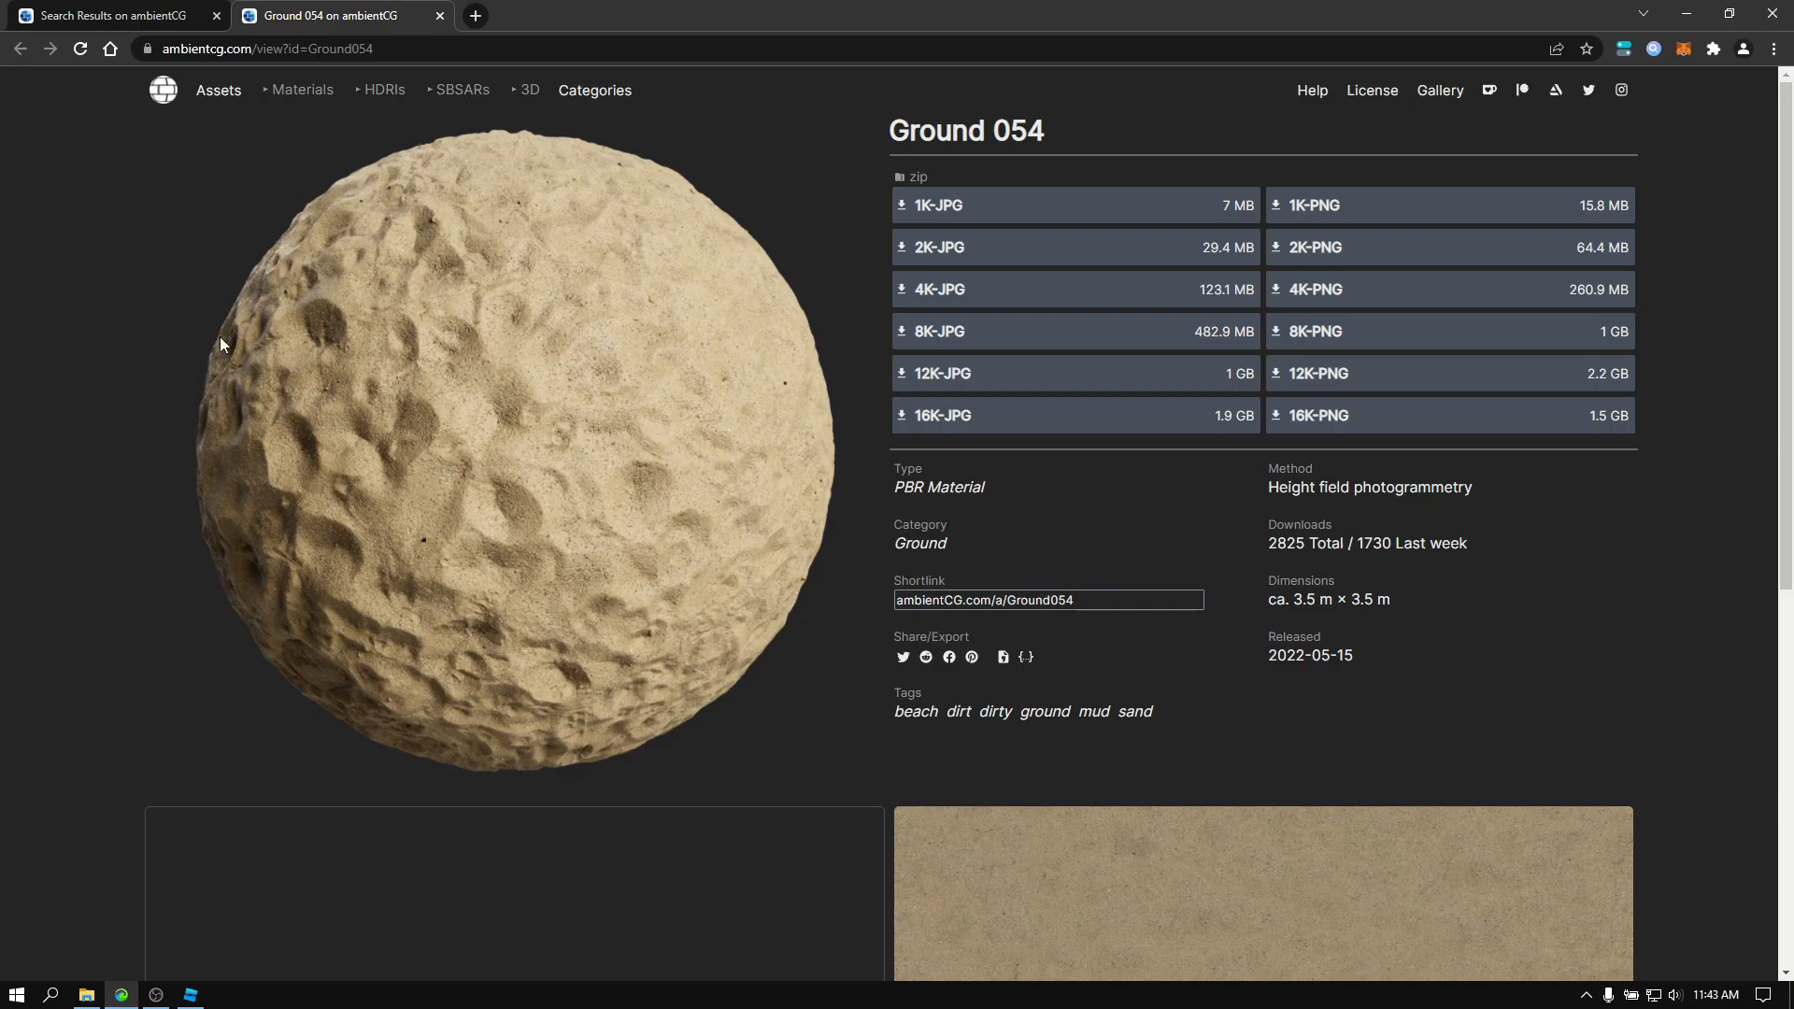
{"action": "mouse_move", "coordinate": [967, 211]}
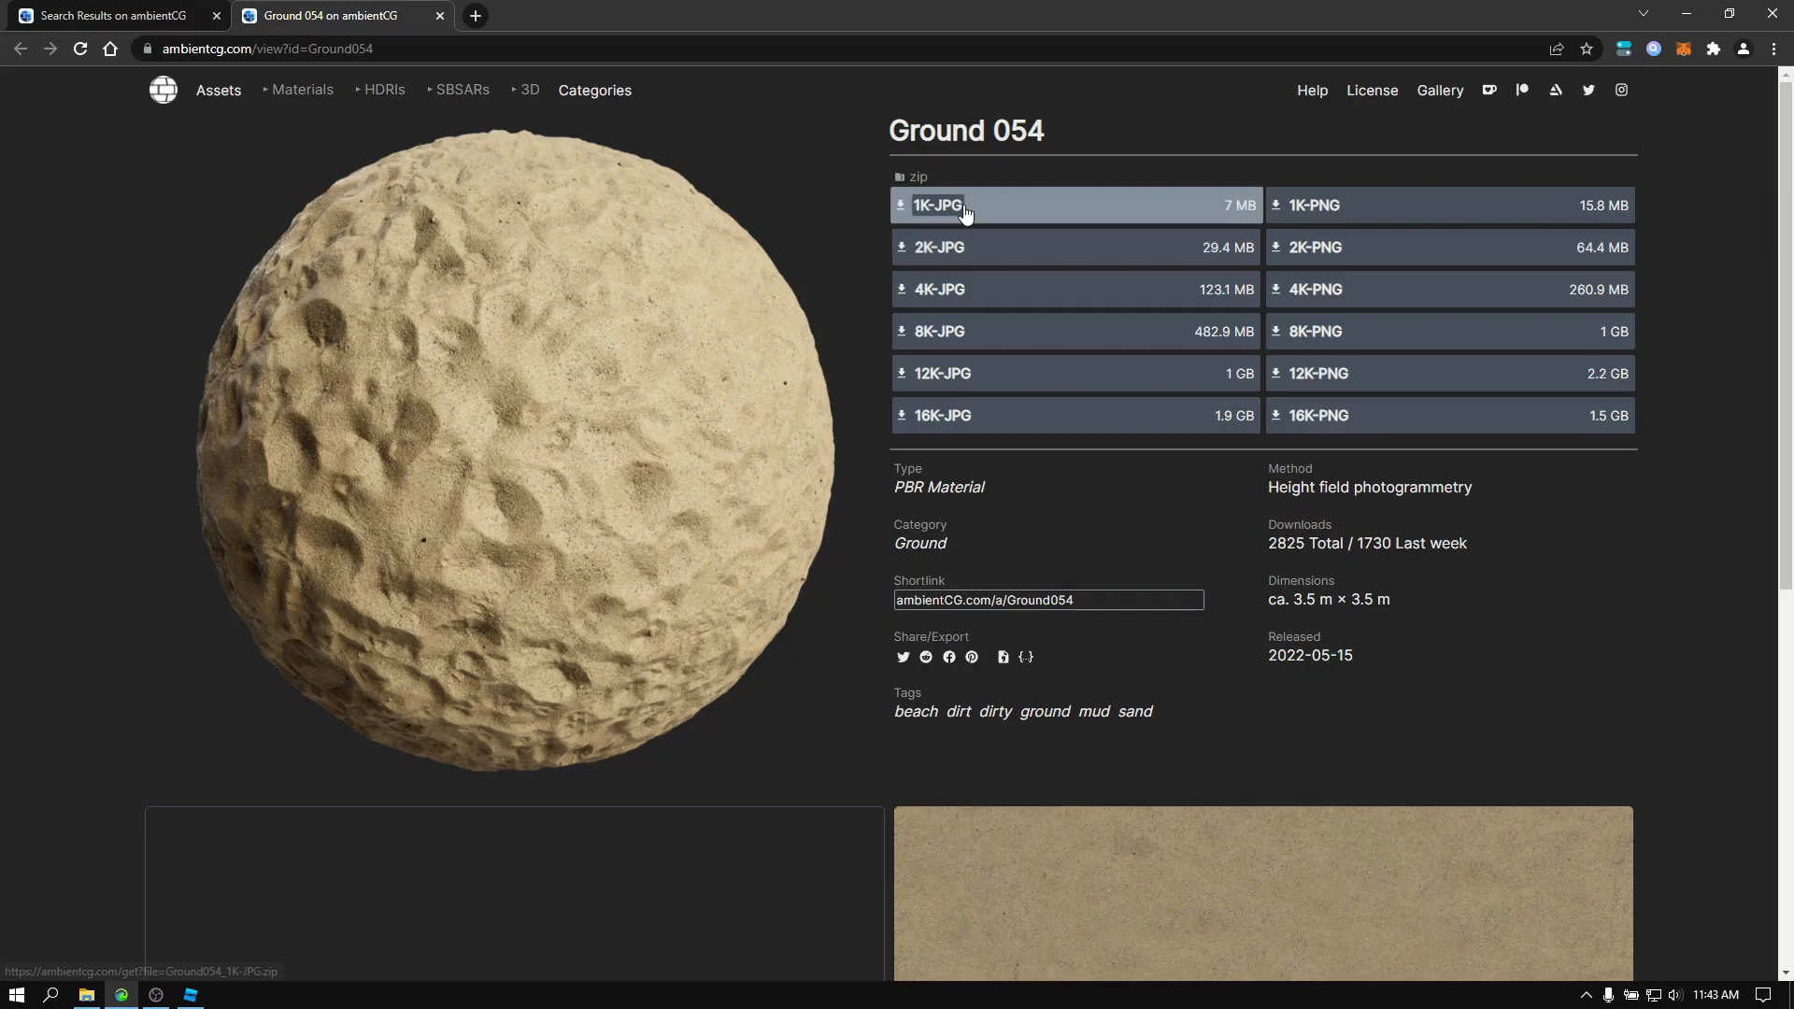
{"action": "mouse_move", "coordinate": [452, 243]}
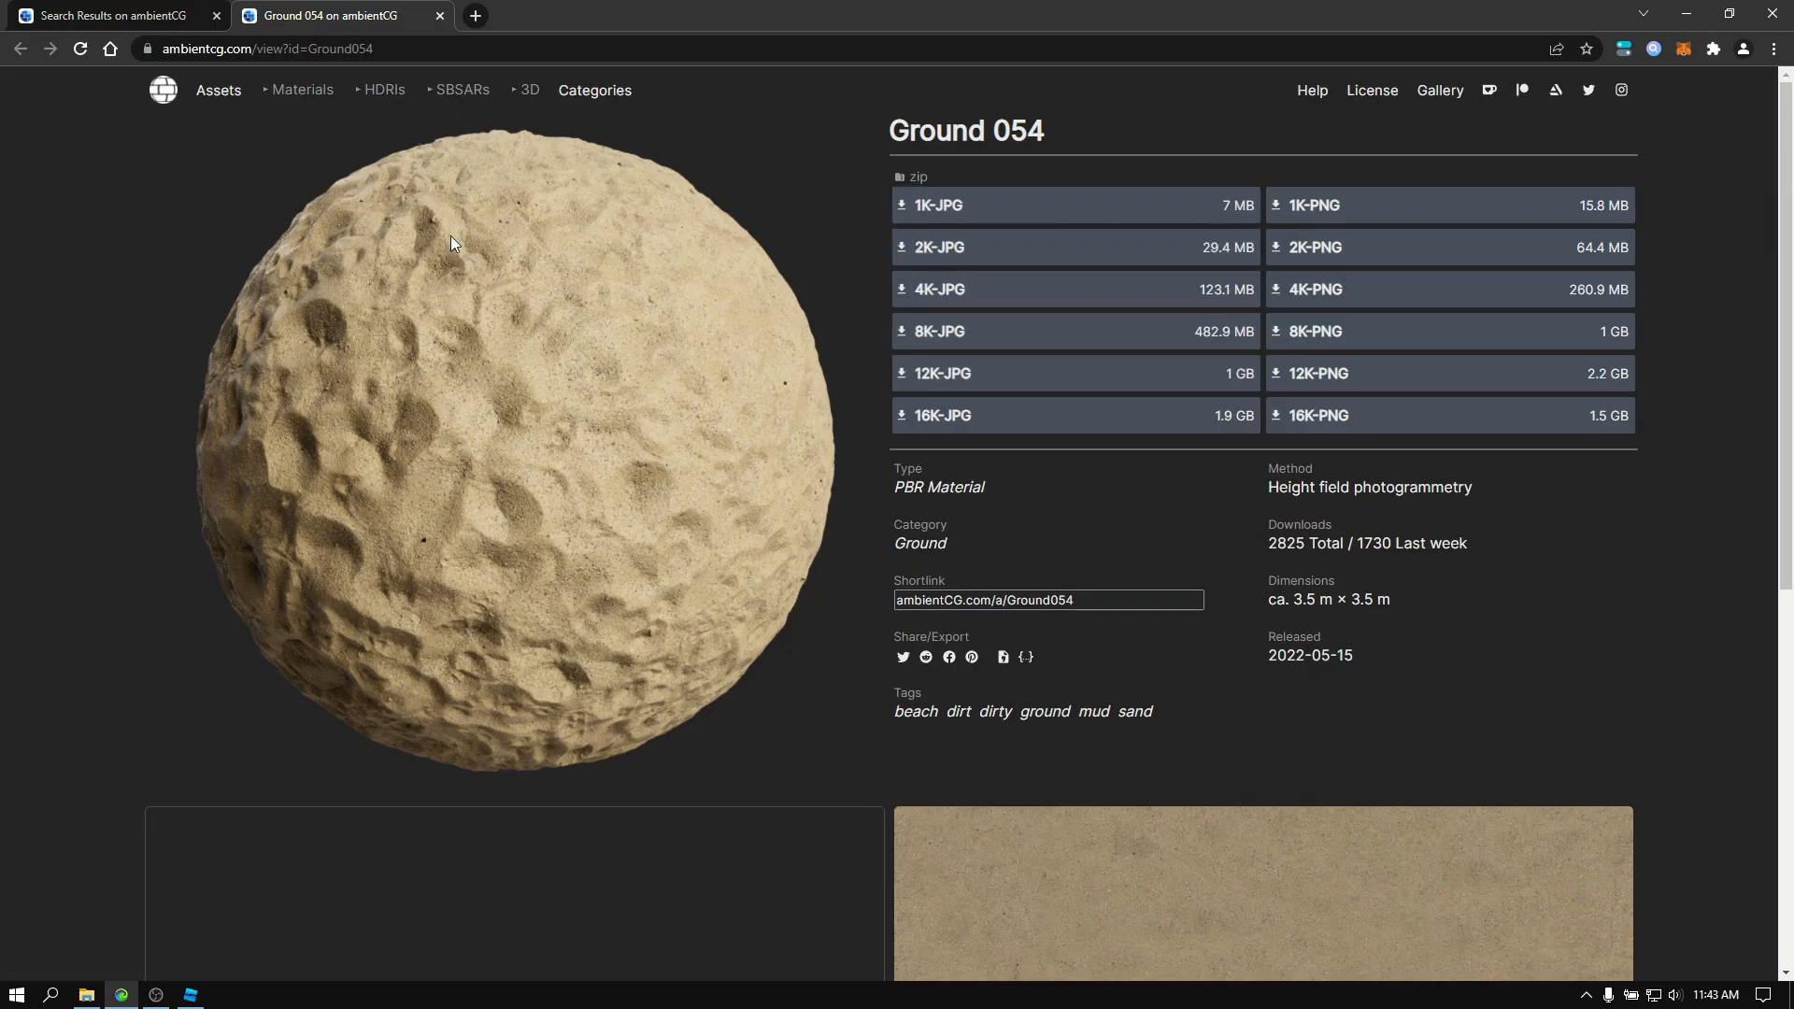
{"action": "mouse_move", "coordinate": [1373, 247]}
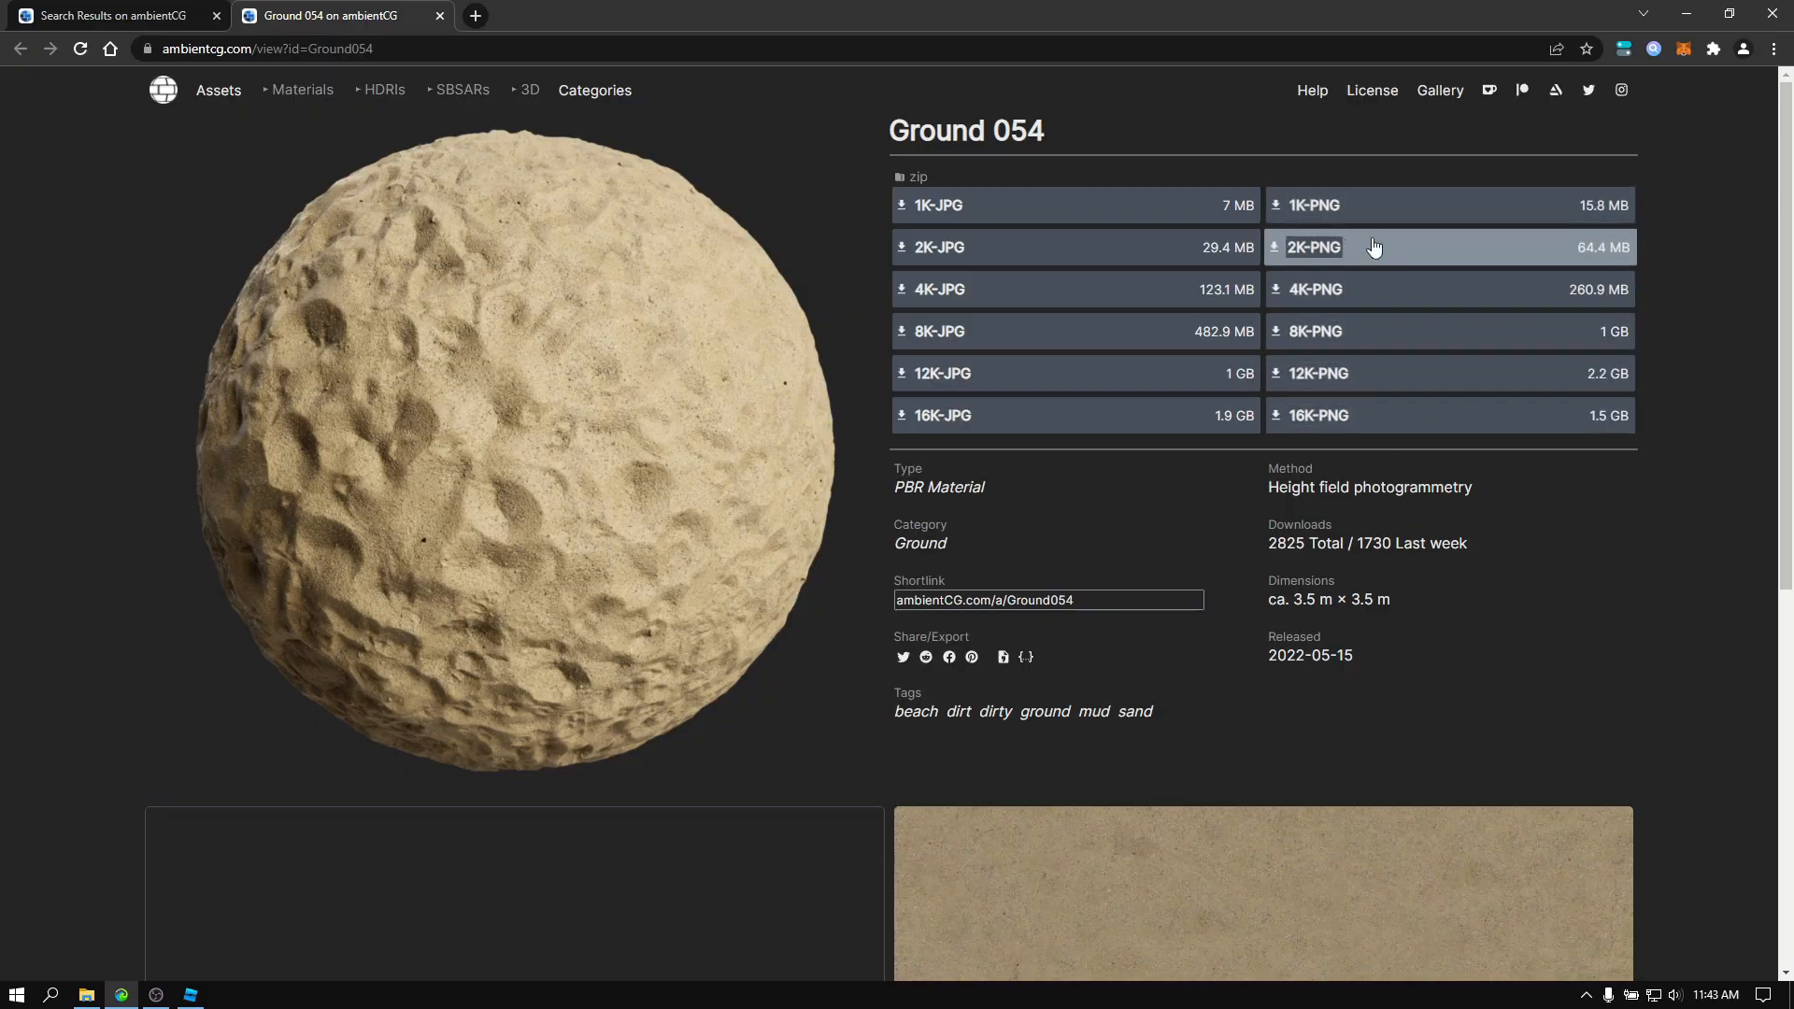
{"action": "mouse_move", "coordinate": [1496, 256]}
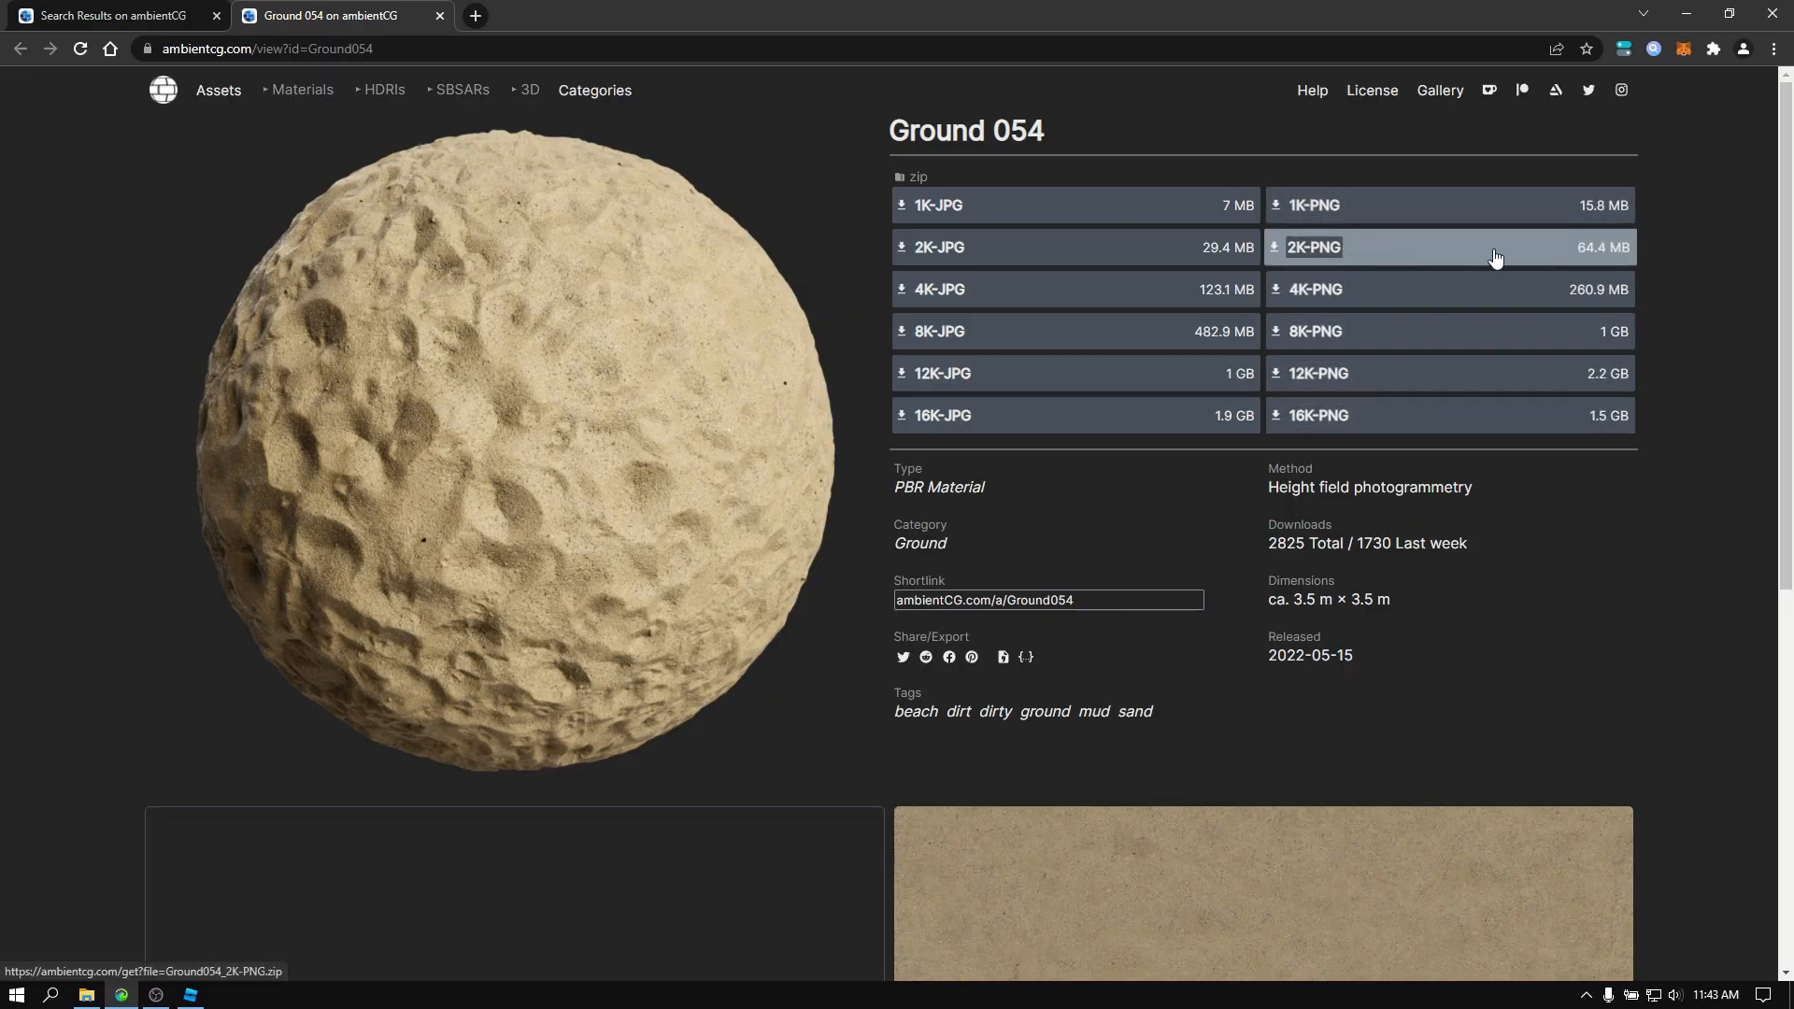
{"action": "mouse_move", "coordinate": [1393, 288]}
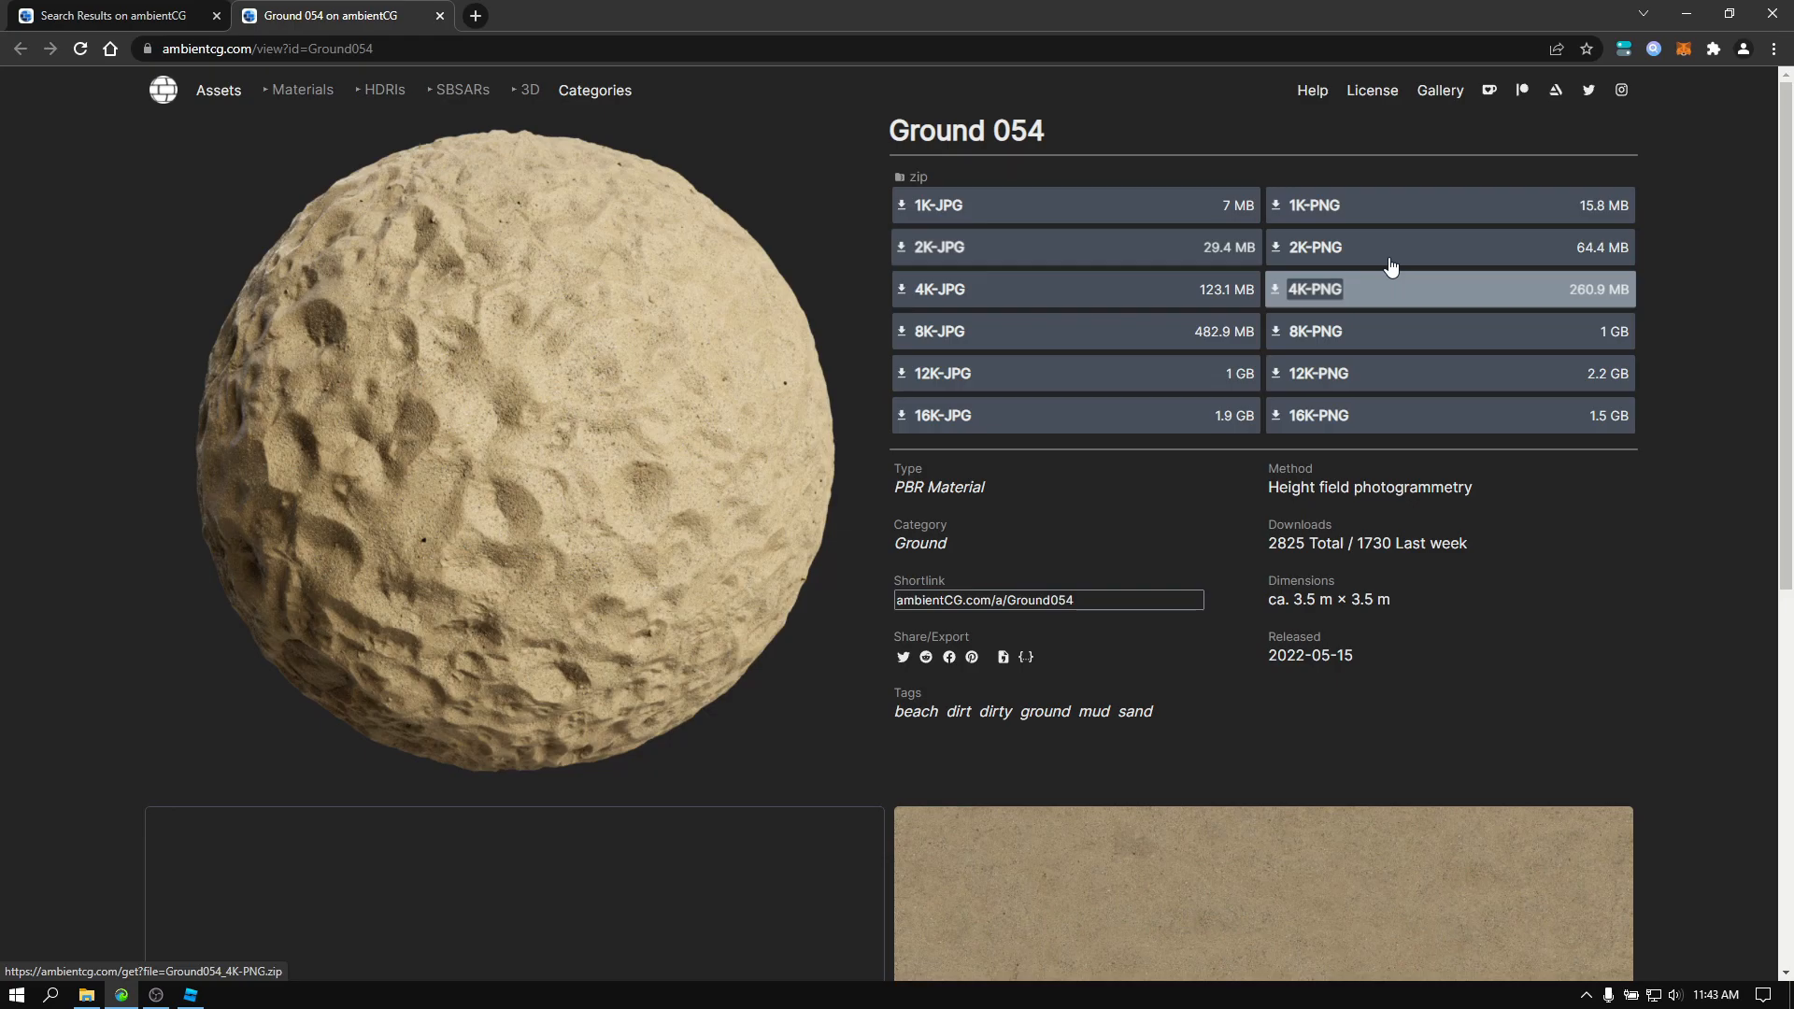
{"action": "mouse_move", "coordinate": [1312, 247]}
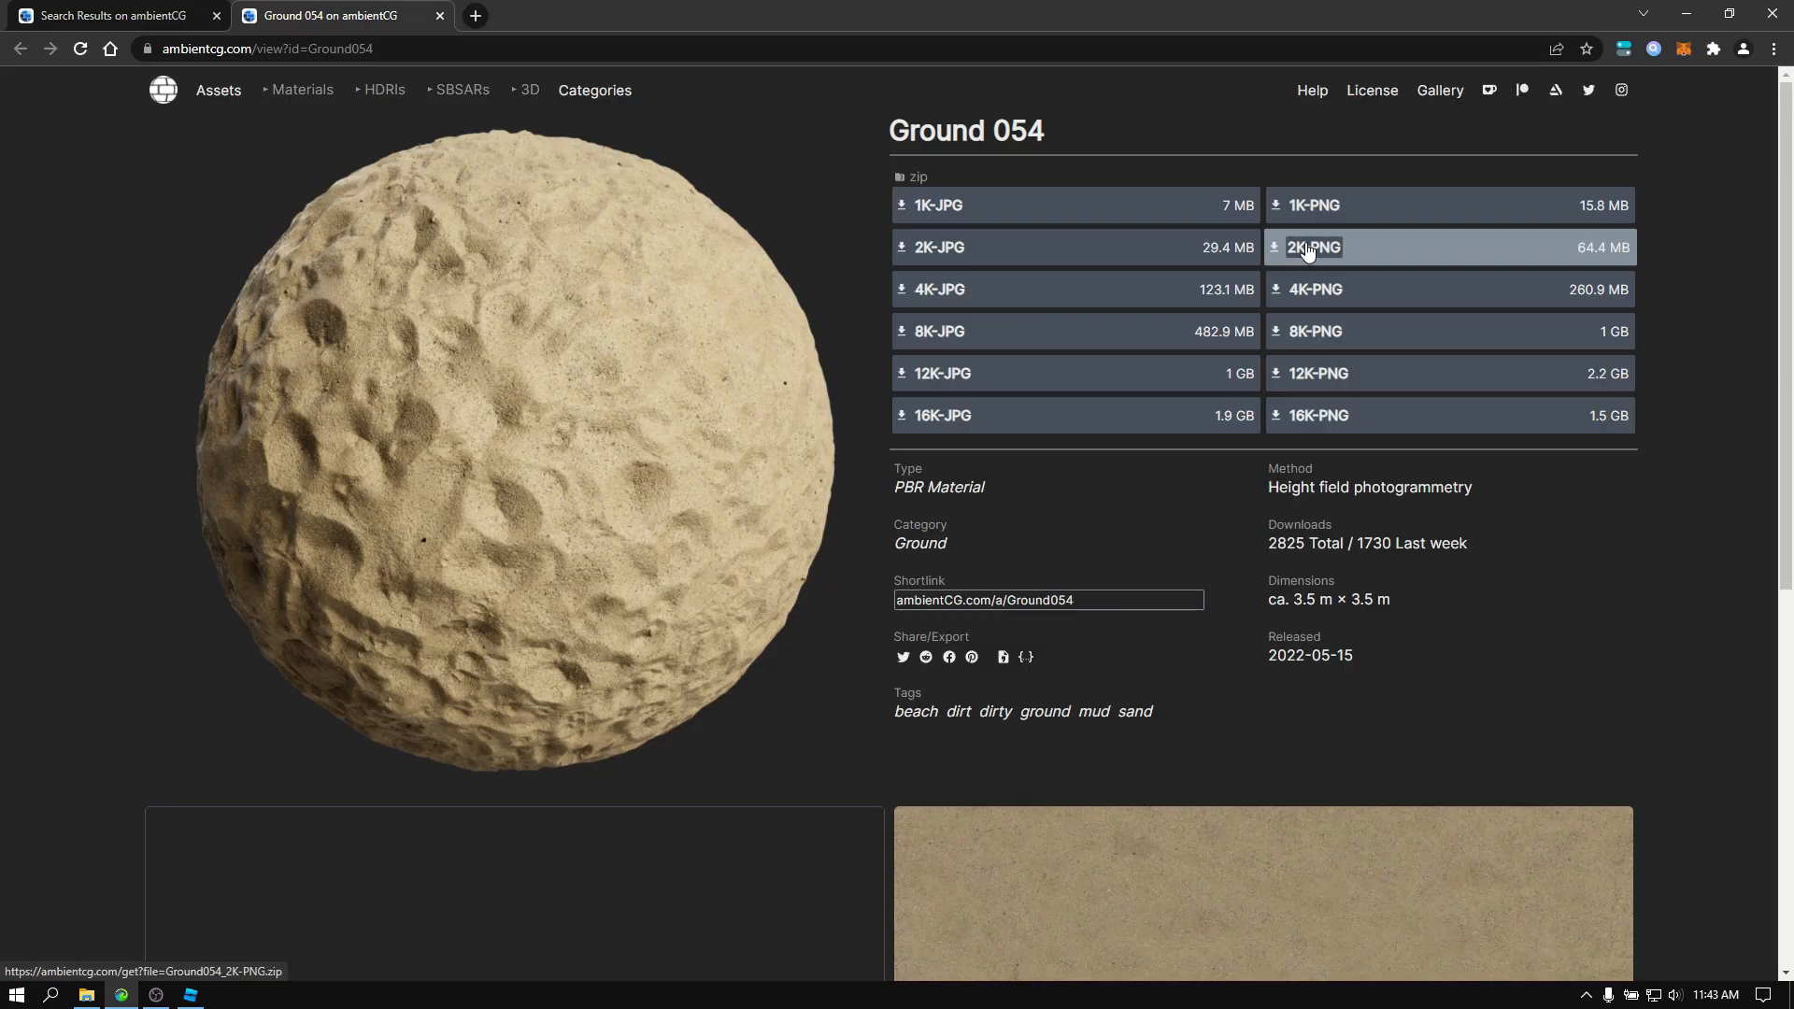
{"action": "mouse_move", "coordinate": [1152, 542]}
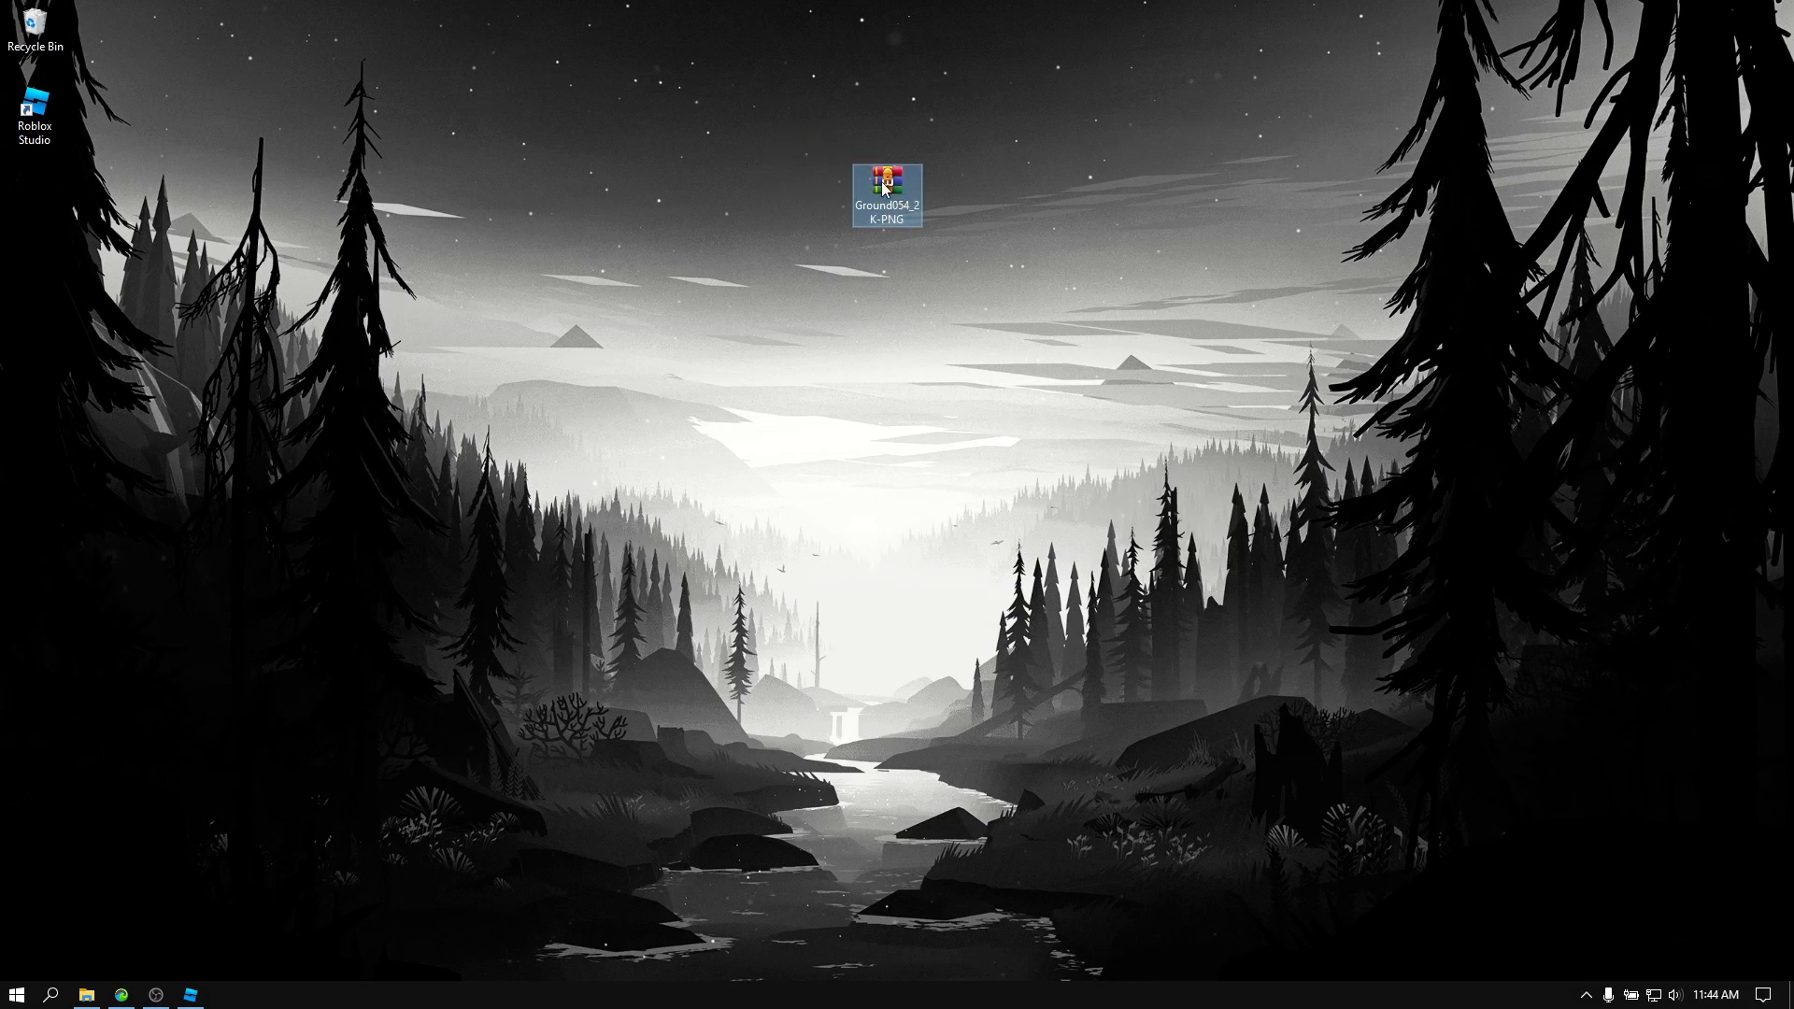
Extract the Ground054 2K-PNG zip into a Ground054_2K-PNG folder with WinRAR.
{"action": "right_click", "coordinate": [886, 194]}
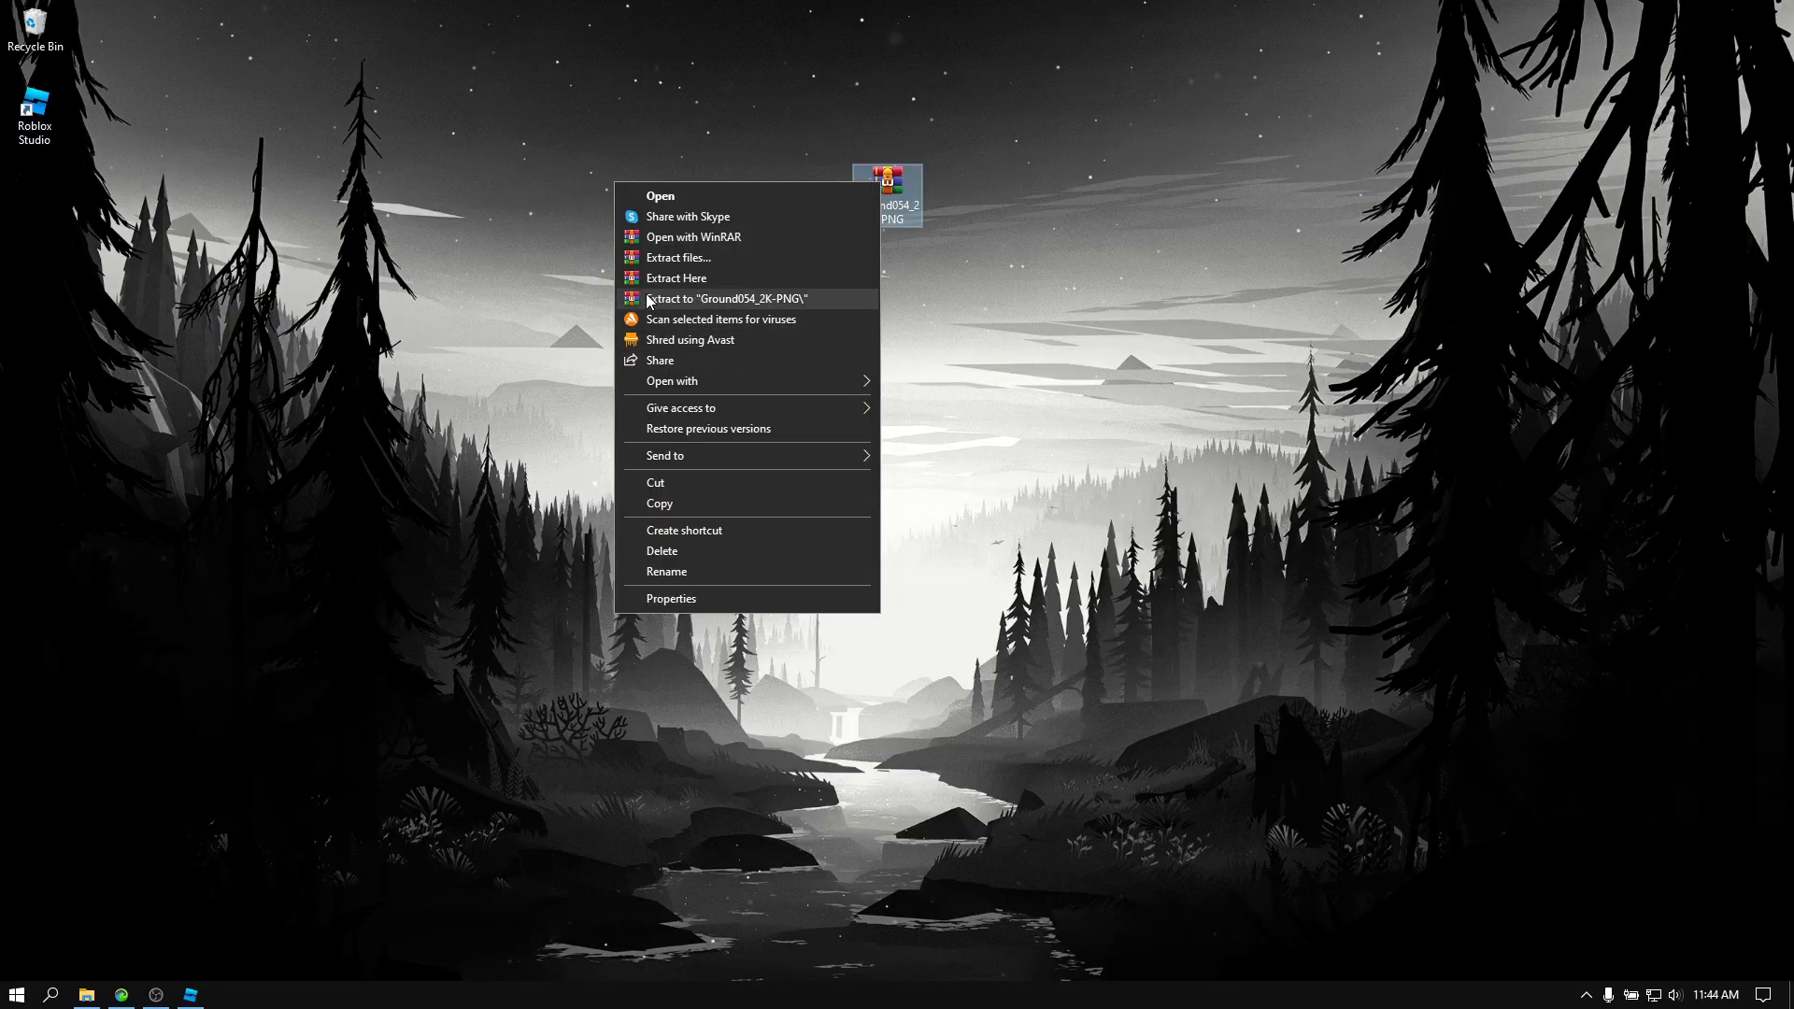
{"action": "mouse_move", "coordinate": [828, 304]}
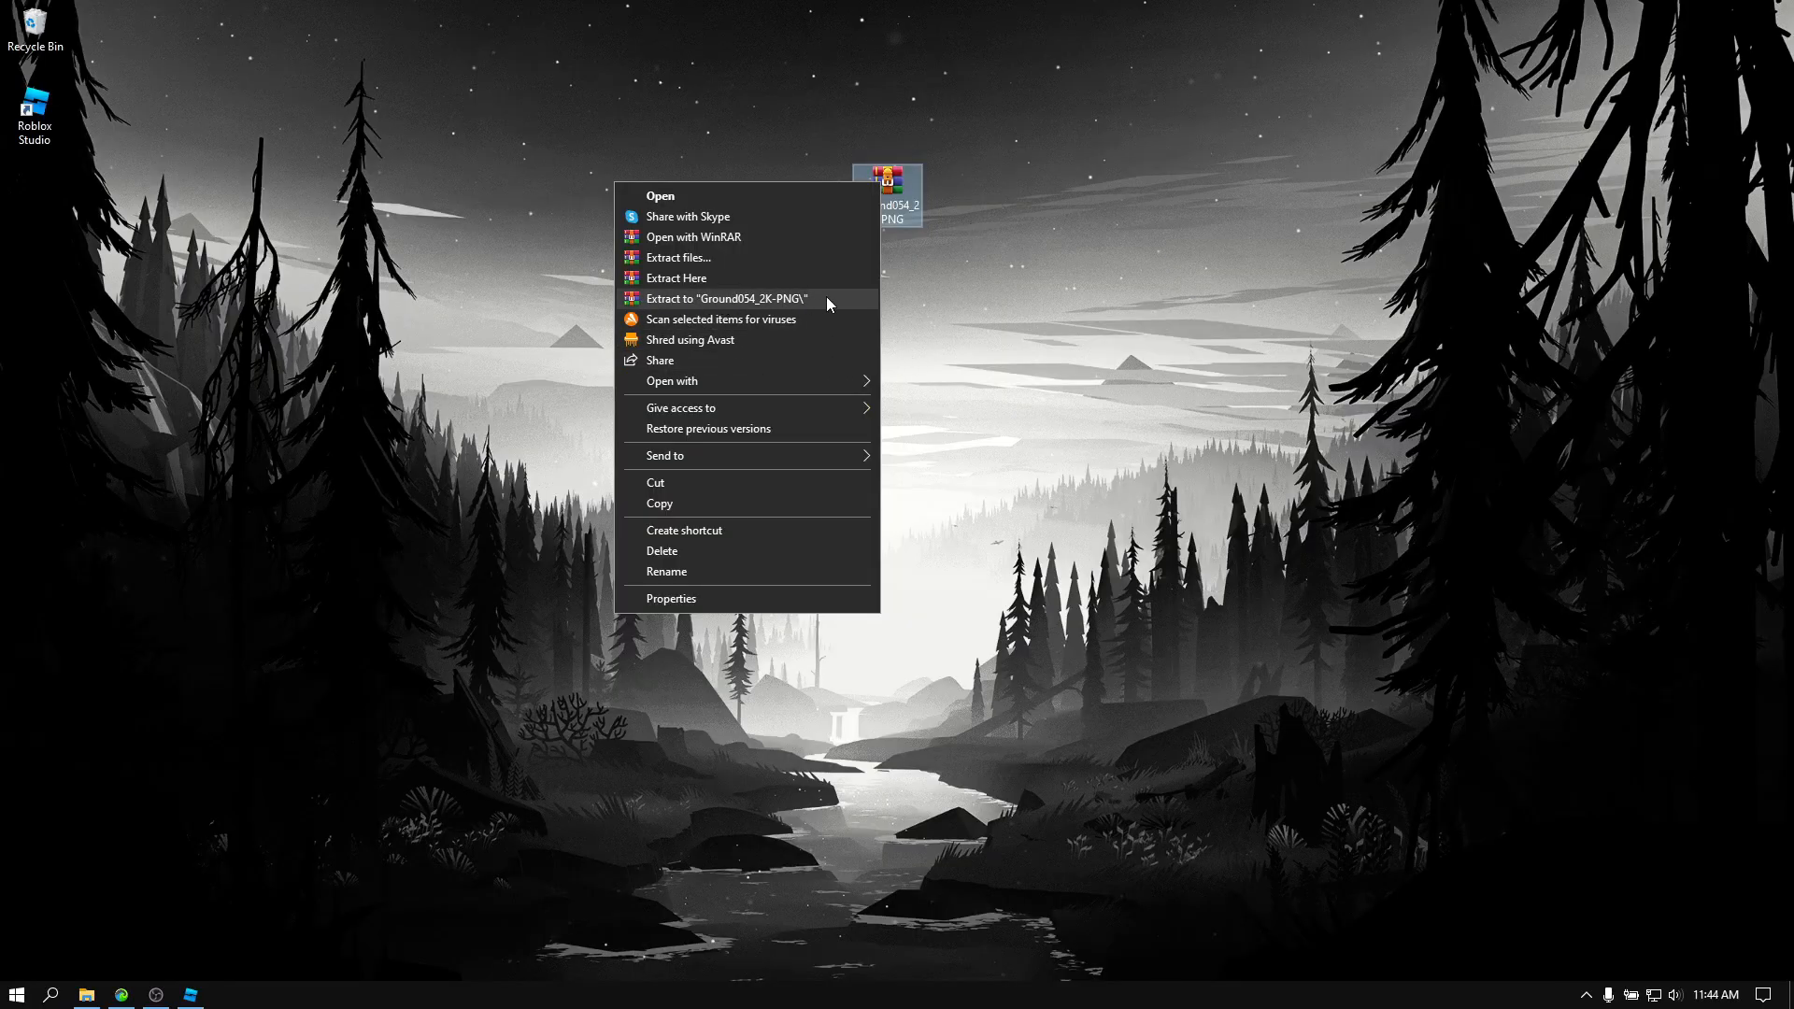
{"action": "left_click", "coordinate": [796, 283]}
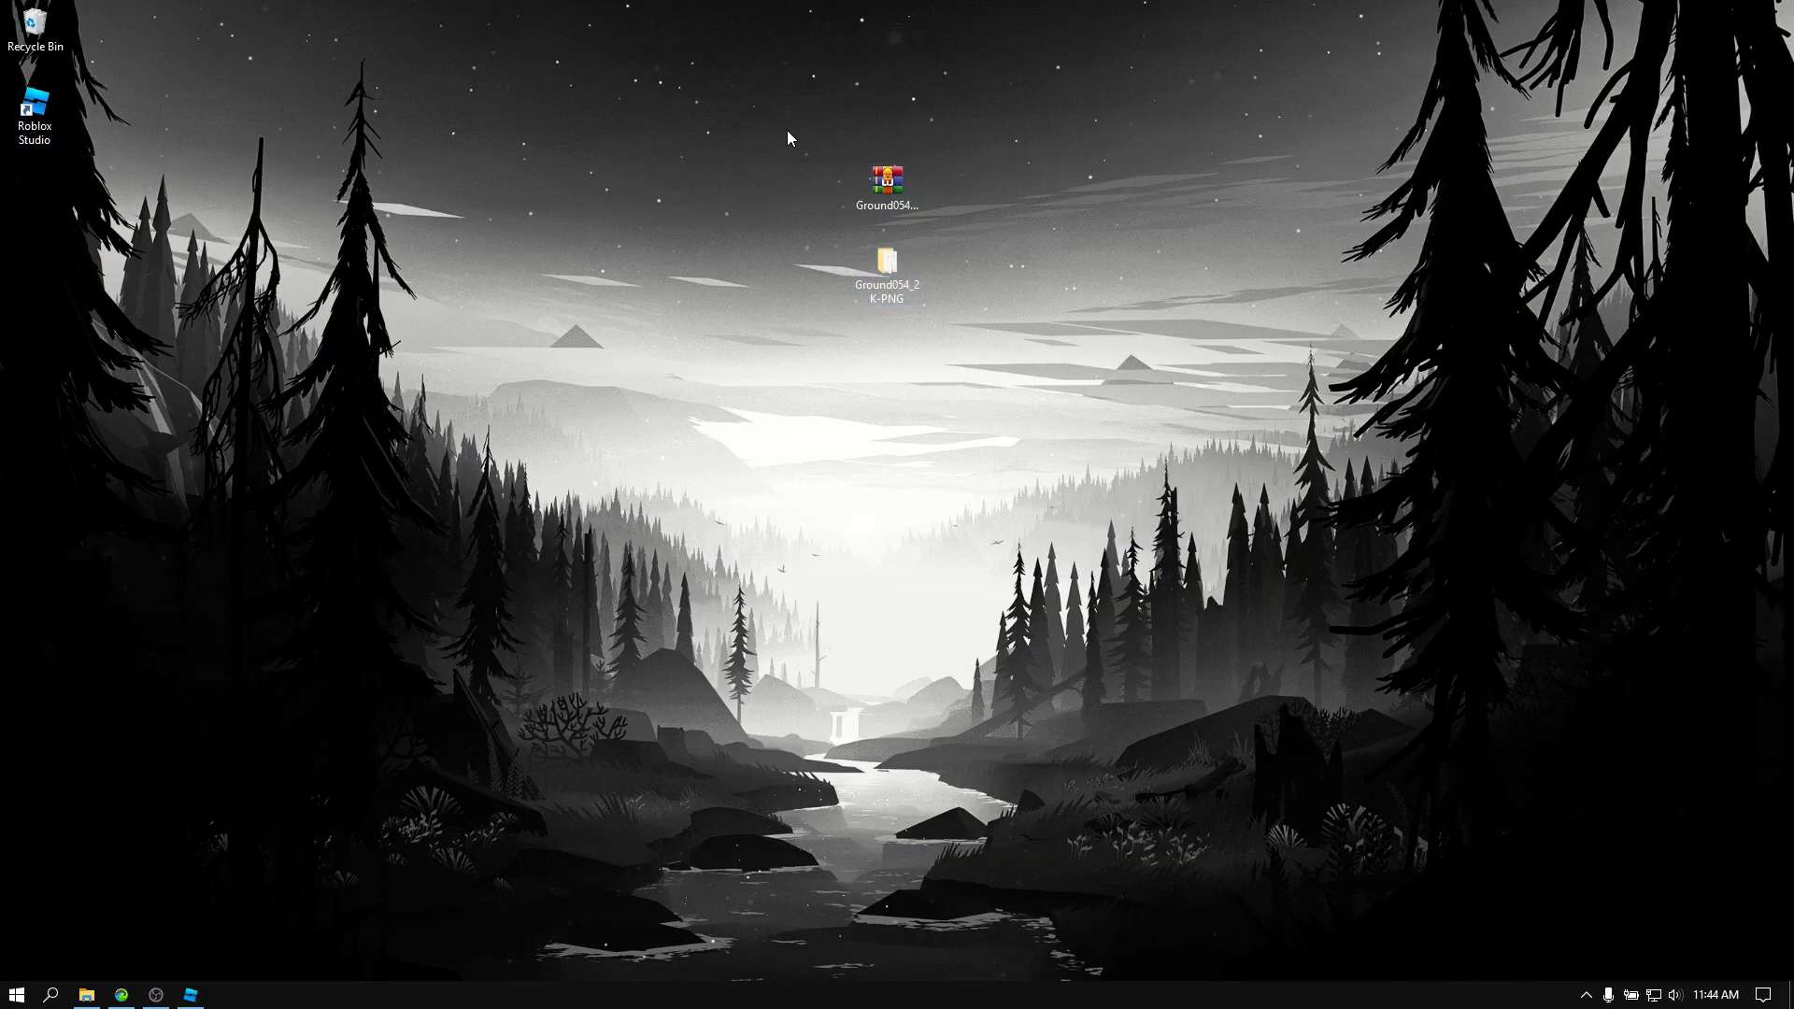
{"action": "left_click", "coordinate": [886, 183]}
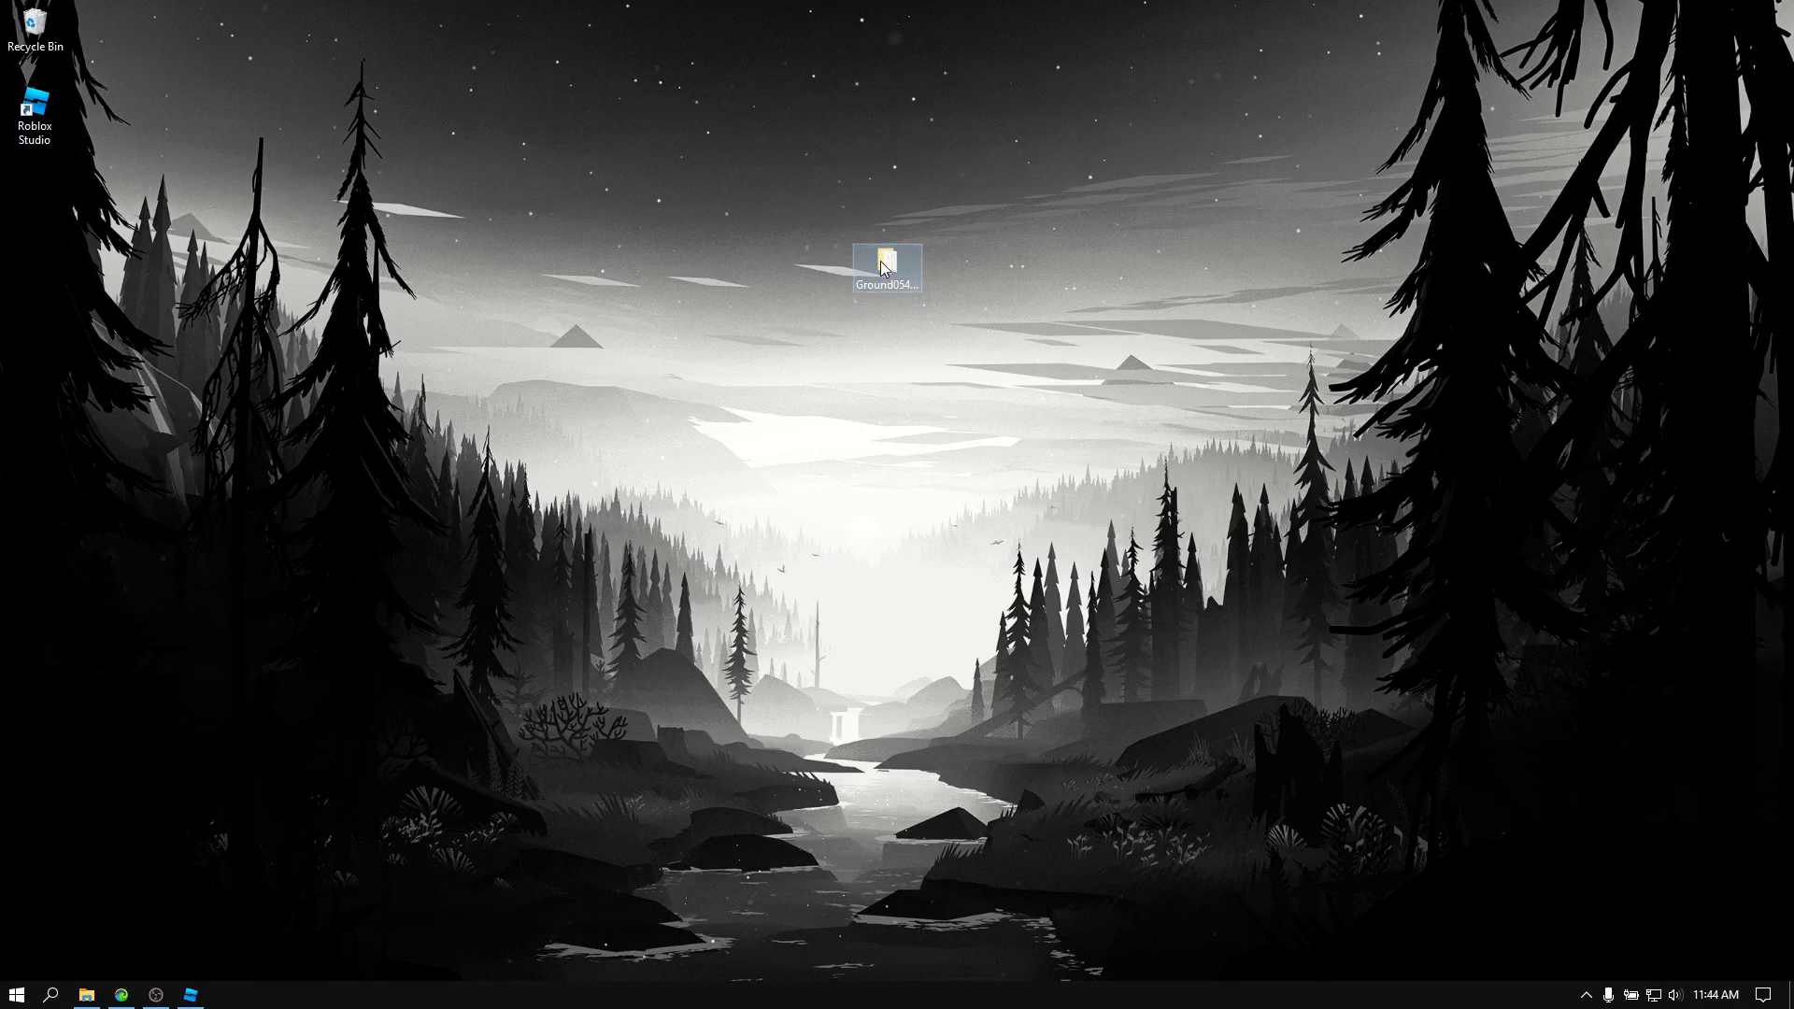
Browse the Ground054_2K-PNG folder and identify its Color, NormalGL and Roughness maps.
{"action": "double_click", "coordinate": [886, 258]}
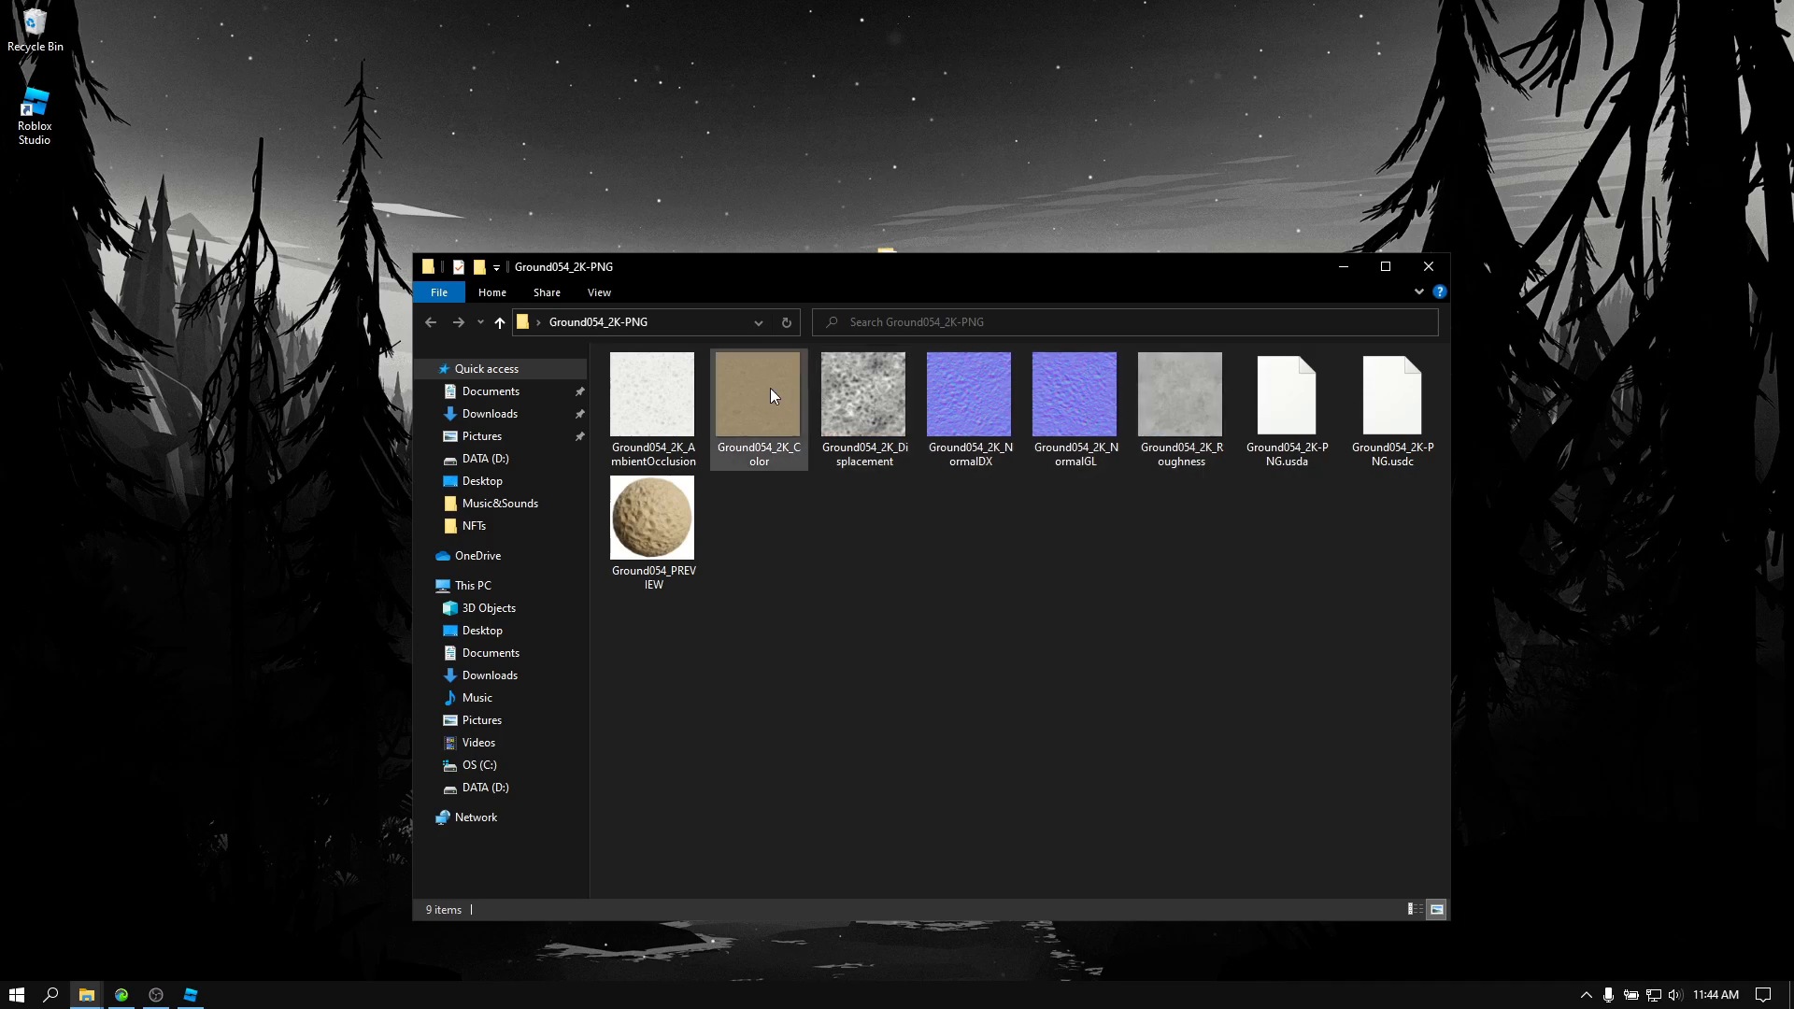
{"action": "left_click", "coordinate": [652, 518]}
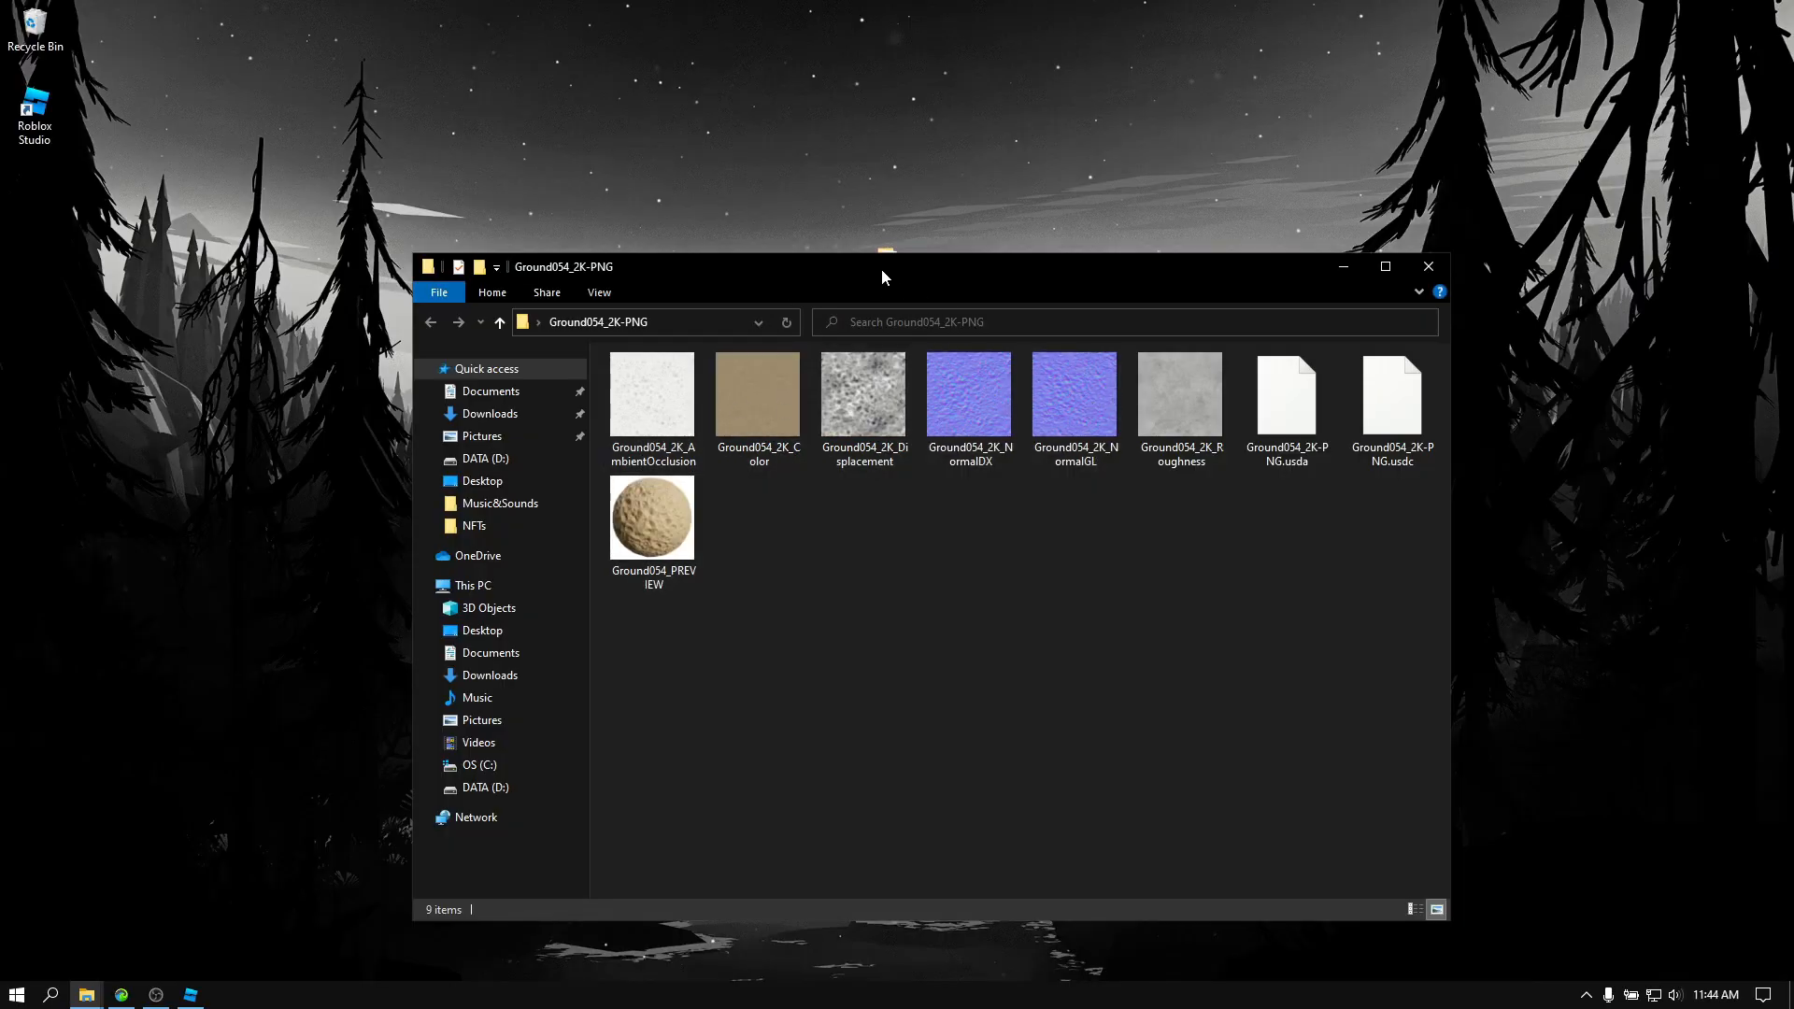
{"action": "left_click", "coordinate": [757, 400]}
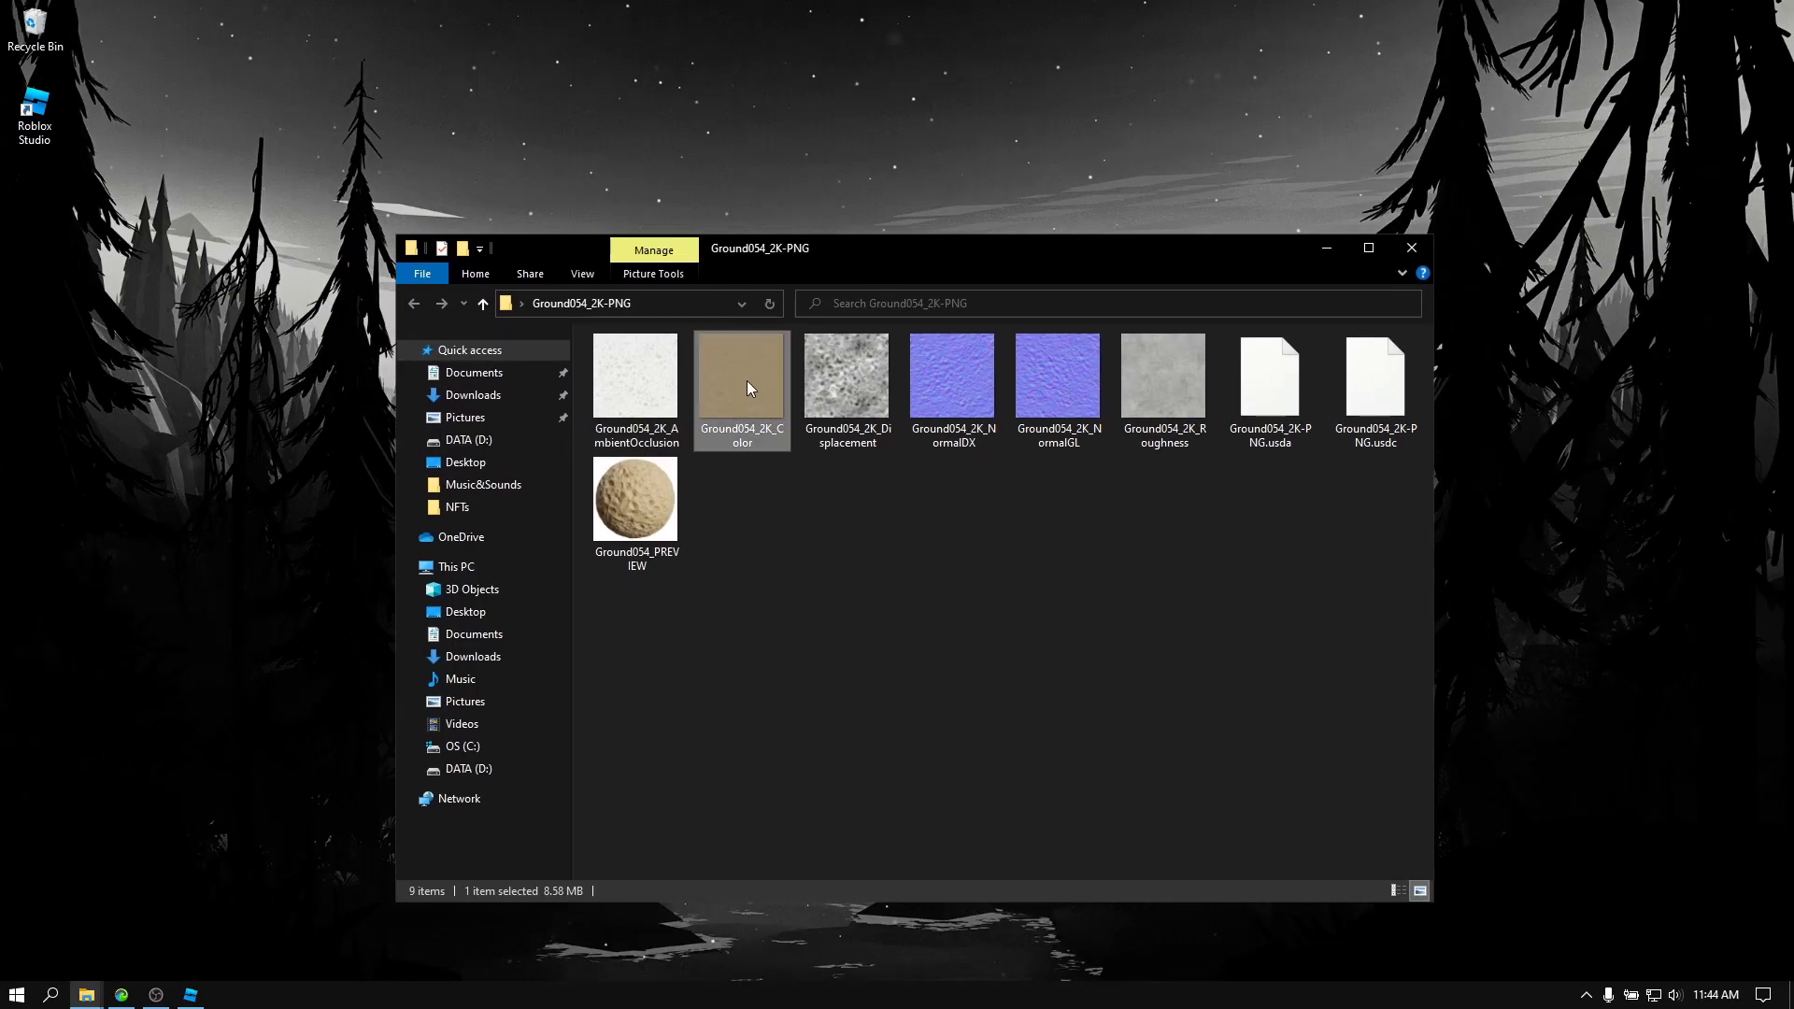
{"action": "left_click", "coordinate": [1162, 377]}
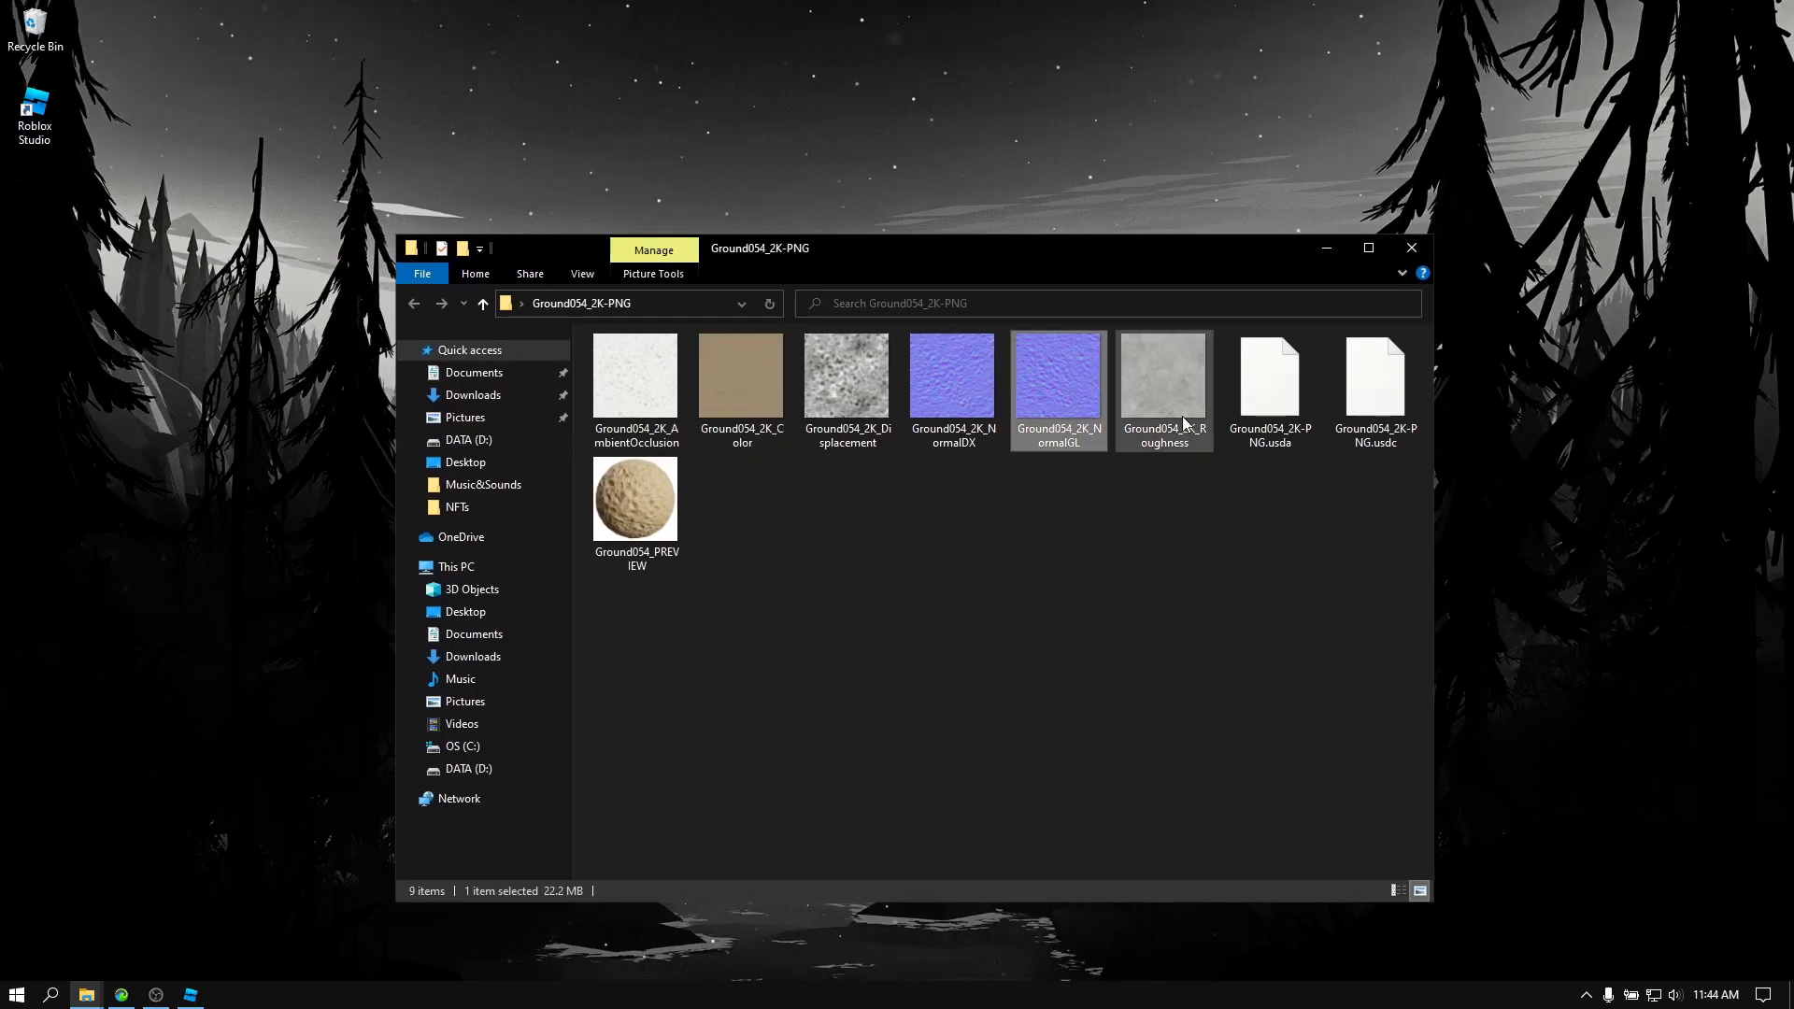
{"action": "left_click", "coordinate": [635, 374]}
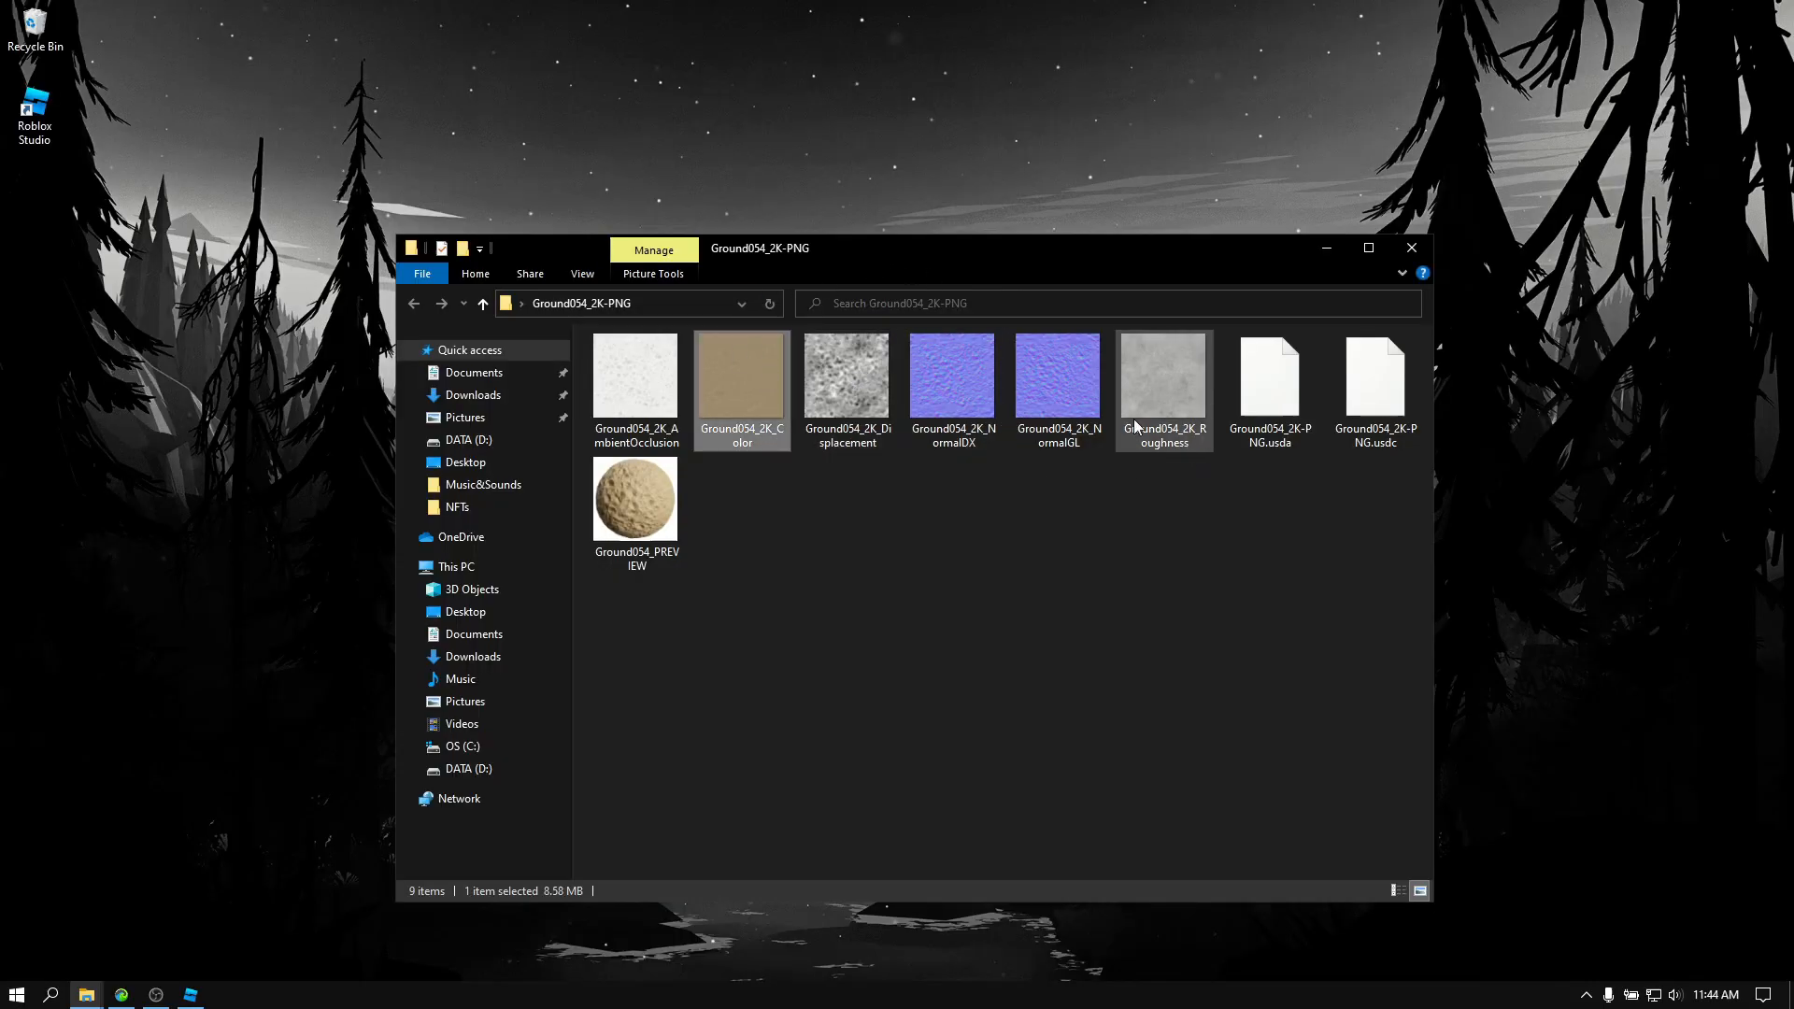
{"action": "left_click", "coordinate": [1056, 376]}
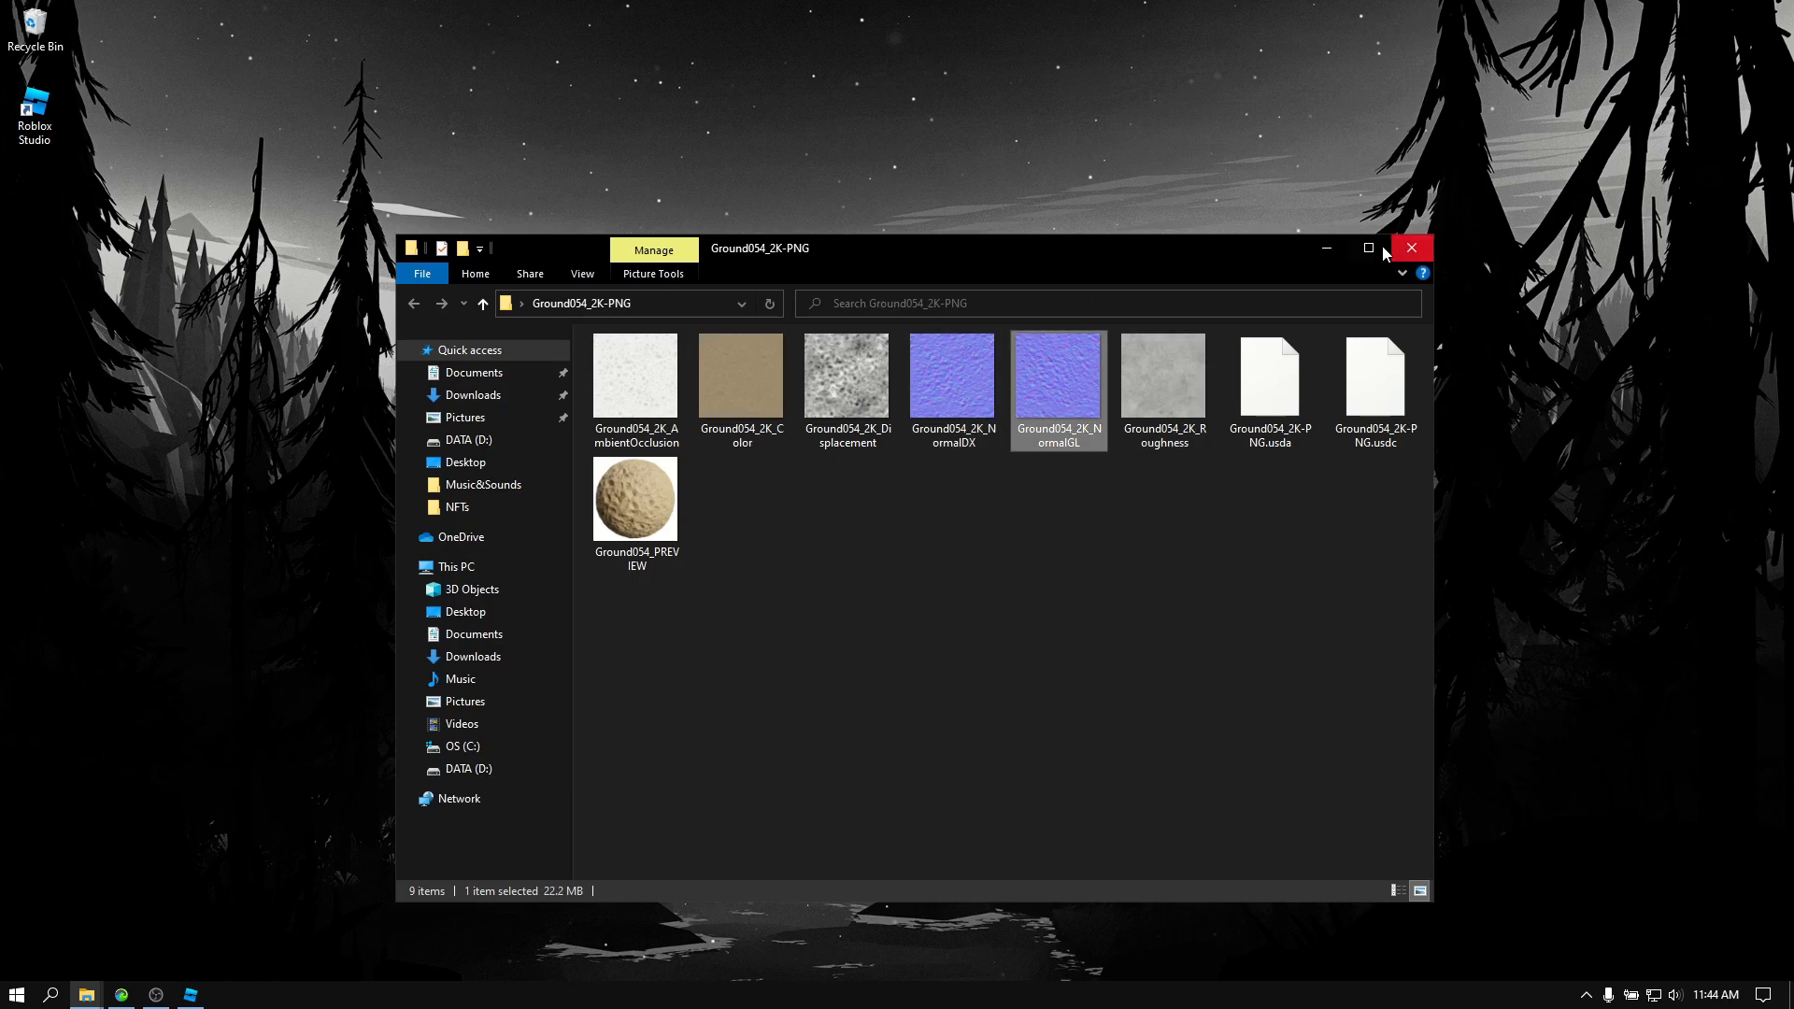
Insert a MaterialVariant under MaterialService (search 'mat') and start renaming it Sand.
{"action": "left_click", "coordinate": [1411, 249]}
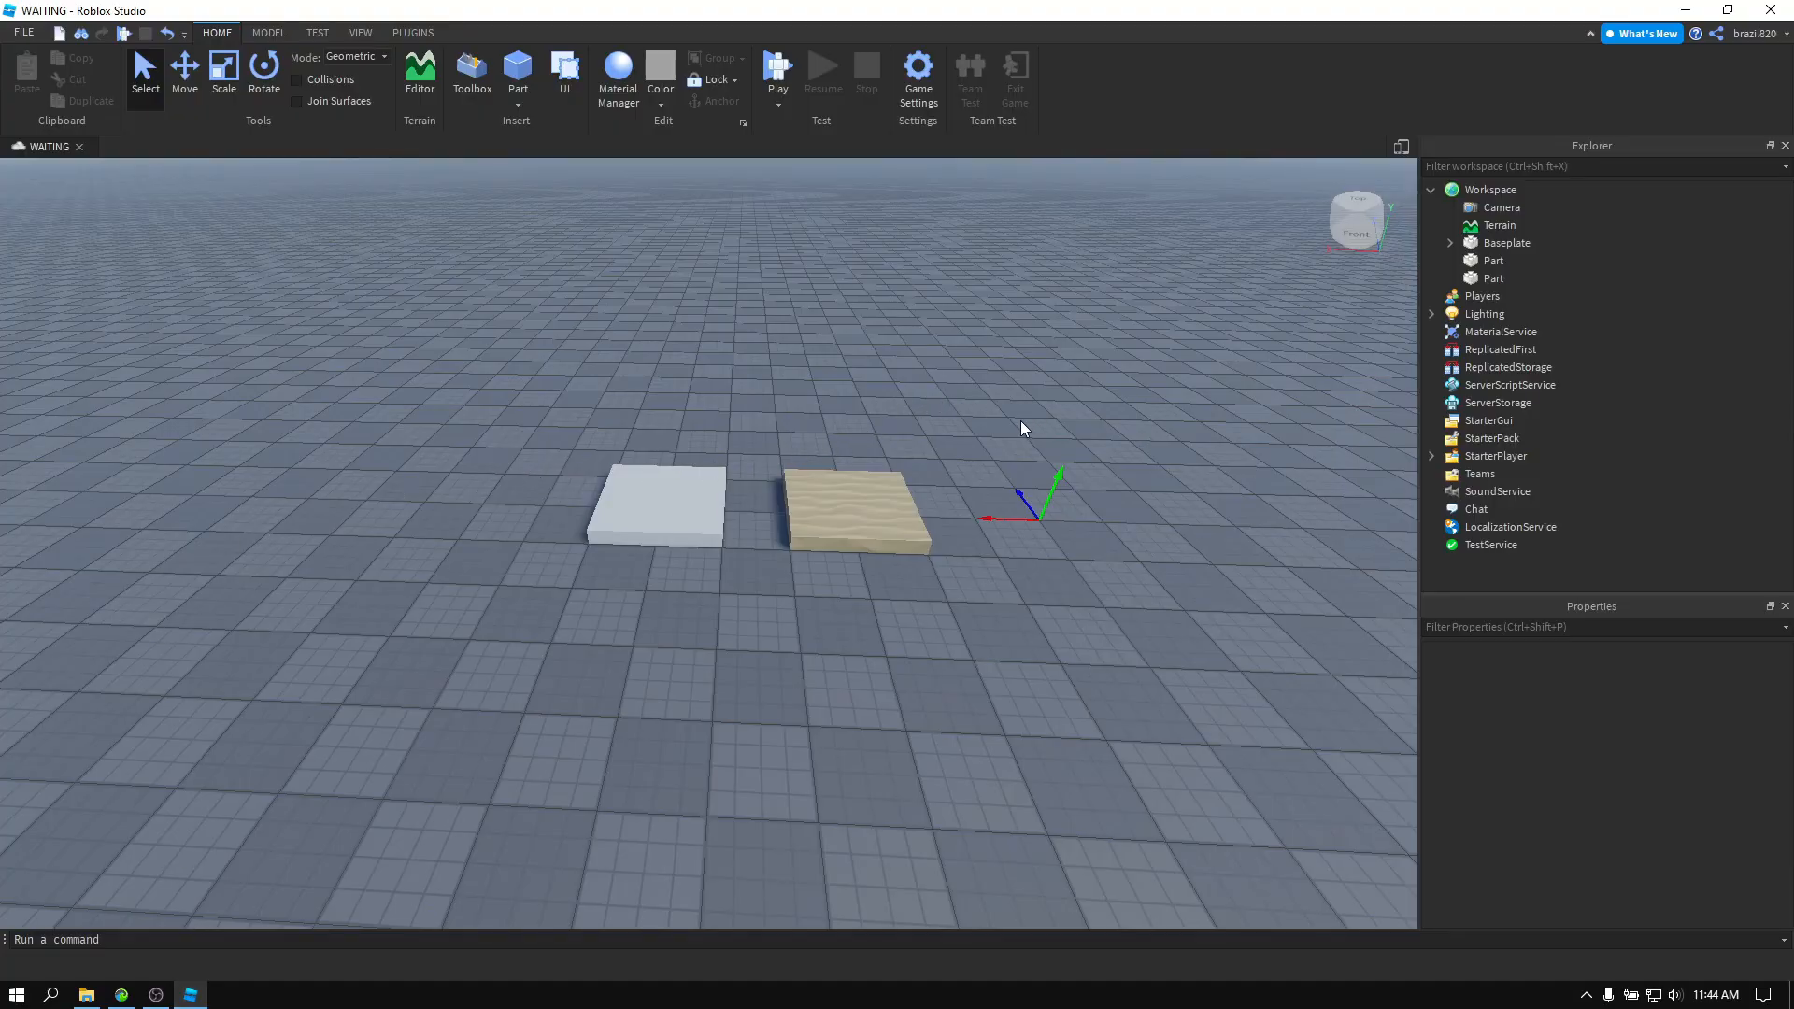
{"action": "mouse_move", "coordinate": [1488, 333]}
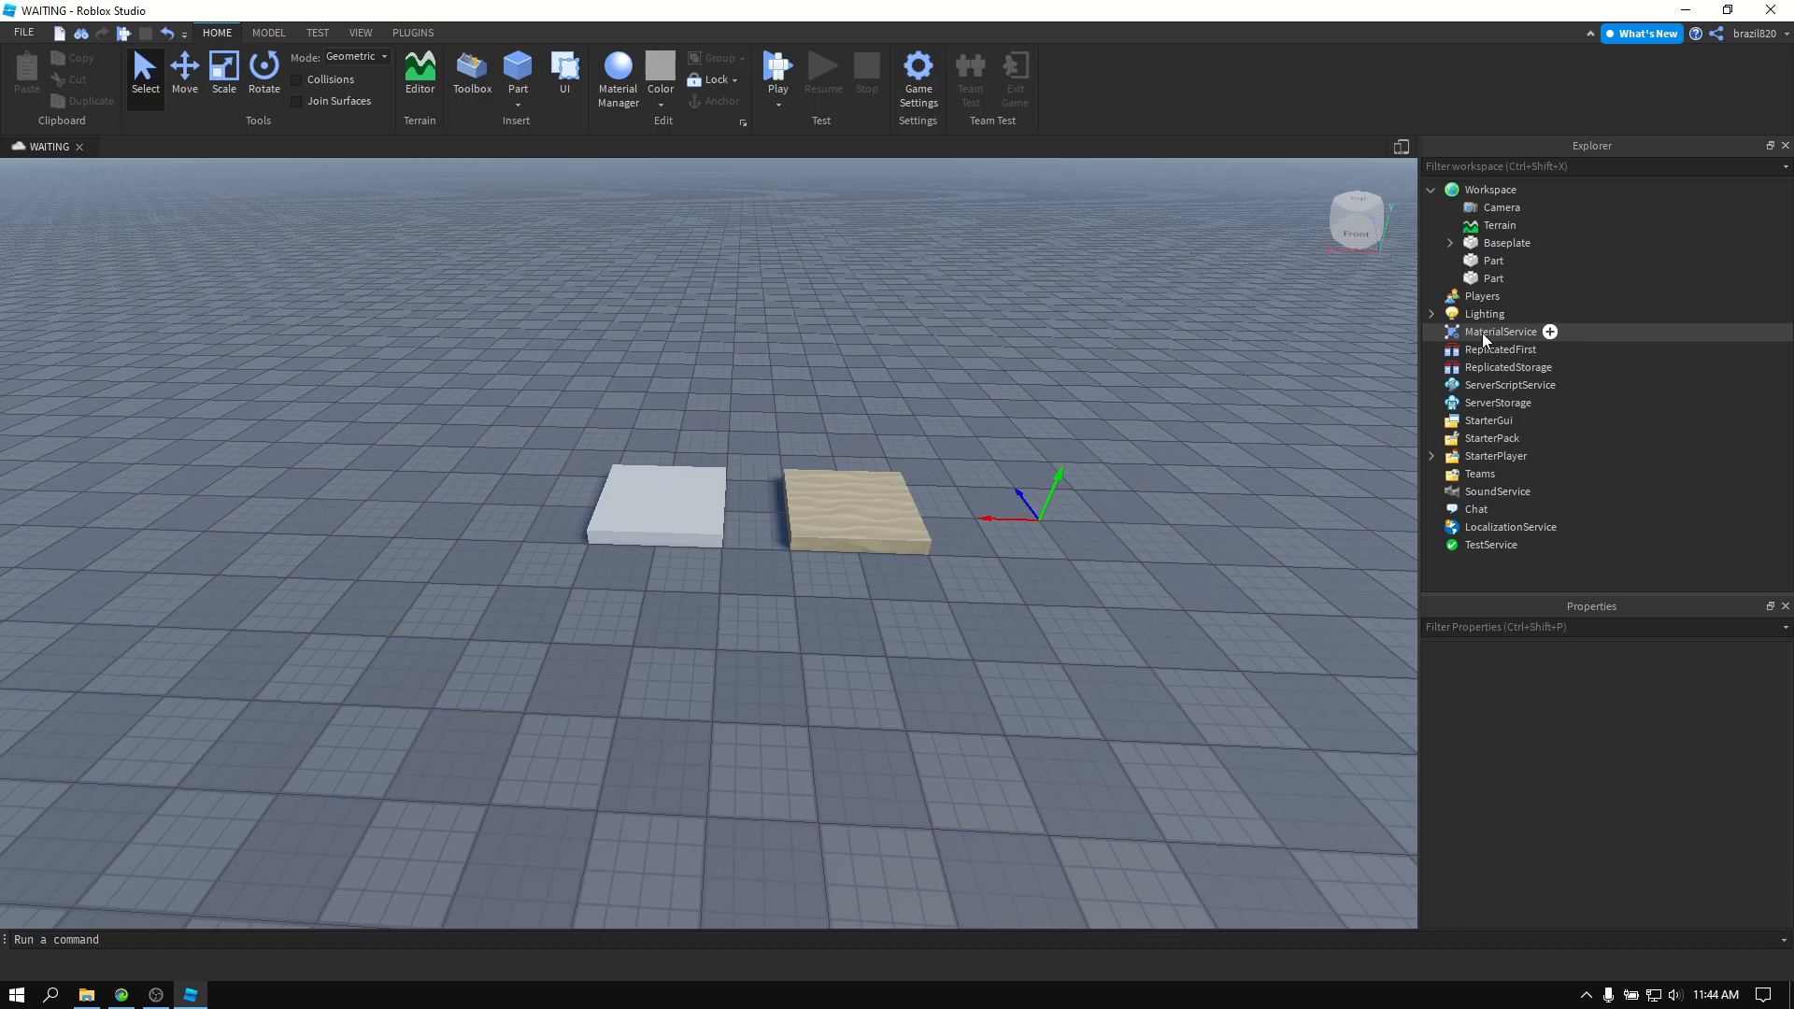
{"action": "left_click", "coordinate": [1501, 333]}
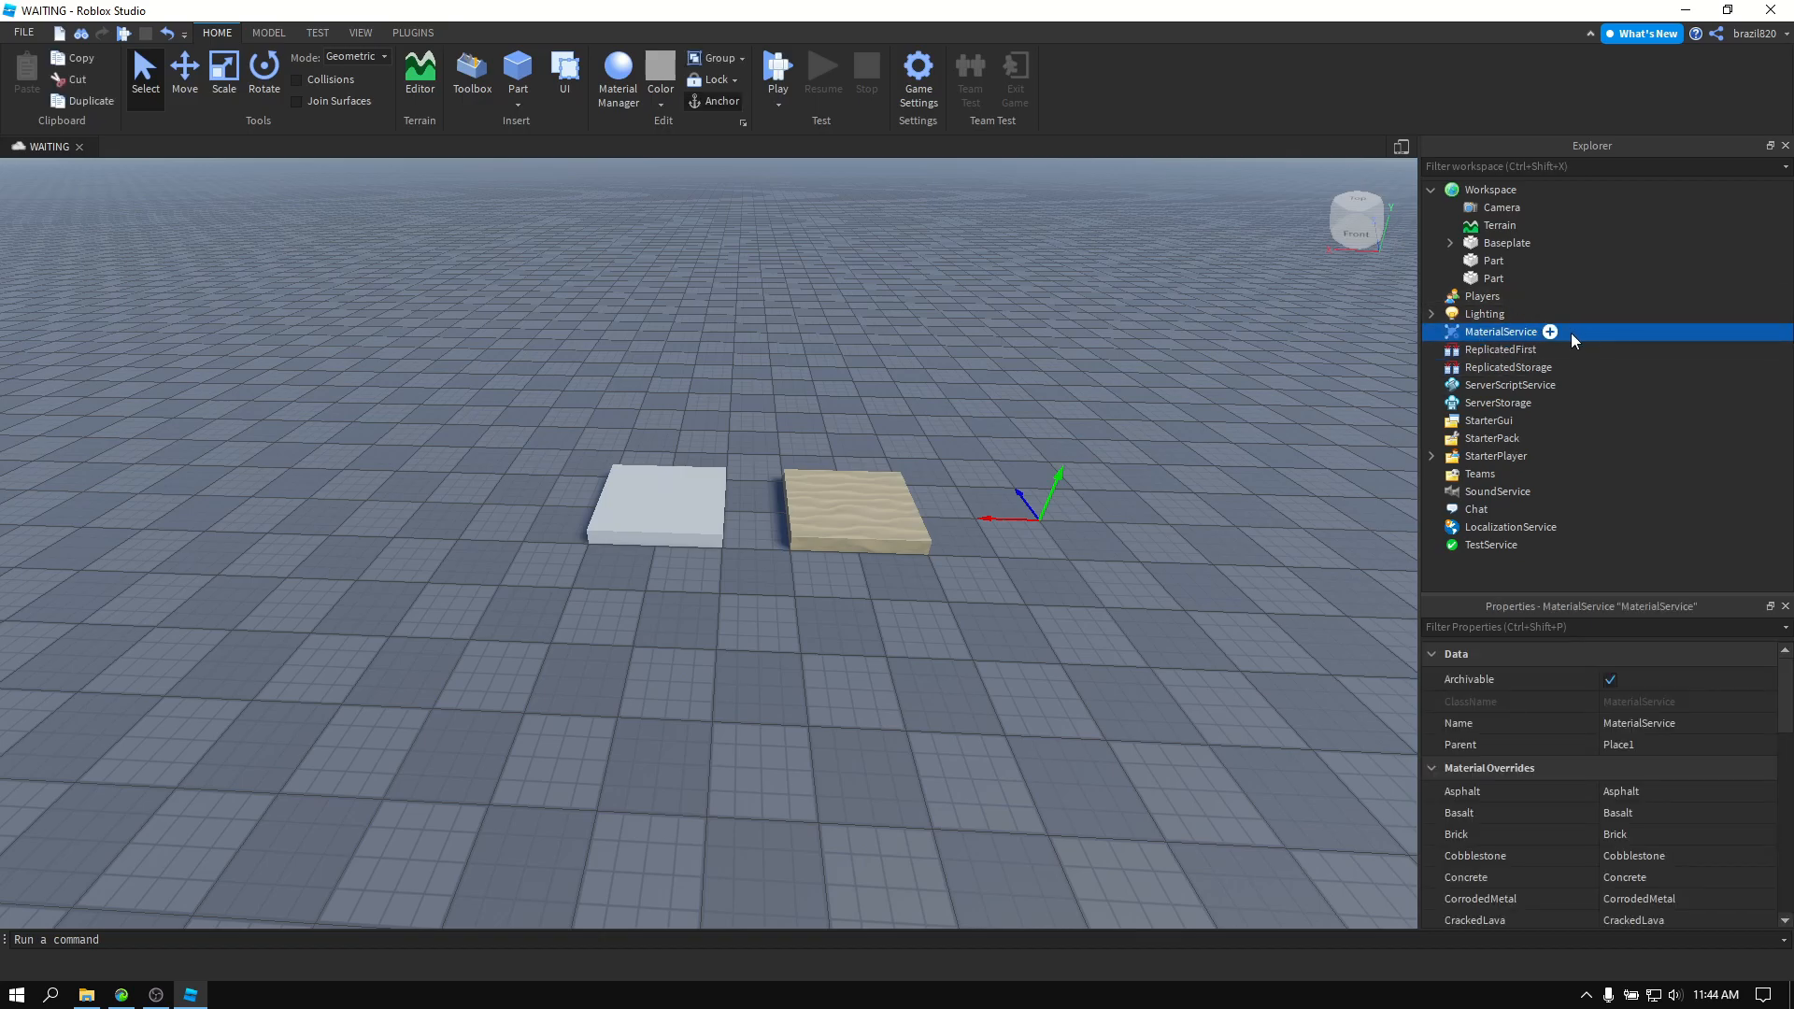
{"action": "left_click", "coordinate": [1552, 332]}
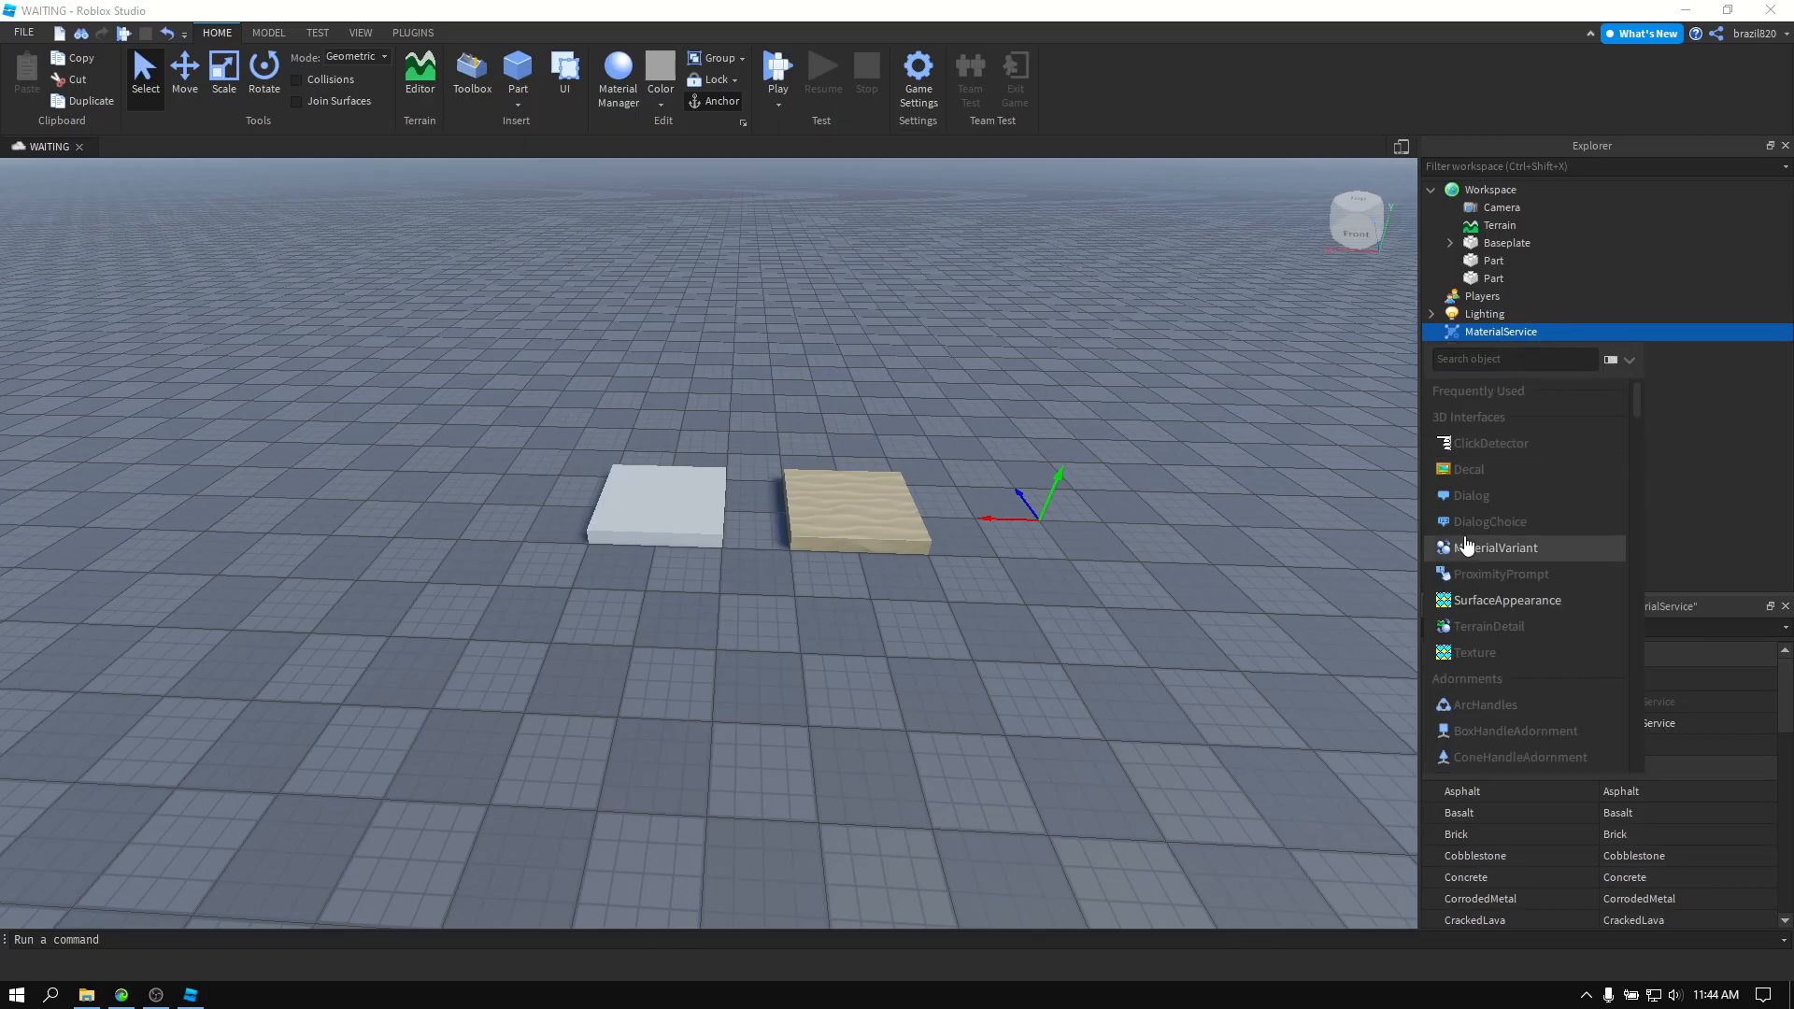
{"action": "mouse_move", "coordinate": [1503, 600]}
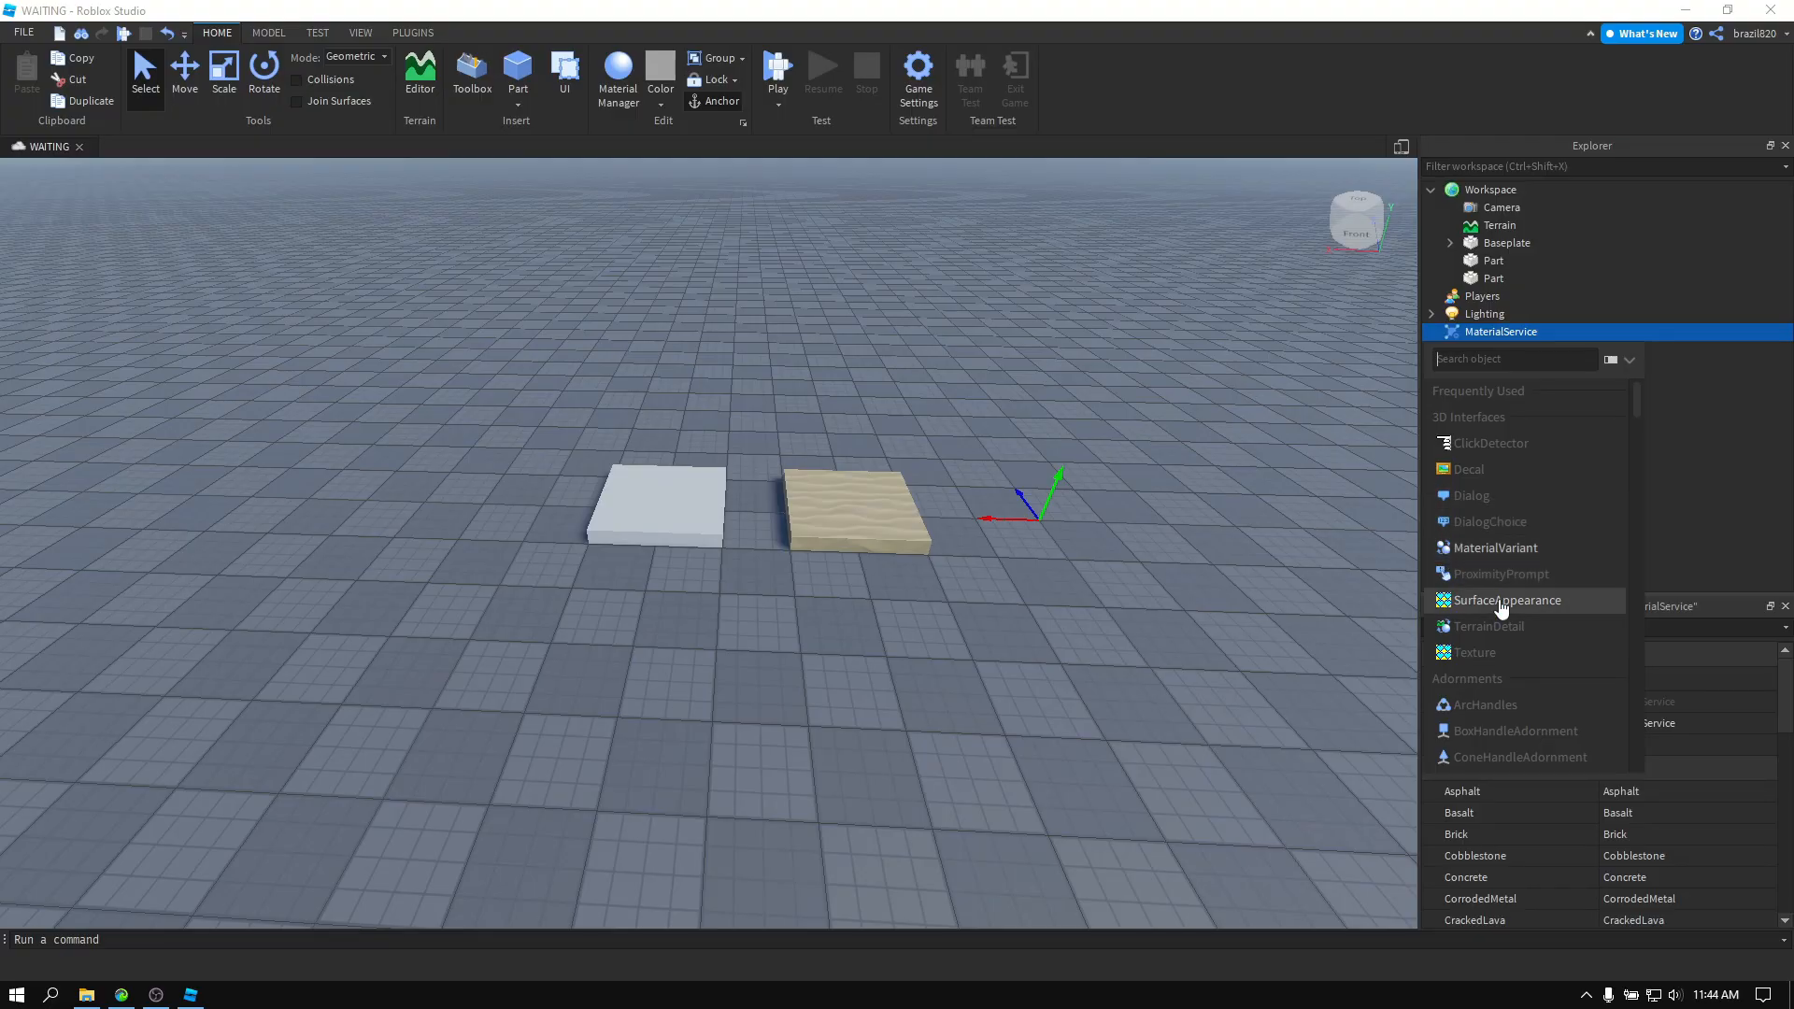
{"action": "type", "text": "mat"}
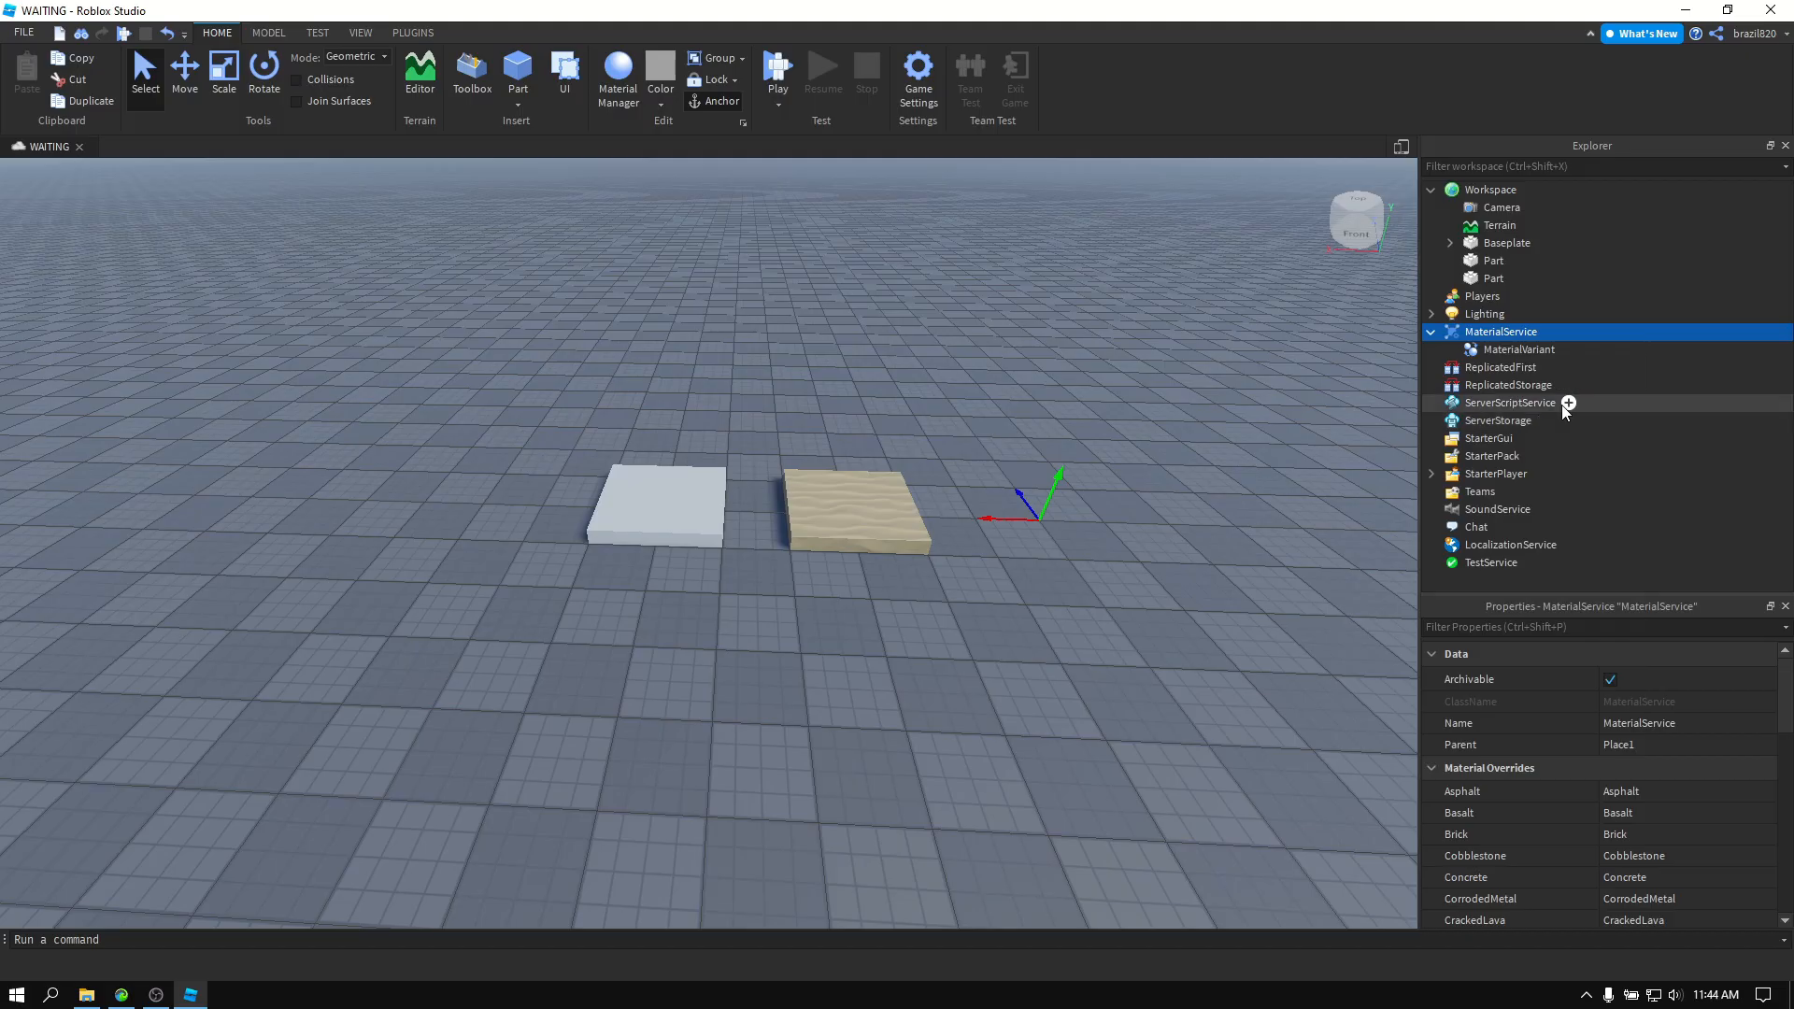
{"action": "left_click", "coordinate": [1520, 350]}
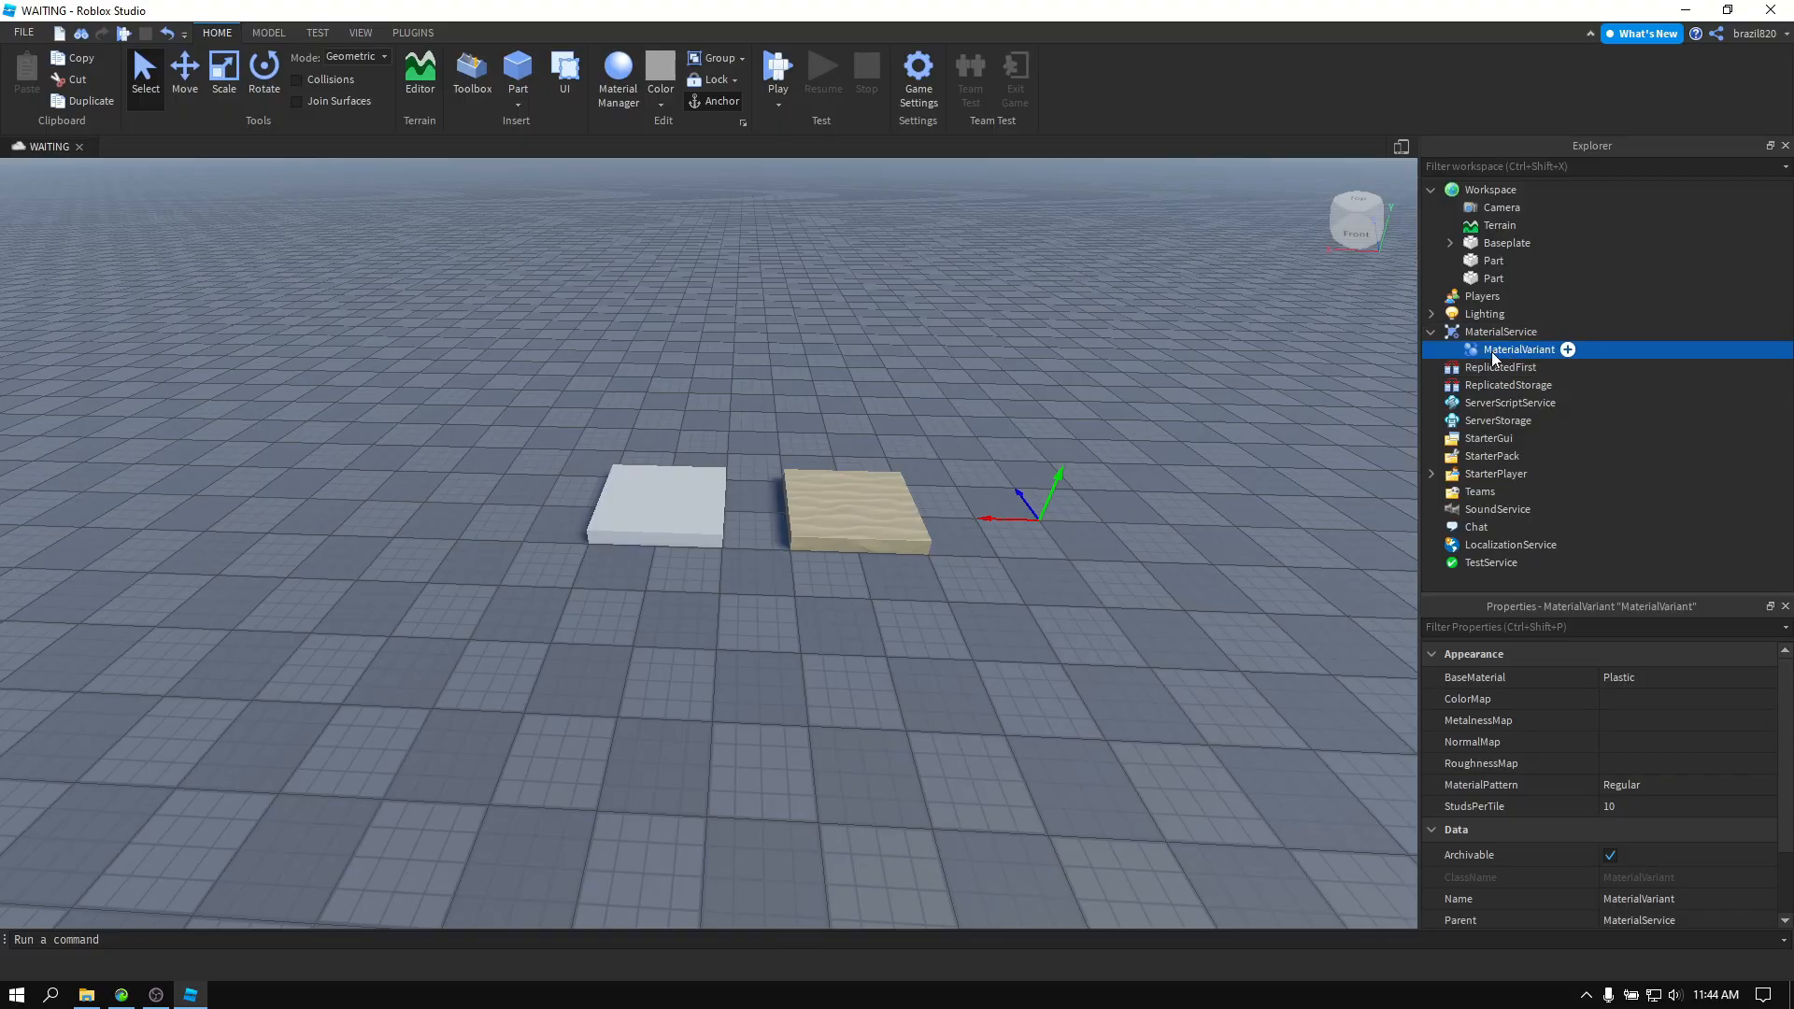
{"action": "double_click", "coordinate": [1520, 350]}
{"action": "type", "text": "Sand"}
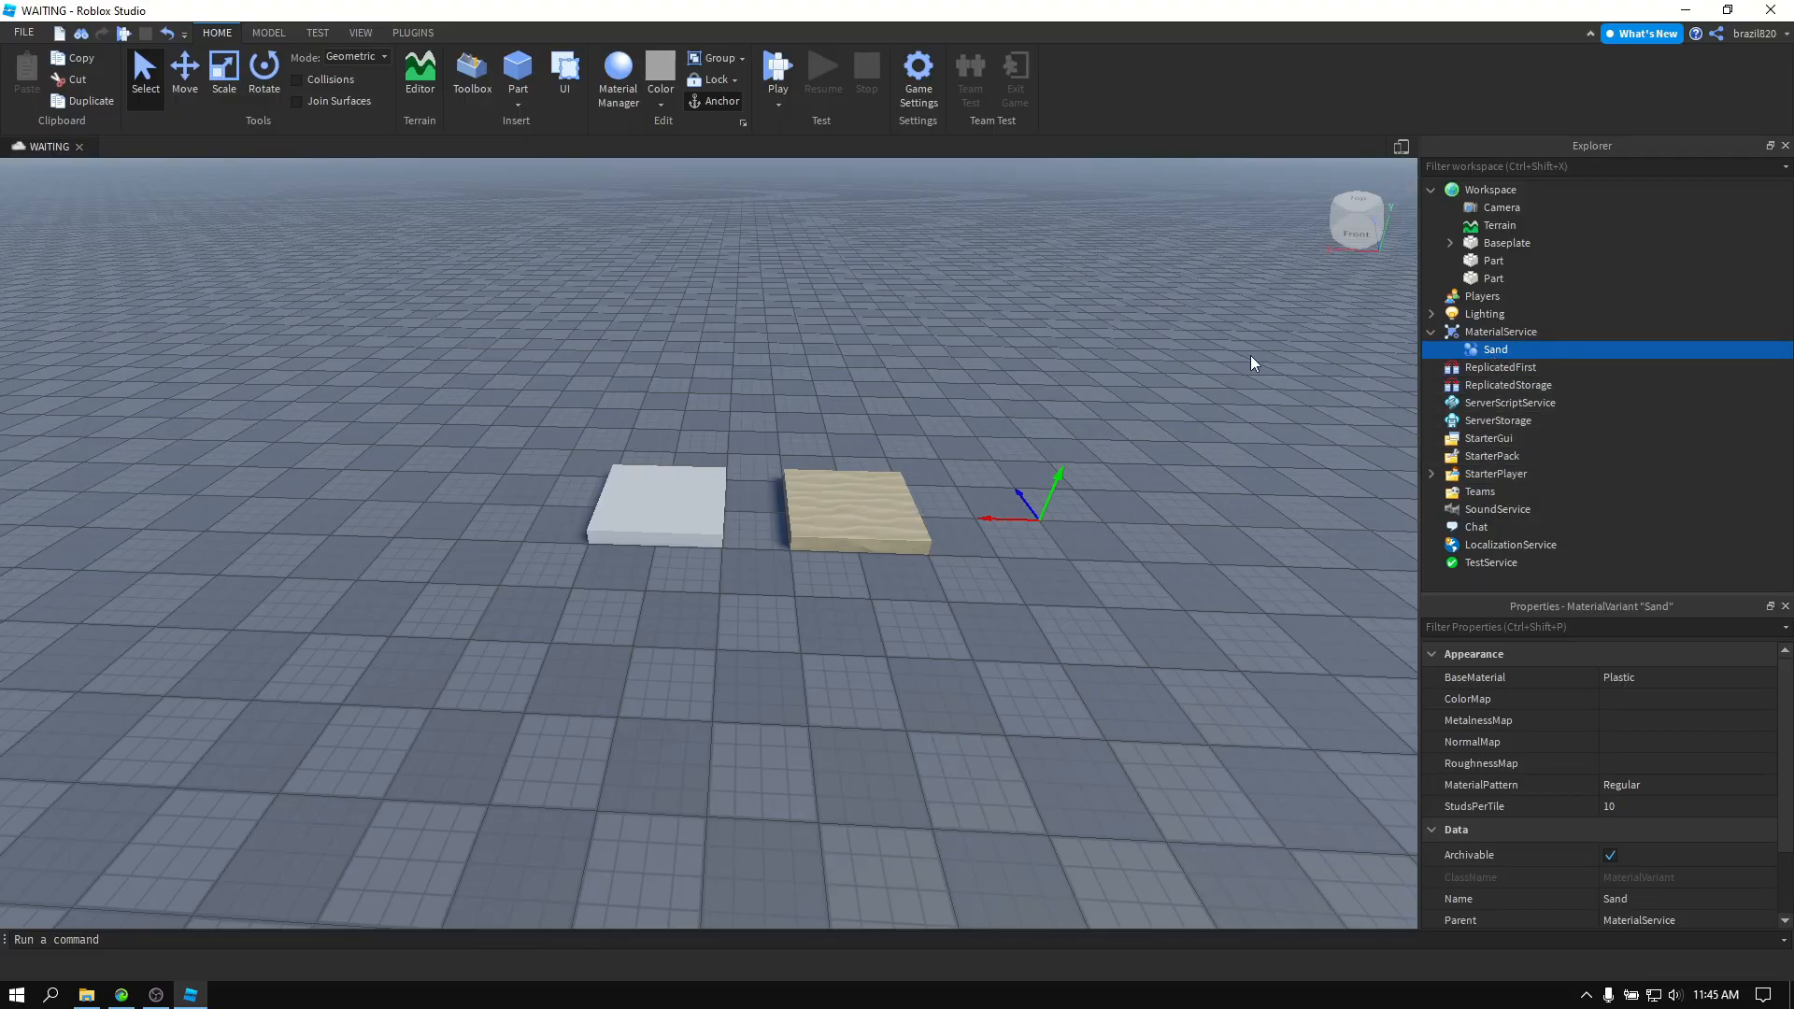
{"action": "mouse_move", "coordinate": [1503, 333]}
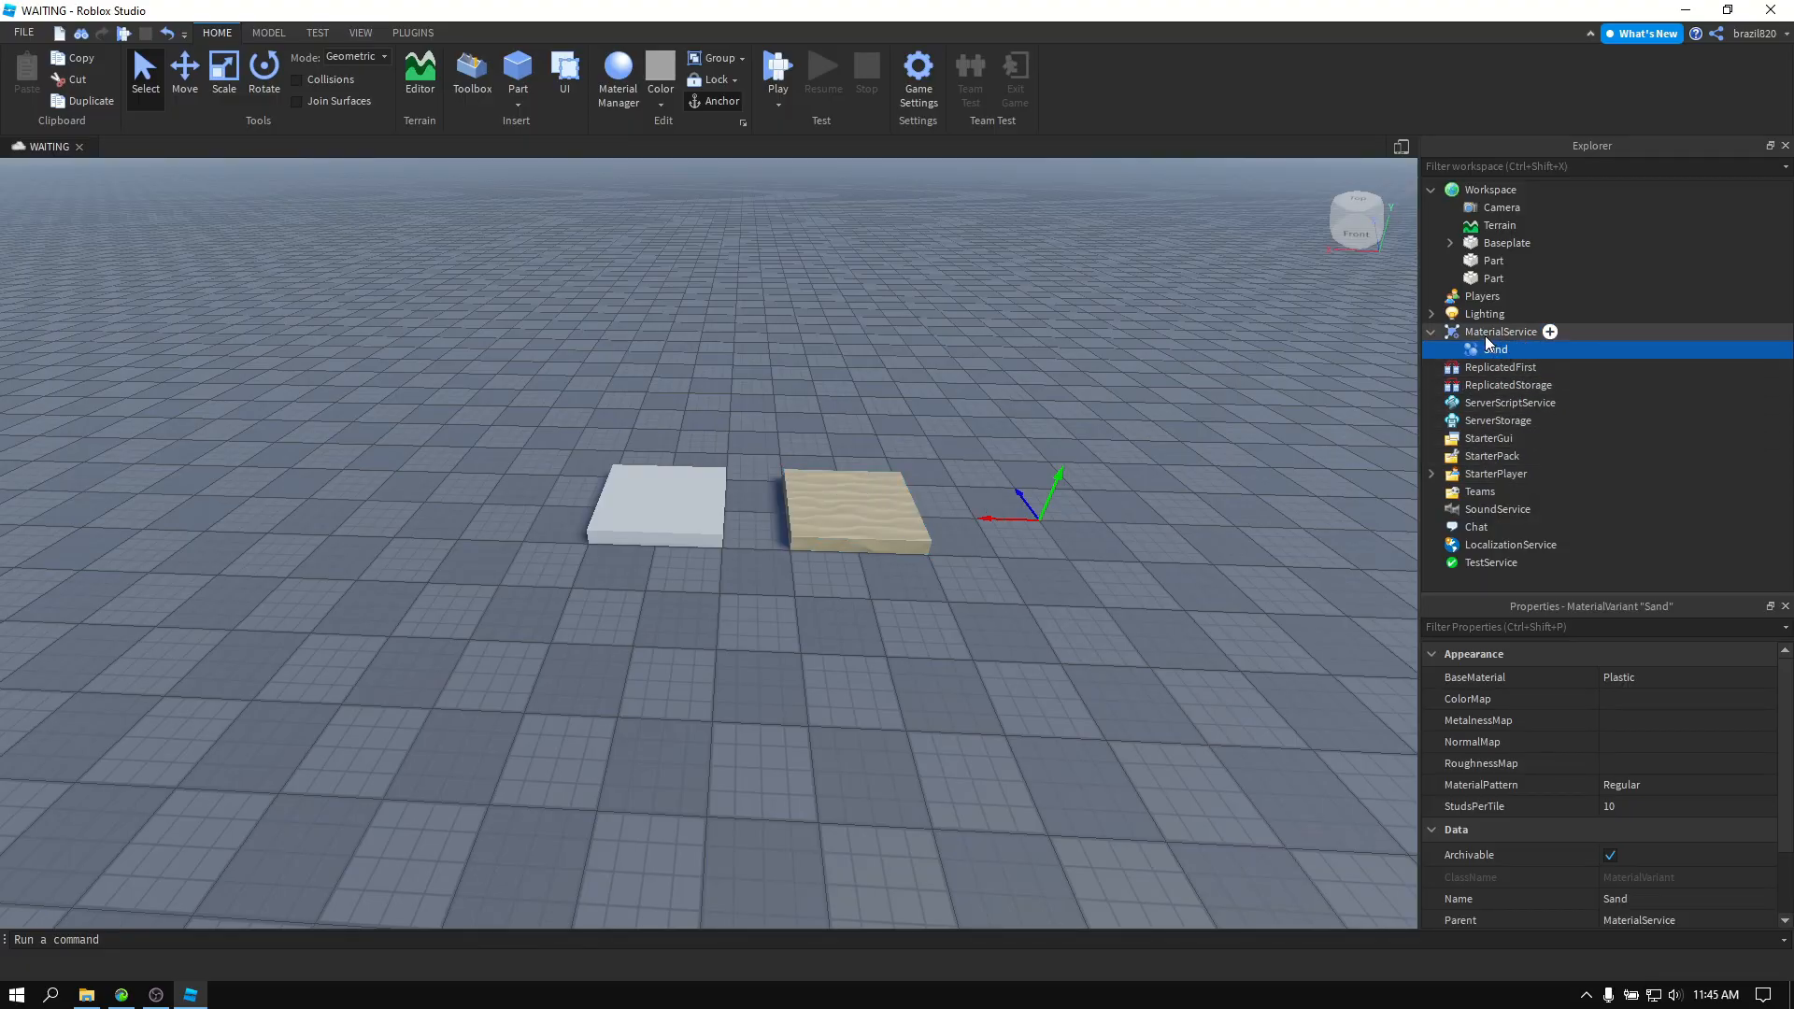
Set MaterialService's Plastic material override to the Sand variant.
{"action": "left_click", "coordinate": [1501, 331]}
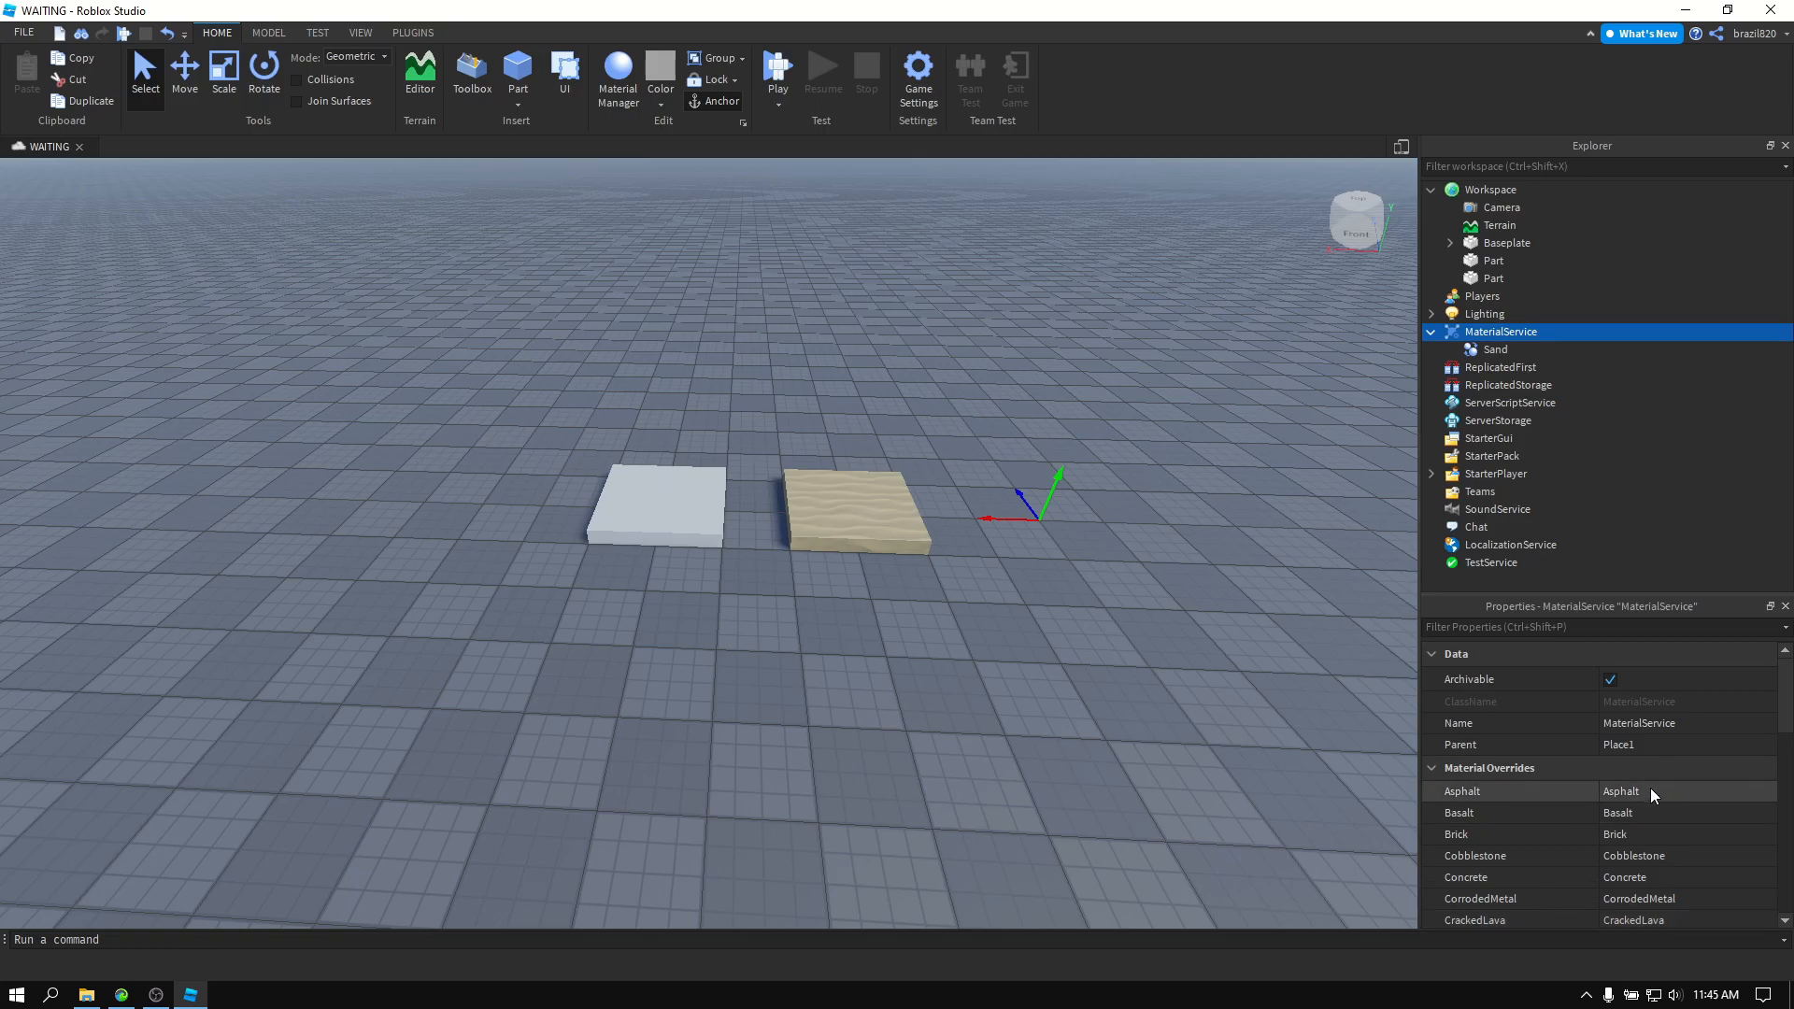
{"action": "scroll", "scroll_direction": "down", "scroll_amount": 3}
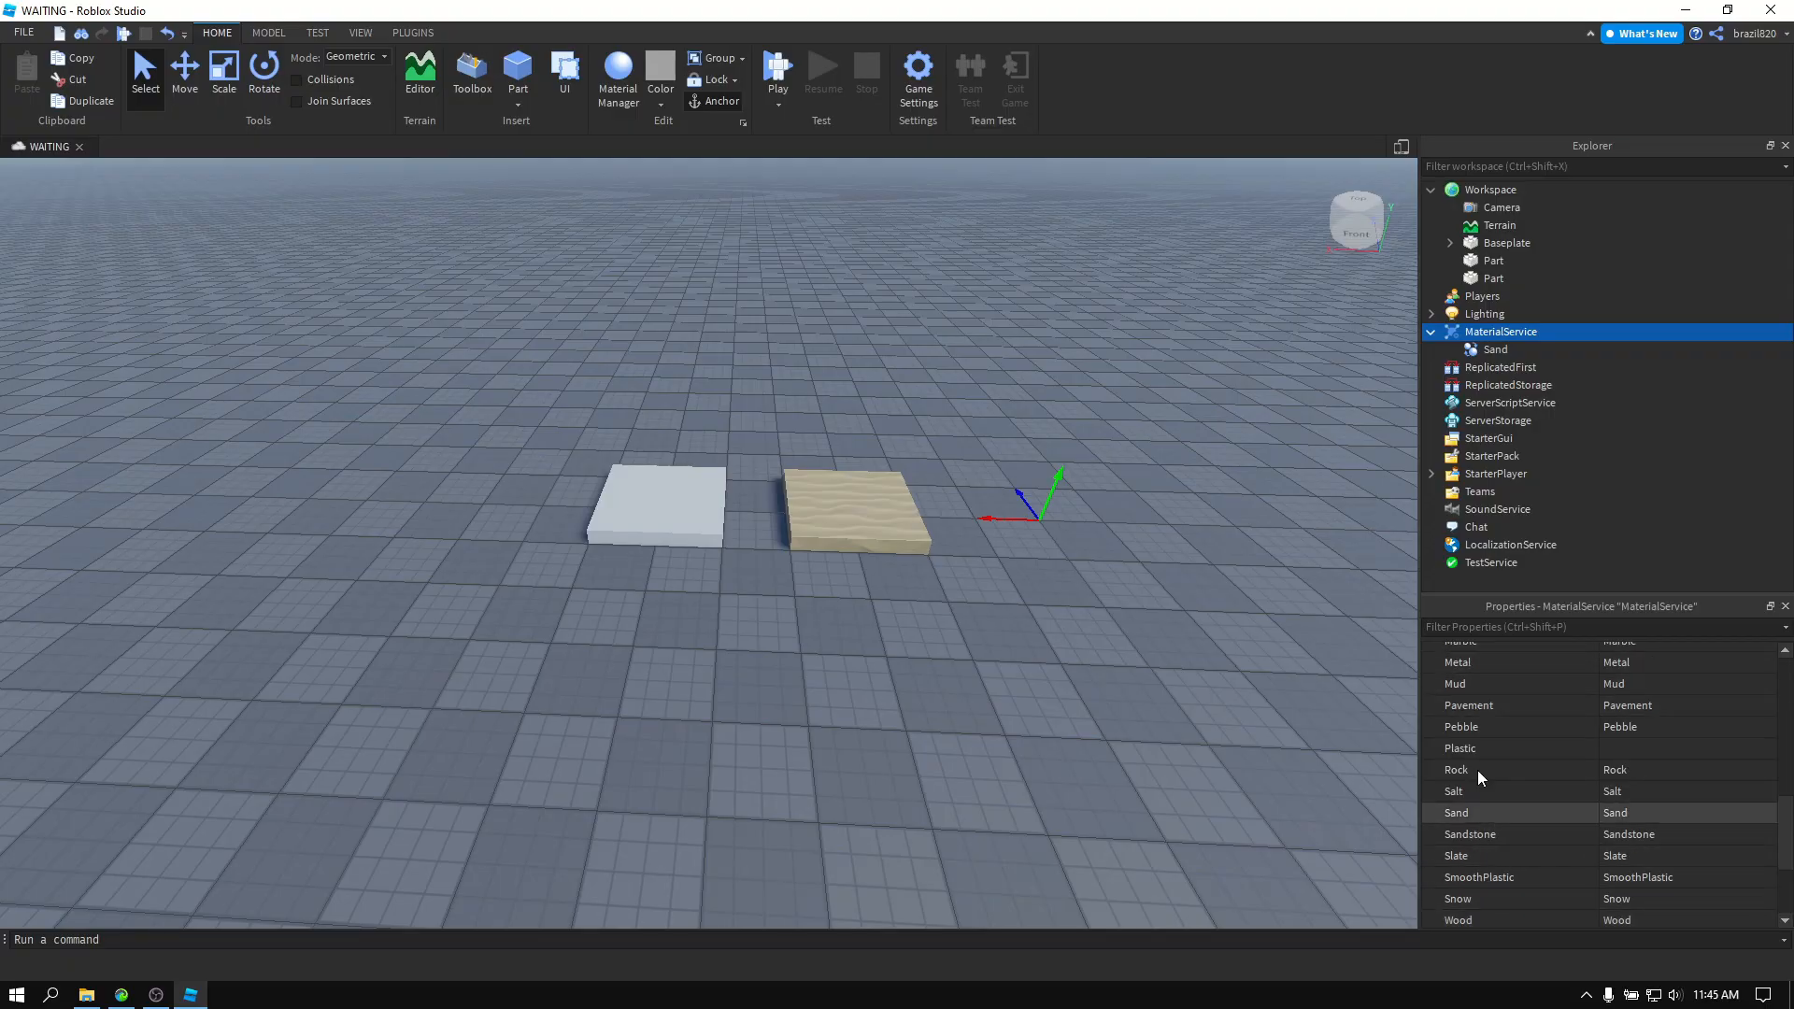
{"action": "left_click", "coordinate": [1460, 748]}
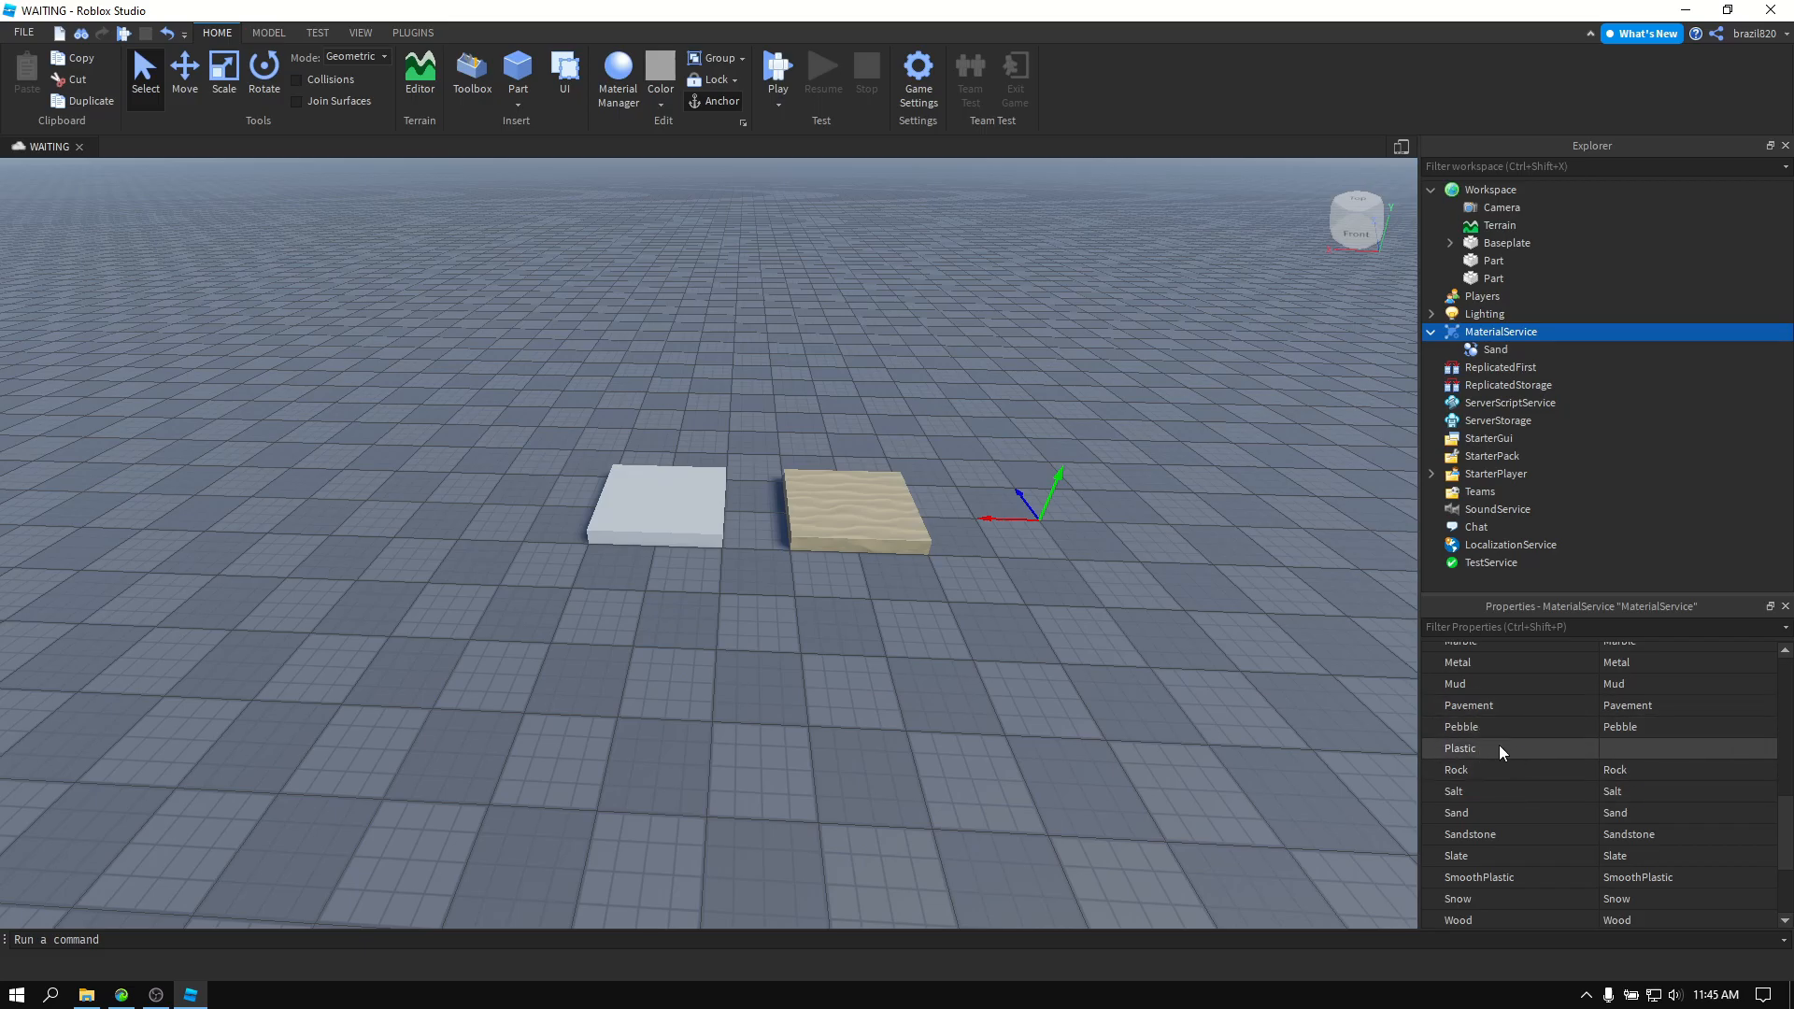
{"action": "left_click", "coordinate": [656, 504]}
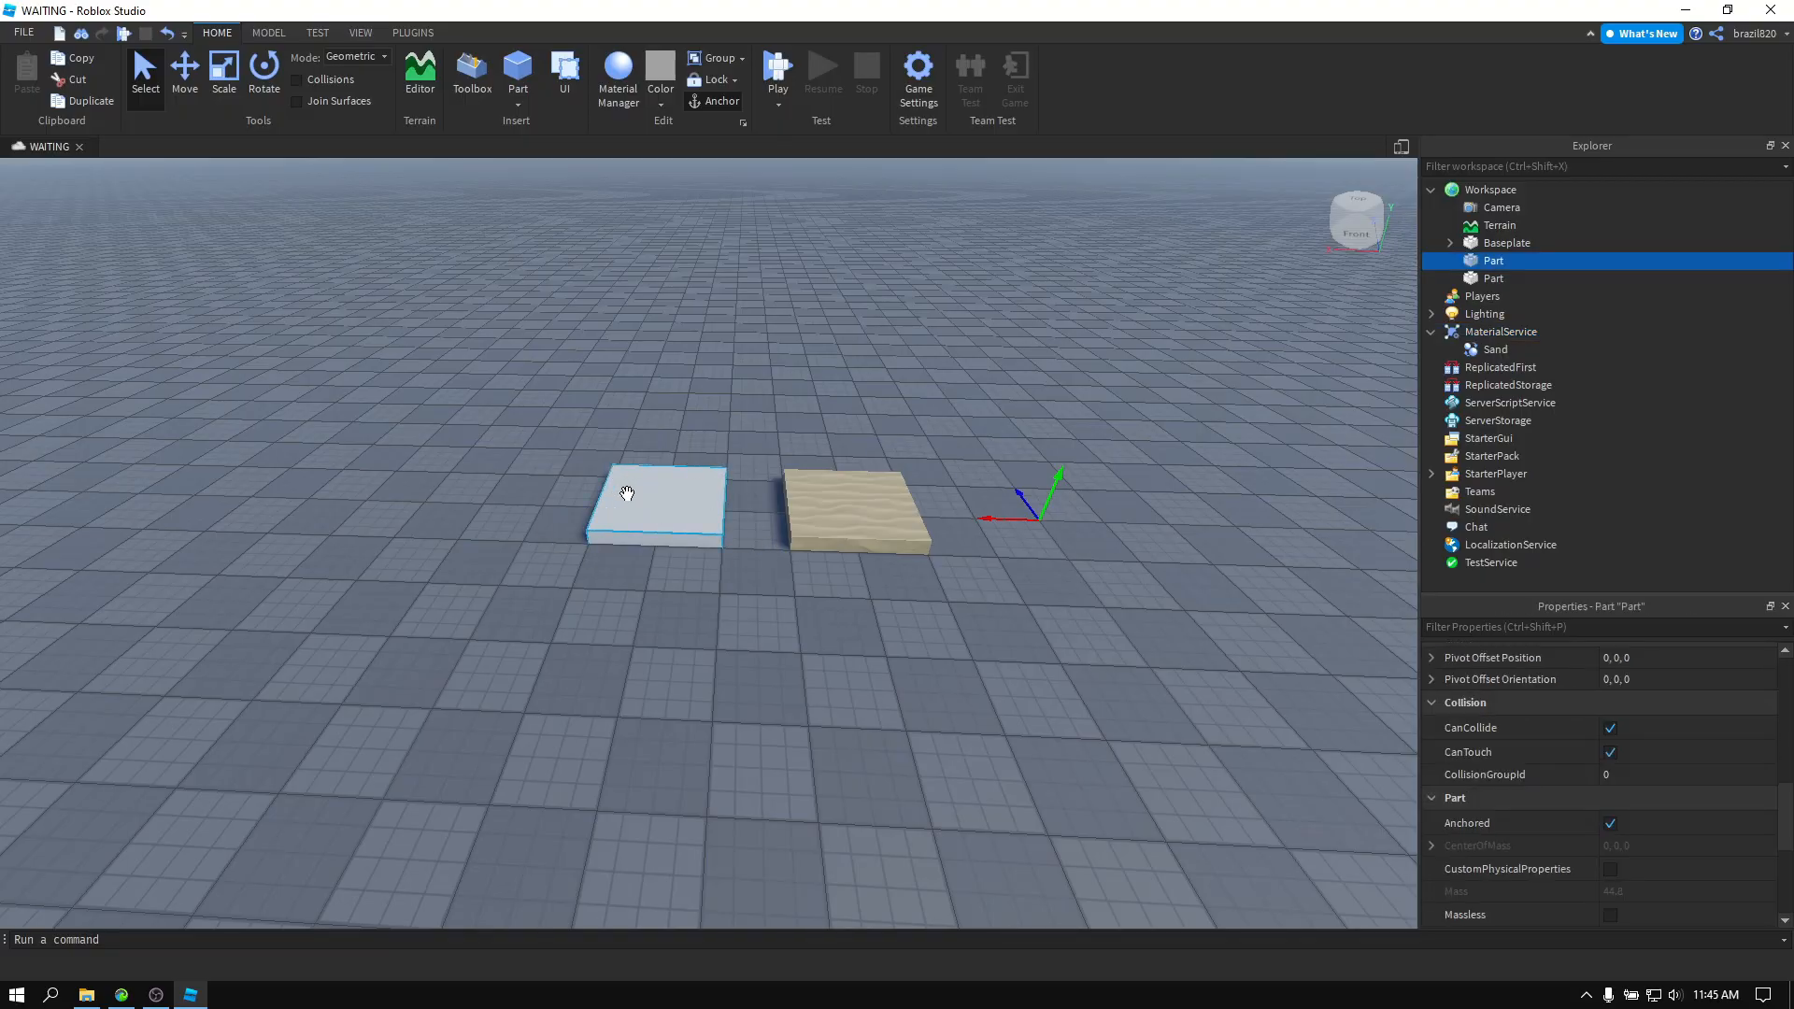
{"action": "left_click", "coordinate": [1501, 331]}
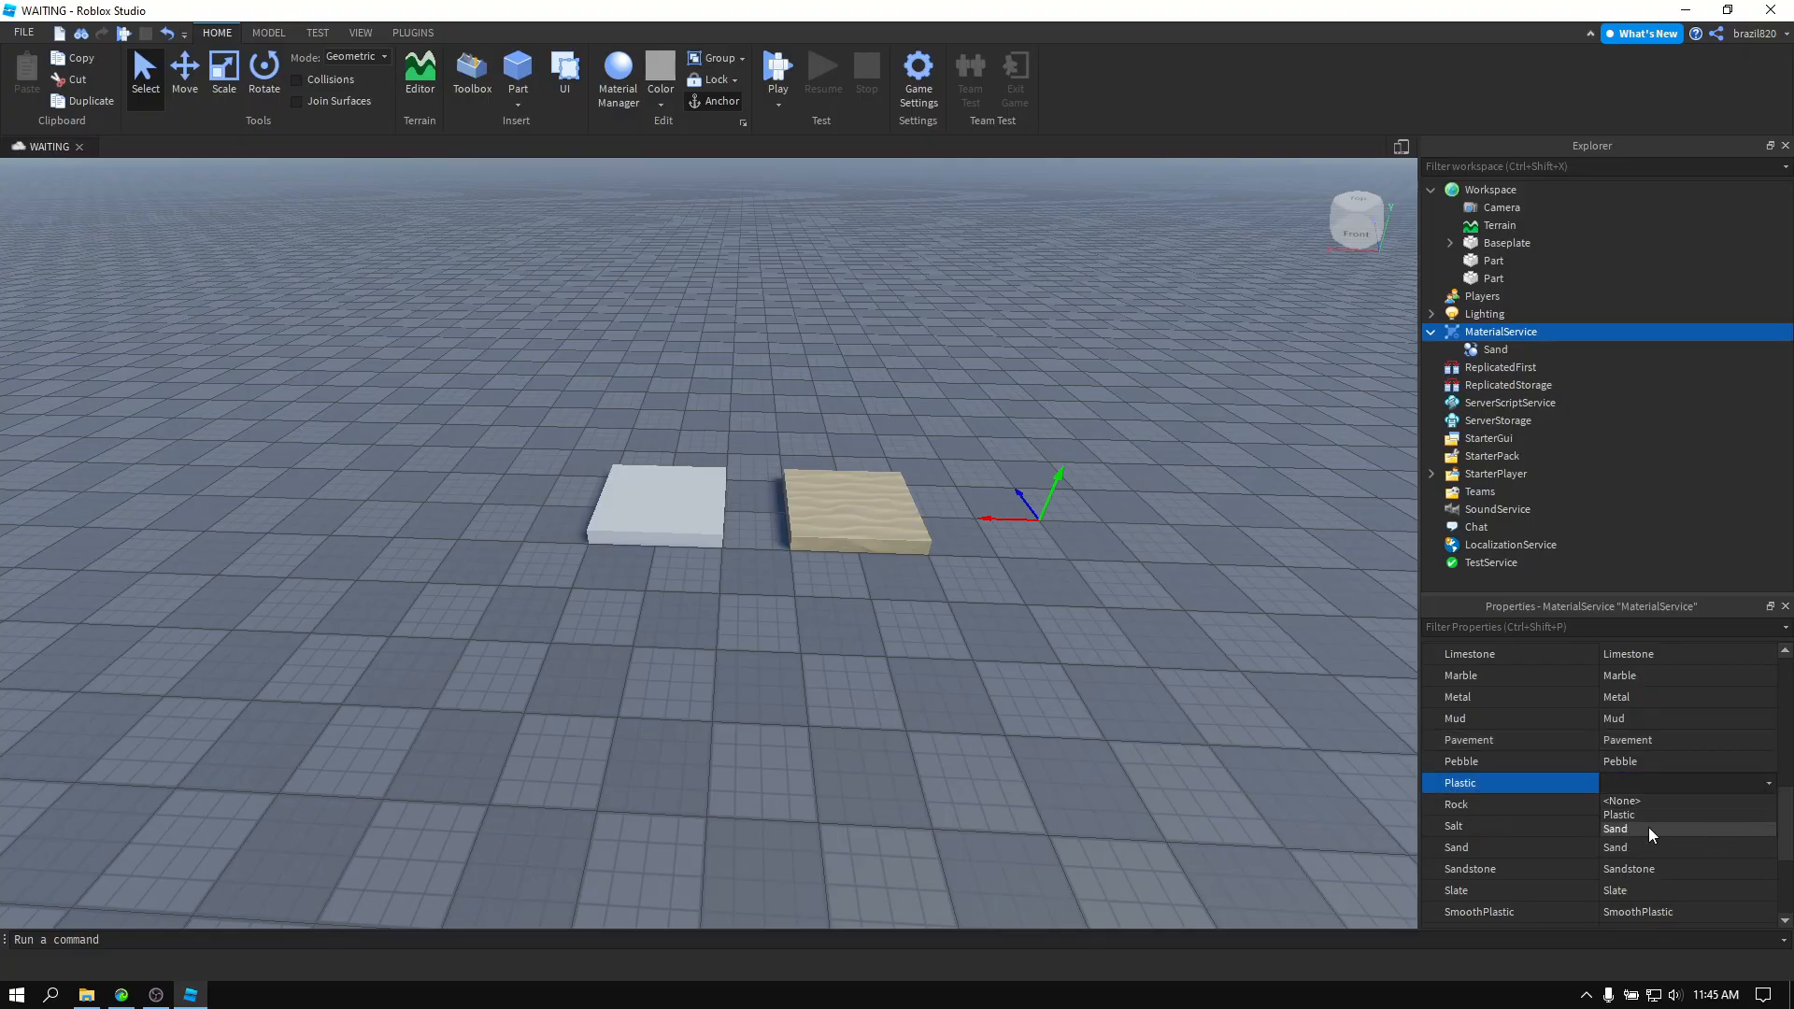
{"action": "mouse_move", "coordinate": [1682, 839]}
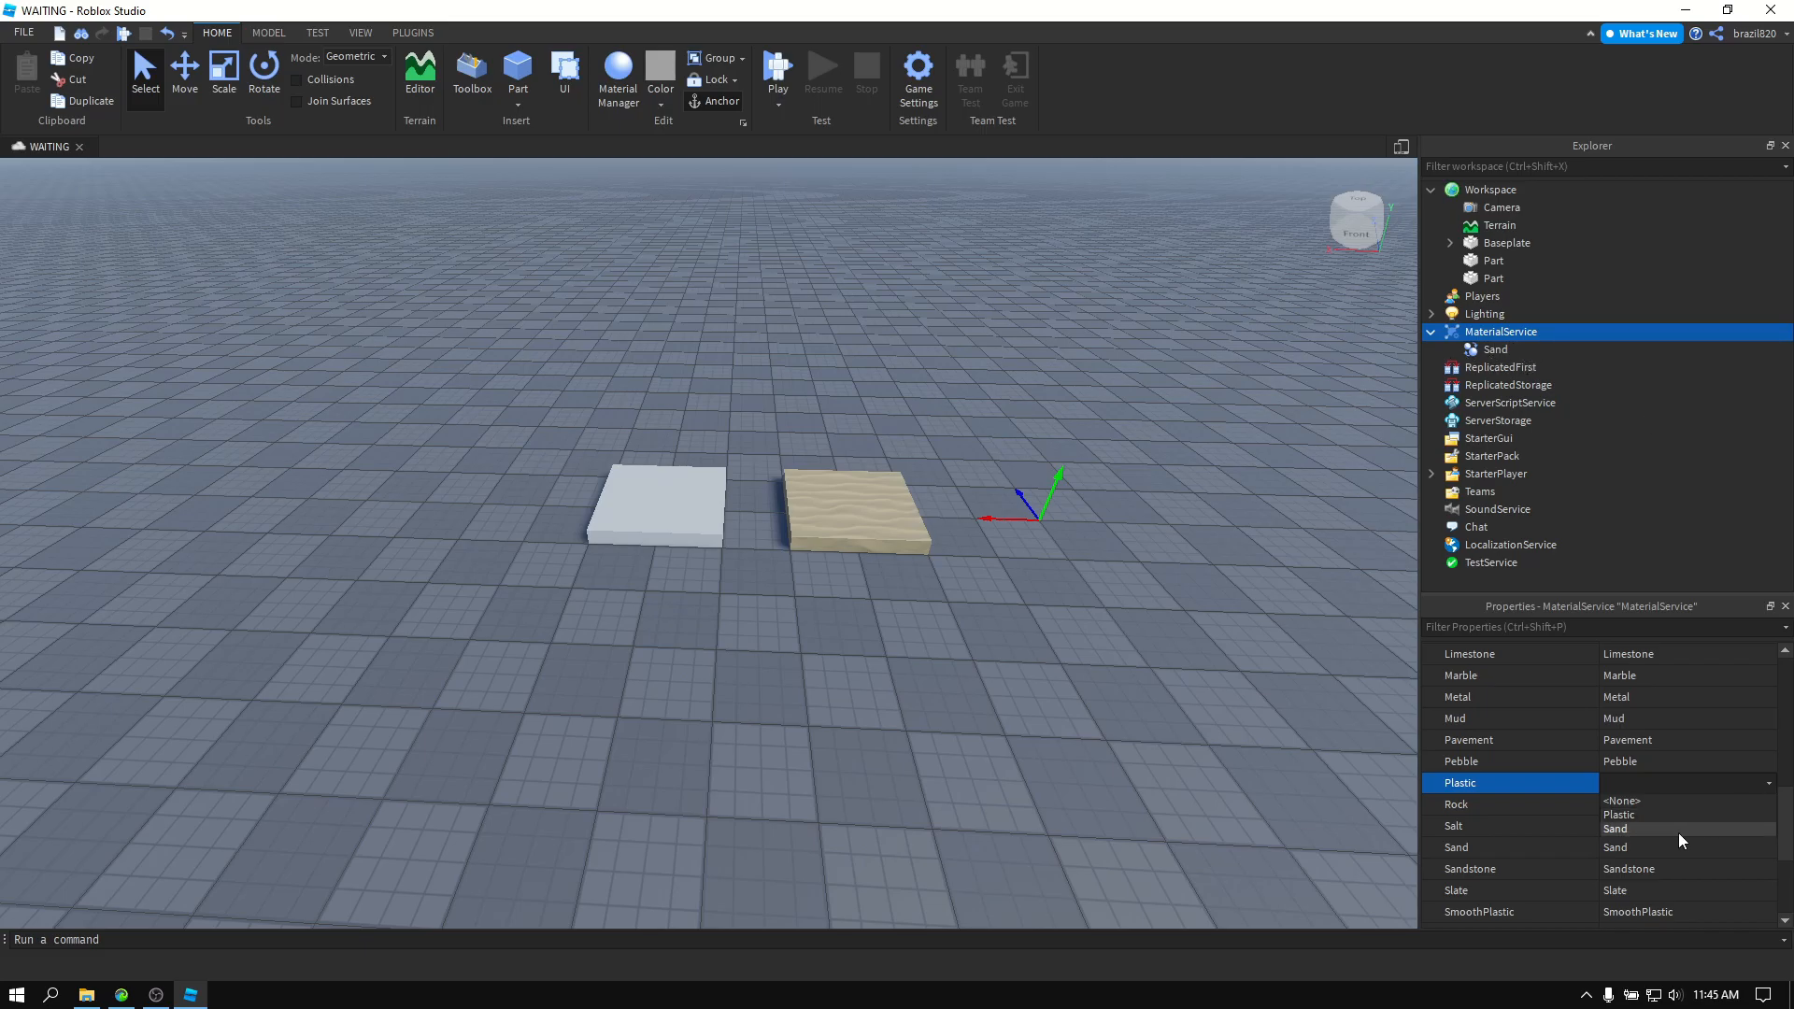
{"action": "left_click", "coordinate": [1615, 828]}
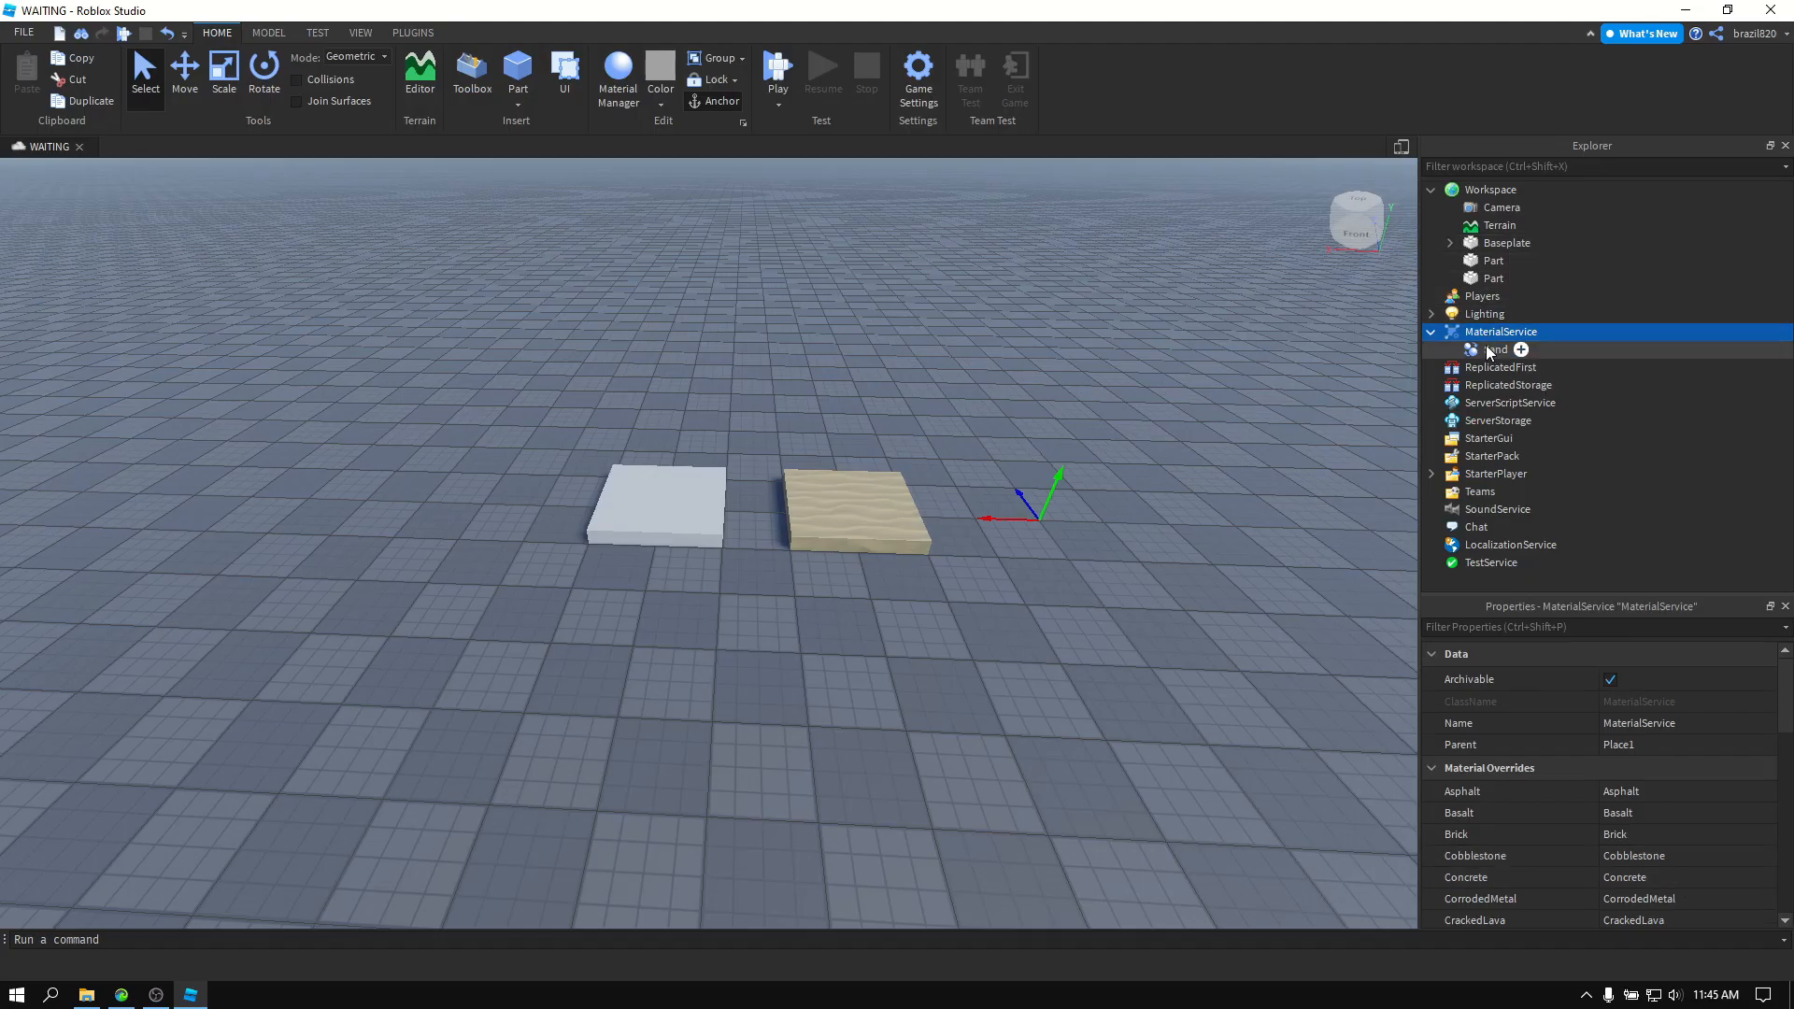
Keep Sand's base material as Plastic and start a new image upload for its ColorMap.
{"action": "left_click", "coordinate": [1521, 350]}
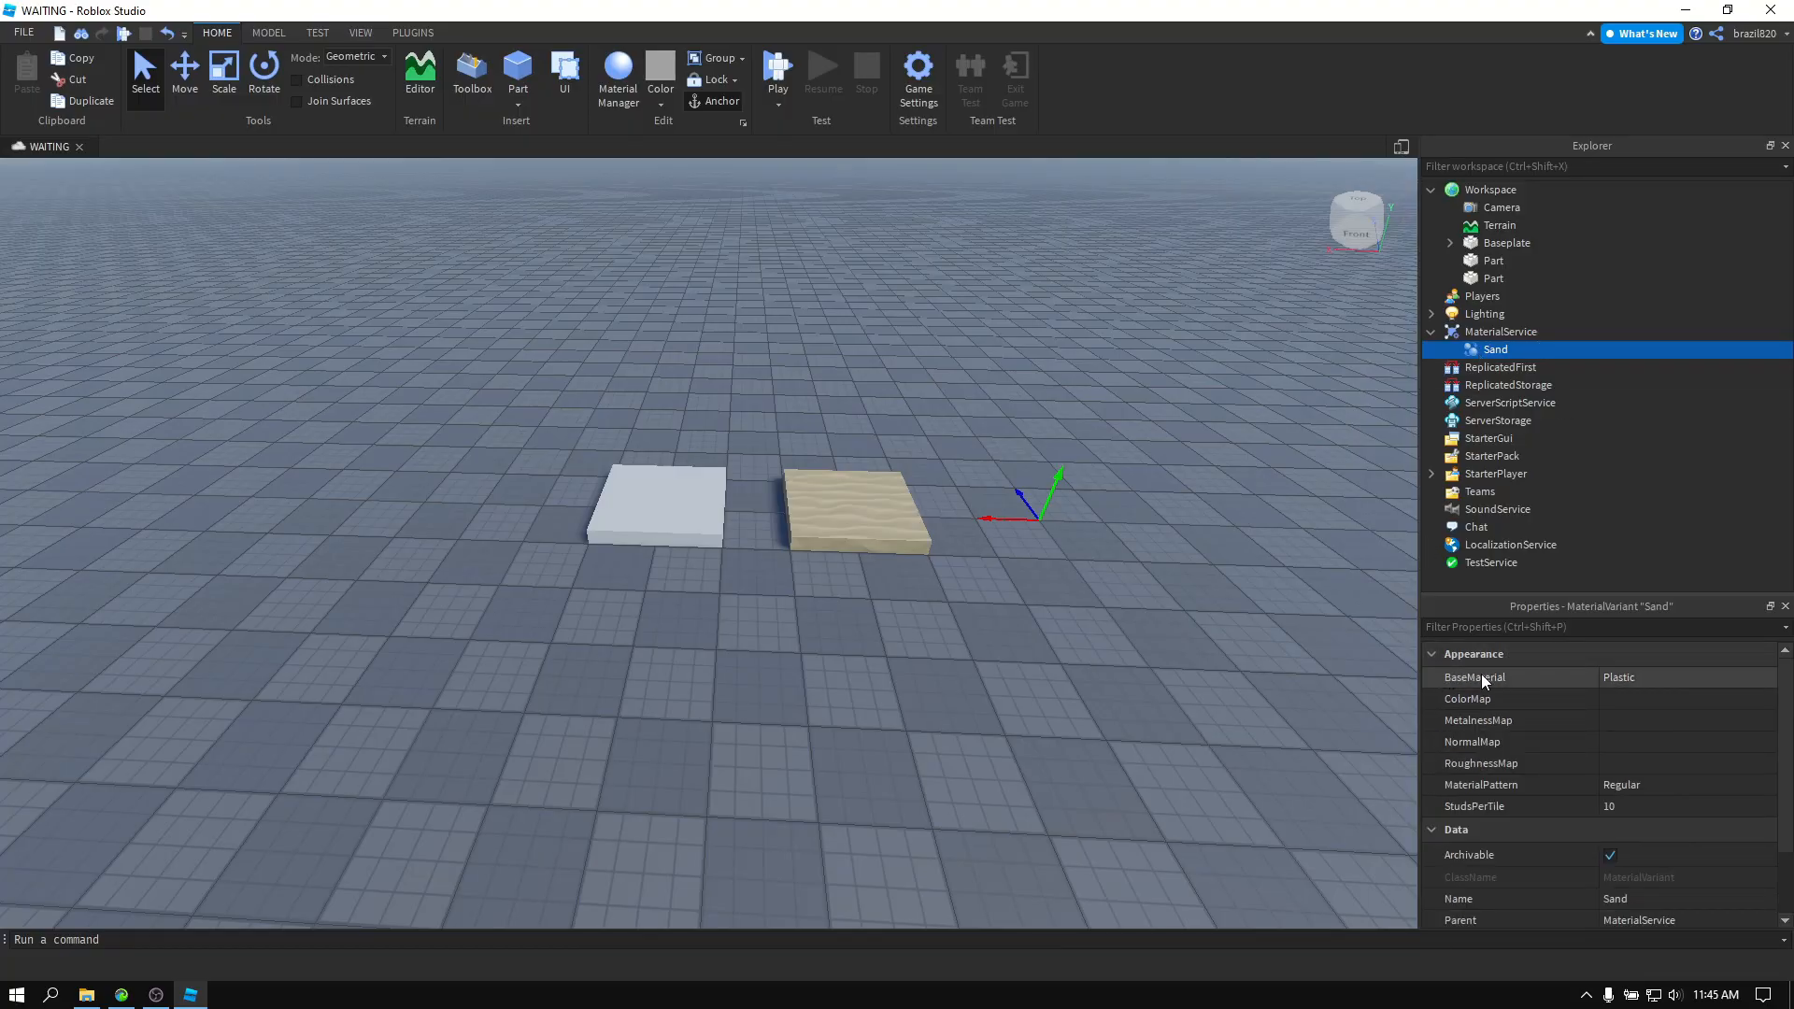
{"action": "left_click", "coordinate": [1476, 676]}
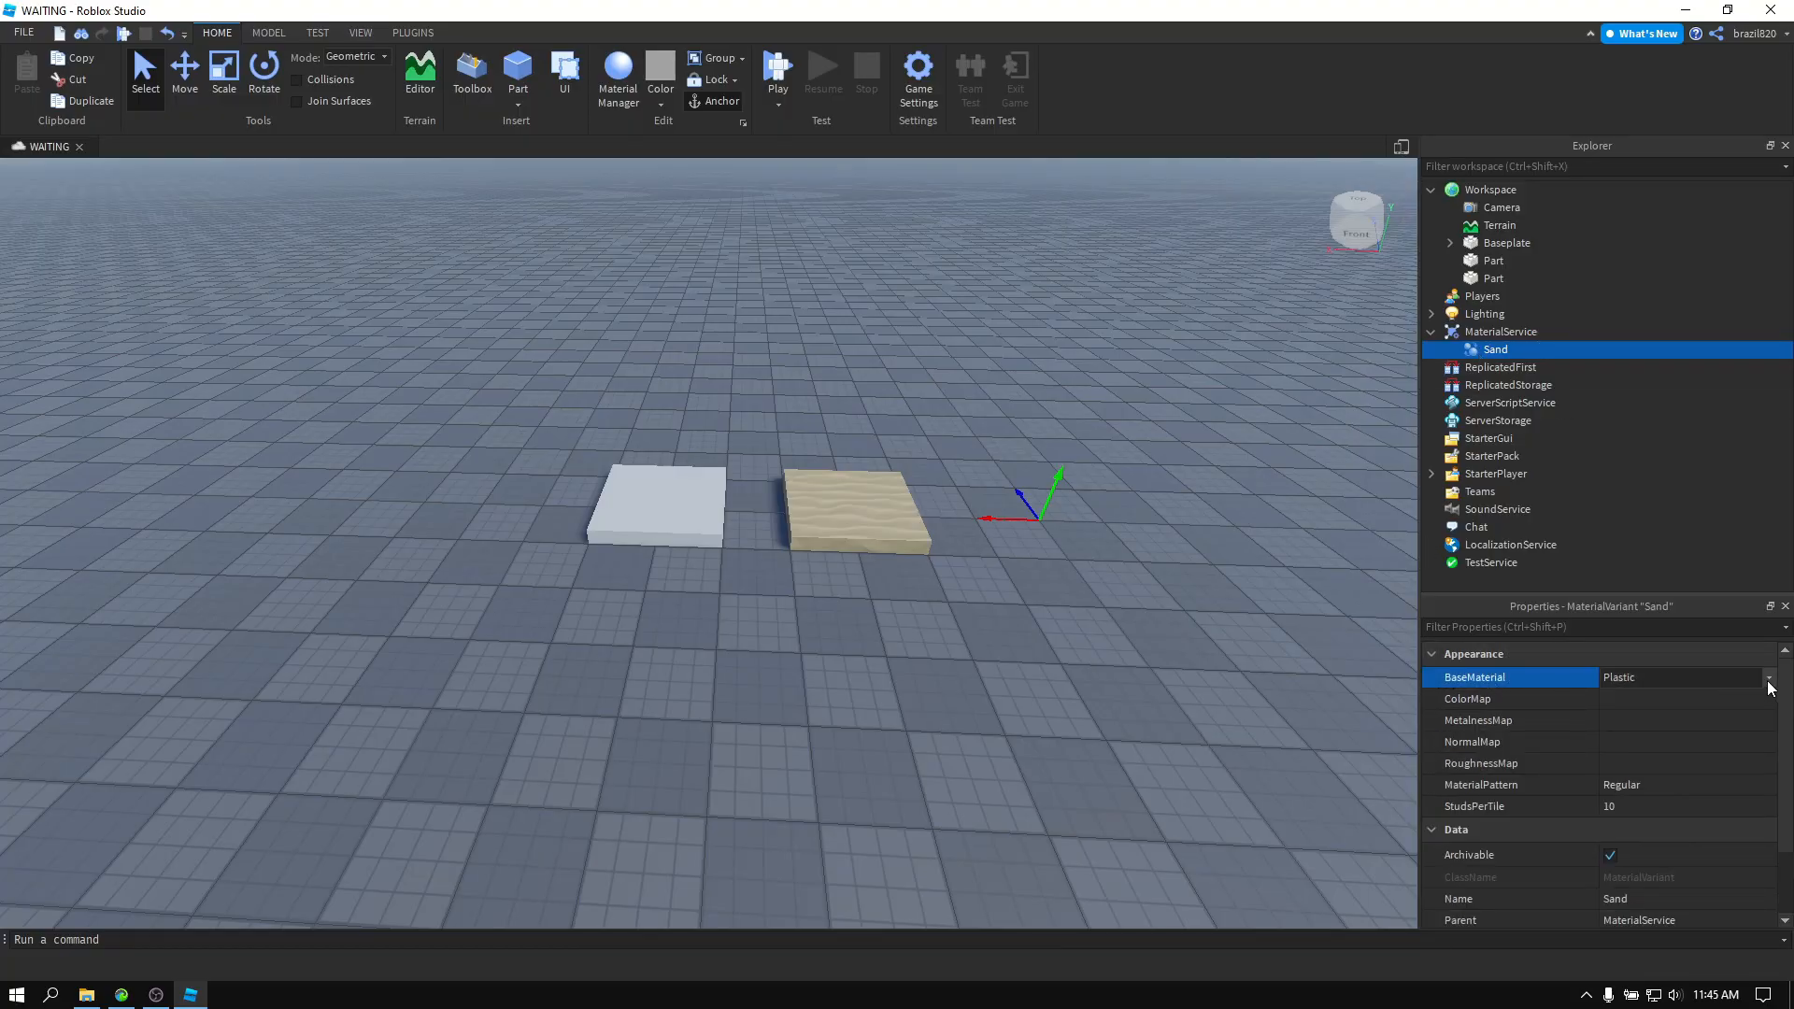
{"action": "left_click", "coordinate": [1768, 676]}
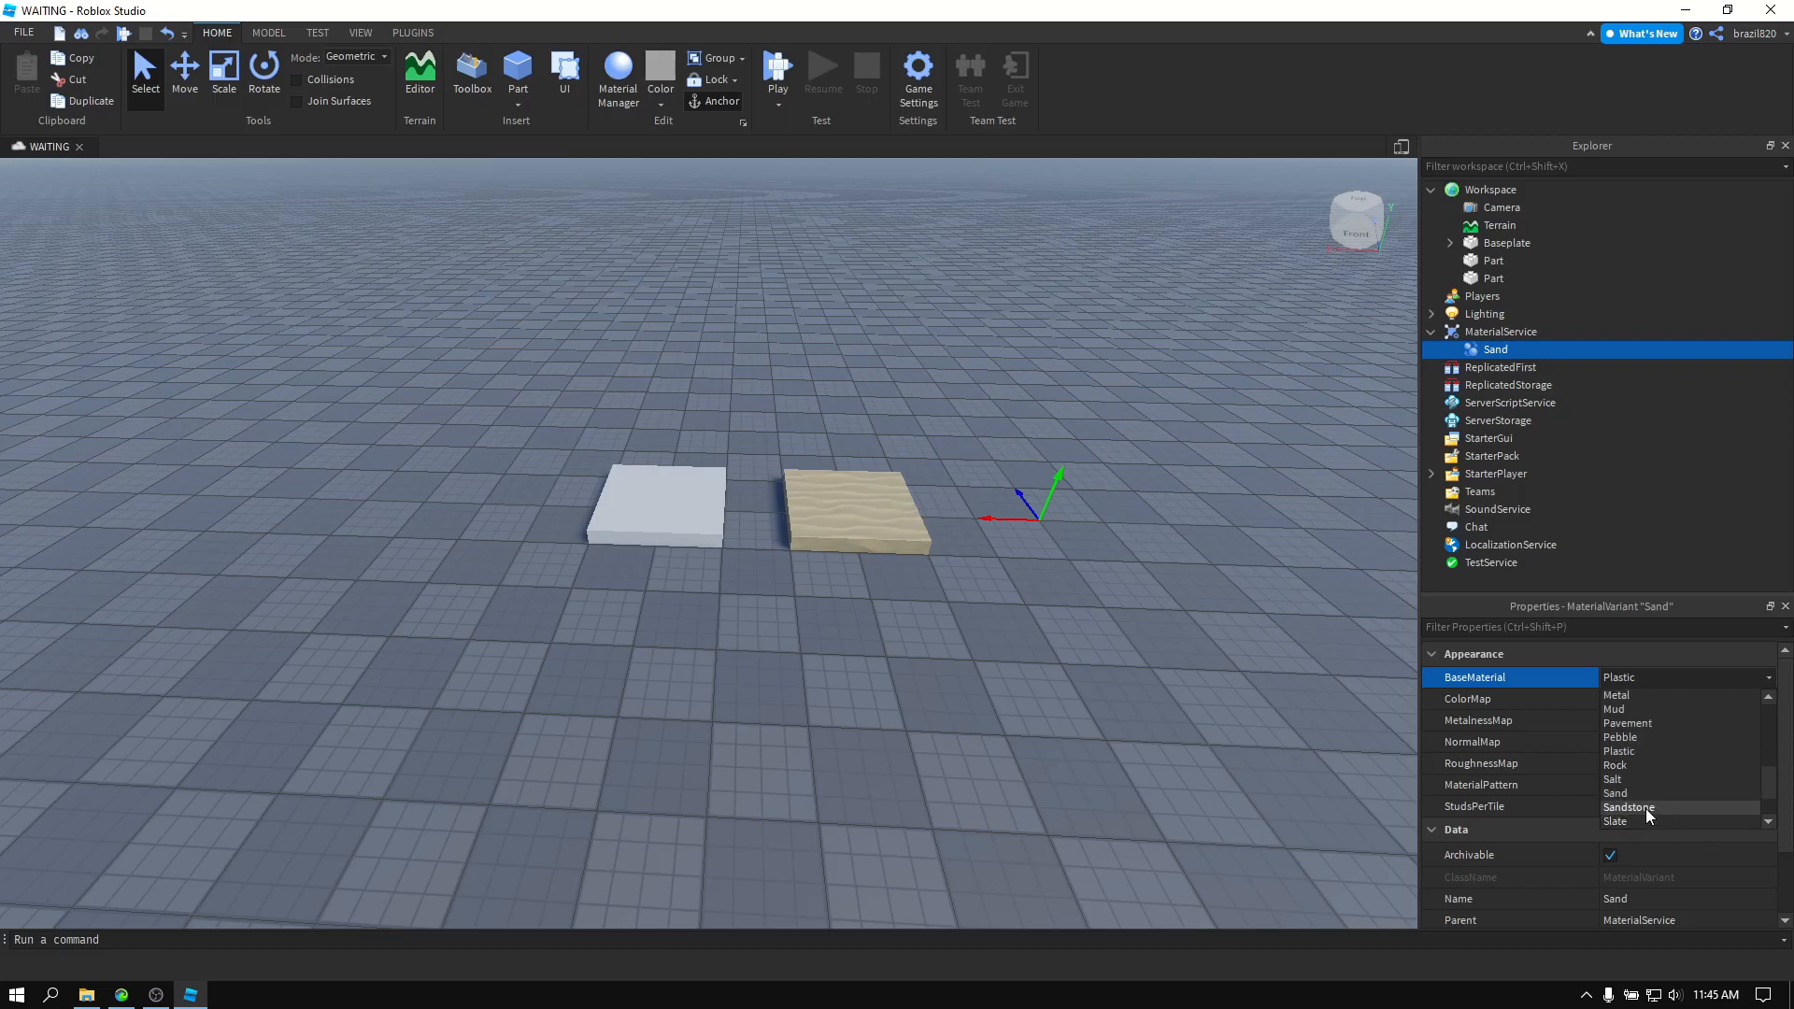
{"action": "mouse_move", "coordinate": [1638, 751]}
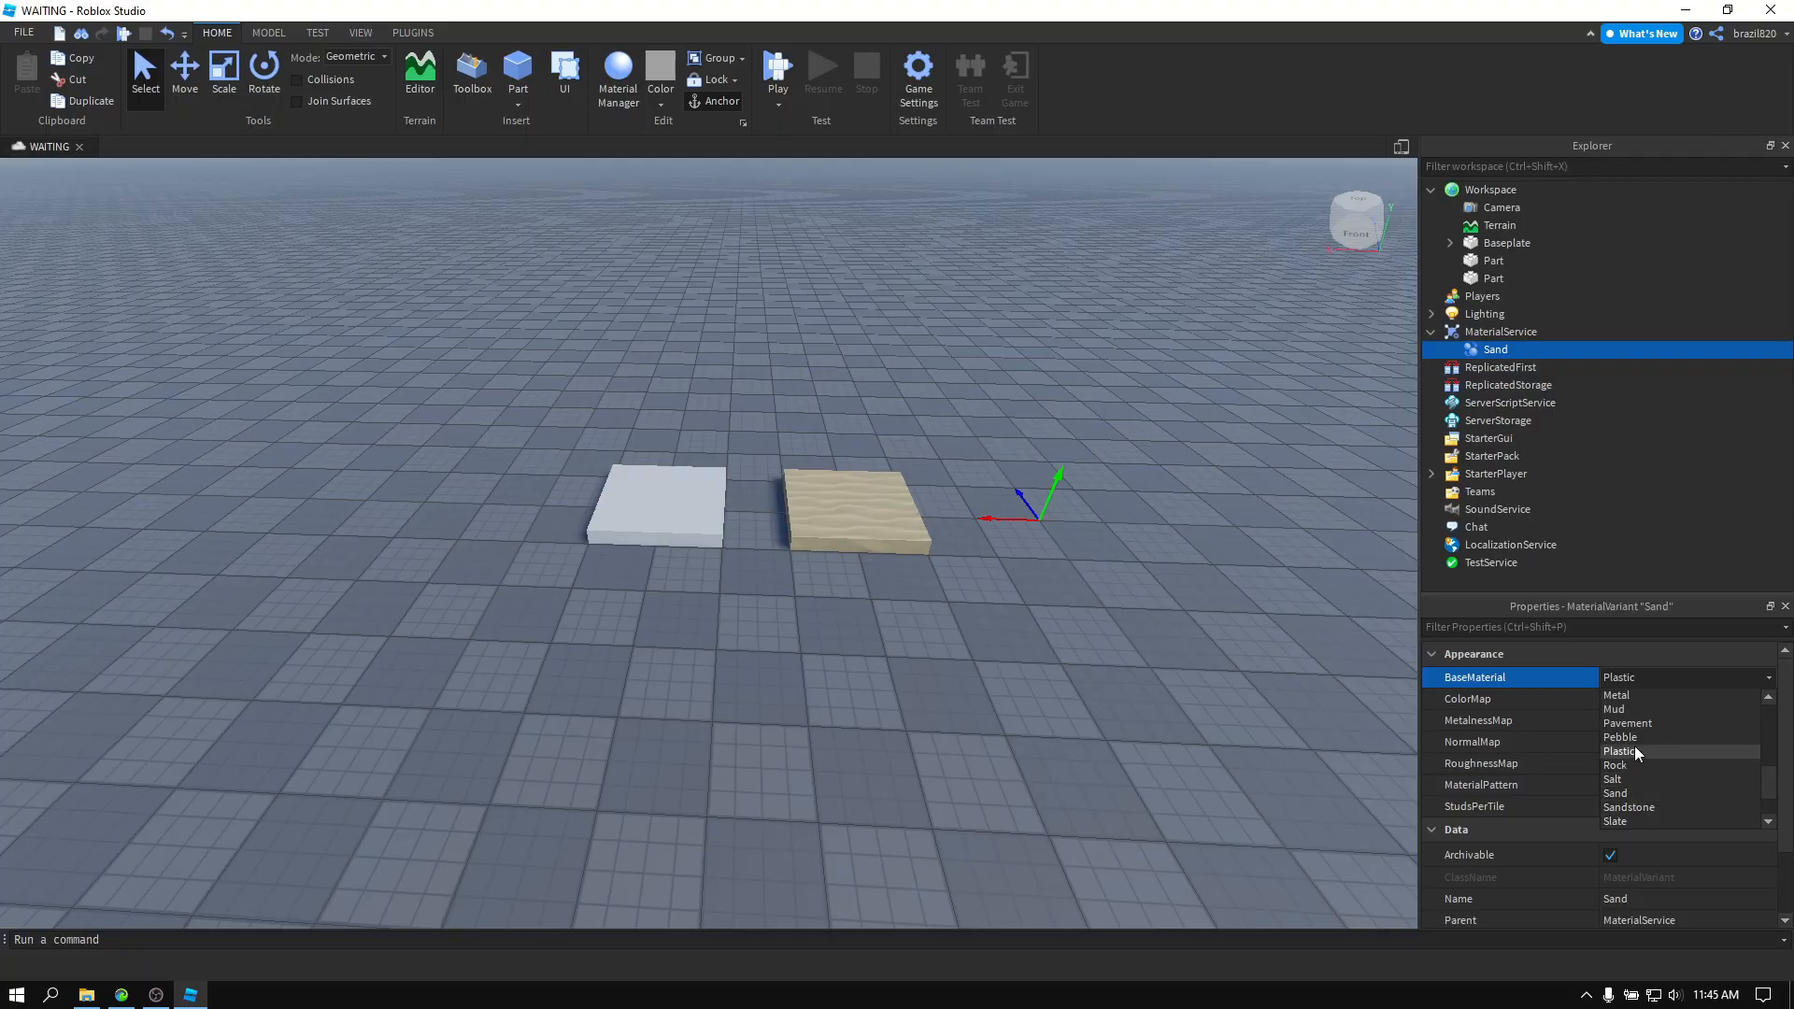
{"action": "left_click", "coordinate": [1619, 752]}
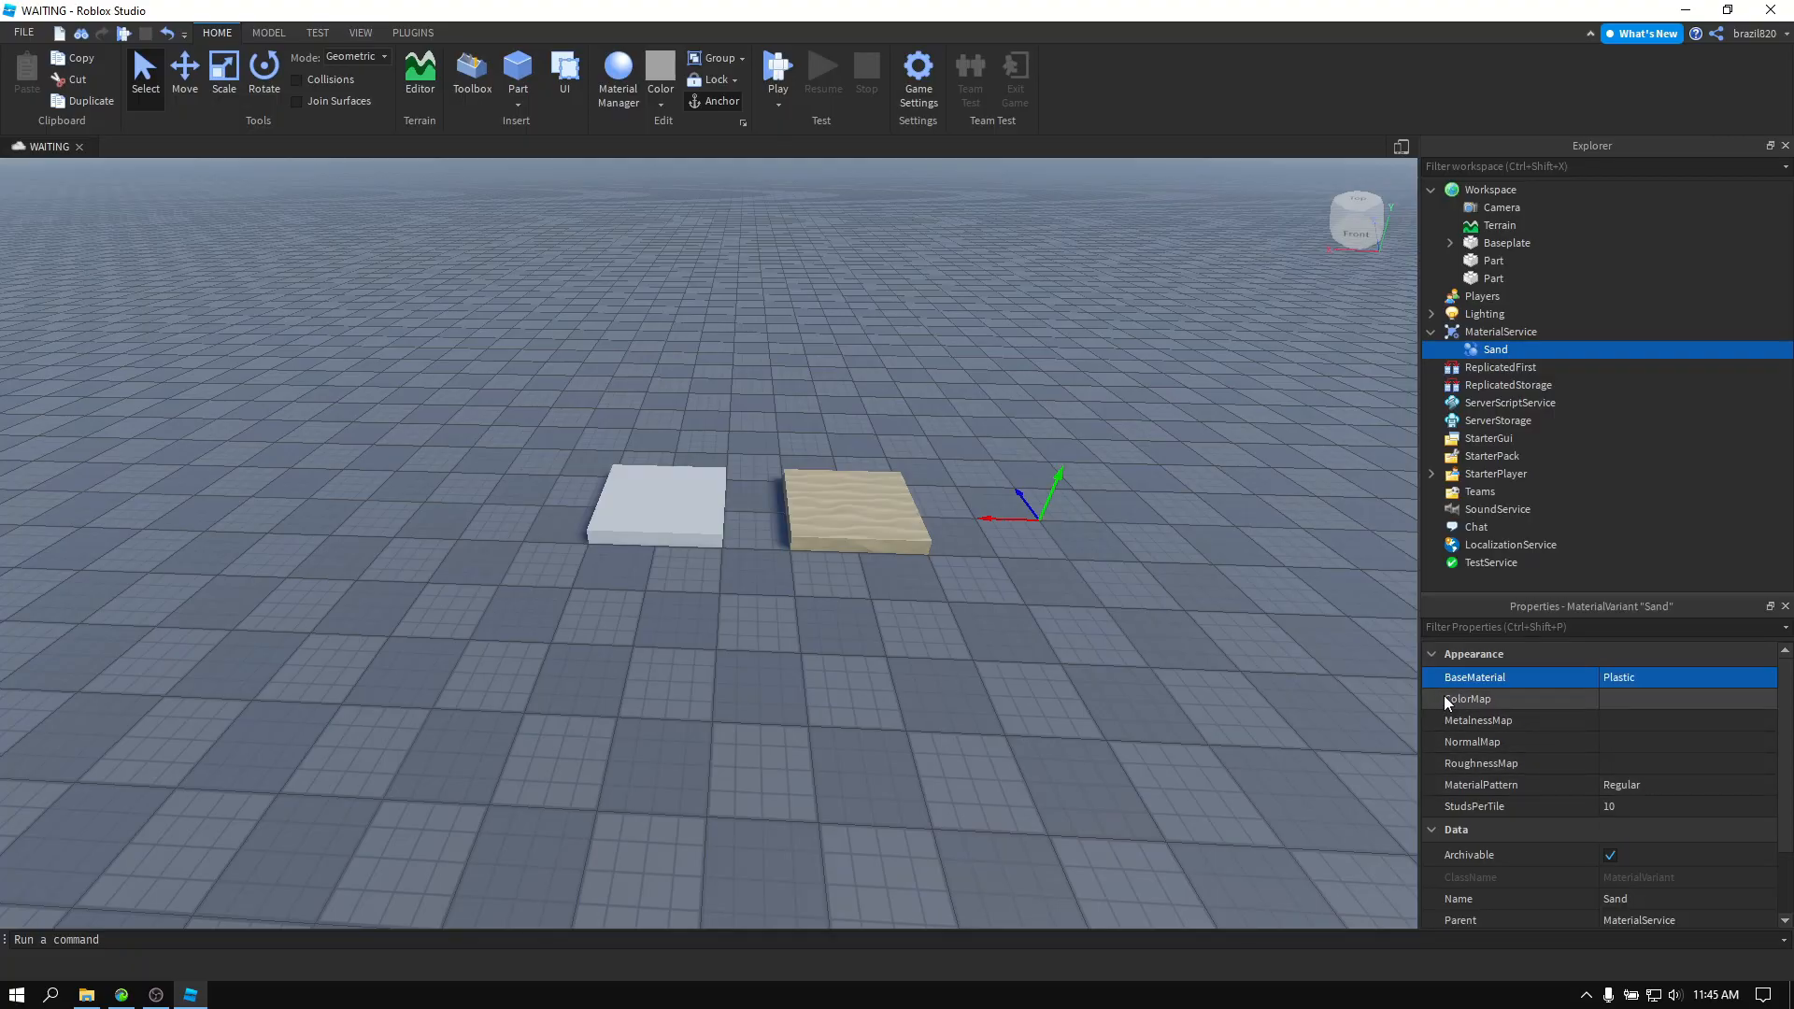
{"action": "left_click", "coordinate": [1470, 699]}
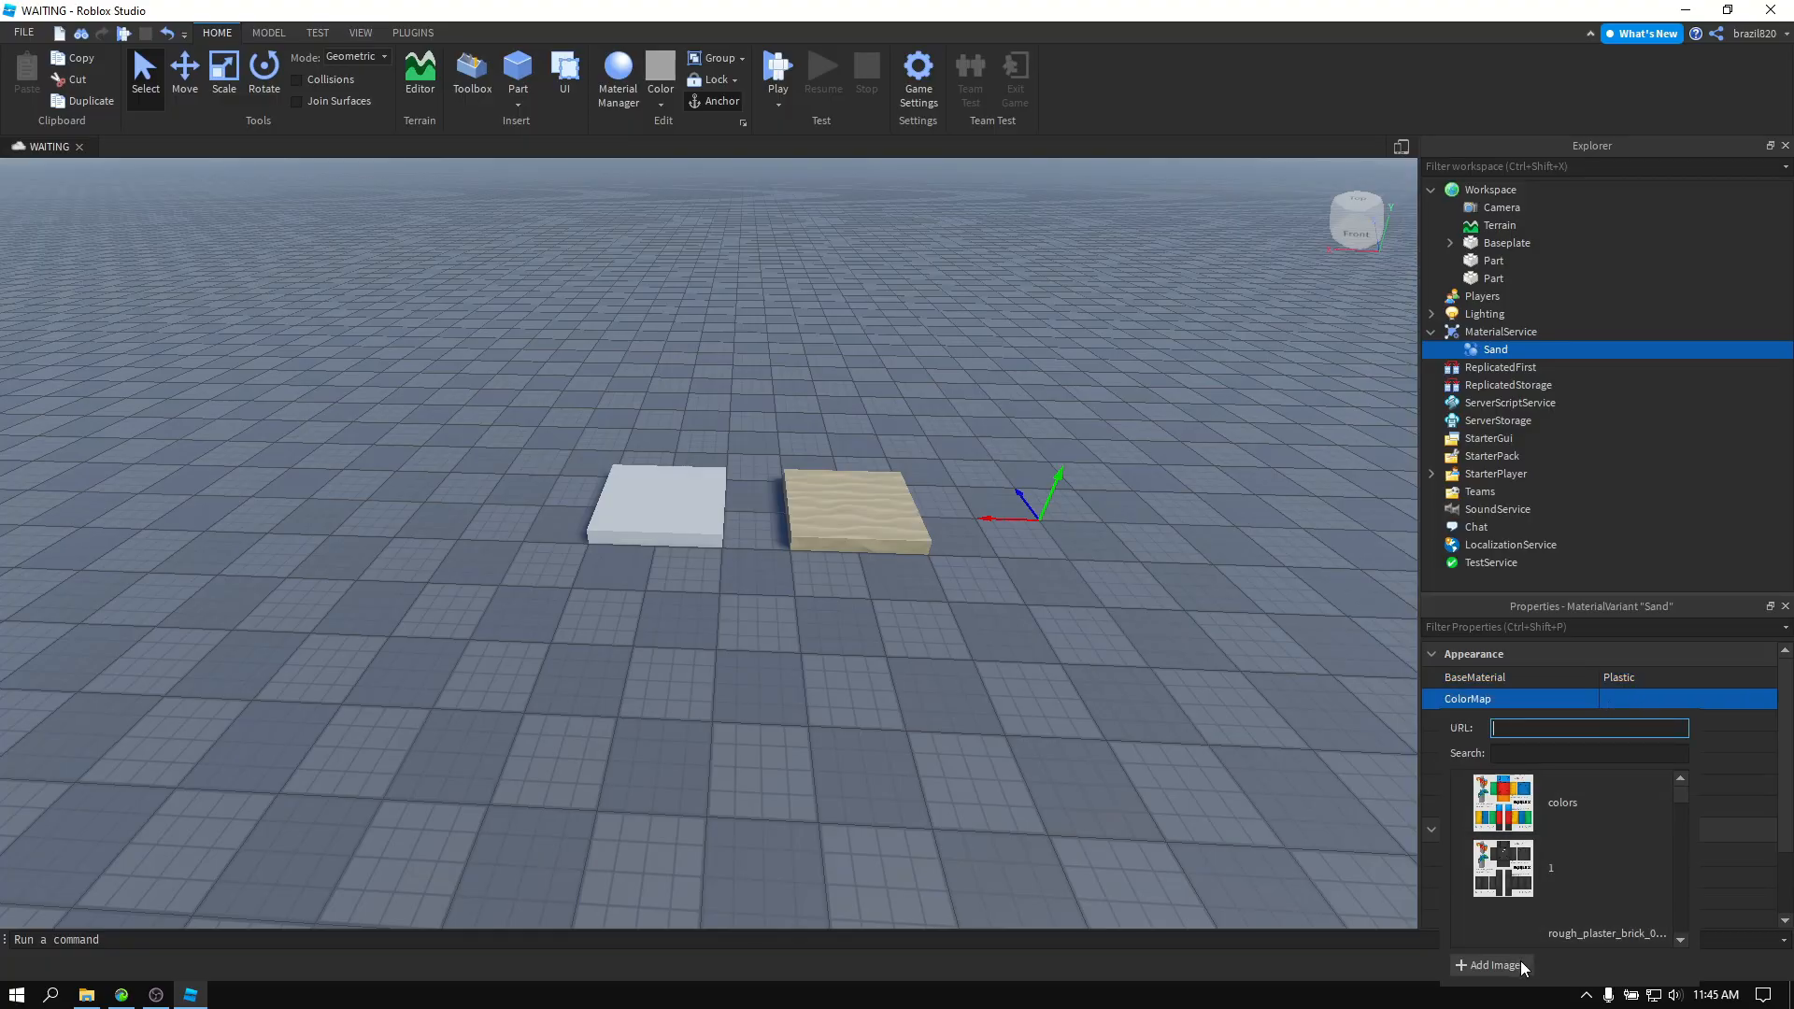
{"action": "left_click", "coordinate": [1490, 964]}
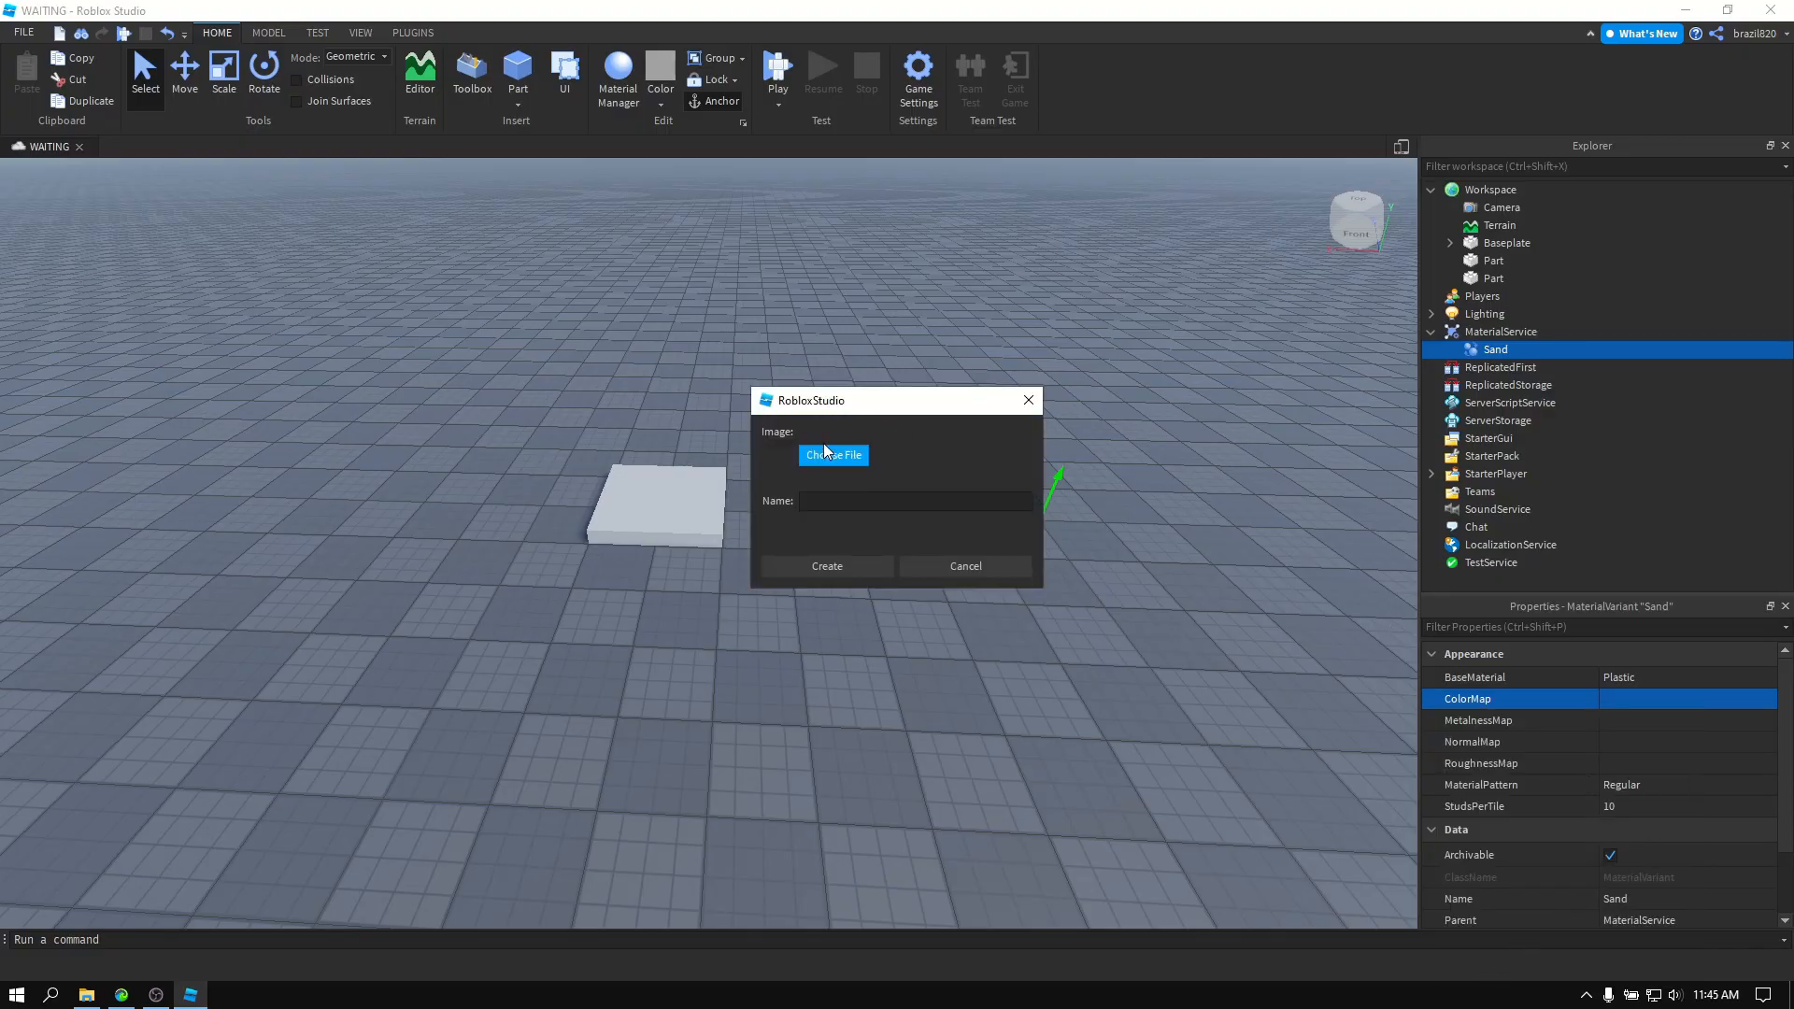
Upload Ground054 Color from the texture folder as an asset named Sand-Color and create it.
{"action": "left_click", "coordinate": [834, 454]}
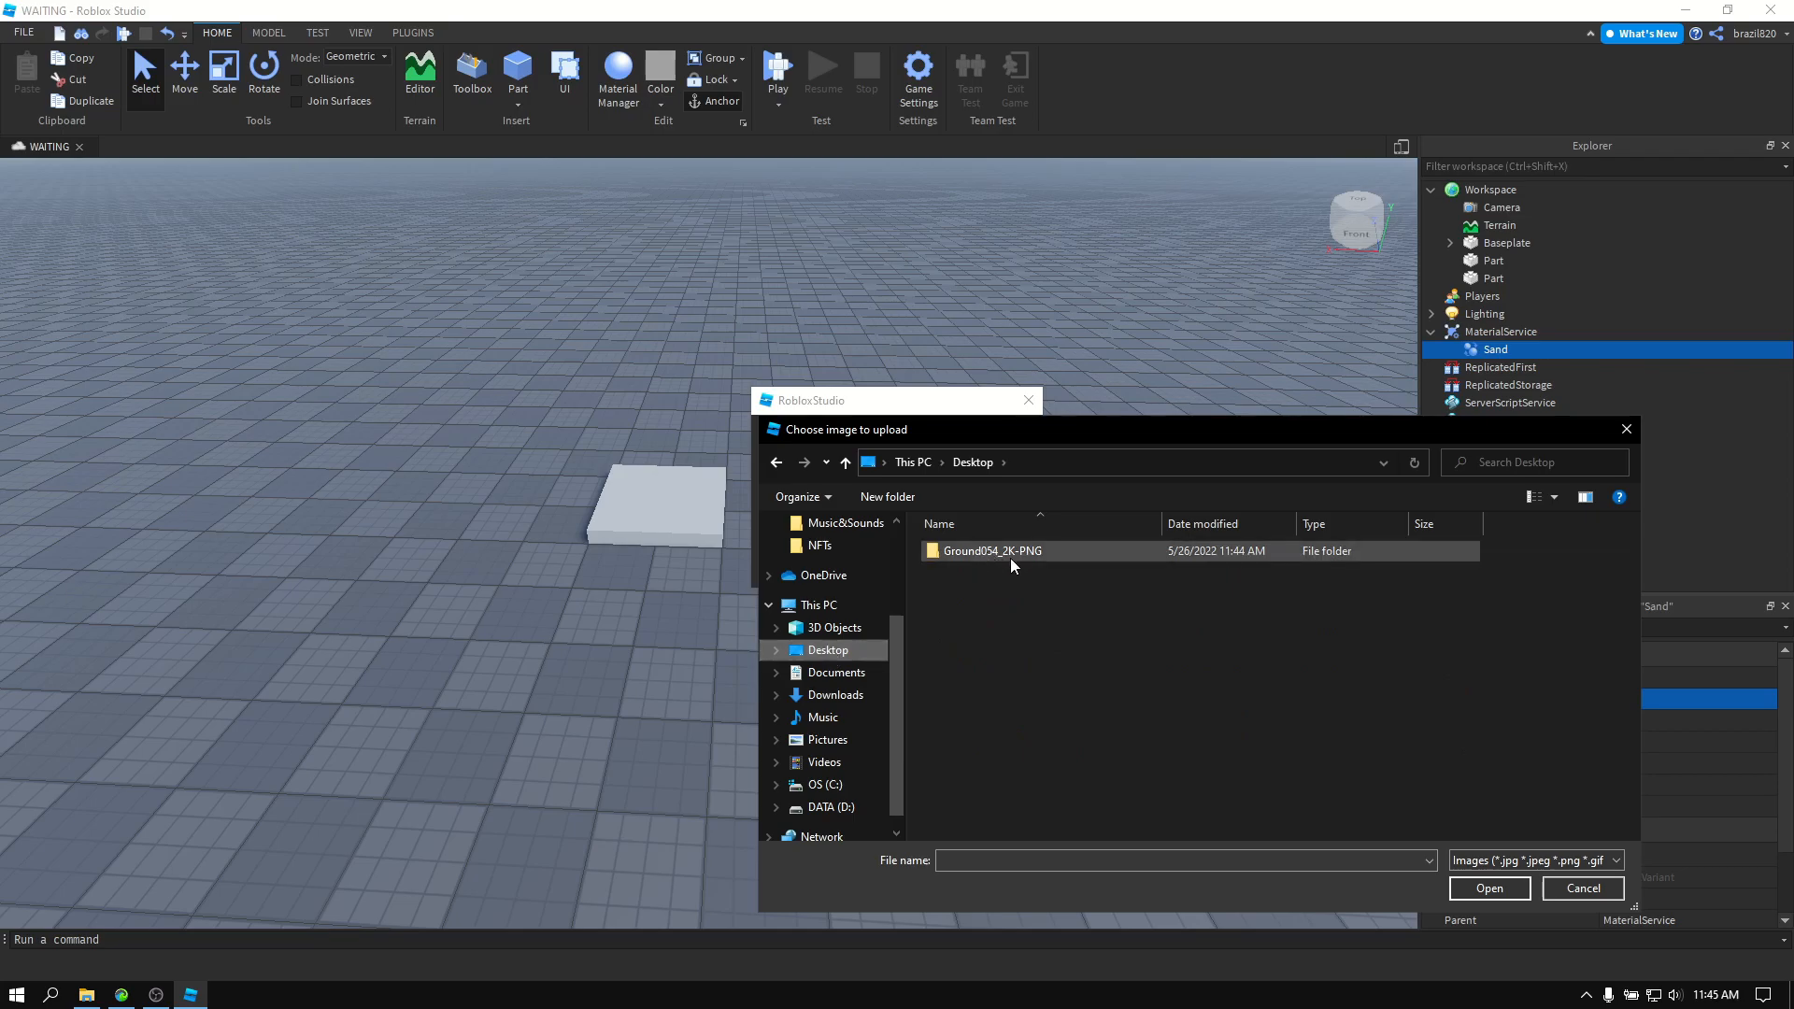
{"action": "left_click", "coordinate": [991, 549]}
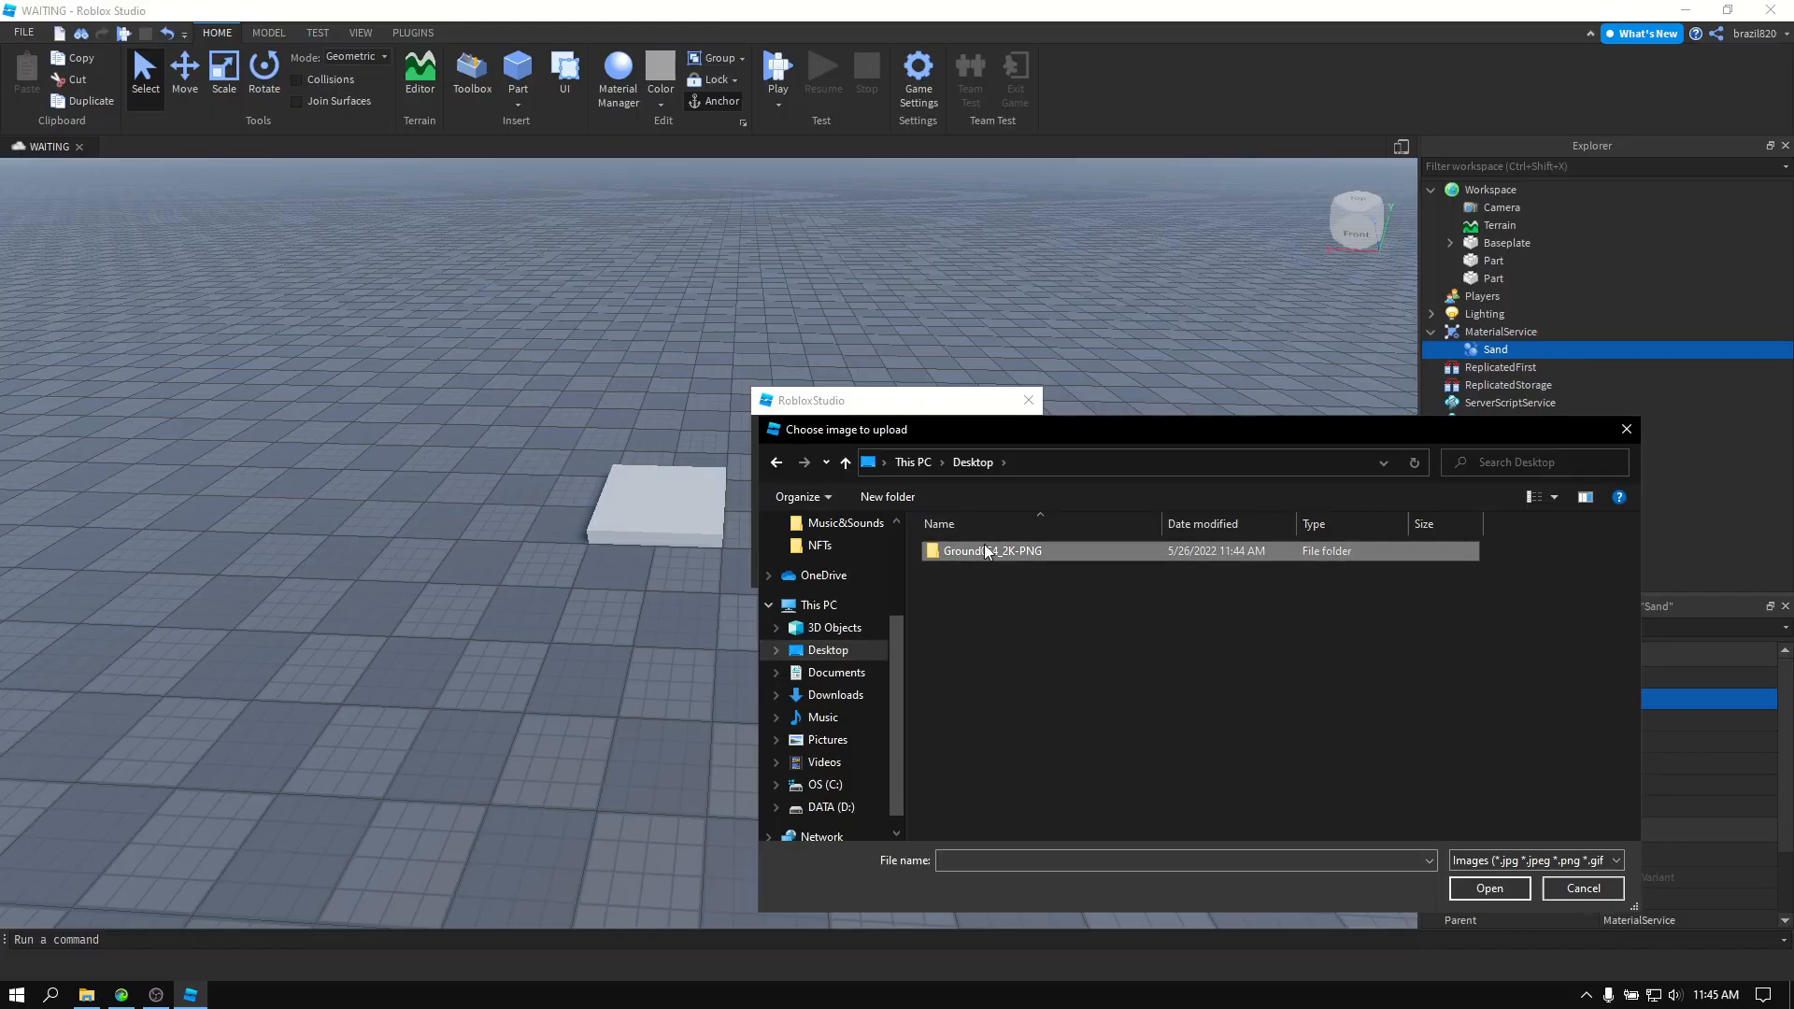
{"action": "double_click", "coordinate": [991, 550]}
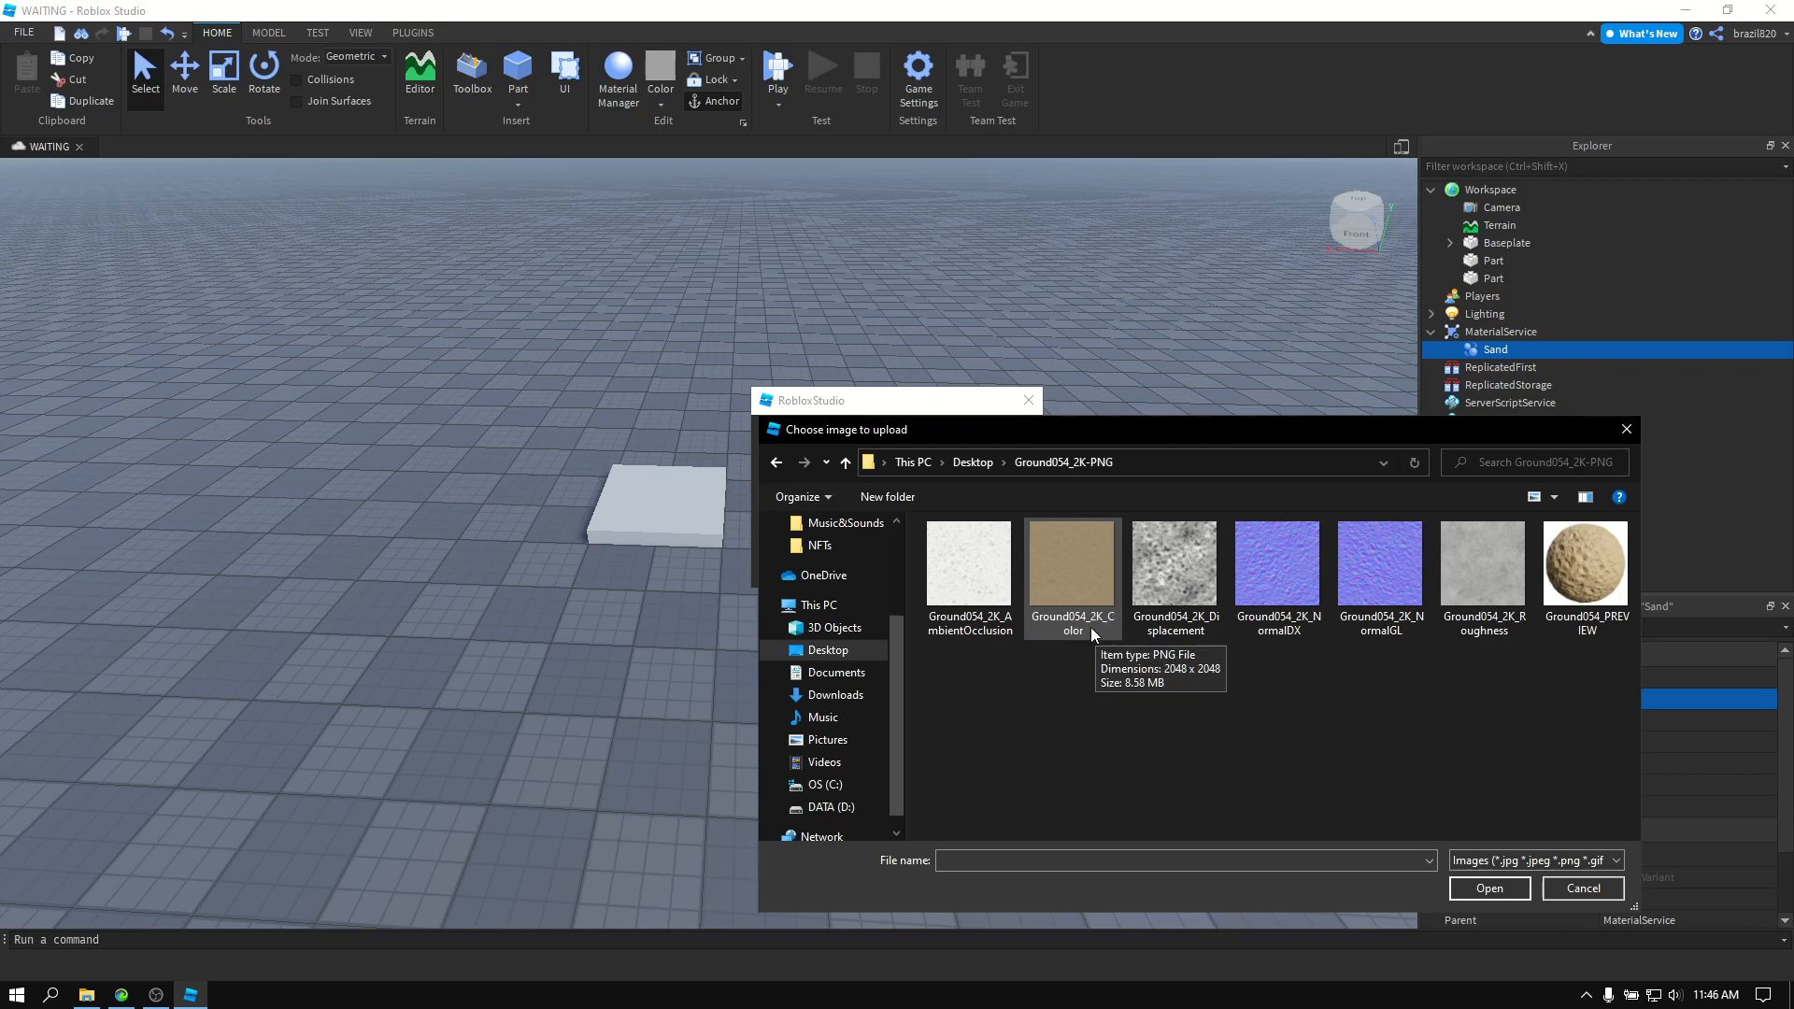
{"action": "double_click", "coordinate": [1071, 563]}
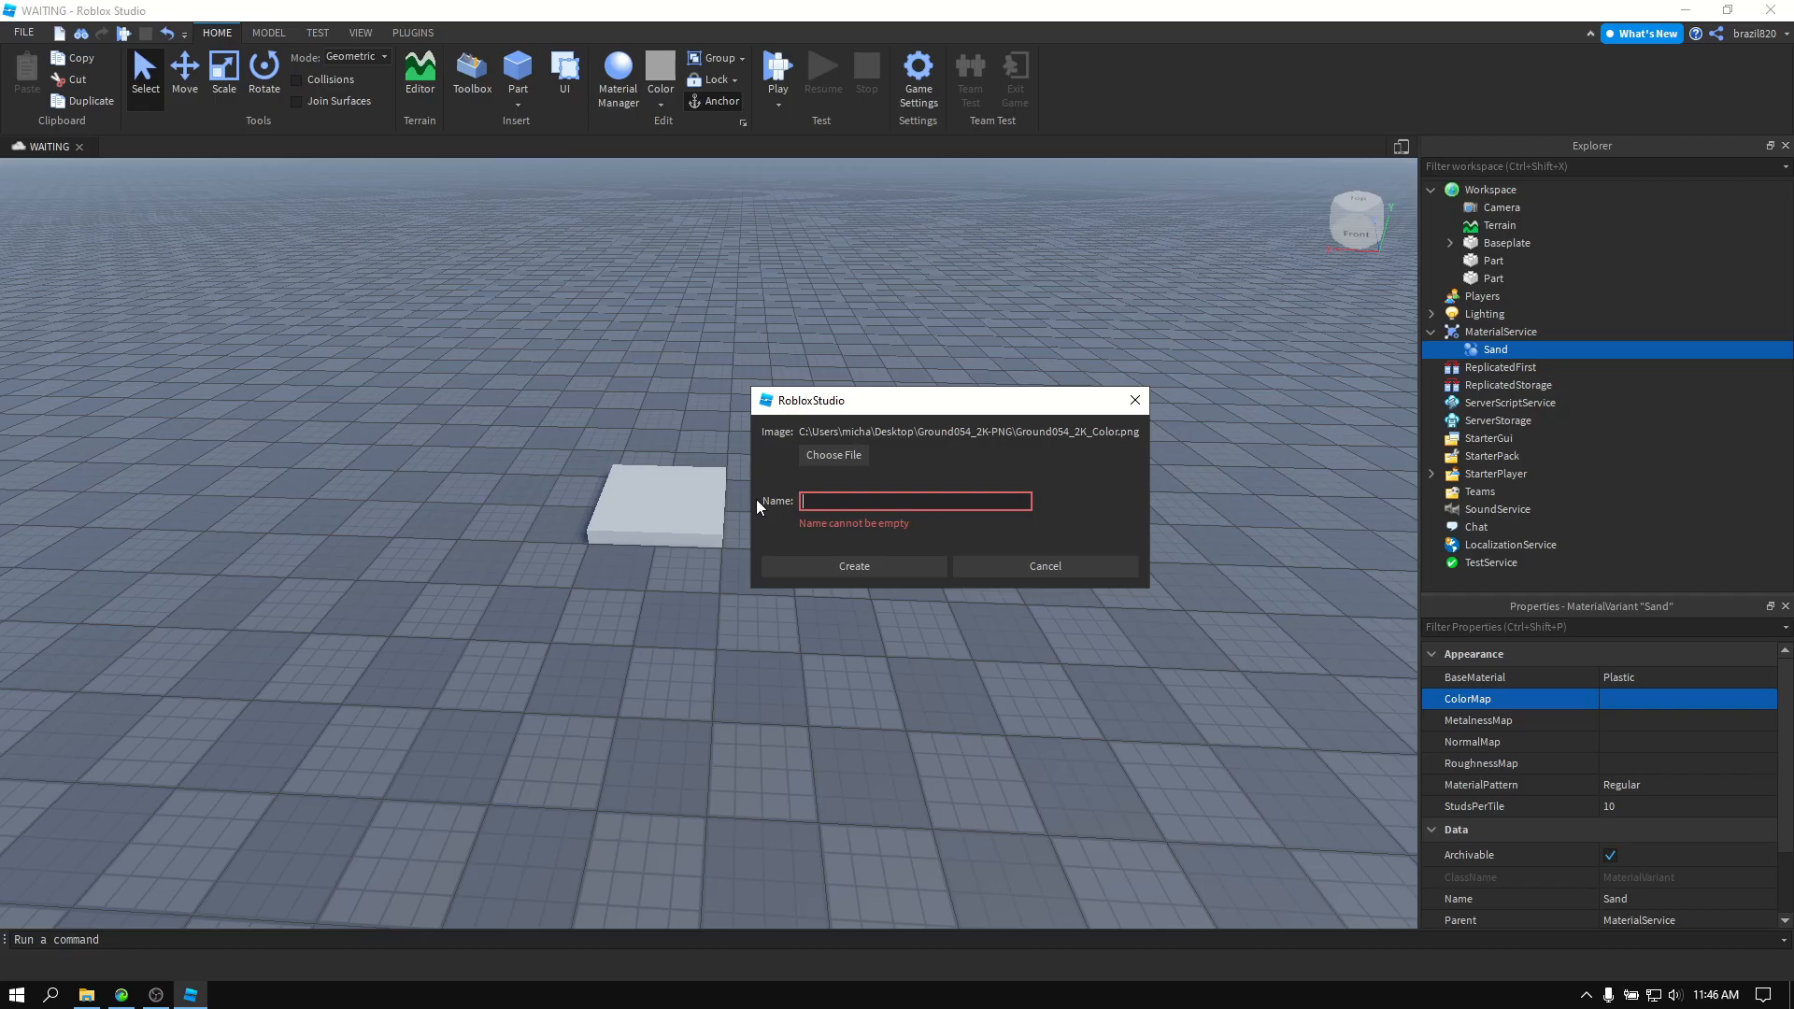
{"action": "type", "text": "Sand-Color"}
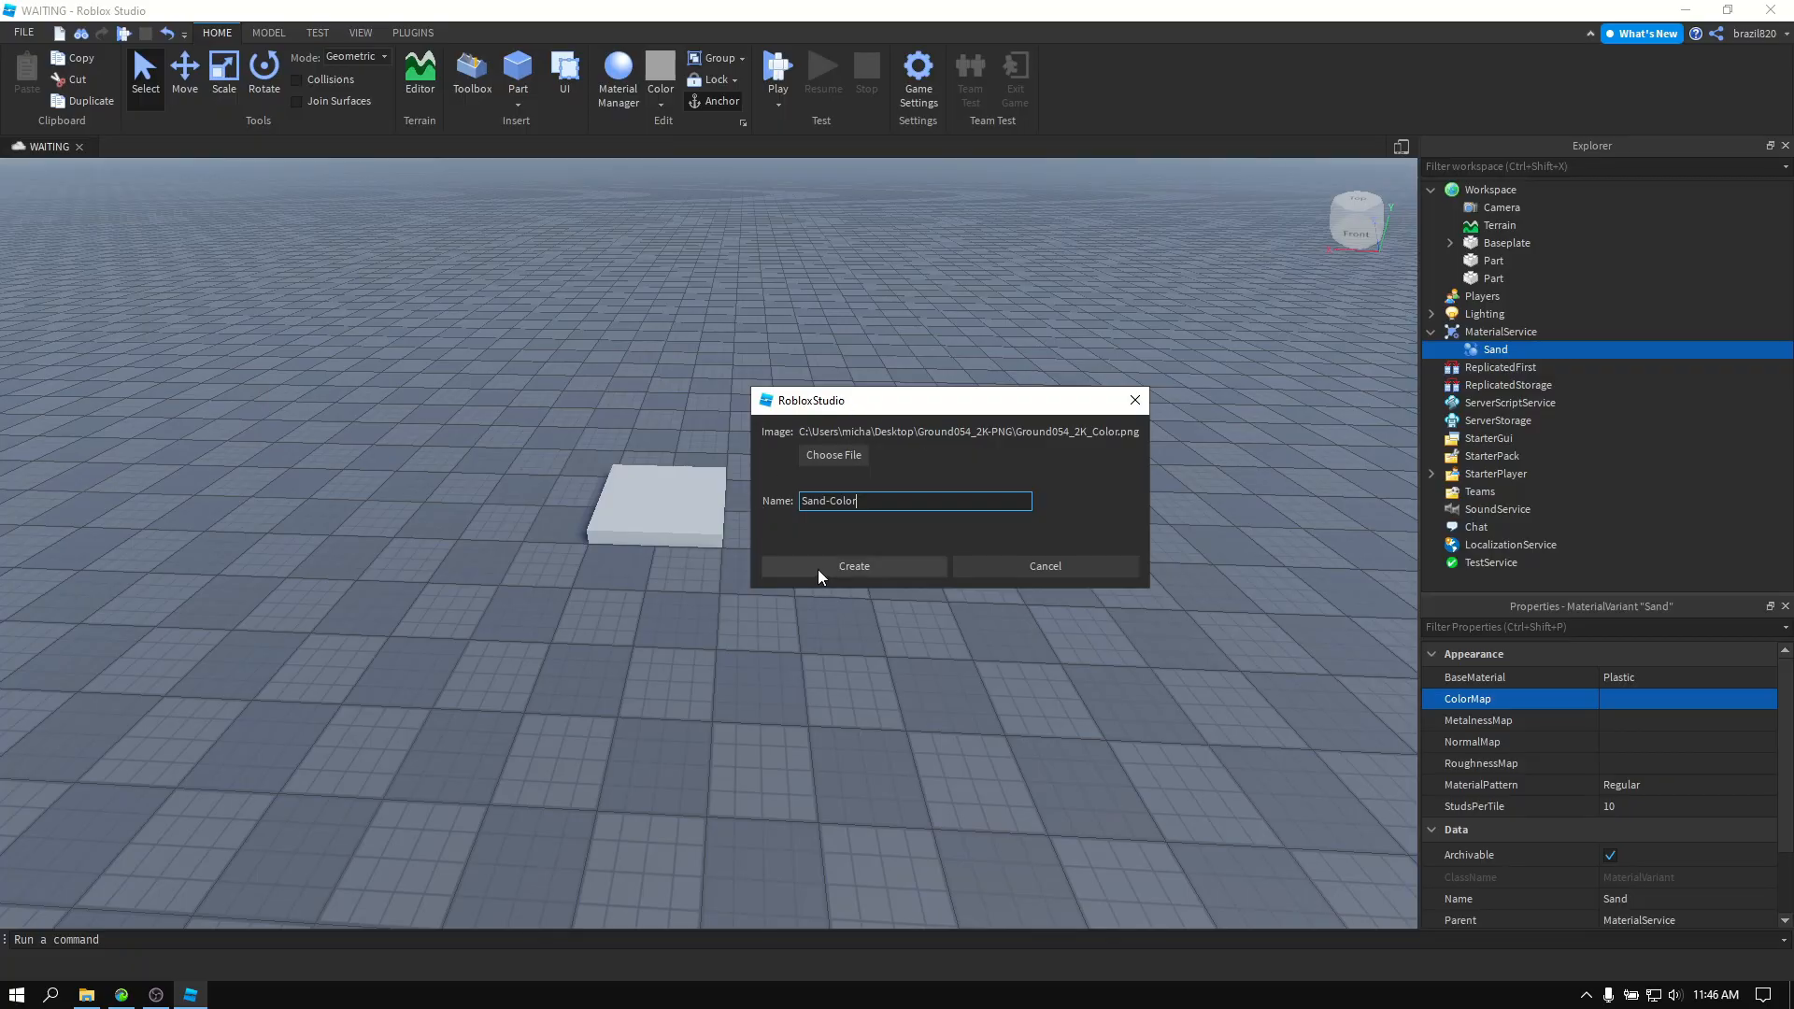
{"action": "left_click", "coordinate": [855, 565]}
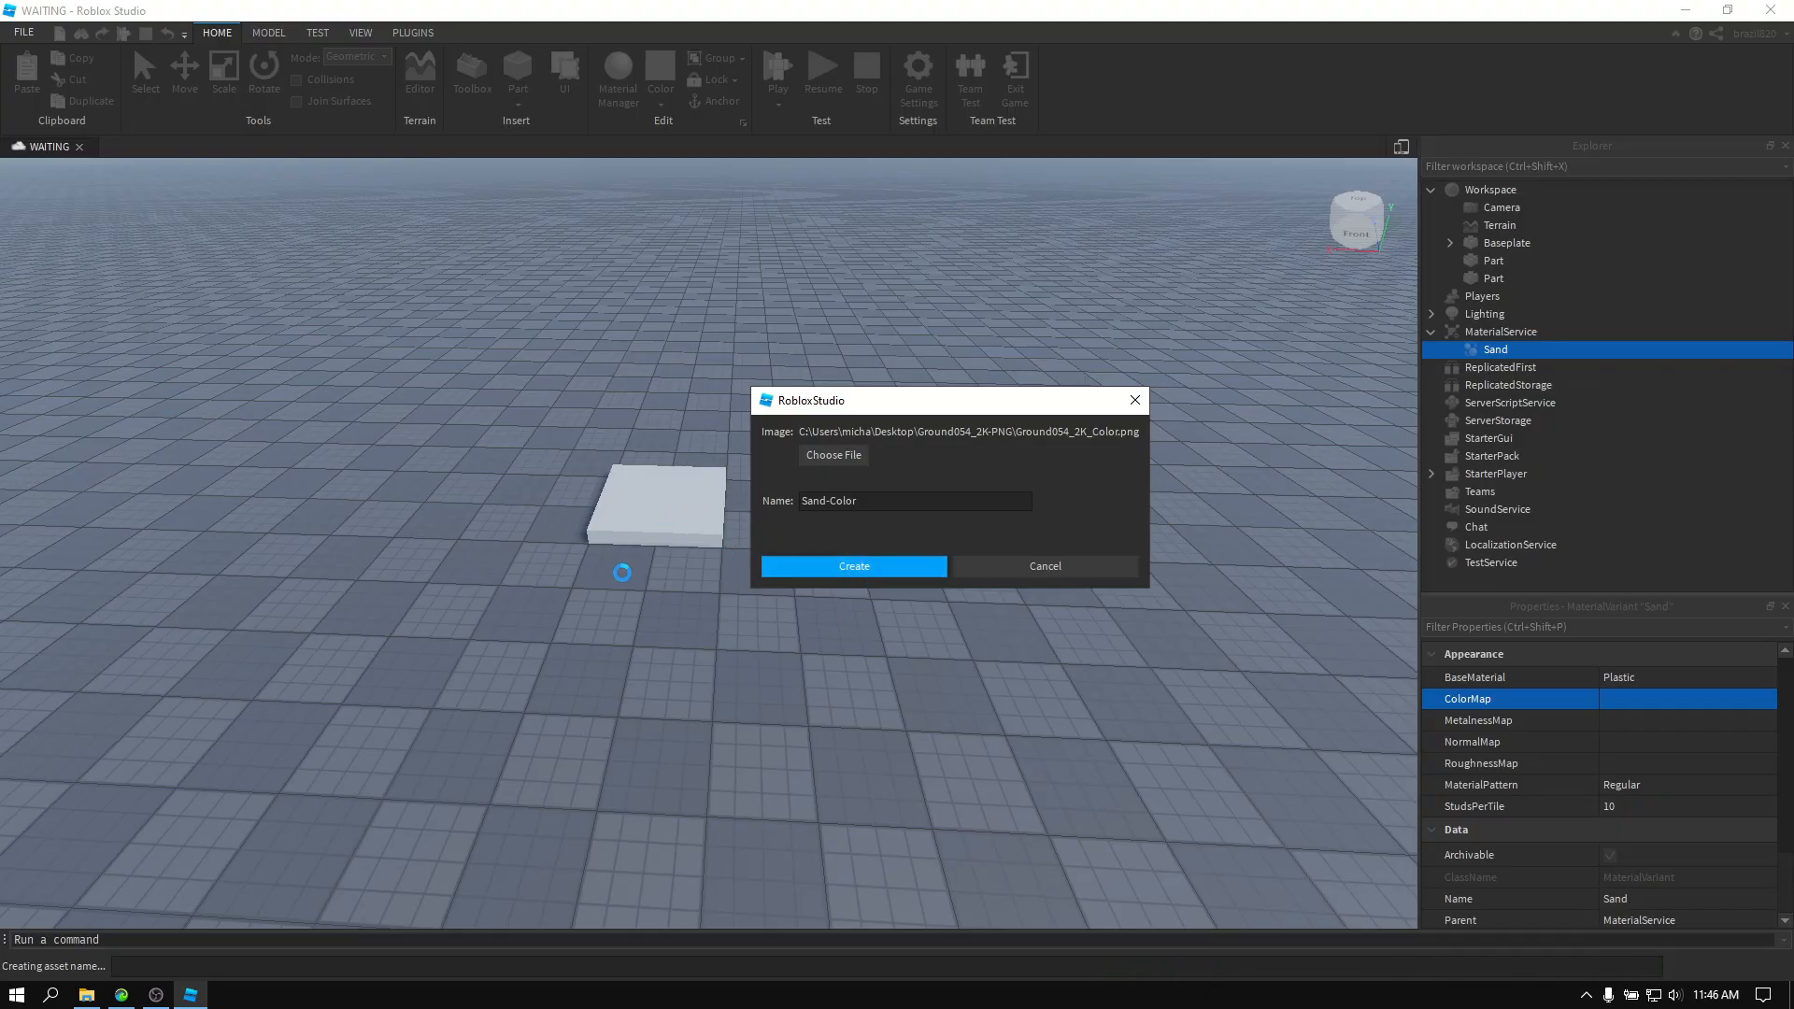
{"action": "left_click", "coordinate": [853, 565]}
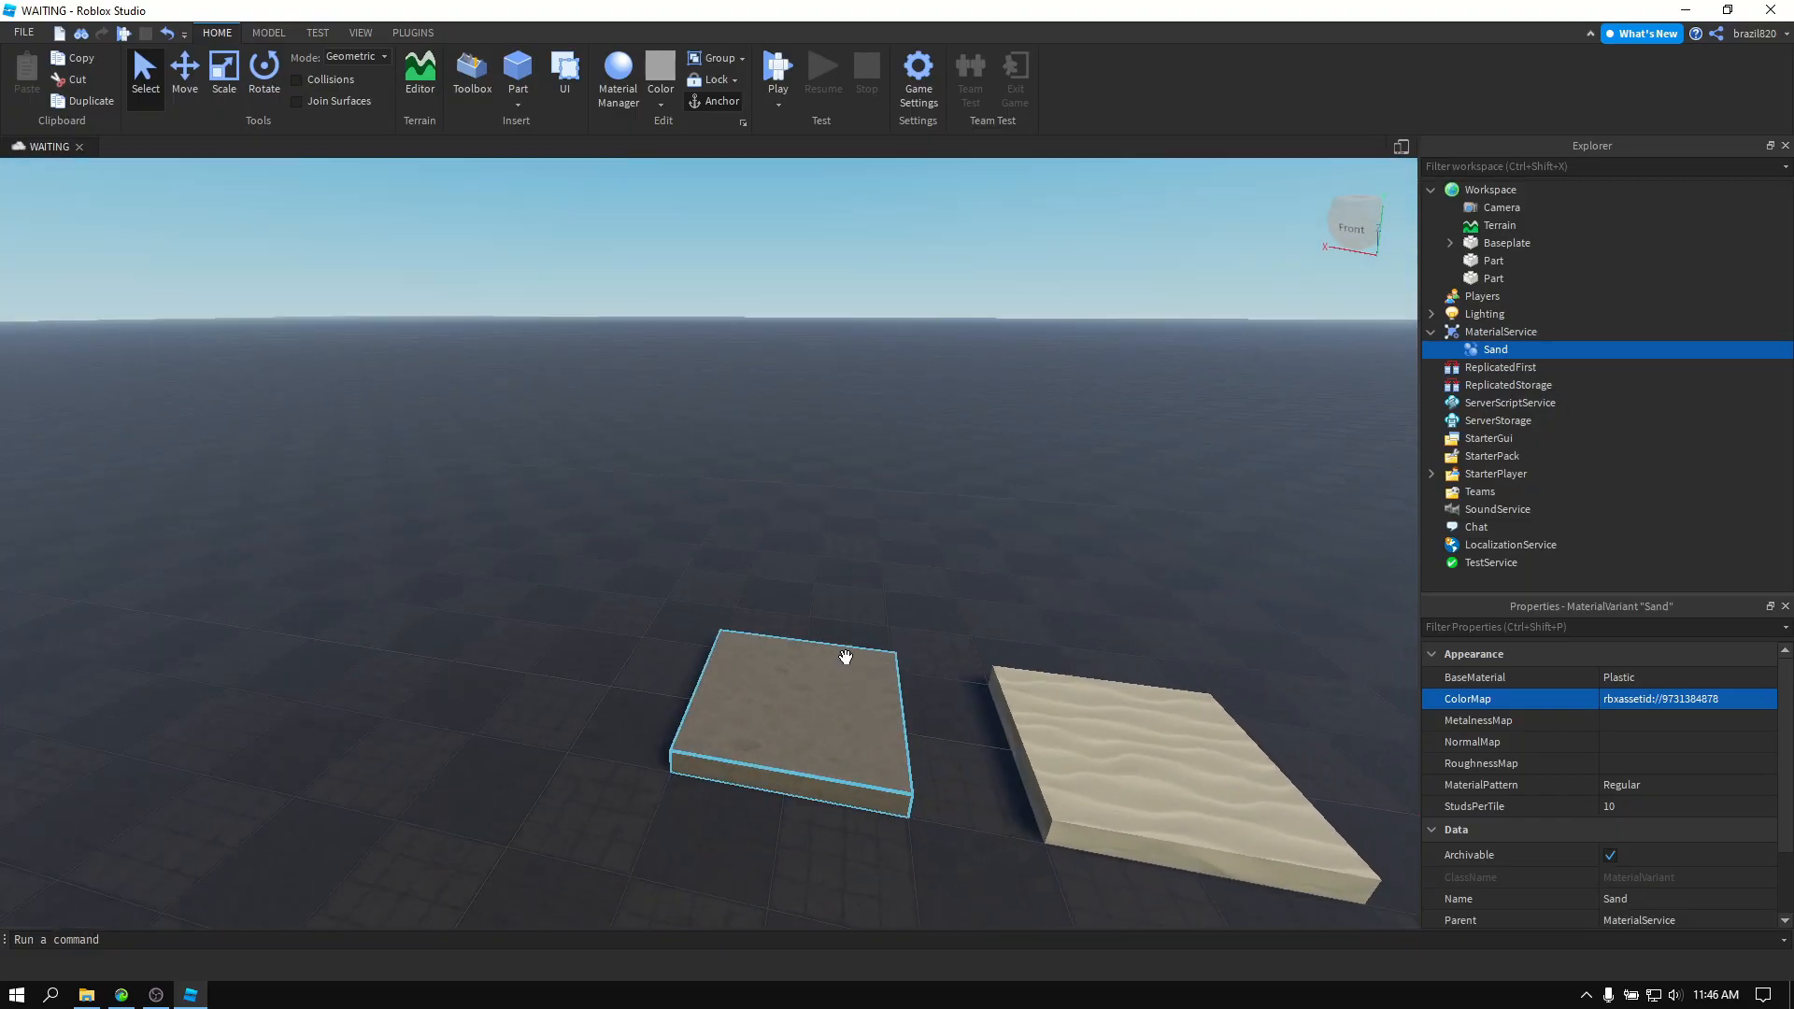
{"action": "left_click", "coordinate": [1492, 260]}
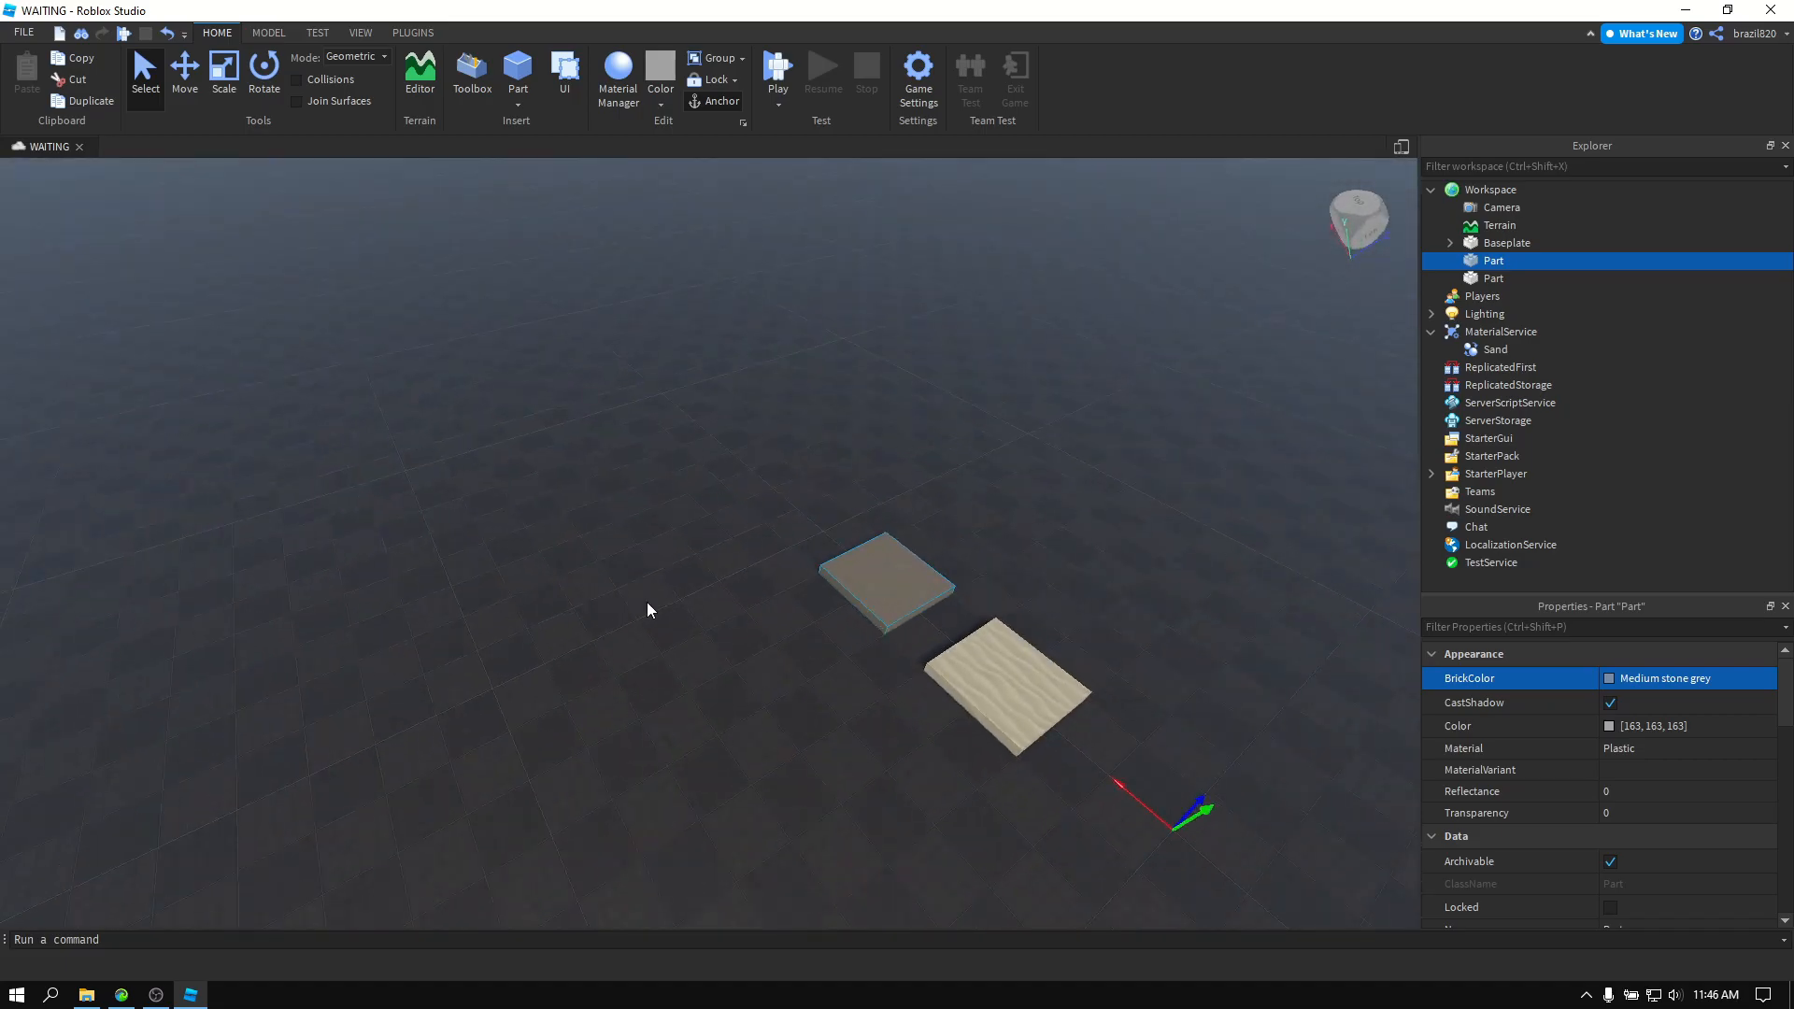
{"action": "left_click", "coordinate": [1507, 243]}
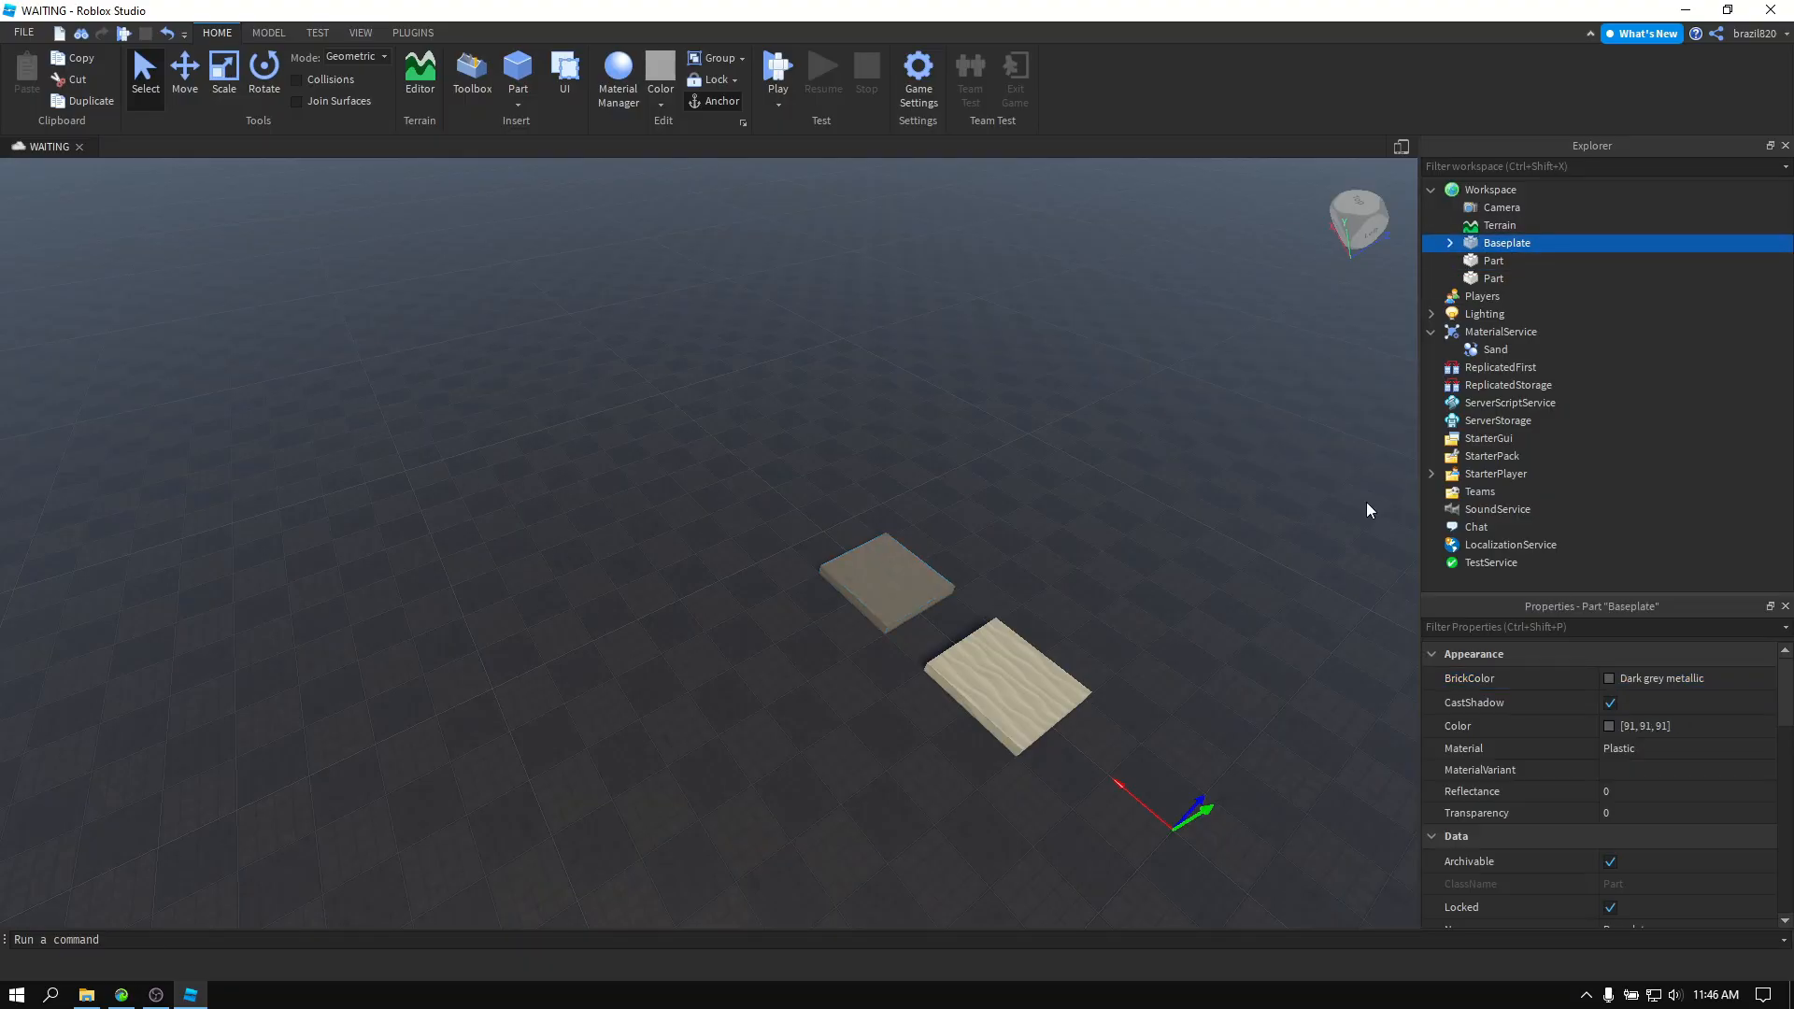
{"action": "left_click", "coordinate": [1766, 748]}
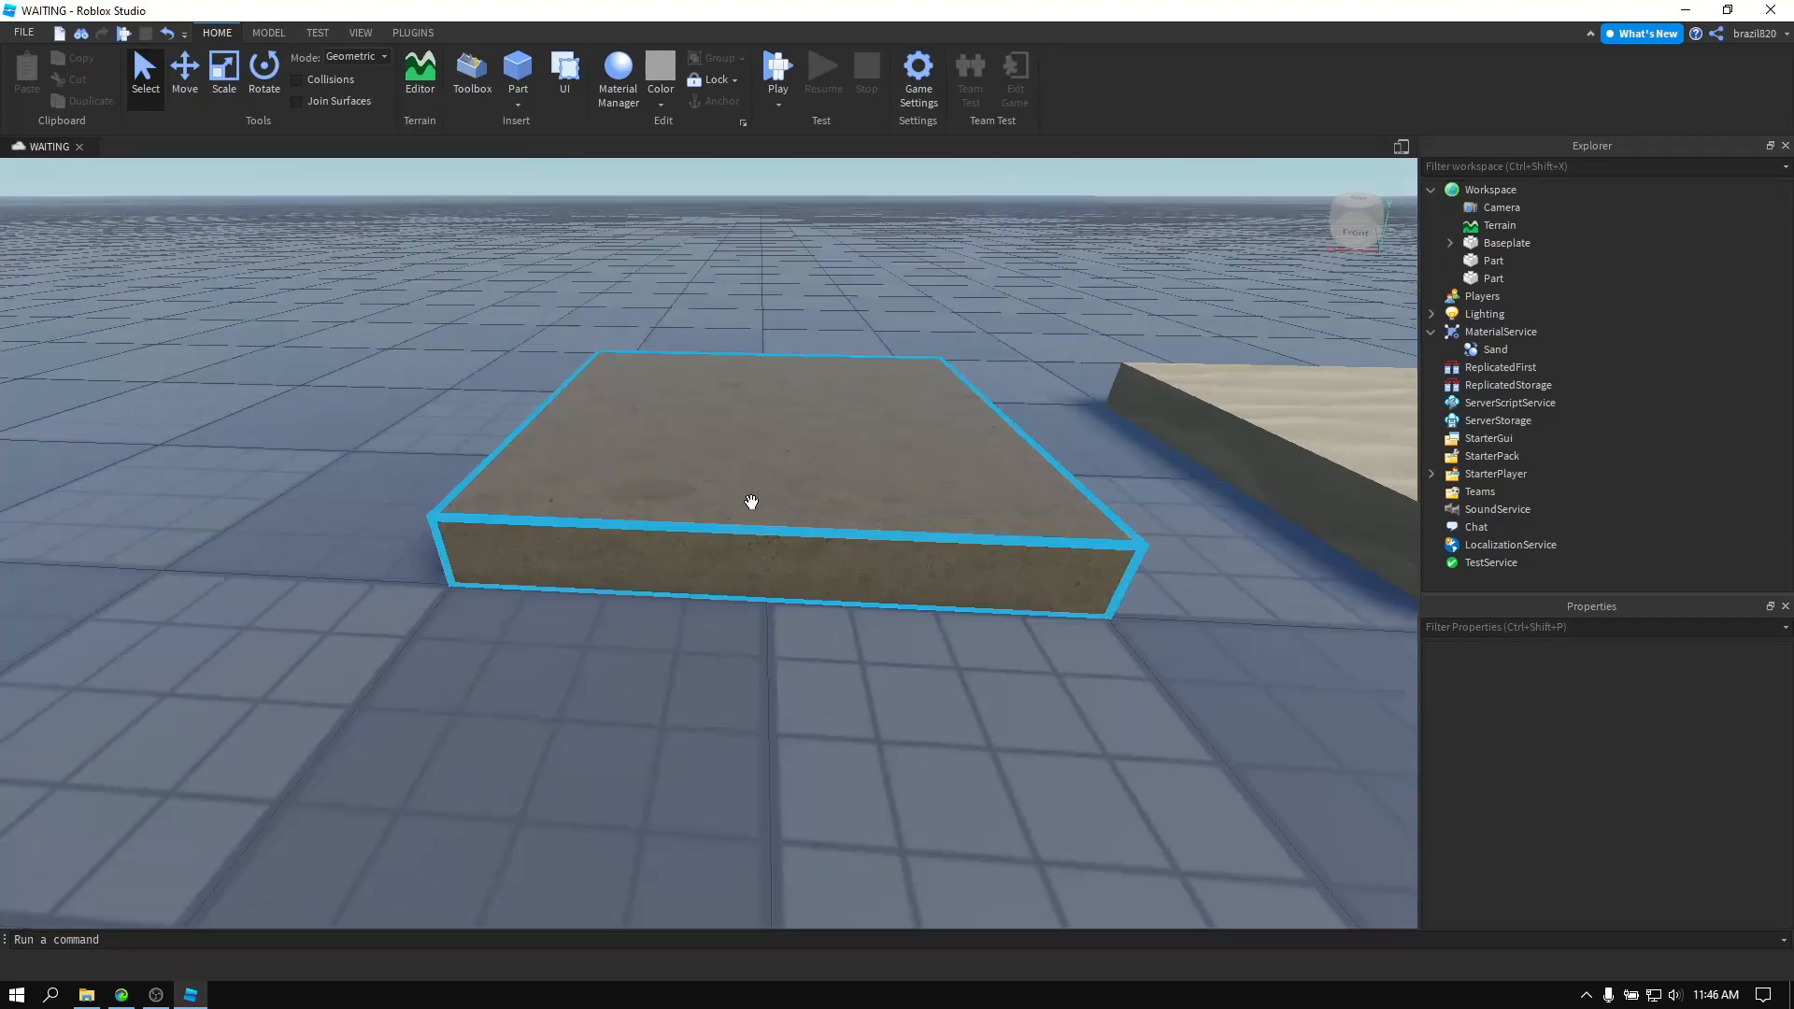
Upload Ground054_2K_NormalGL.png as Sand-Norm for the Sand variant's NormalMap.
{"action": "left_click", "coordinate": [1496, 349]}
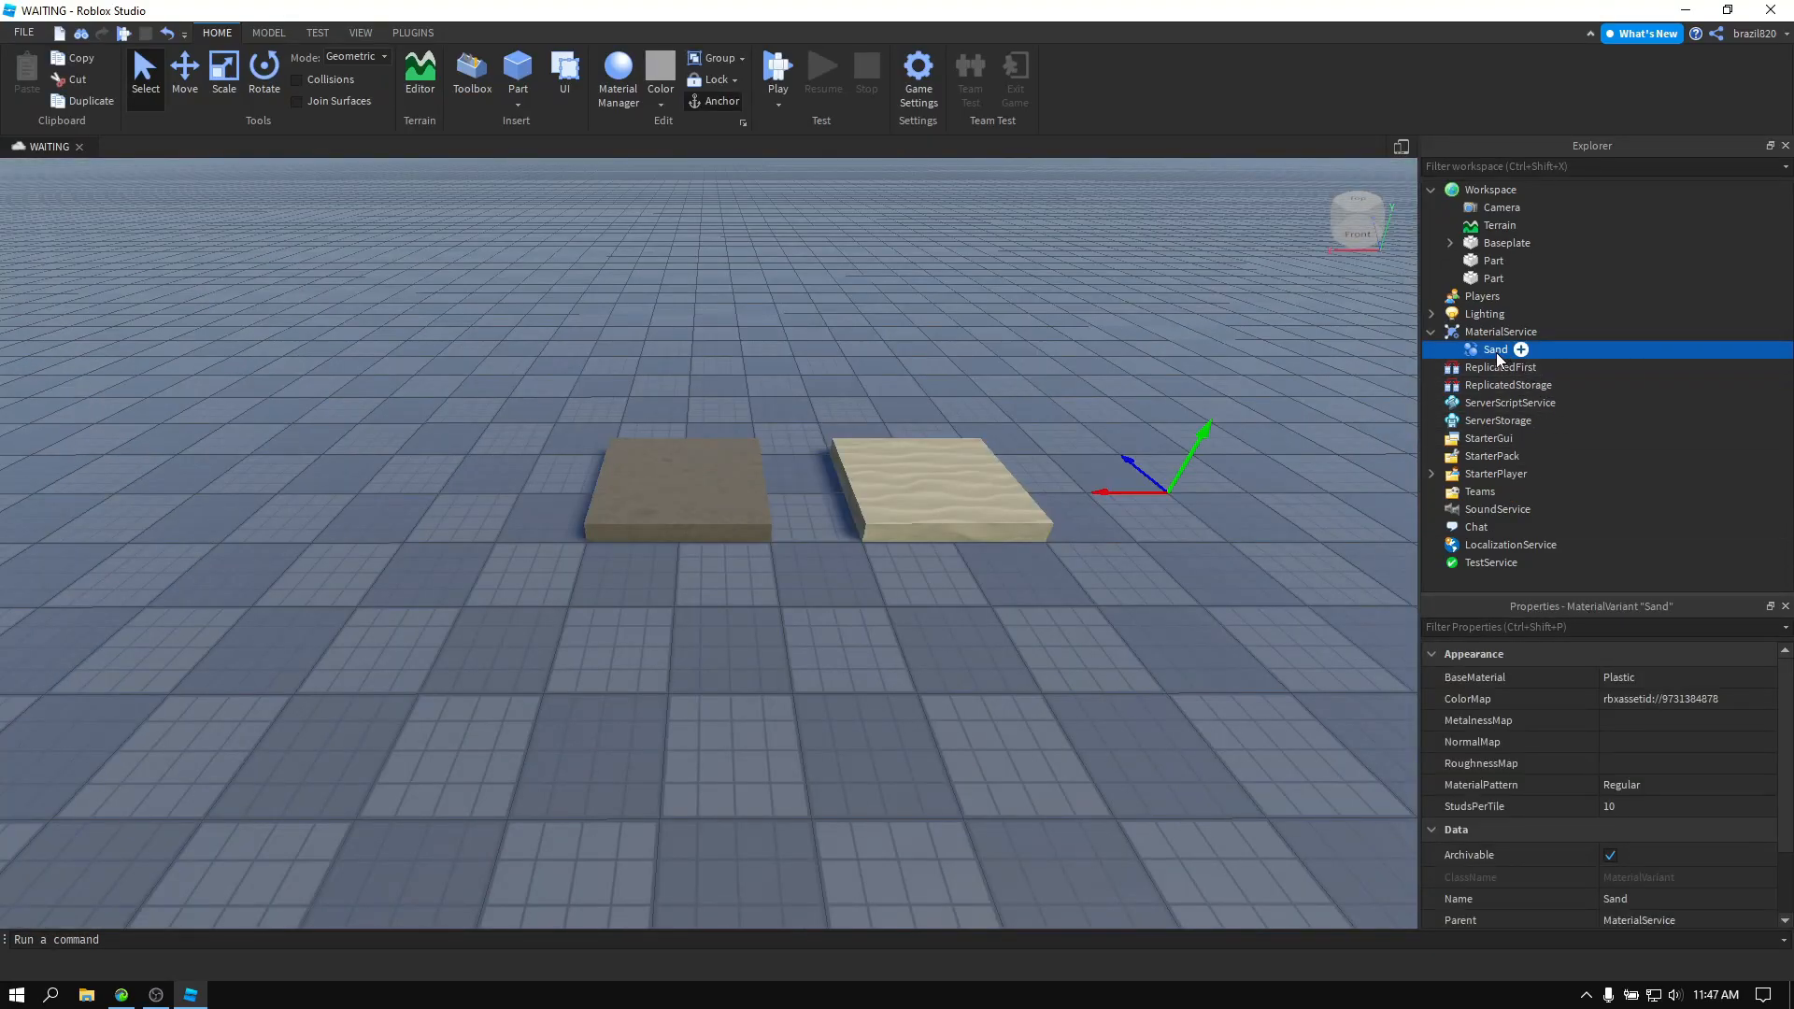
{"action": "mouse_move", "coordinate": [1473, 742]}
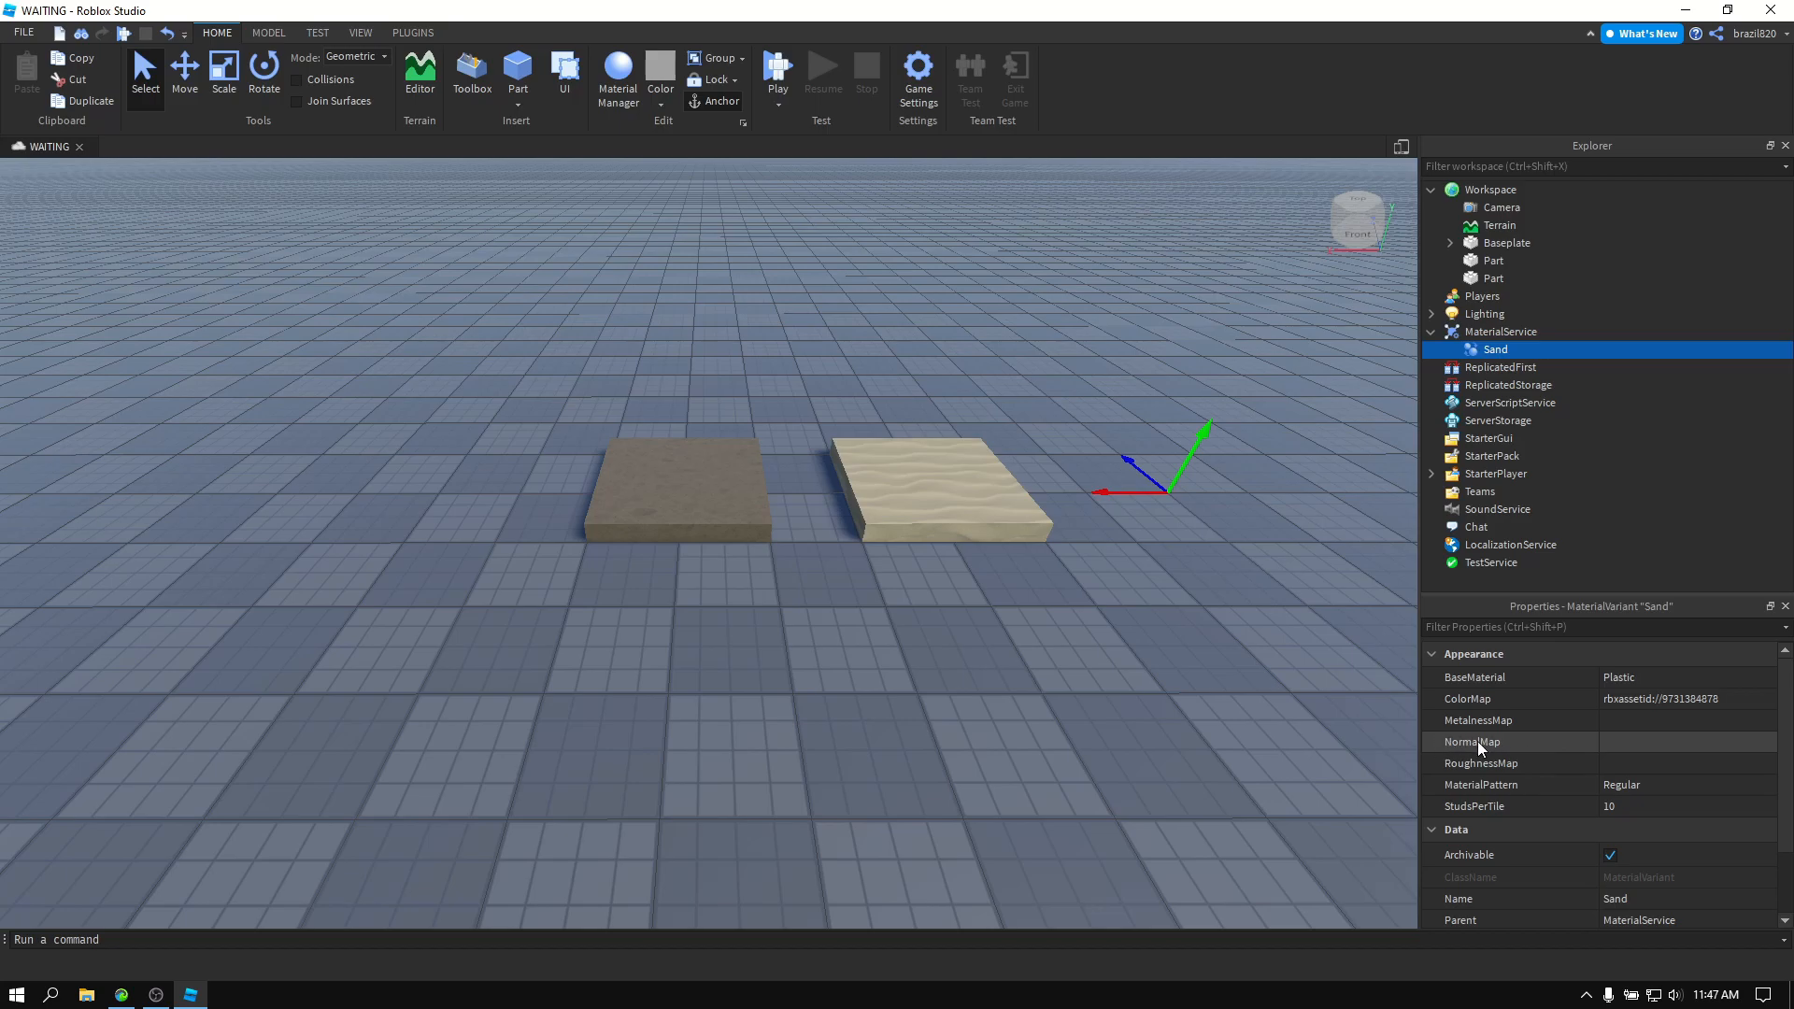
{"action": "left_click", "coordinate": [1477, 742]}
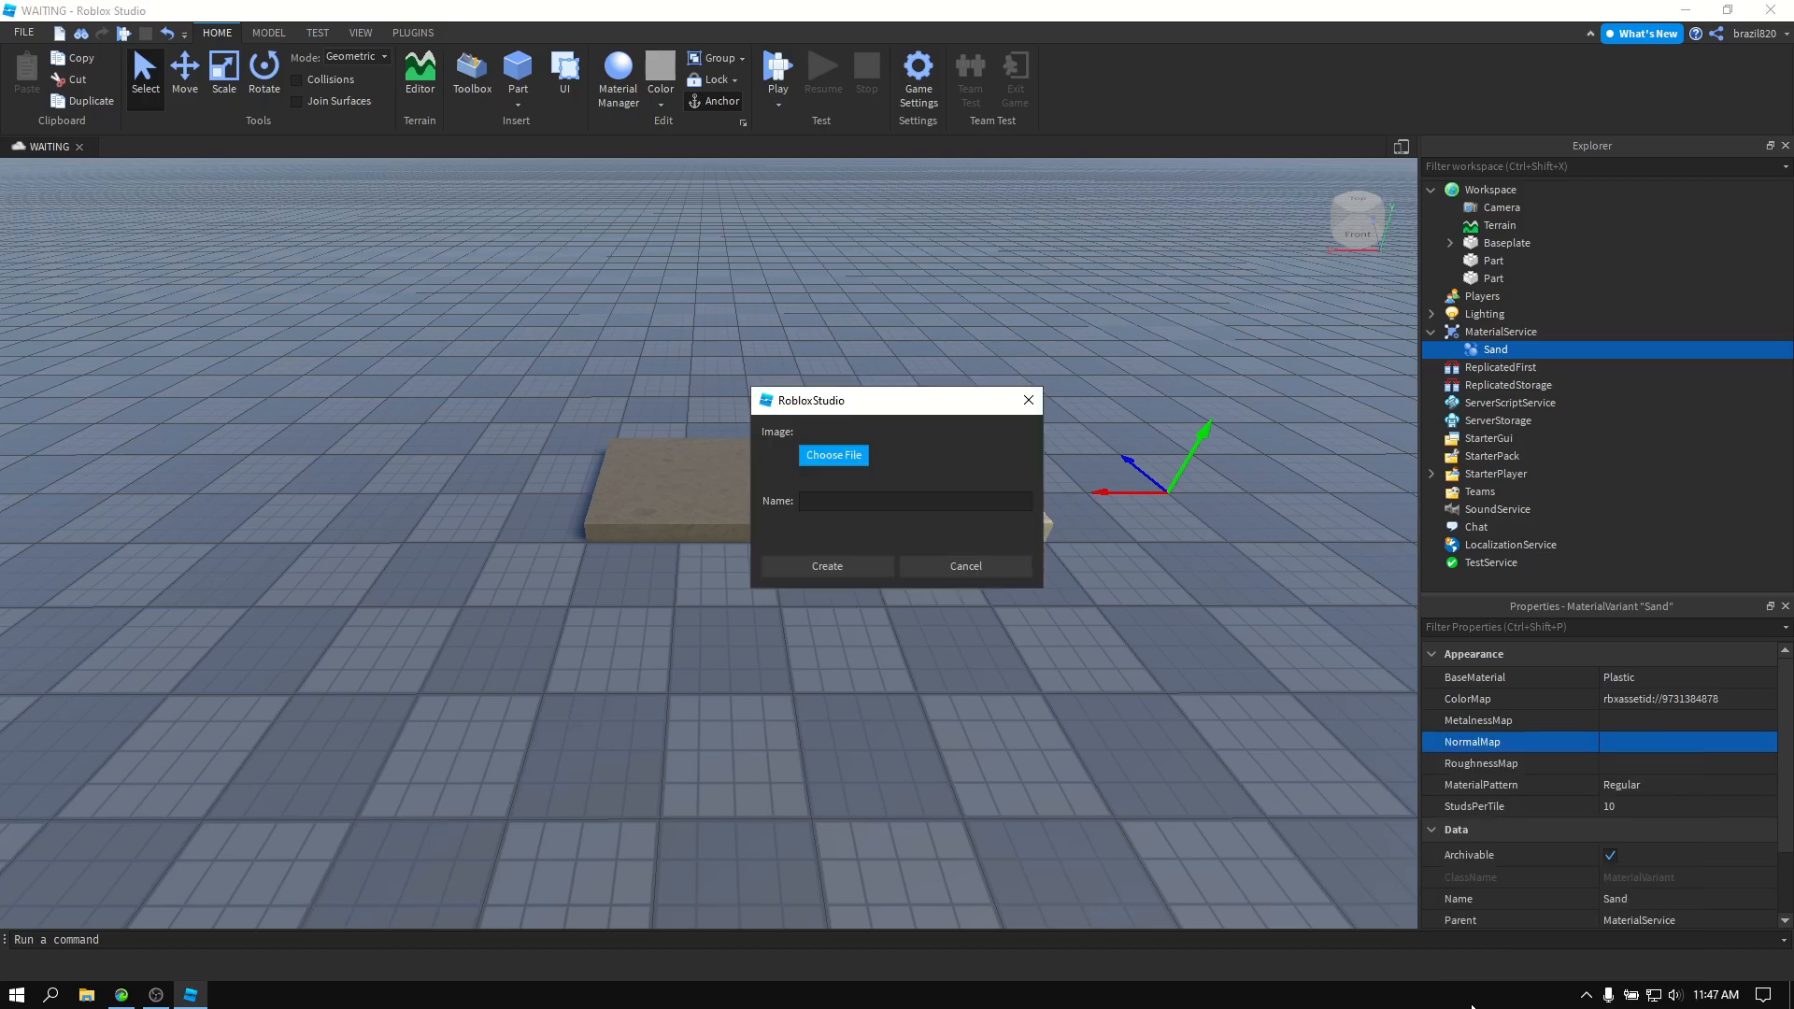
{"action": "left_click", "coordinate": [834, 454]}
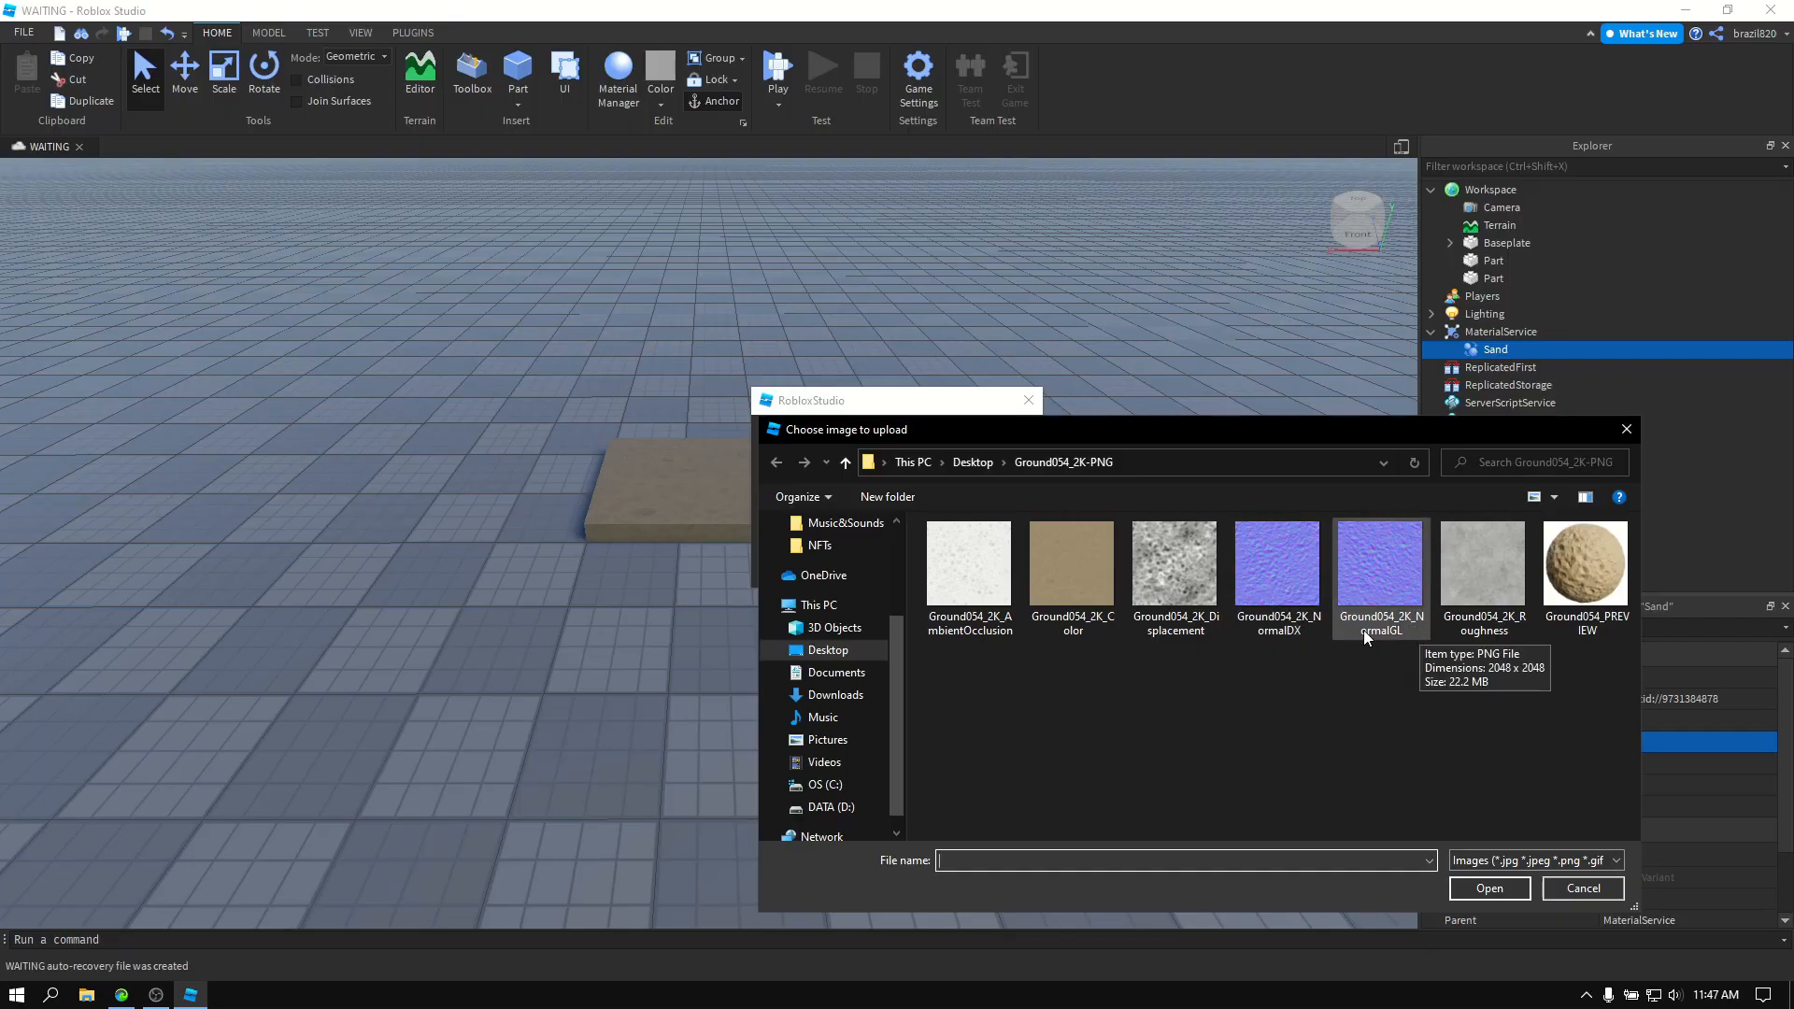
{"action": "double_click", "coordinate": [1379, 566]}
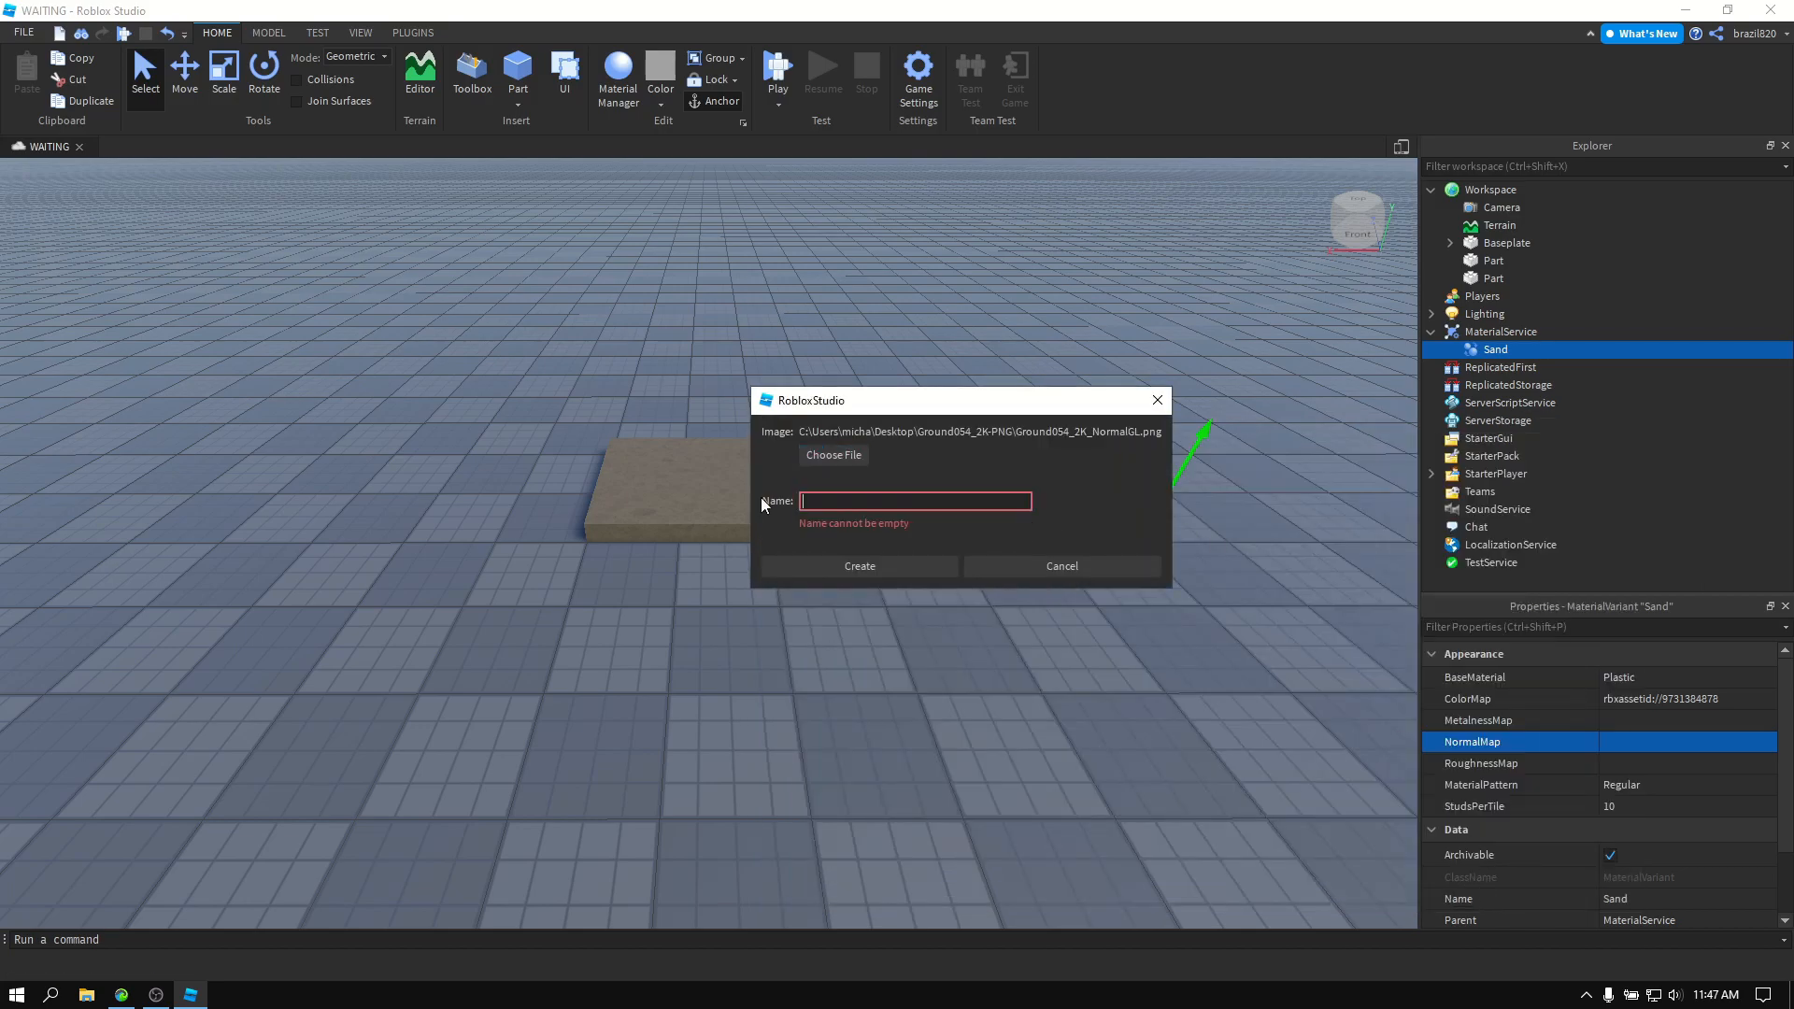
{"action": "type", "text": "Sand-Norm"}
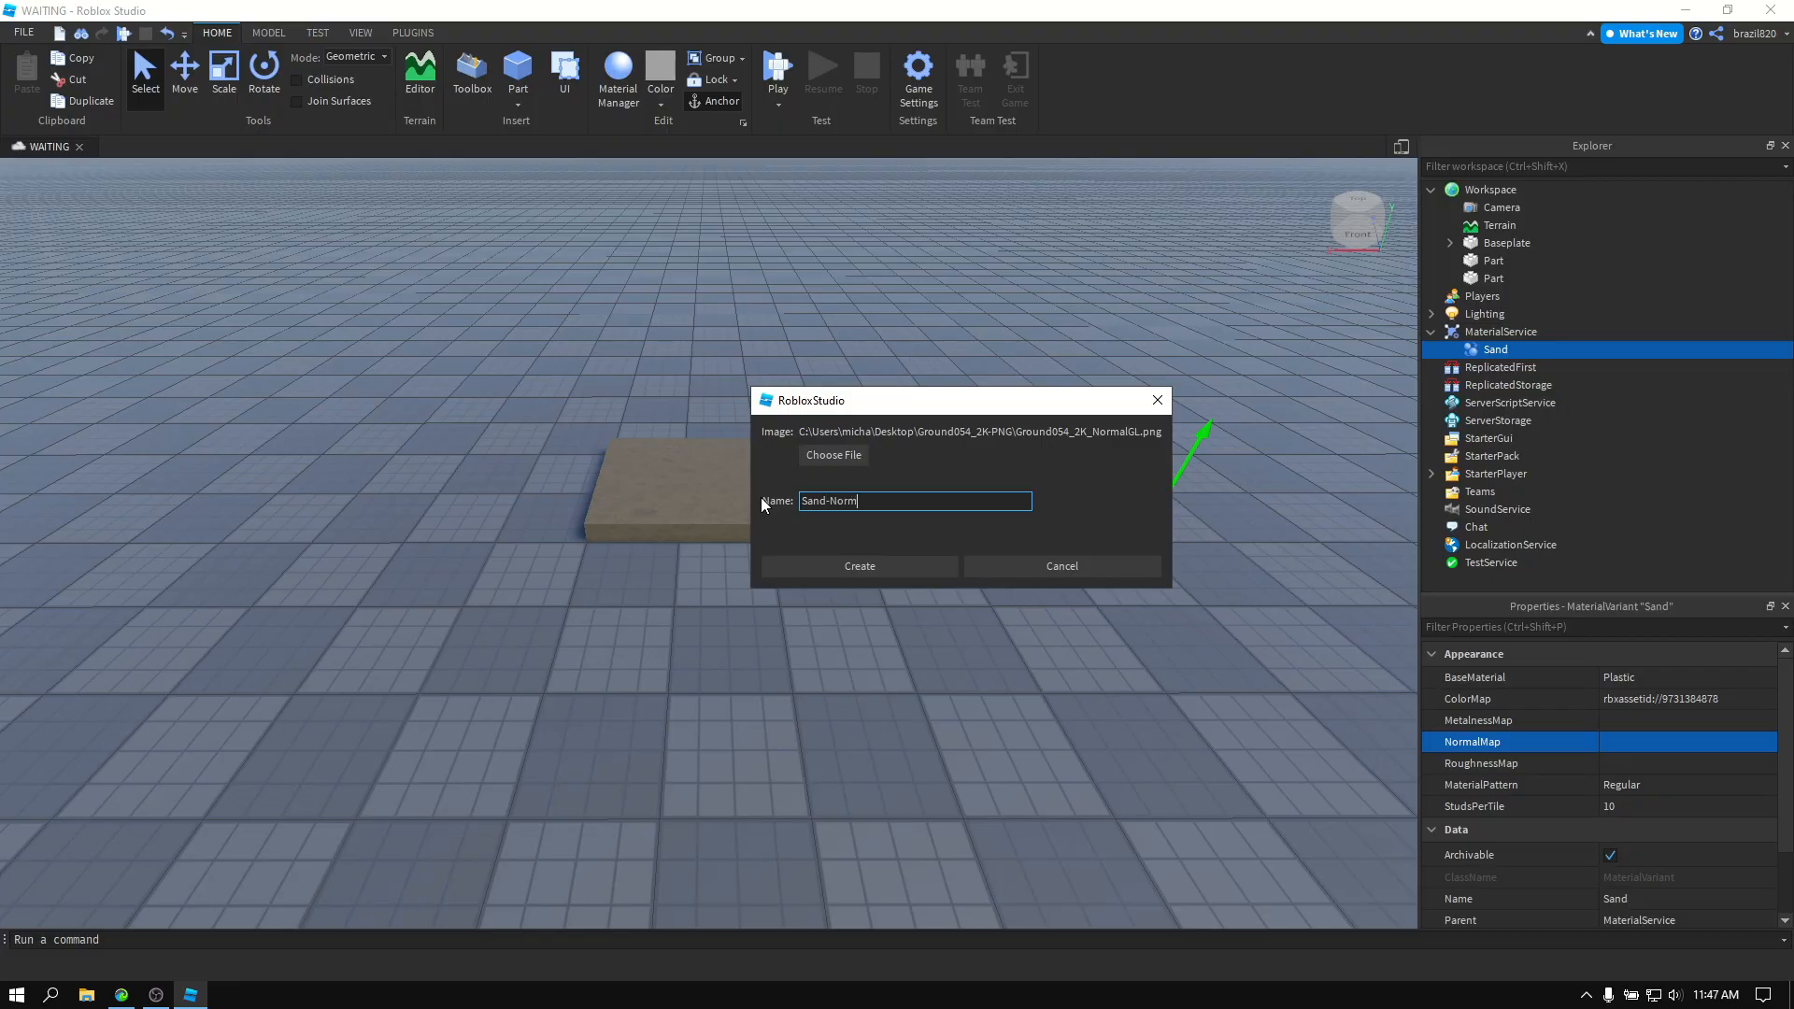
{"action": "left_click", "coordinate": [860, 564]}
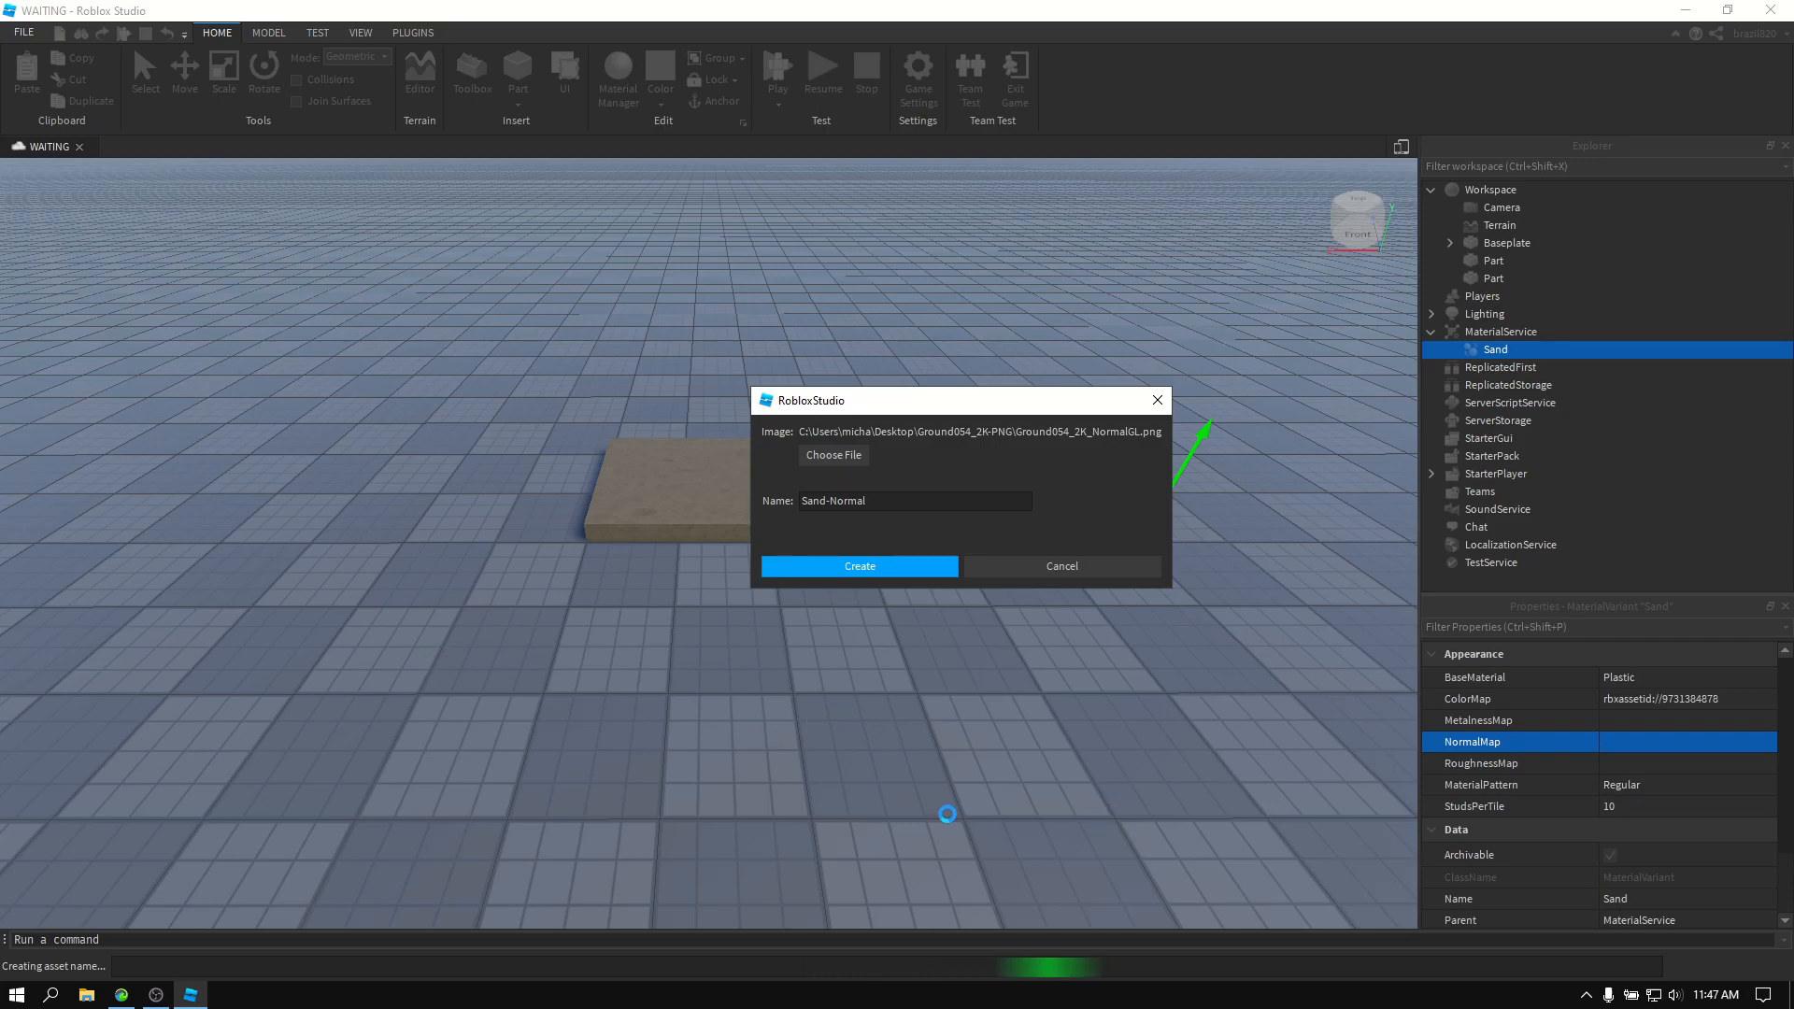
{"action": "mouse_move", "coordinate": [802, 685]}
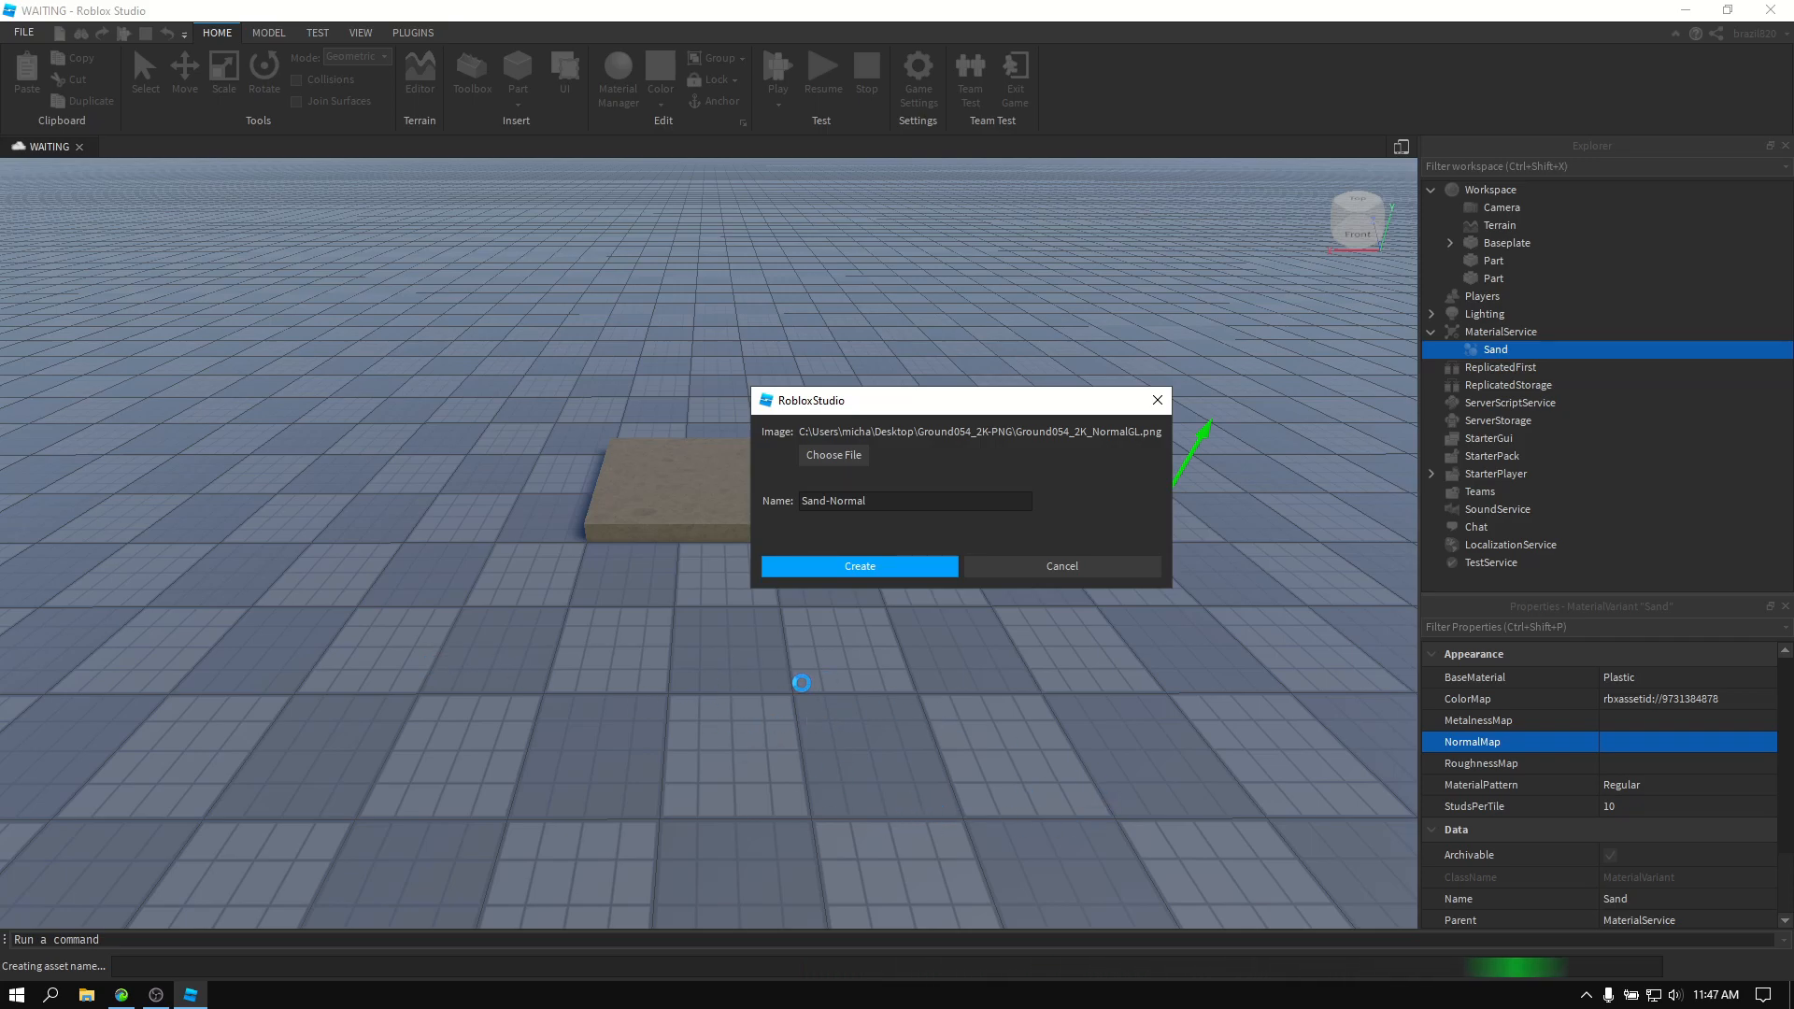
{"action": "left_click", "coordinate": [860, 565]}
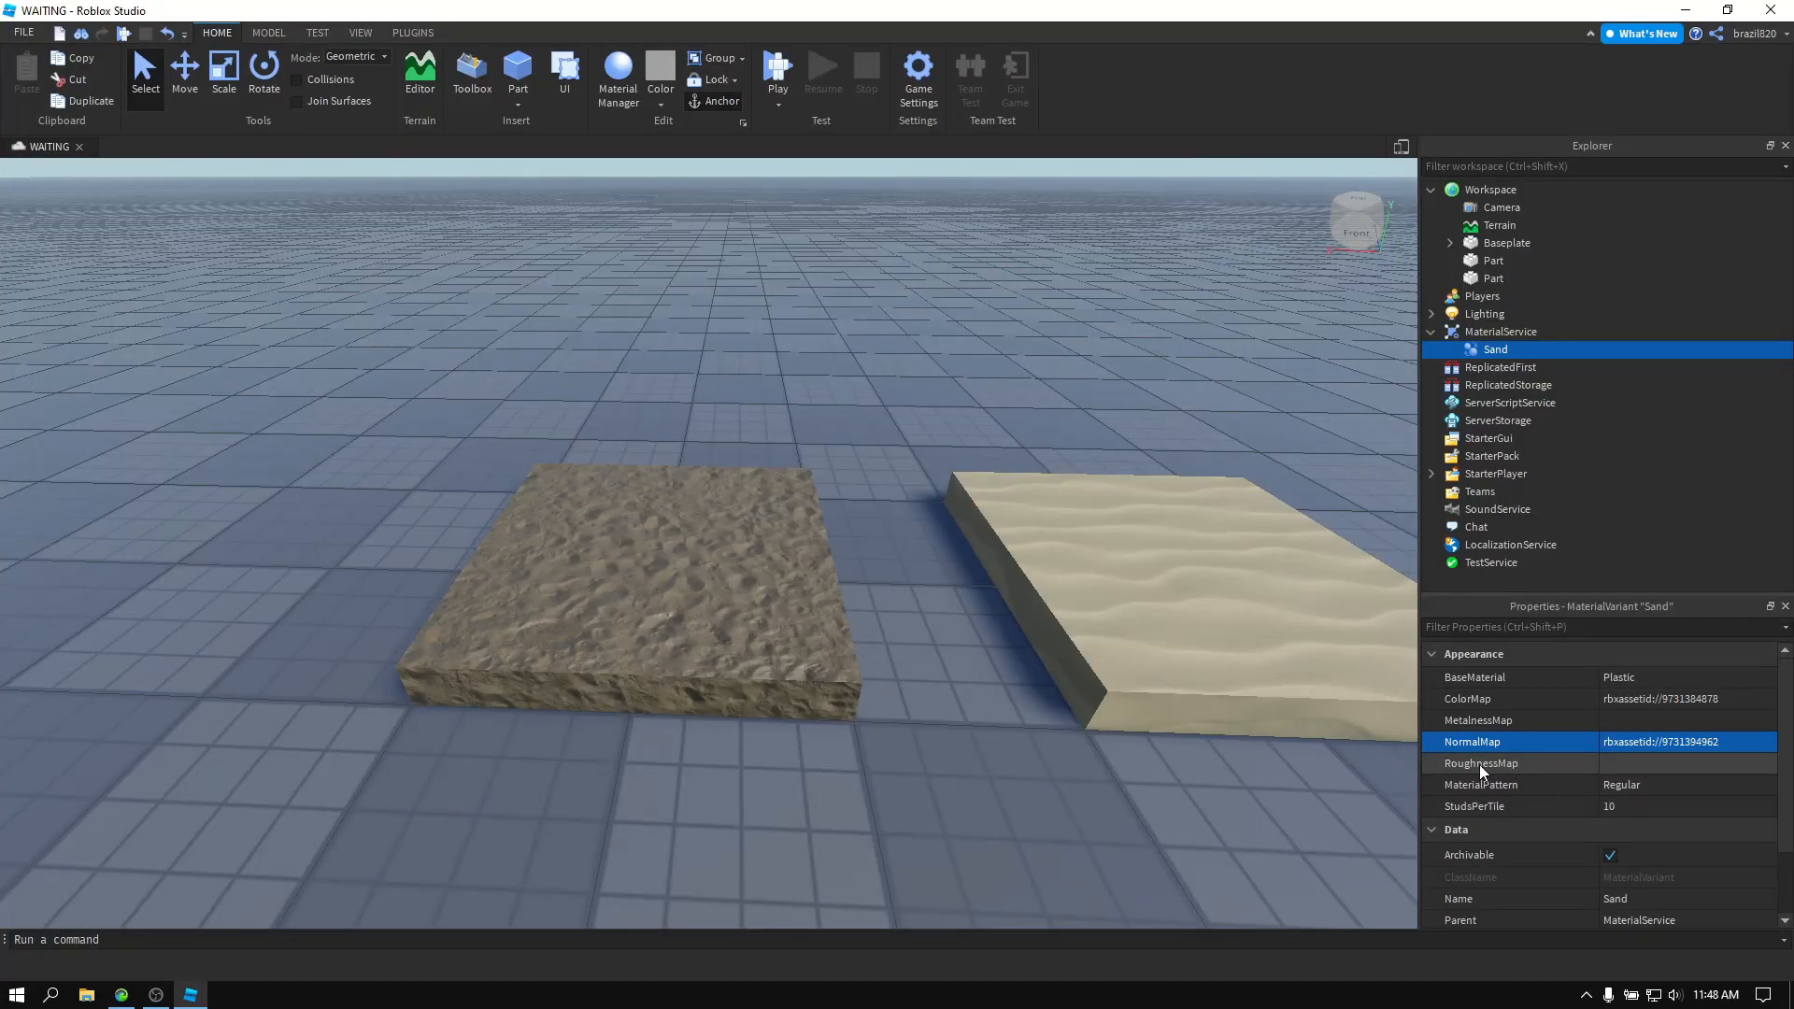
Upload the Ground054 roughness image for Sand's RoughnessMap, named Sand-Roughness.
{"action": "left_click", "coordinate": [1480, 762]}
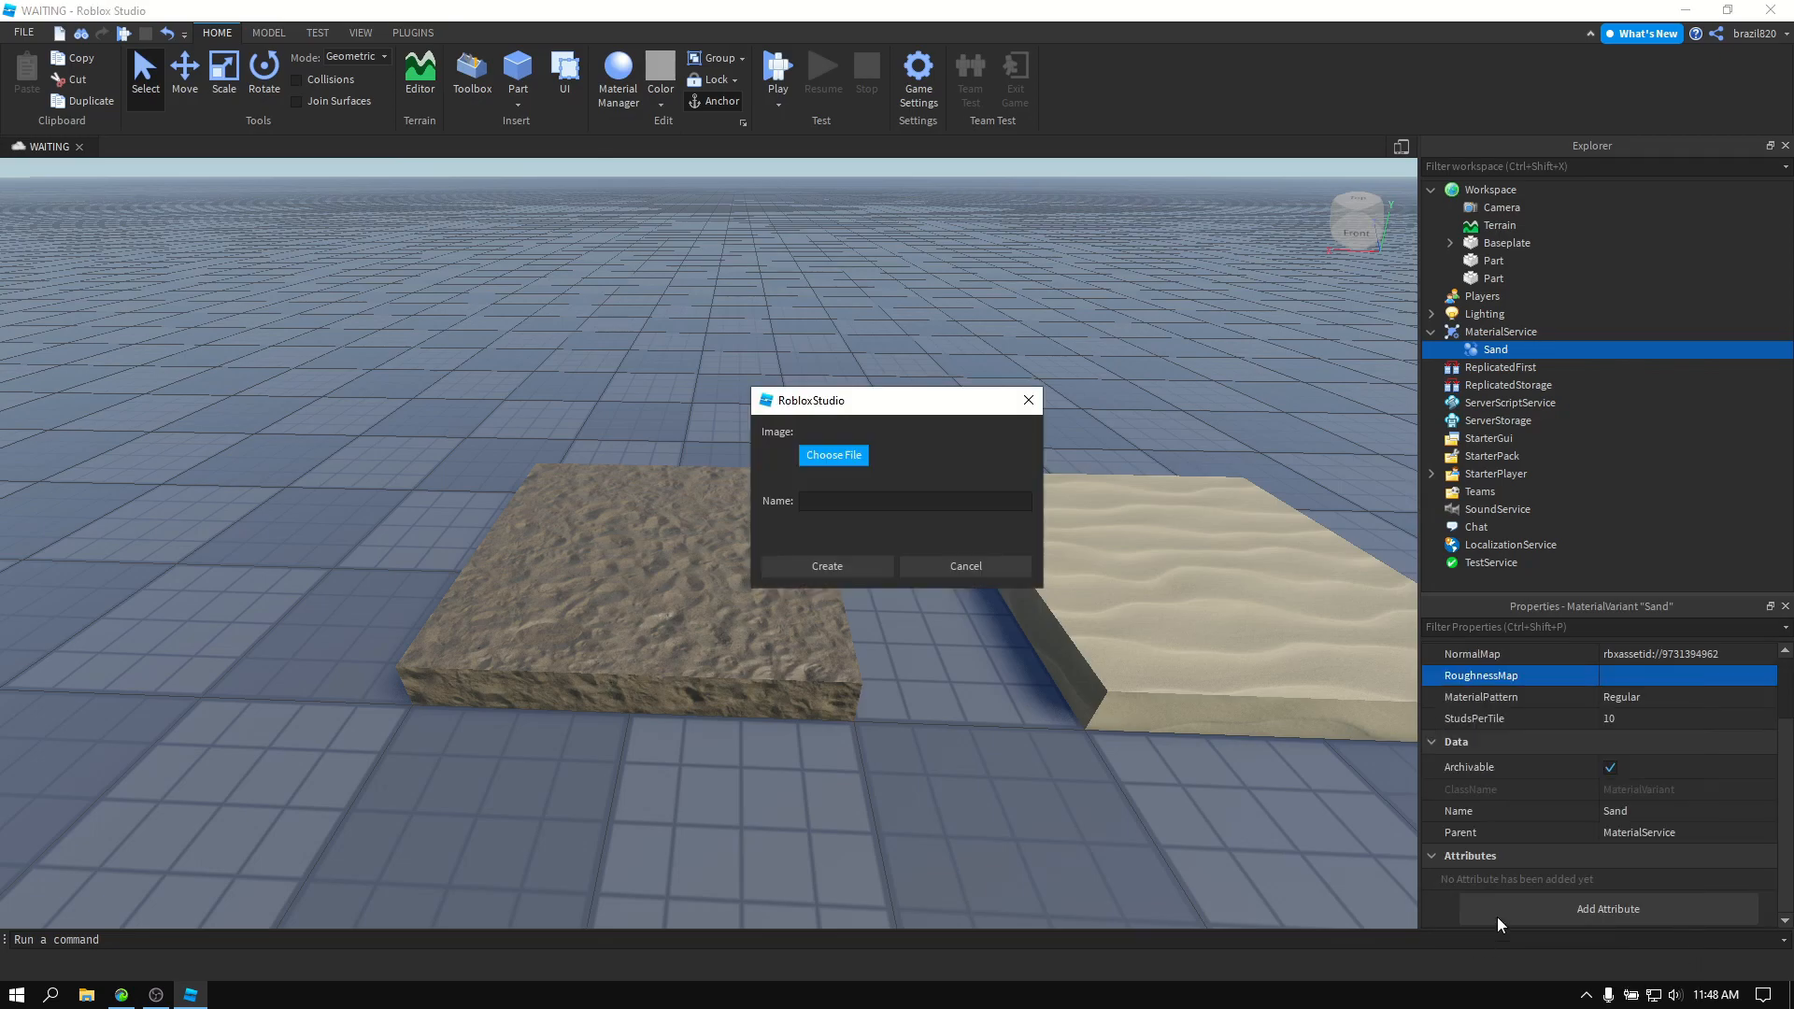
{"action": "left_click", "coordinate": [834, 455]}
{"action": "type", "text": "S"}
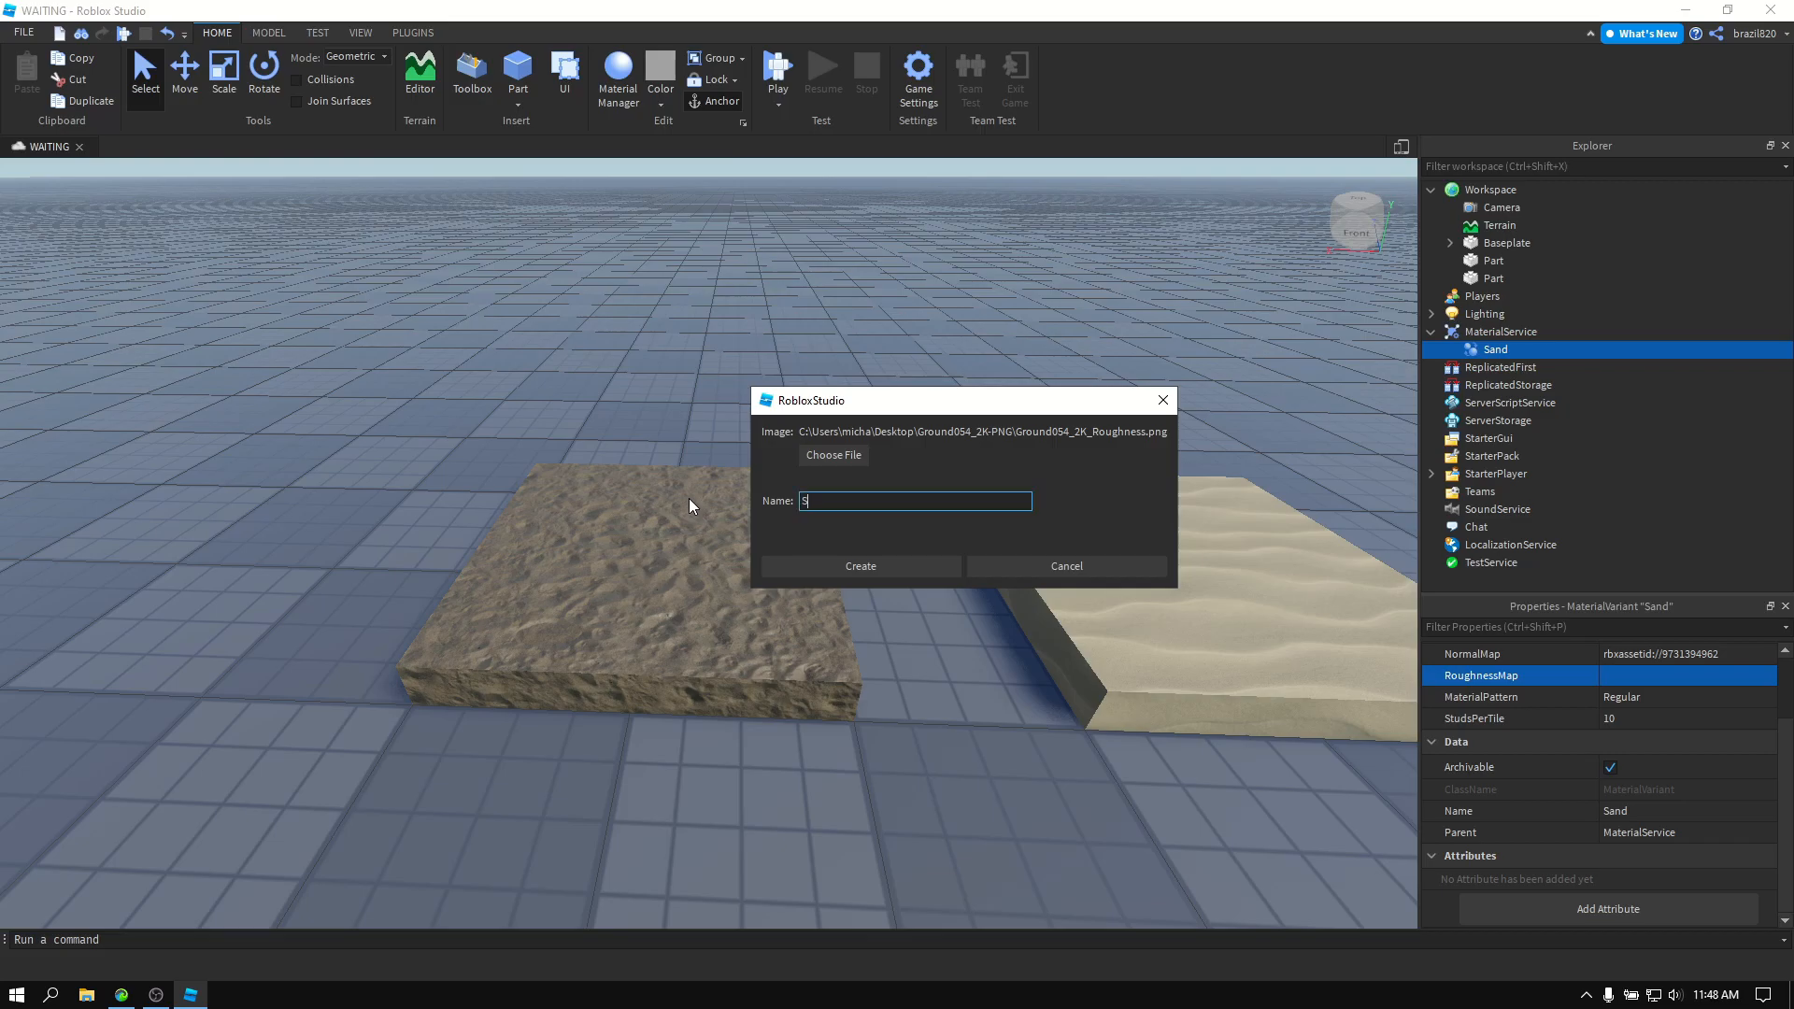
{"action": "type", "text": "and-Roughness"}
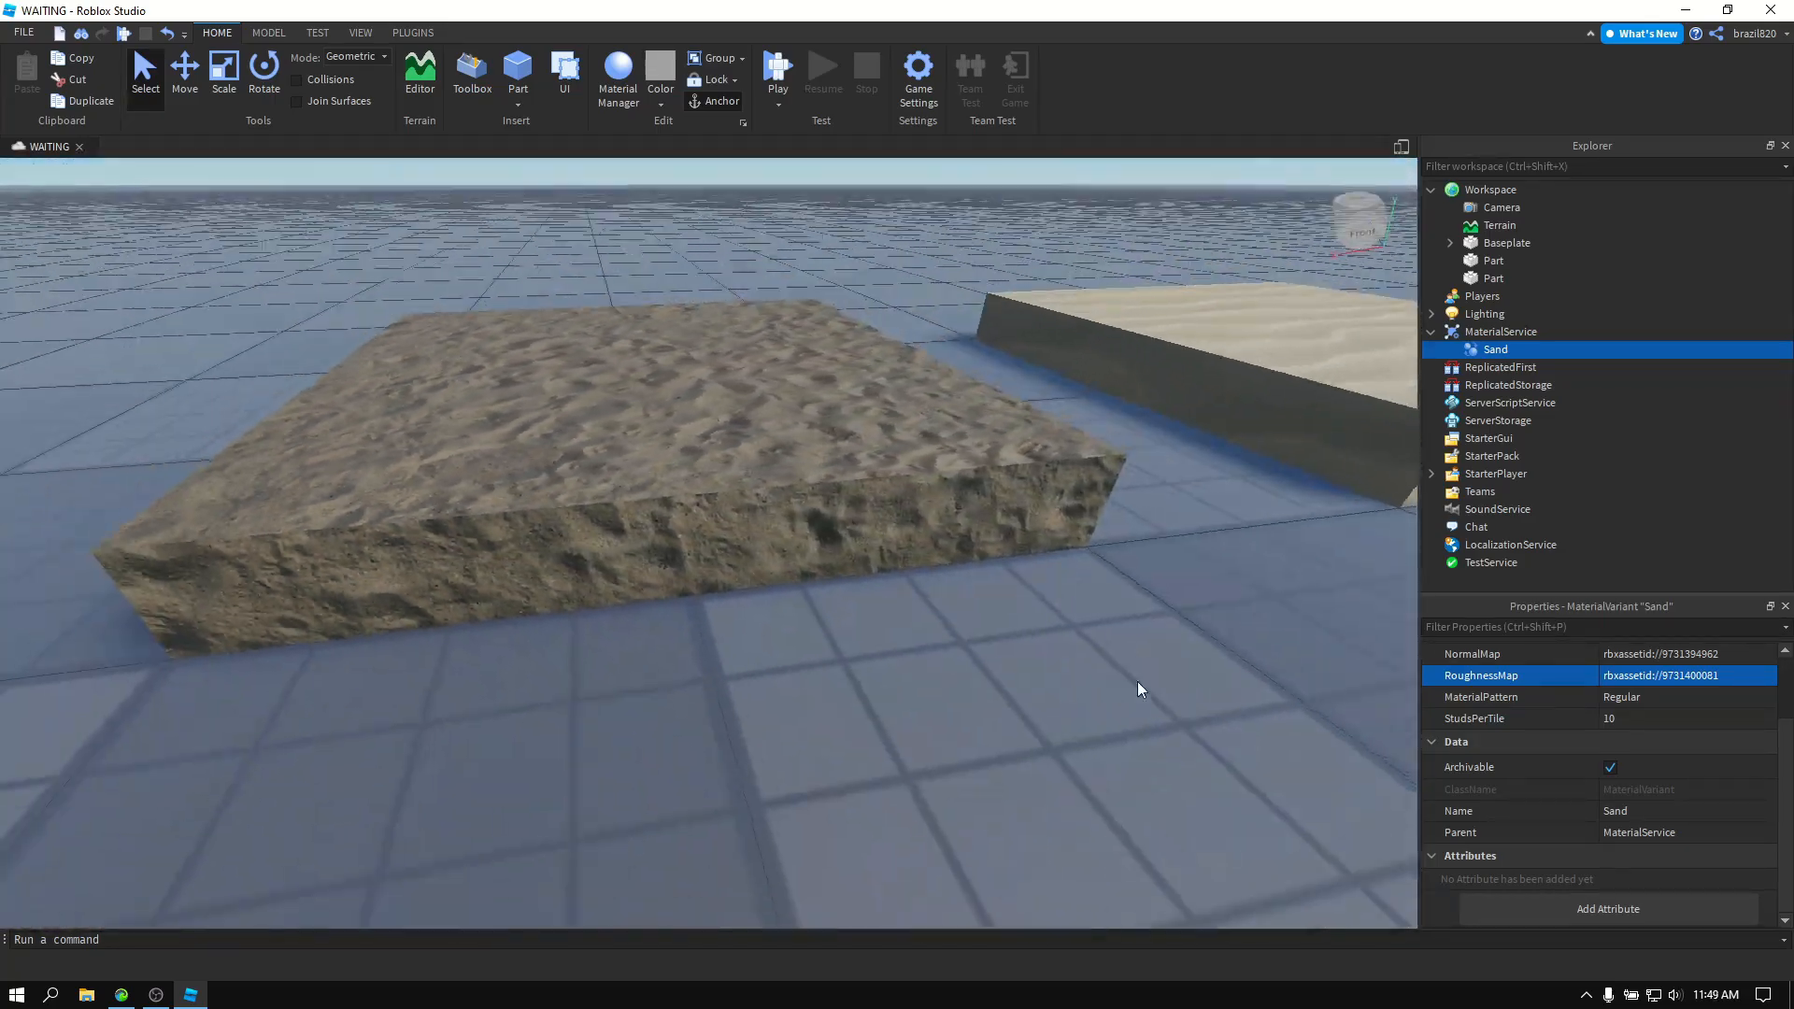
Set the sand-textured part's colour to white (255,255,255) so the Ground054 texture shows pale.
{"action": "left_click", "coordinate": [1495, 260]}
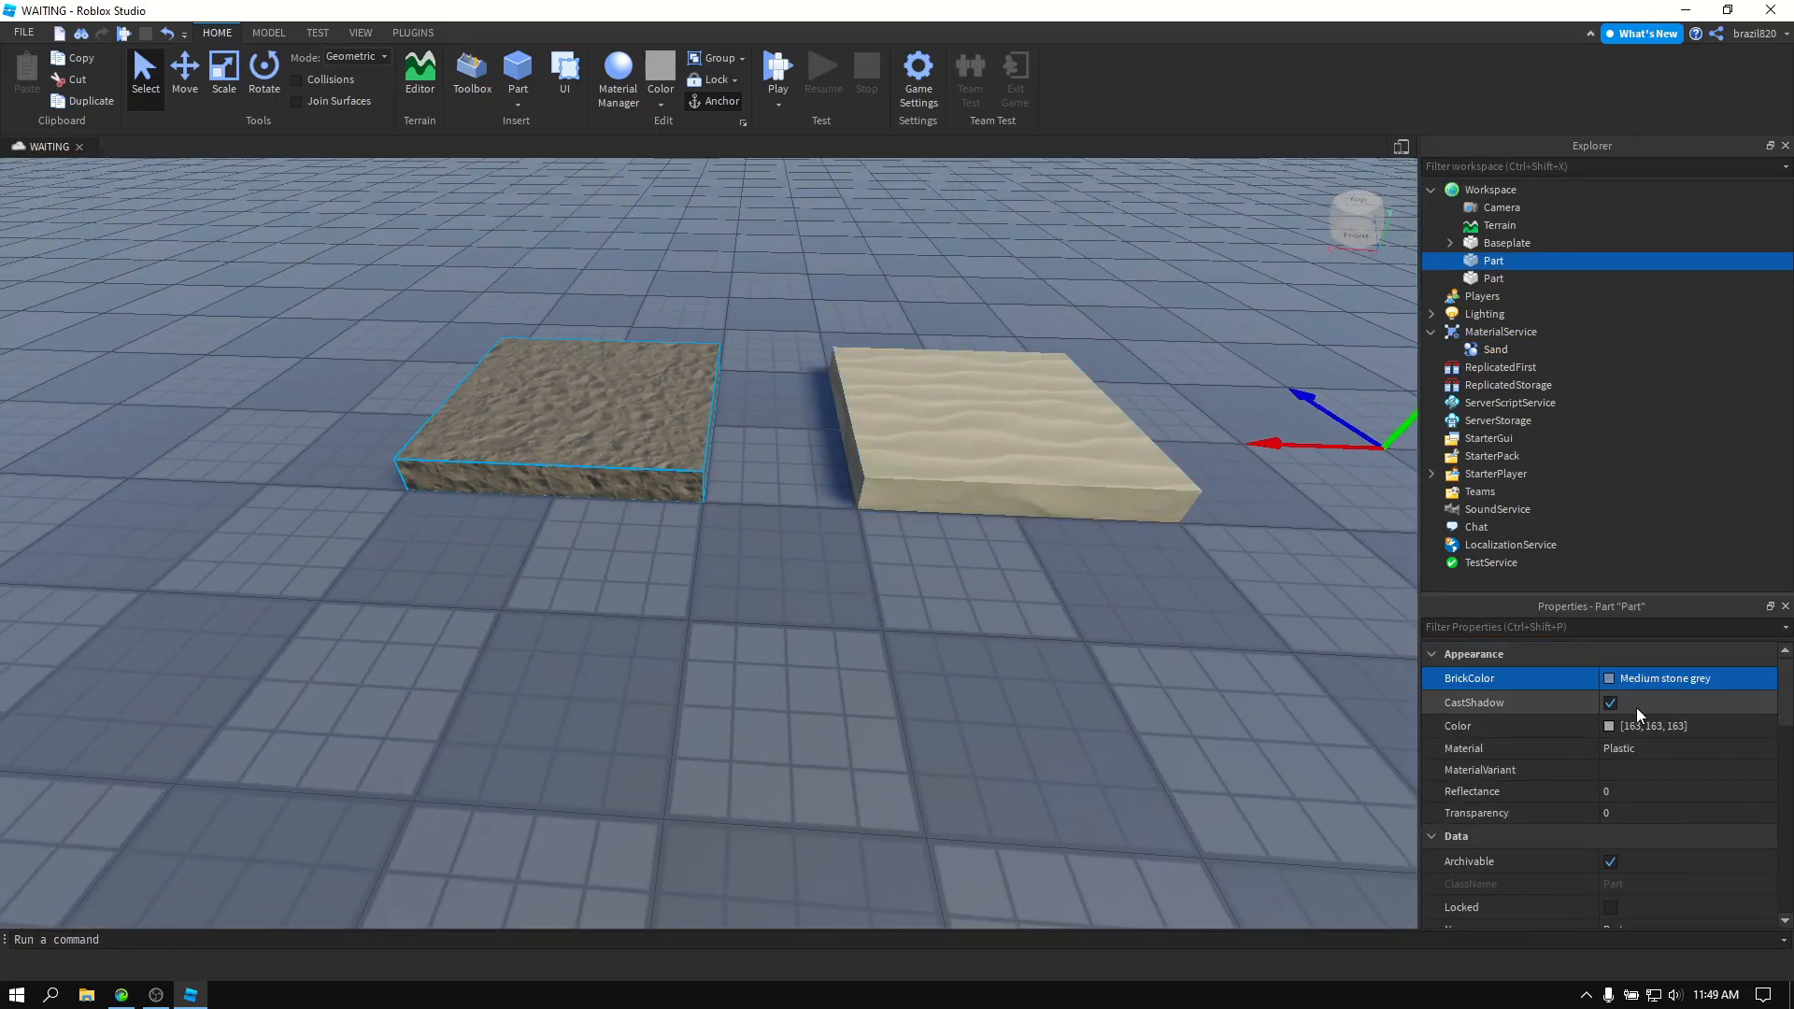
{"action": "left_click", "coordinate": [1651, 725]}
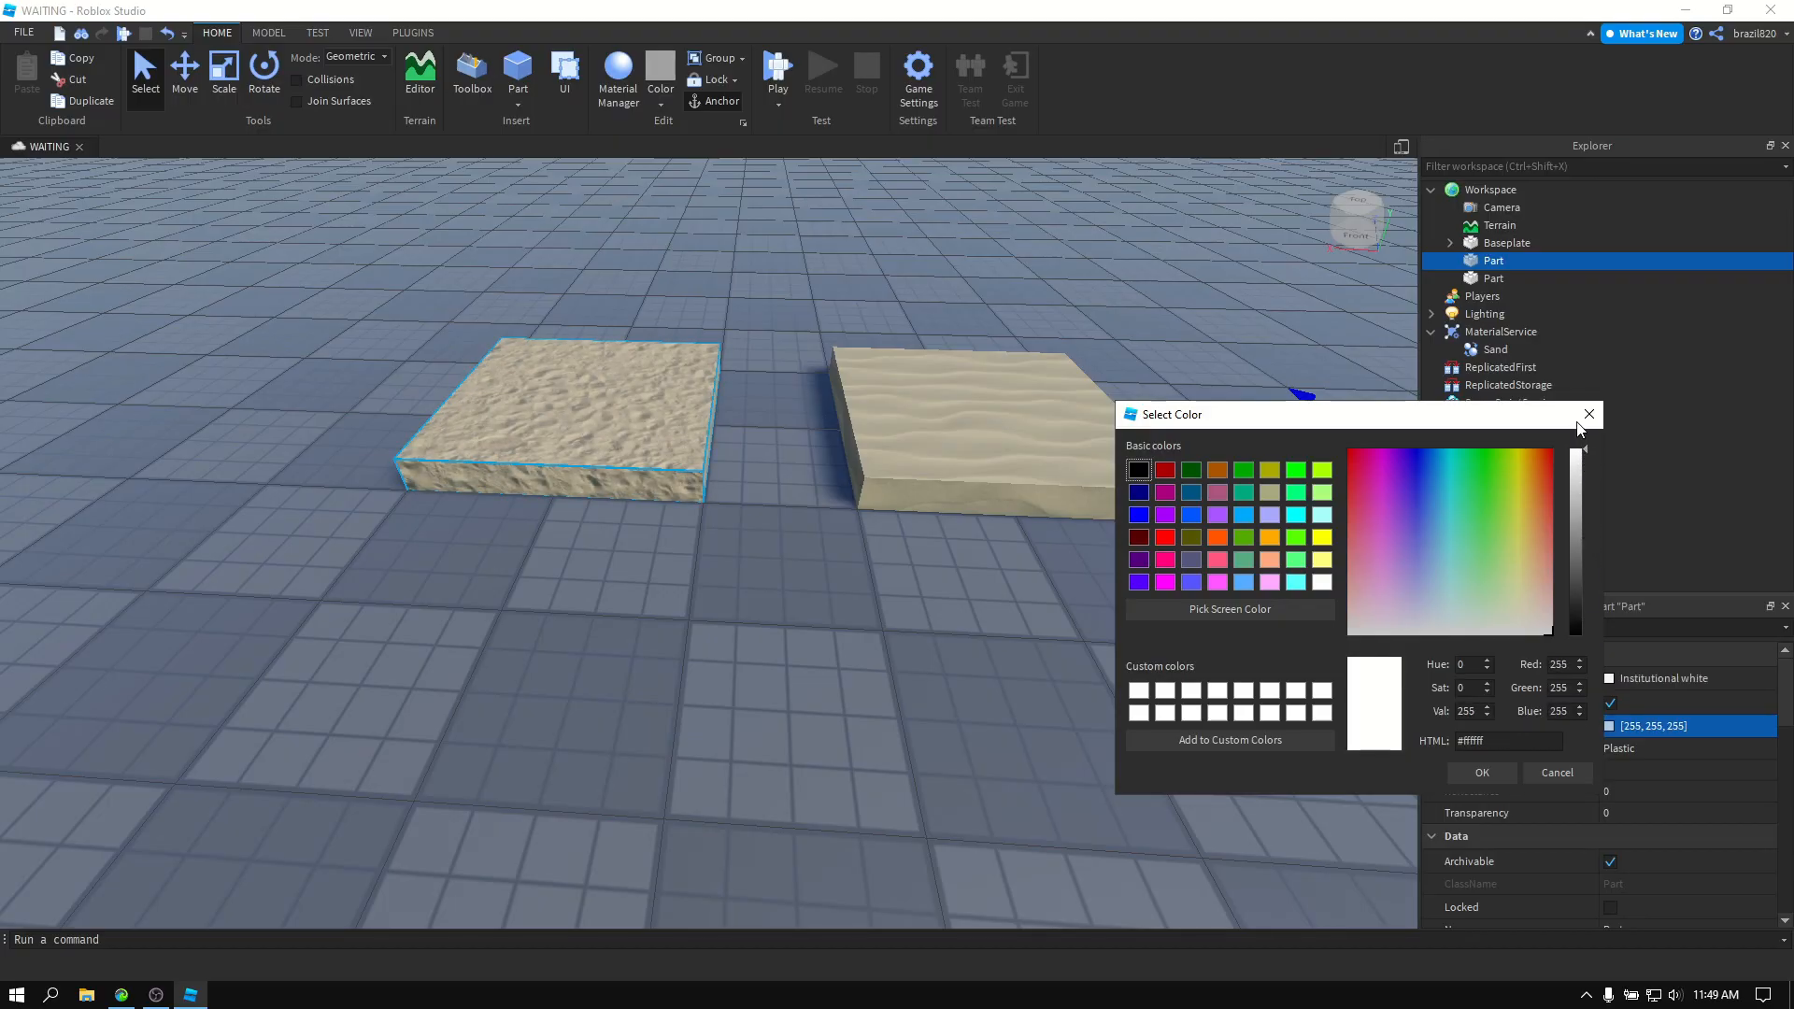
{"action": "left_click", "coordinate": [1589, 415]}
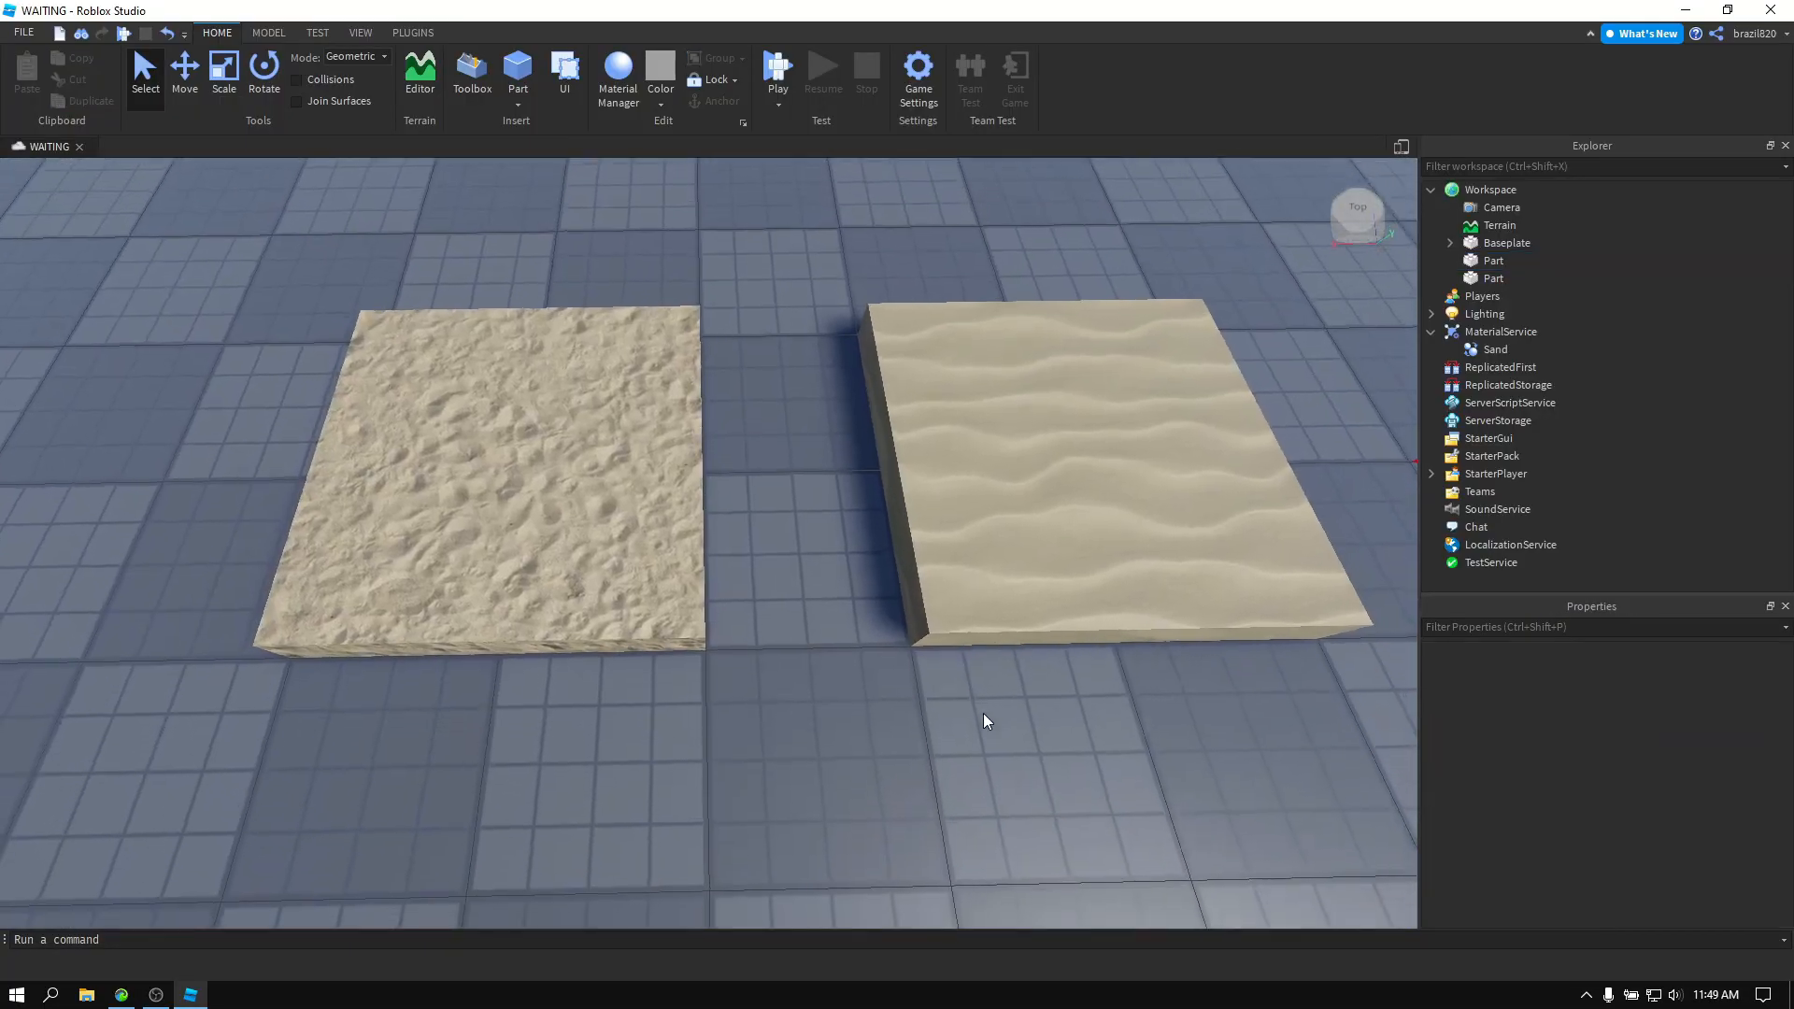
{"action": "left_click", "coordinate": [1019, 480]}
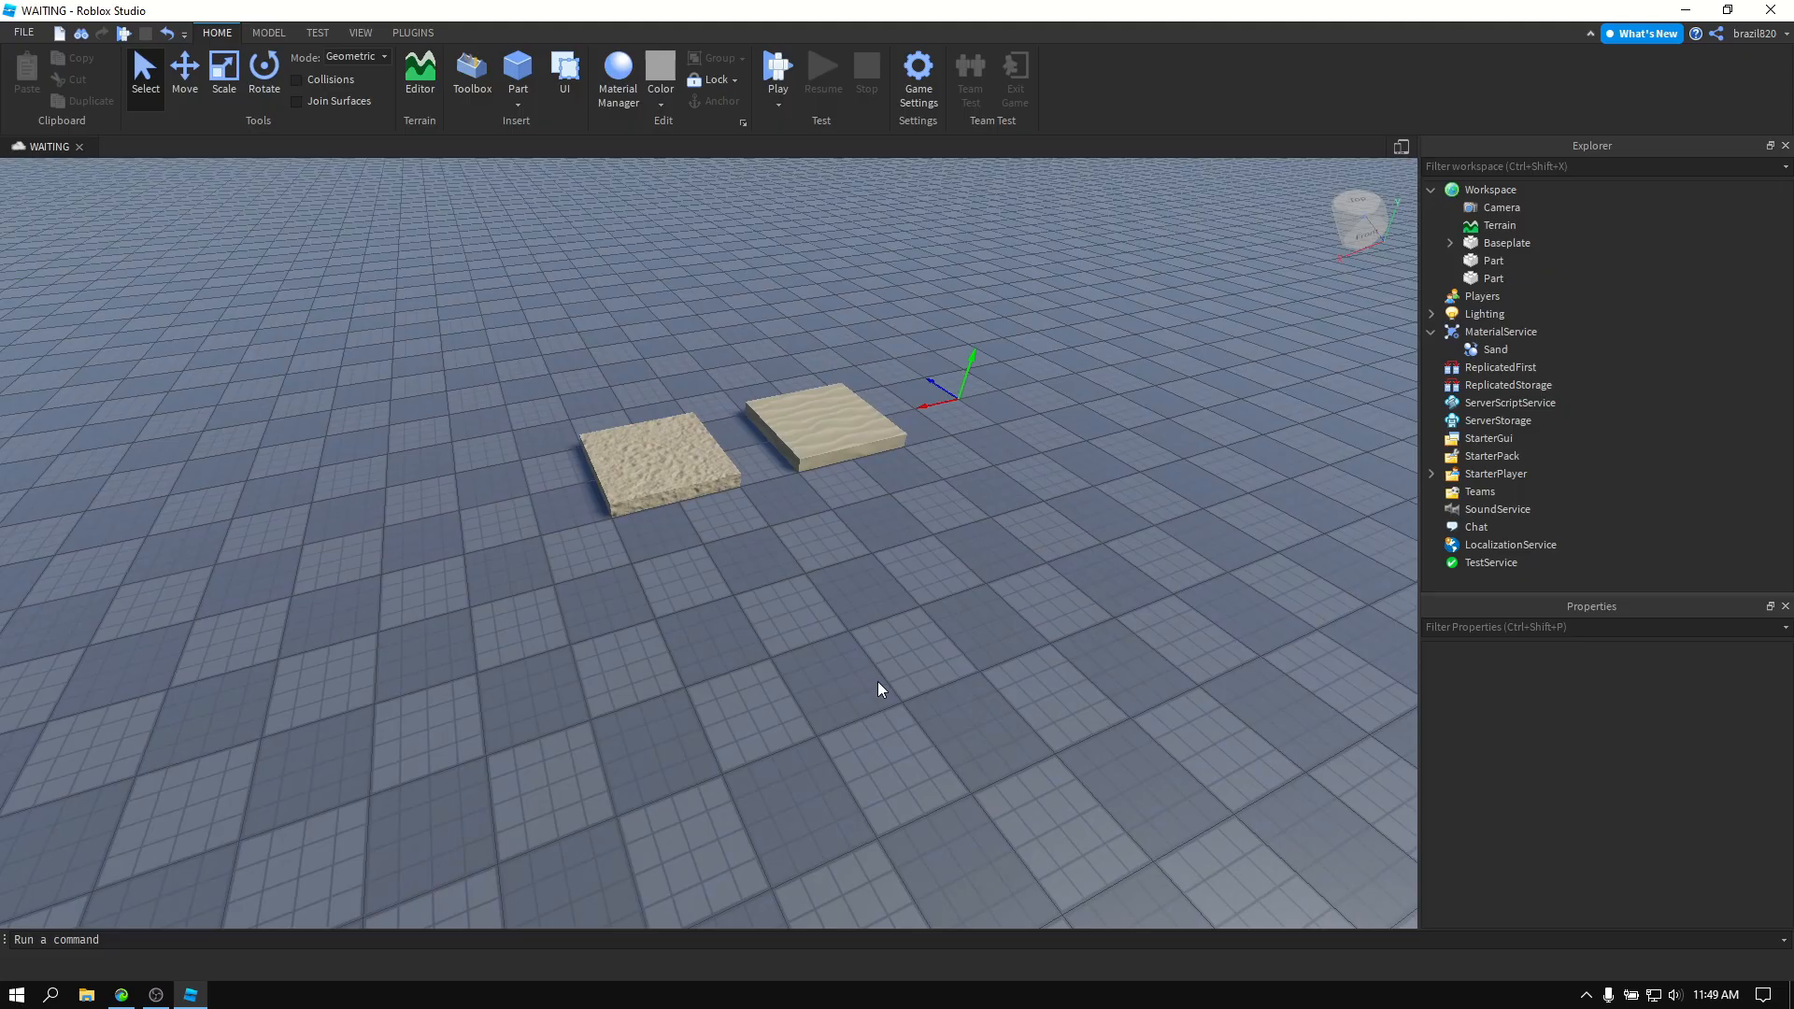
Start a playtest of the place from the Home toolbar.
{"action": "left_click", "coordinate": [778, 73]}
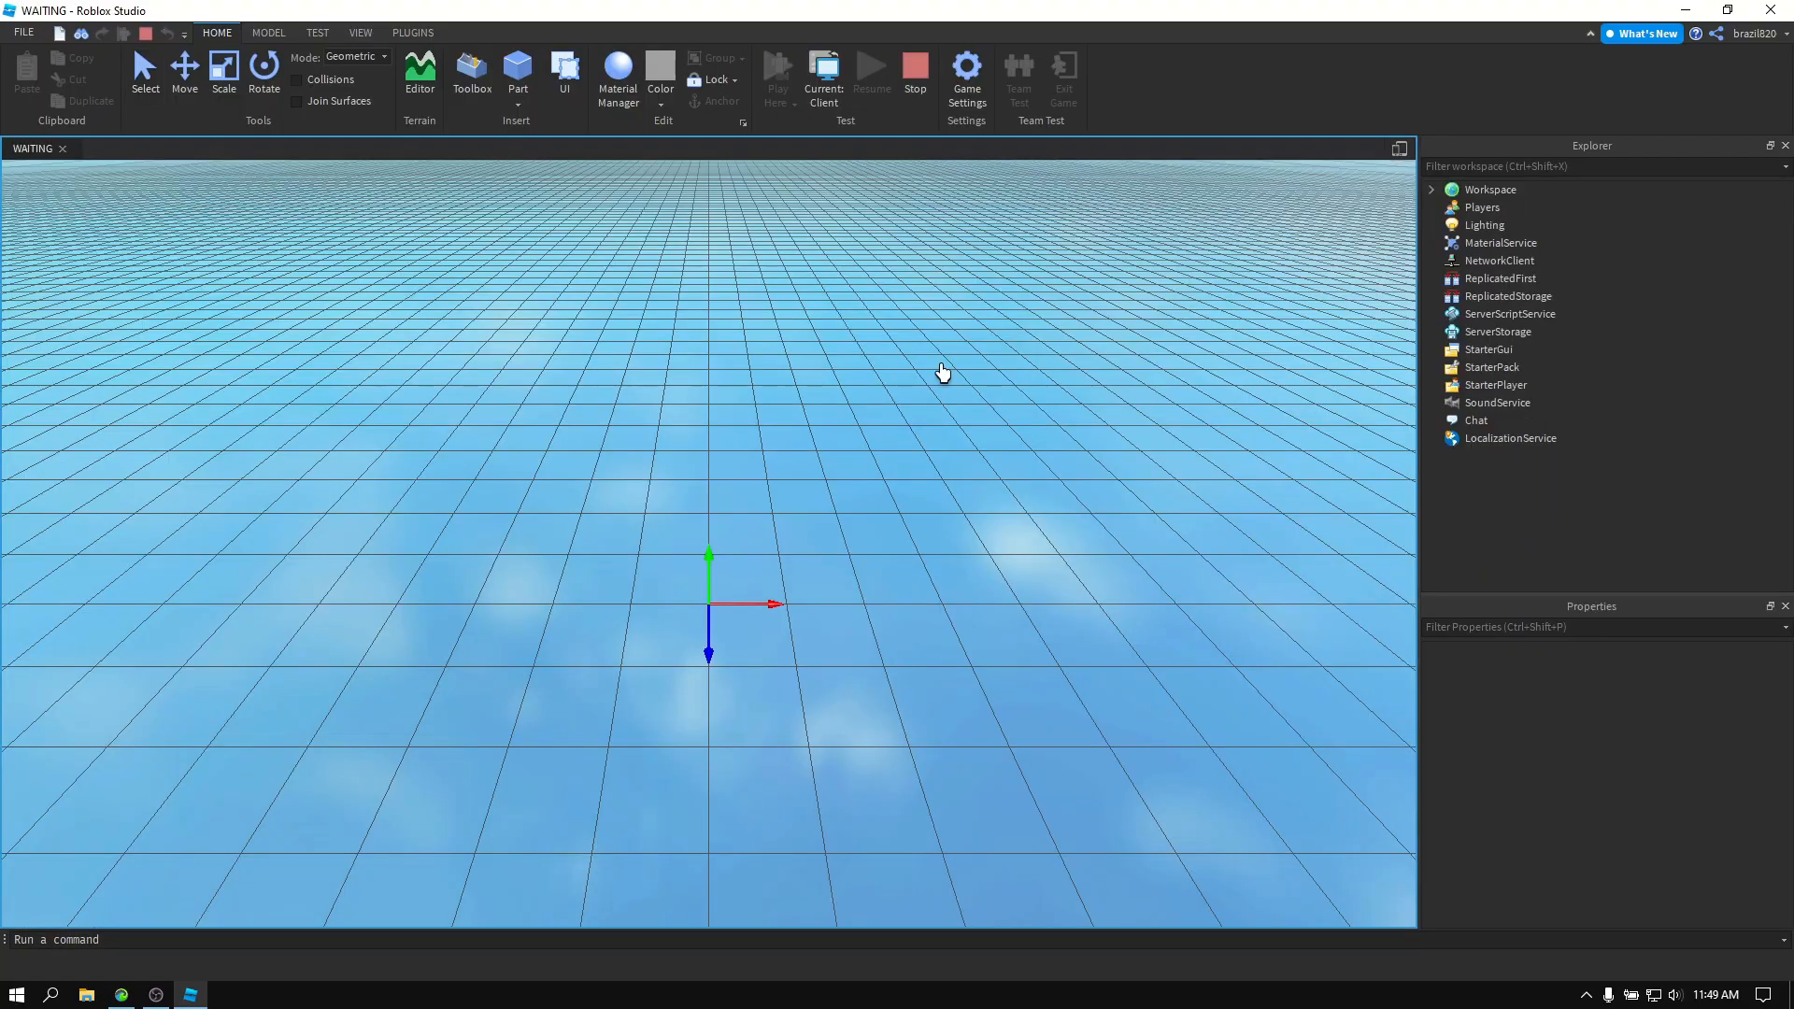
{"action": "left_click", "coordinate": [471, 78]}
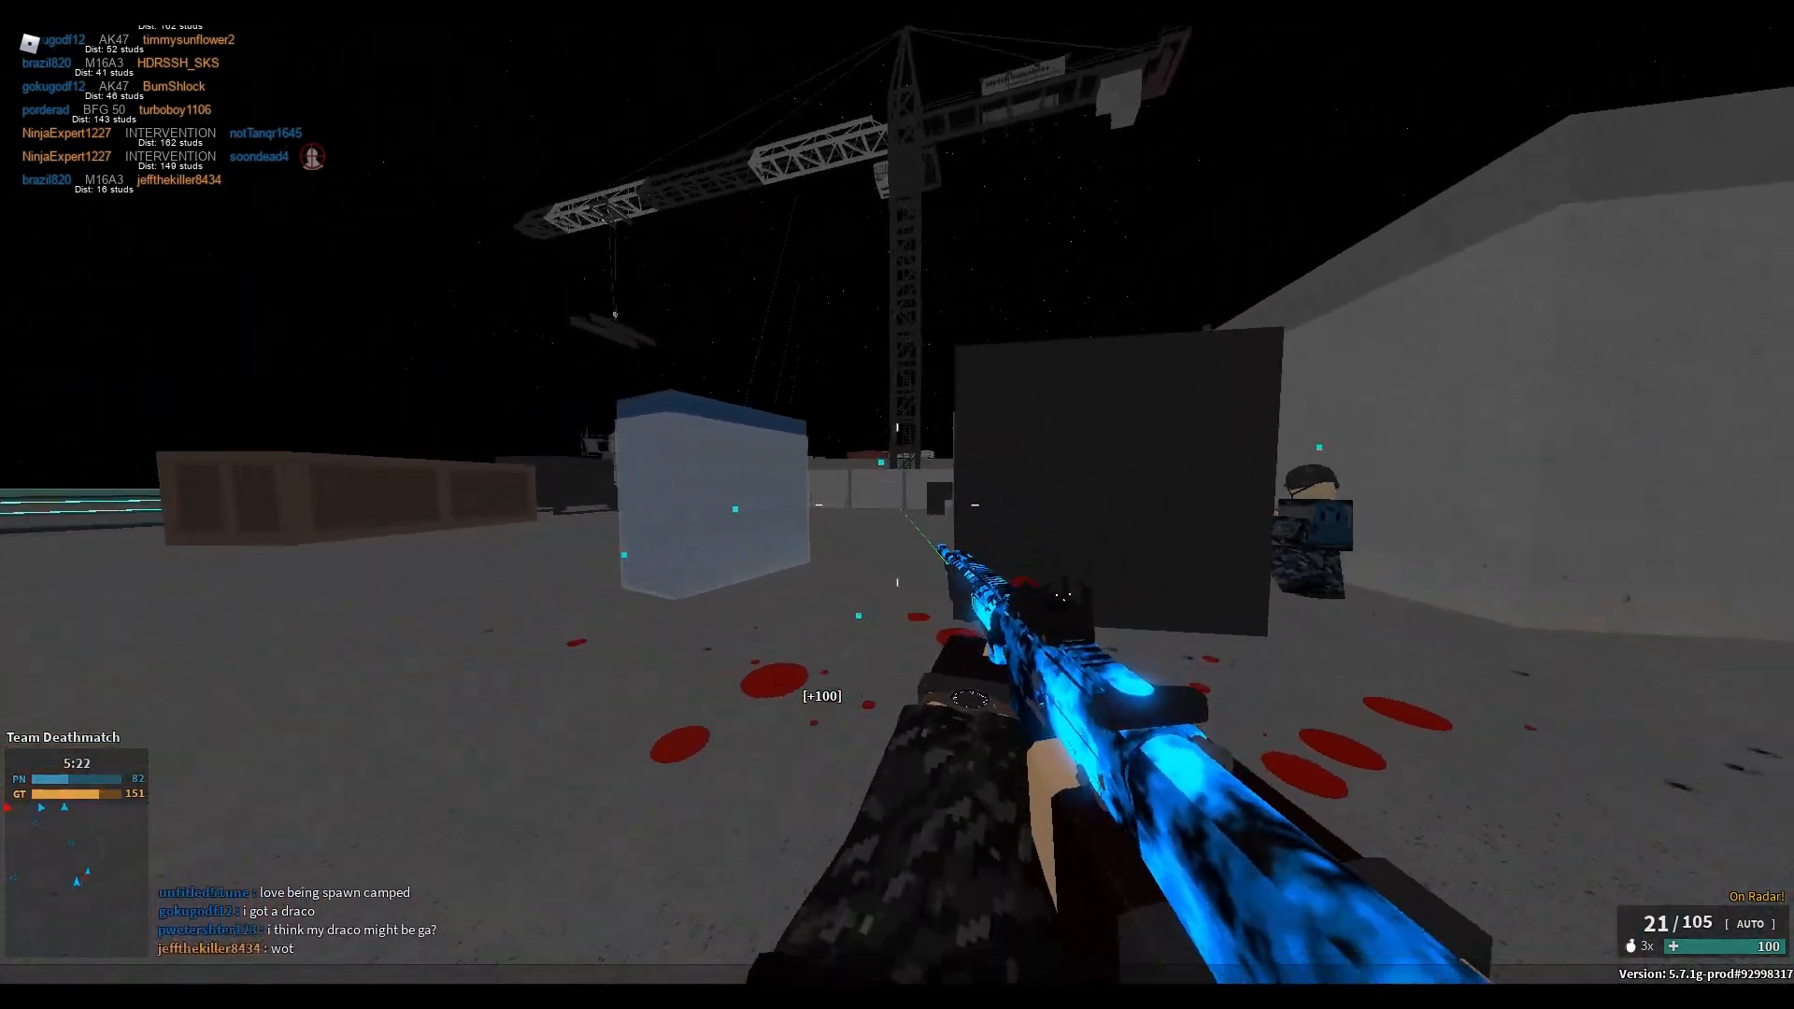
{"action": "mouse_move", "coordinate": [897, 505]}
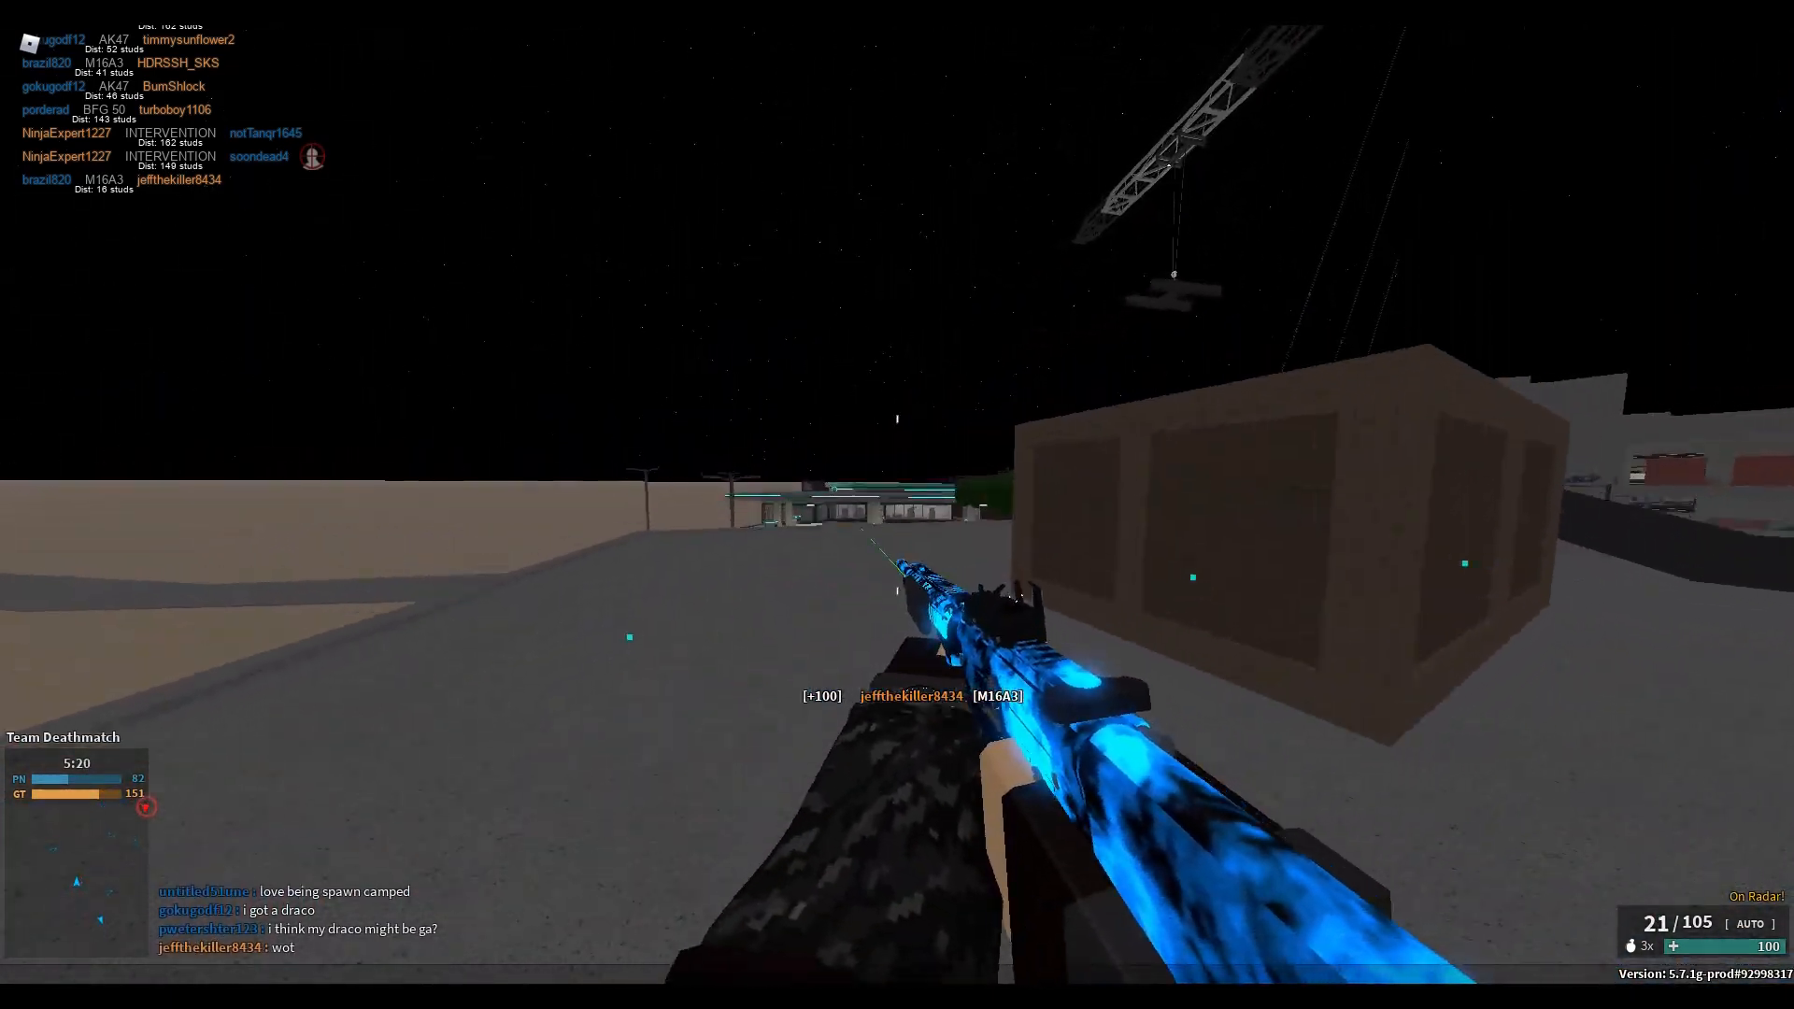